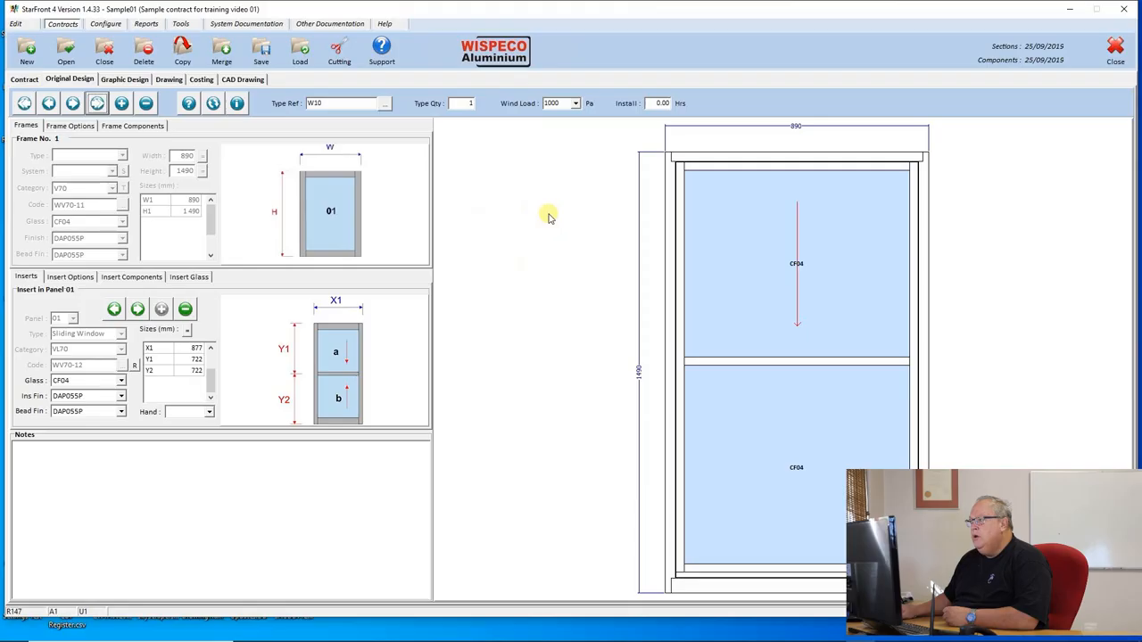
{"action": "mouse_move", "coordinate": [553, 207]}
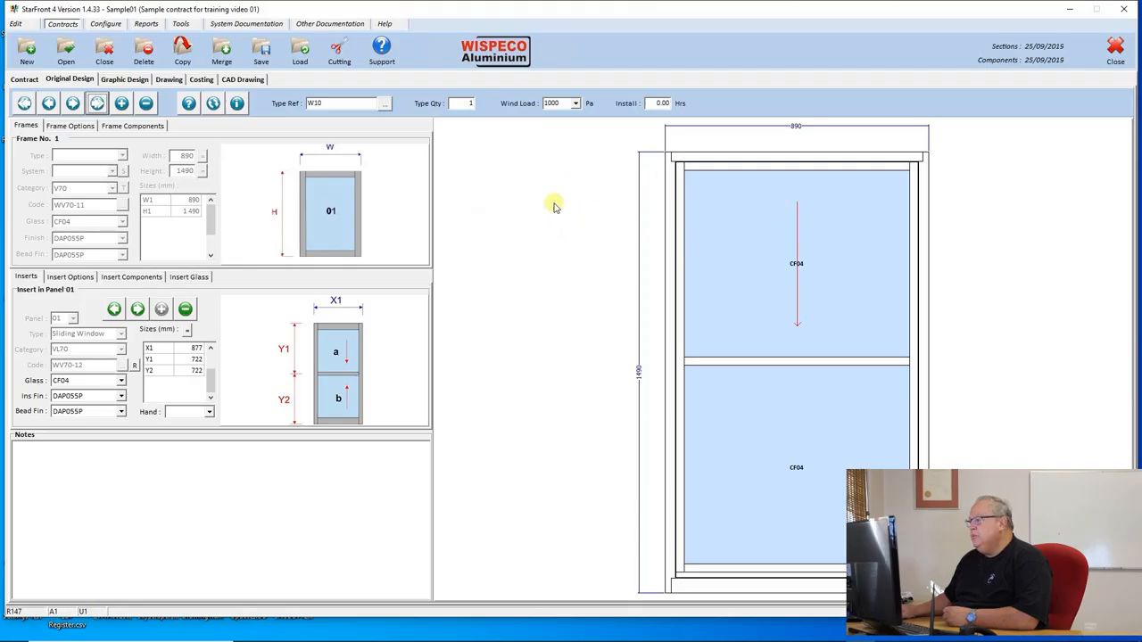
{"action": "mouse_move", "coordinate": [546, 246]}
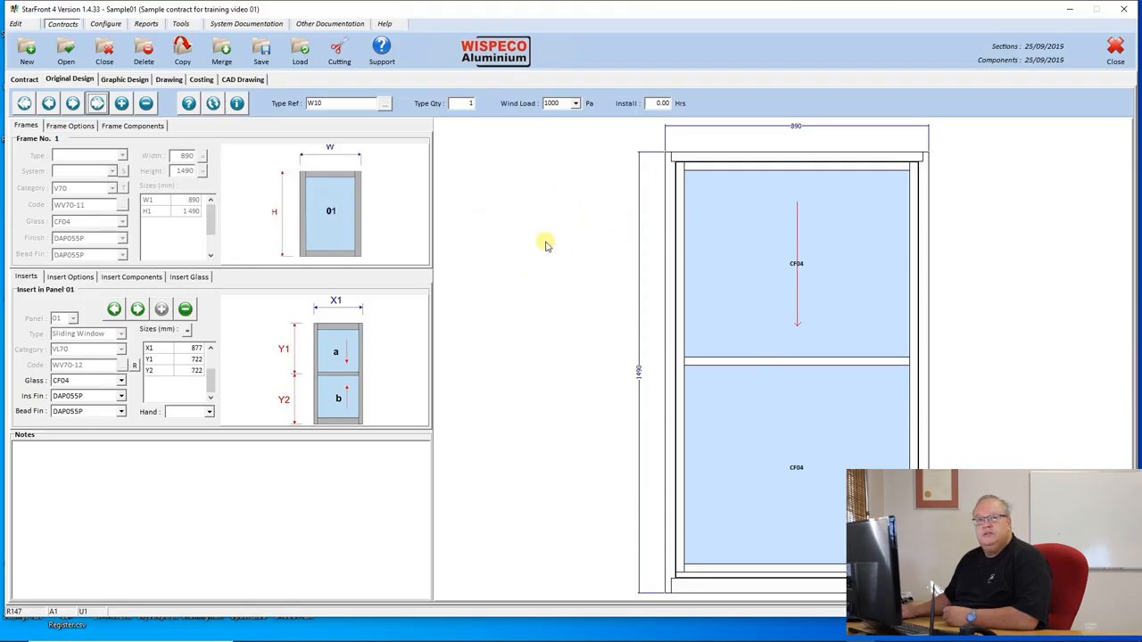
{"action": "mouse_move", "coordinate": [707, 287]}
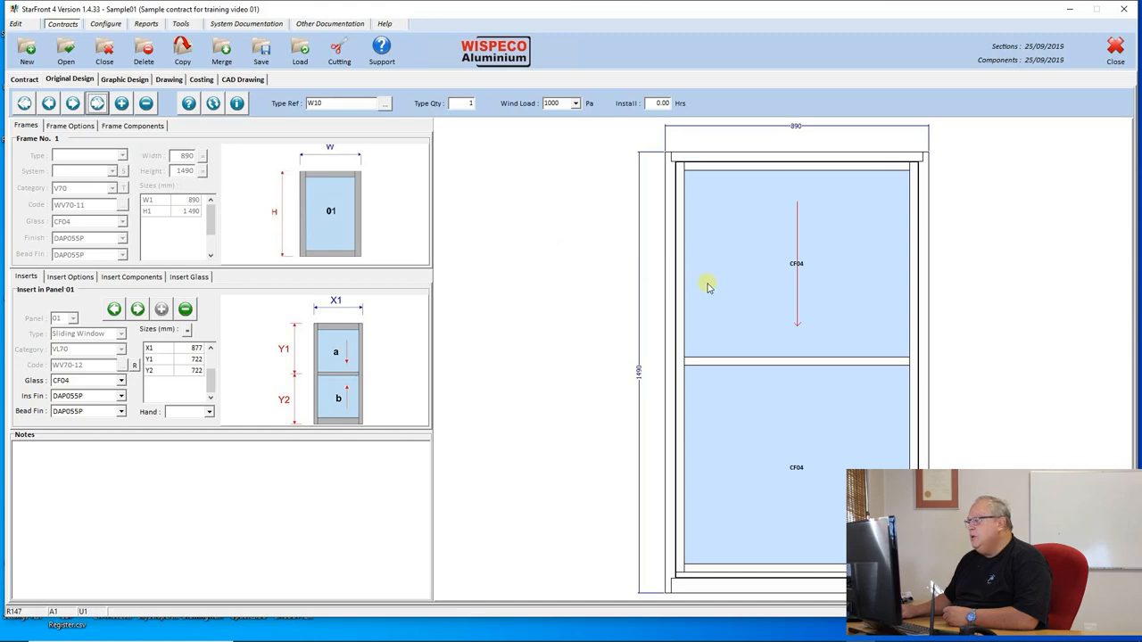
{"action": "mouse_move", "coordinate": [598, 274]}
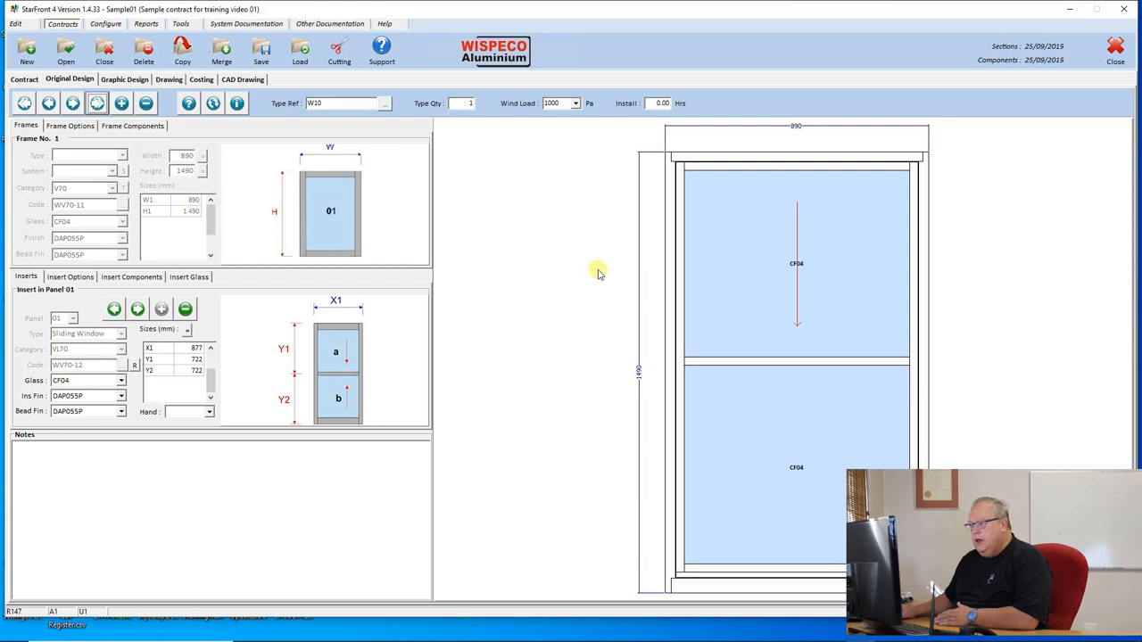
{"action": "mouse_move", "coordinate": [756, 569]}
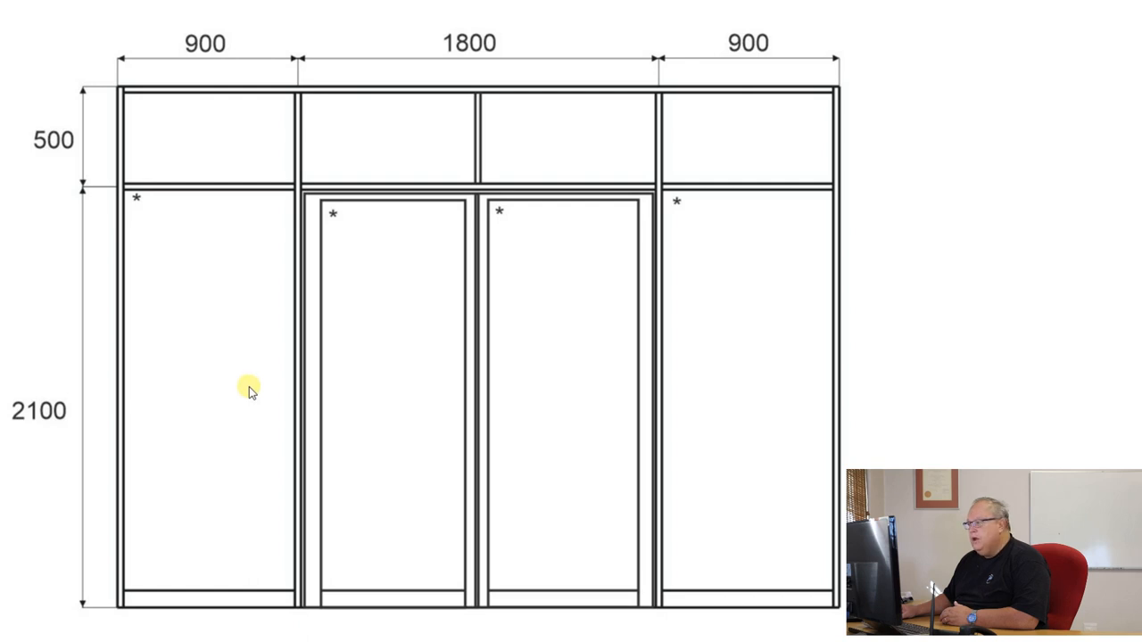
{"action": "mouse_move", "coordinate": [371, 400]}
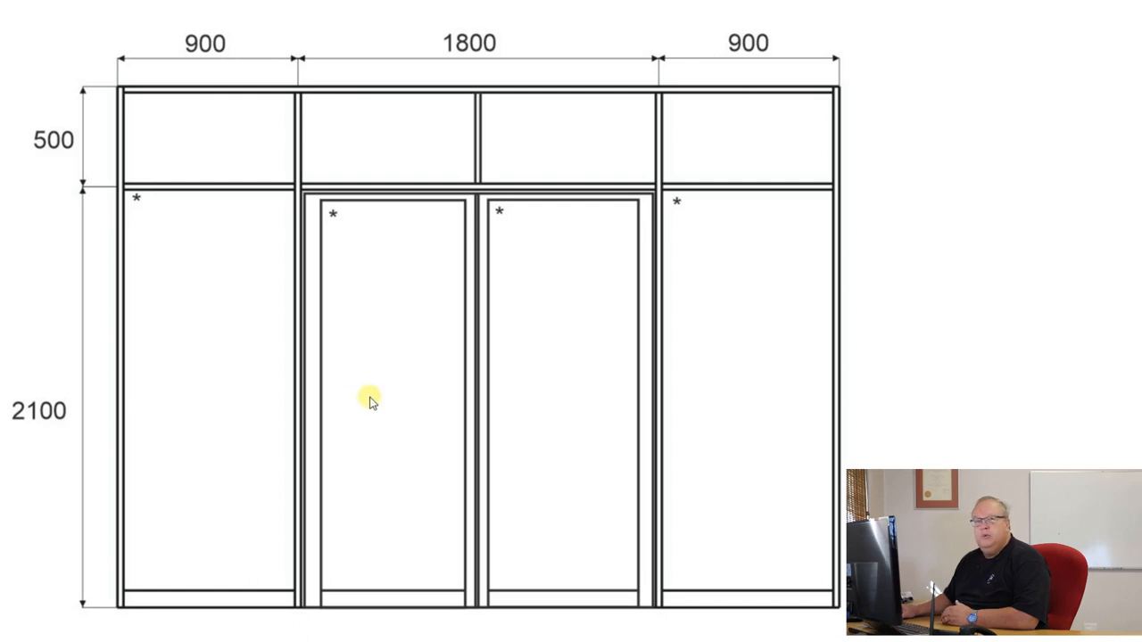
{"action": "mouse_move", "coordinate": [375, 394]}
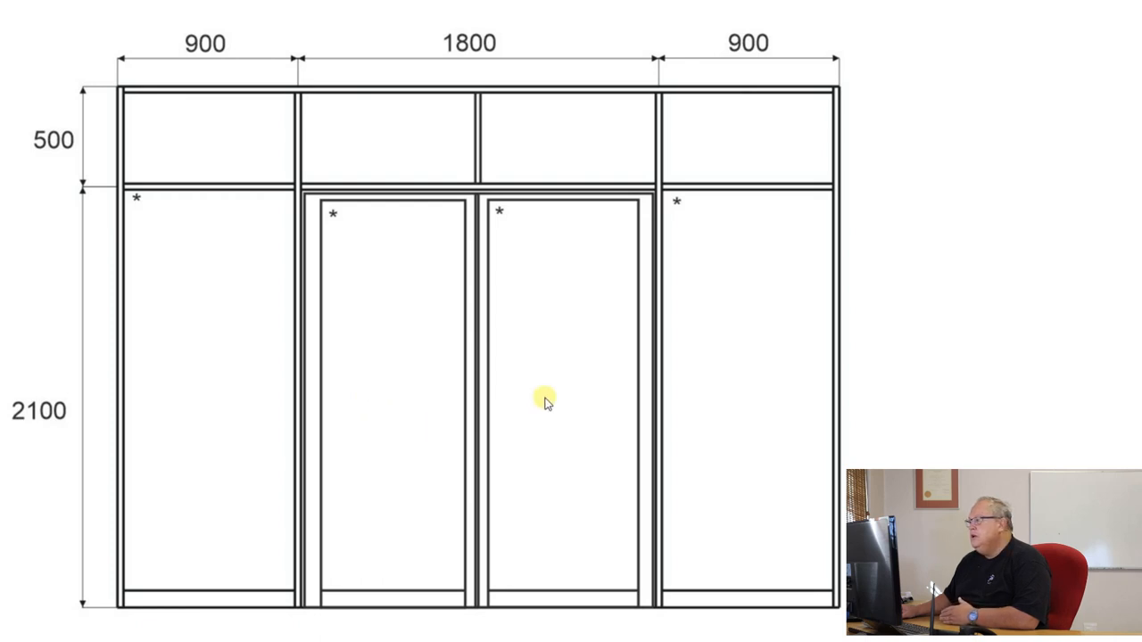
{"action": "mouse_move", "coordinate": [585, 554]}
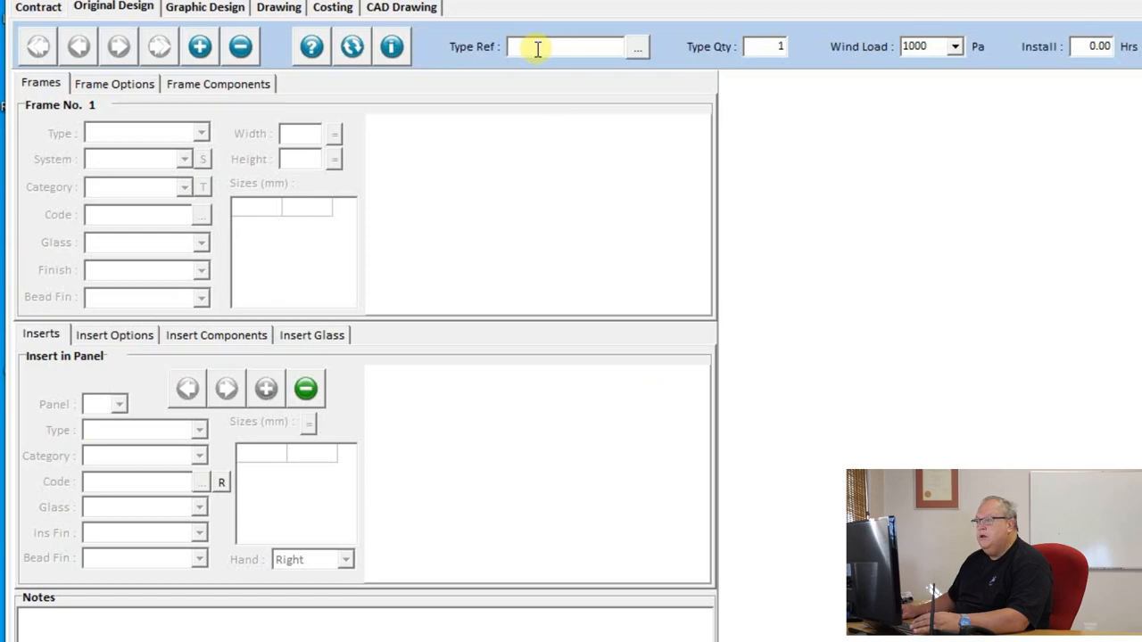
Reference the new item SF1 and make it a Shopfronts frame type
{"action": "type", "text": "SF1"}
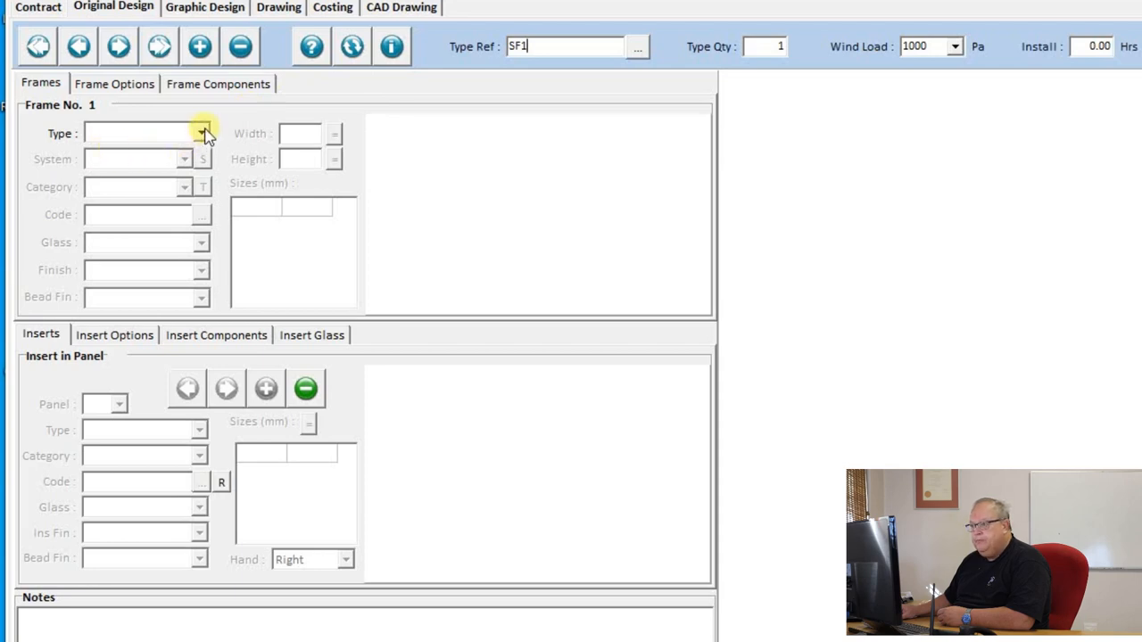
{"action": "left_click", "coordinate": [201, 133]}
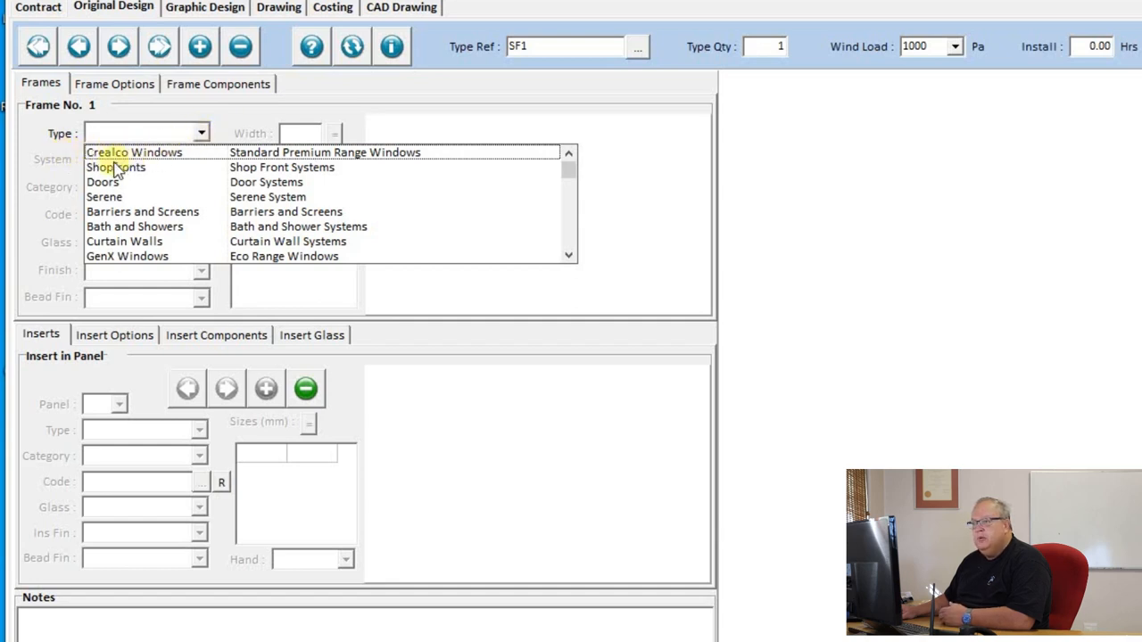
{"action": "left_click", "coordinate": [116, 166]}
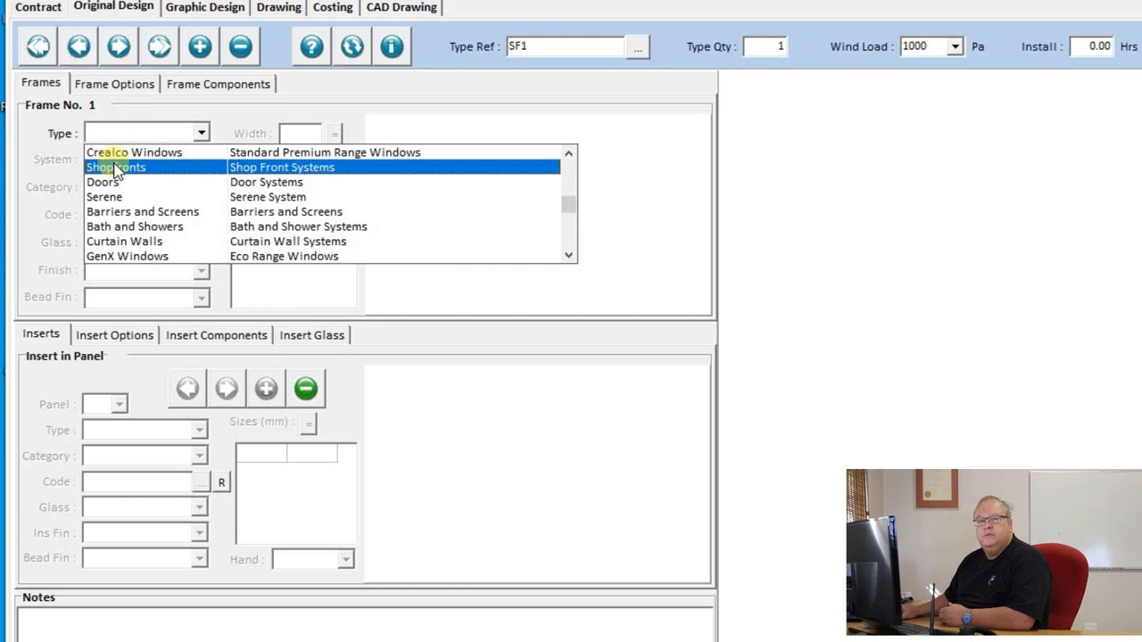
{"action": "left_click", "coordinate": [116, 167]}
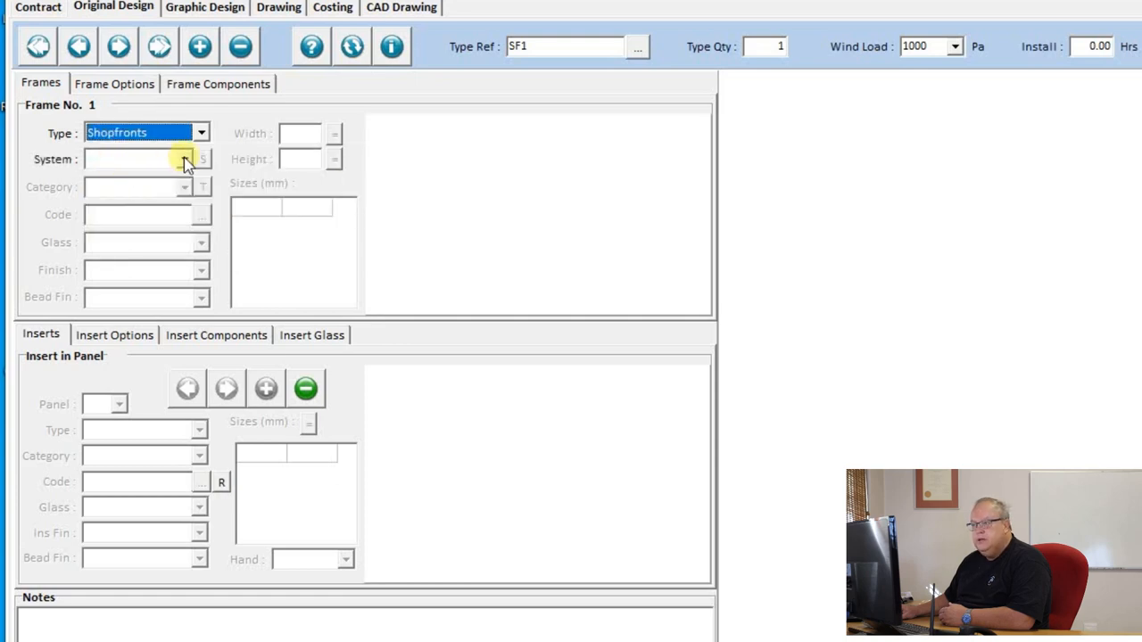
Choose the Clip 44 (WClip44) shopfront system for SF1
{"action": "left_click", "coordinate": [203, 159]}
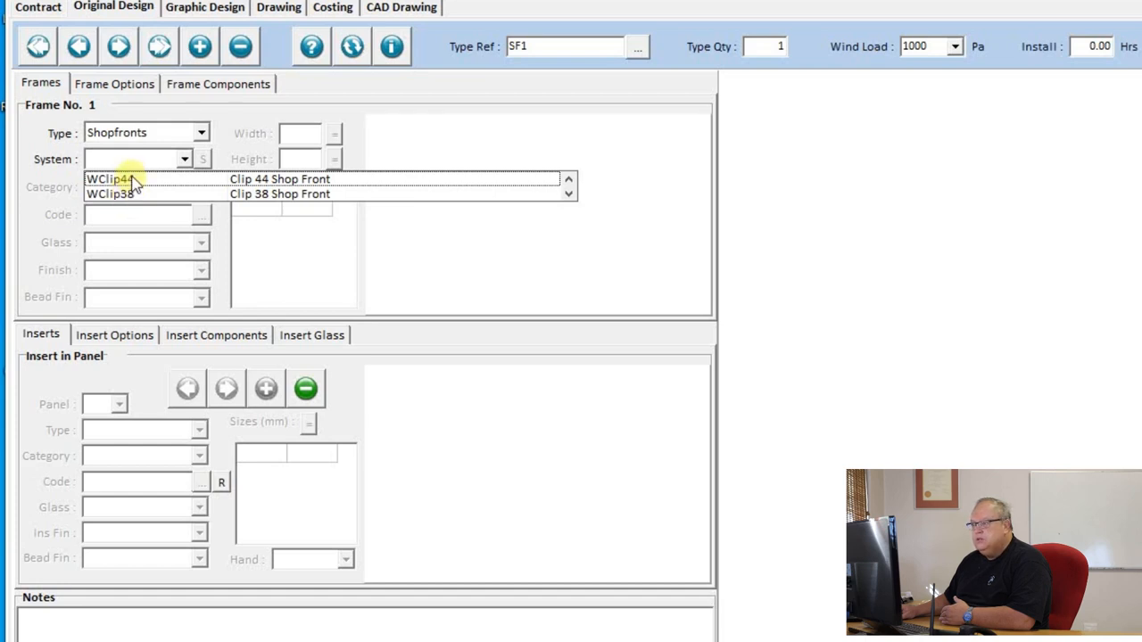
{"action": "left_click", "coordinate": [109, 179]}
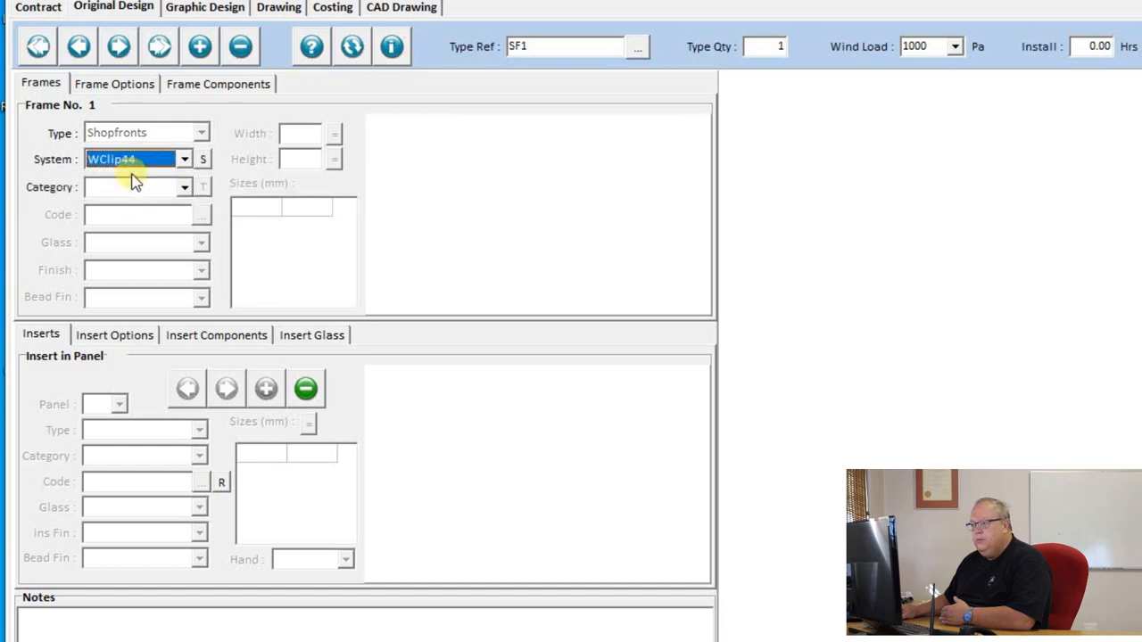
{"action": "left_click", "coordinate": [185, 187]}
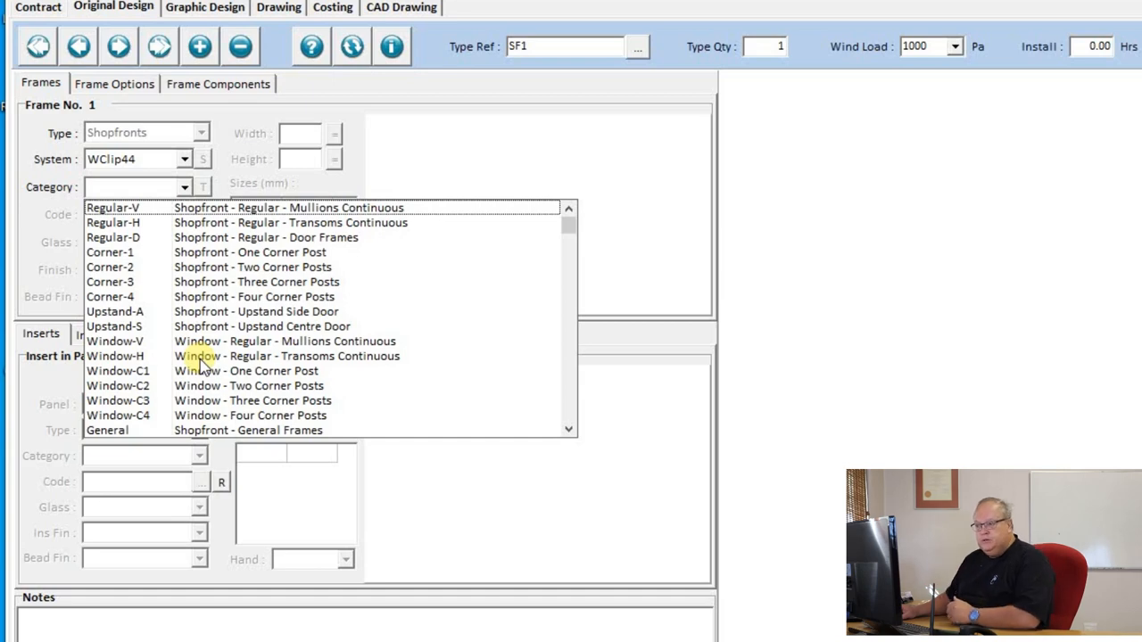
{"action": "mouse_move", "coordinate": [194, 303]}
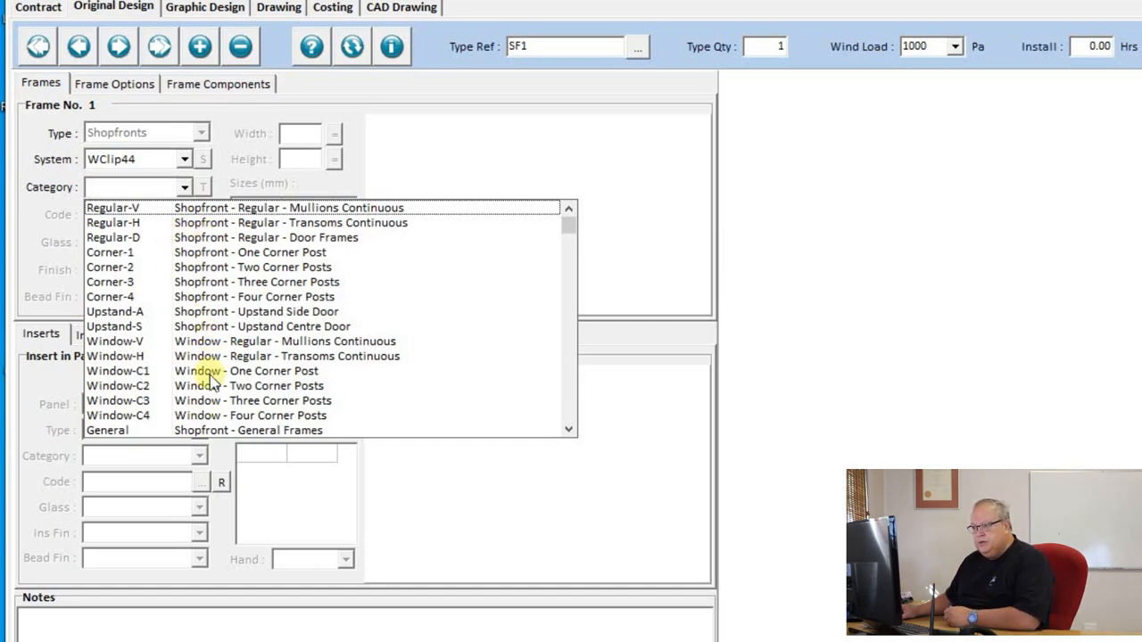
{"action": "mouse_move", "coordinate": [152, 237]}
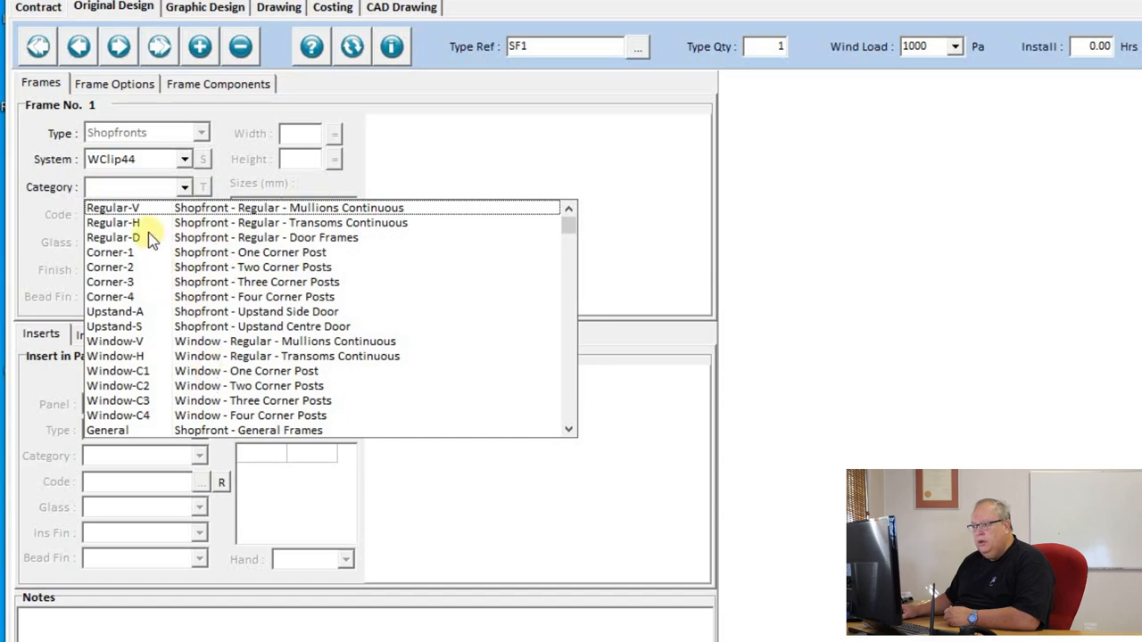
{"action": "mouse_move", "coordinate": [121, 230]}
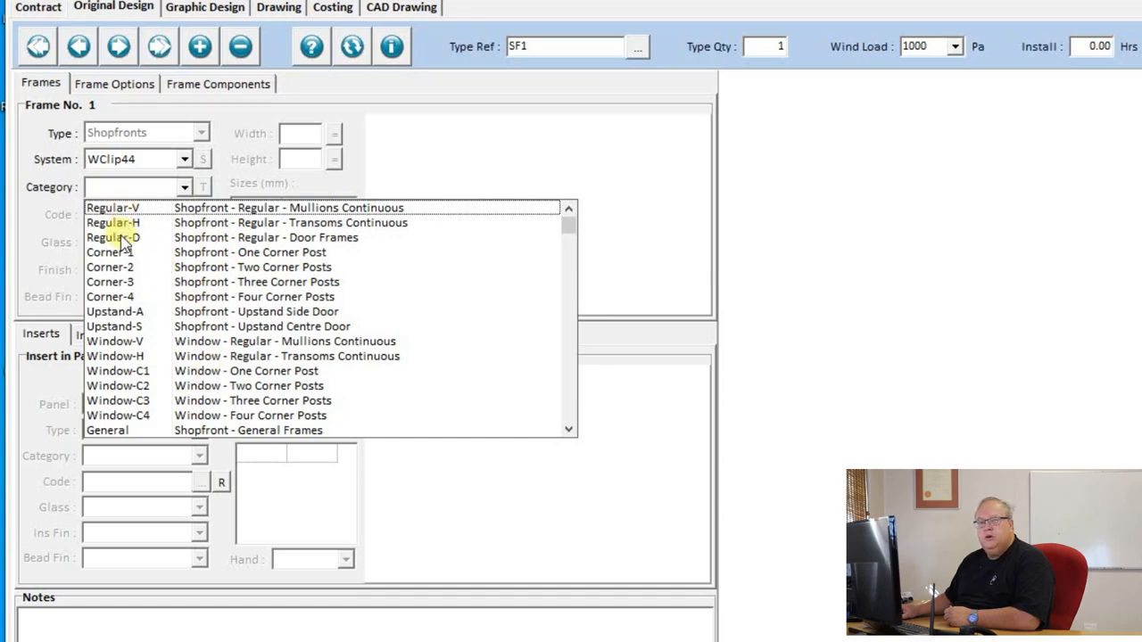
{"action": "mouse_move", "coordinate": [143, 274]}
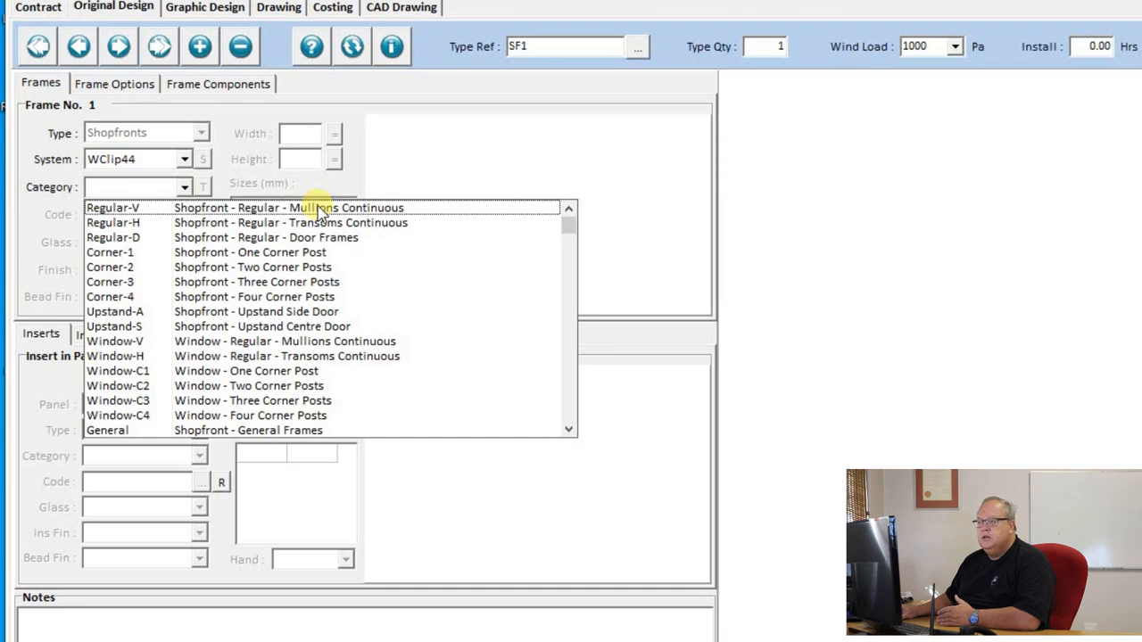
Choose Regular-V, the regular shopfront with continuous mullions, as the category
{"action": "left_click", "coordinate": [321, 207]}
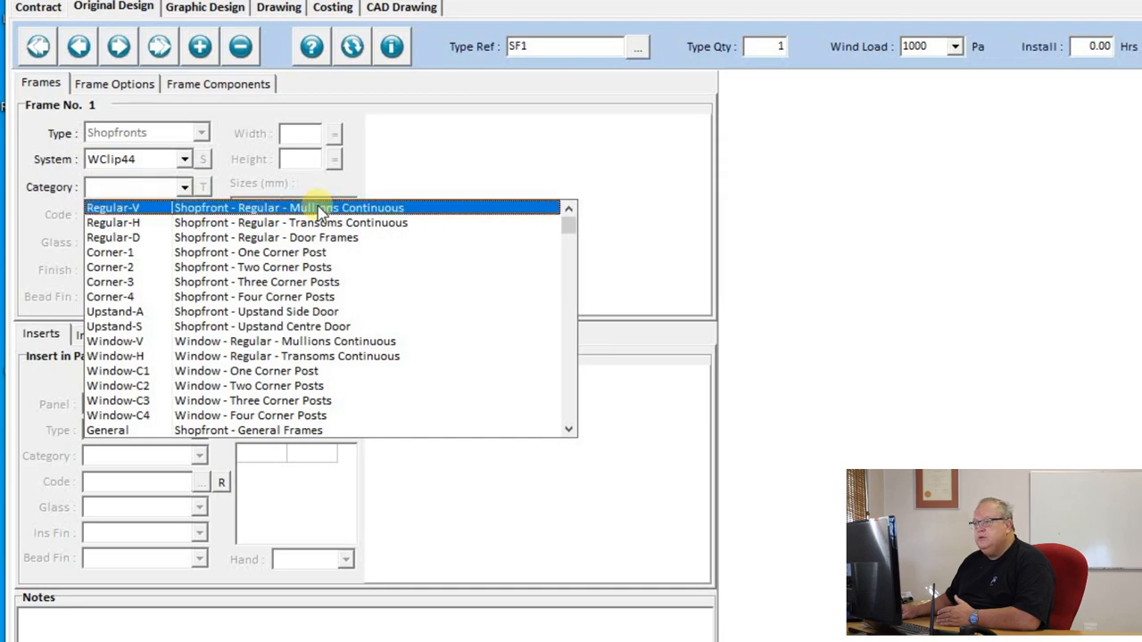
{"action": "left_click", "coordinate": [288, 207]}
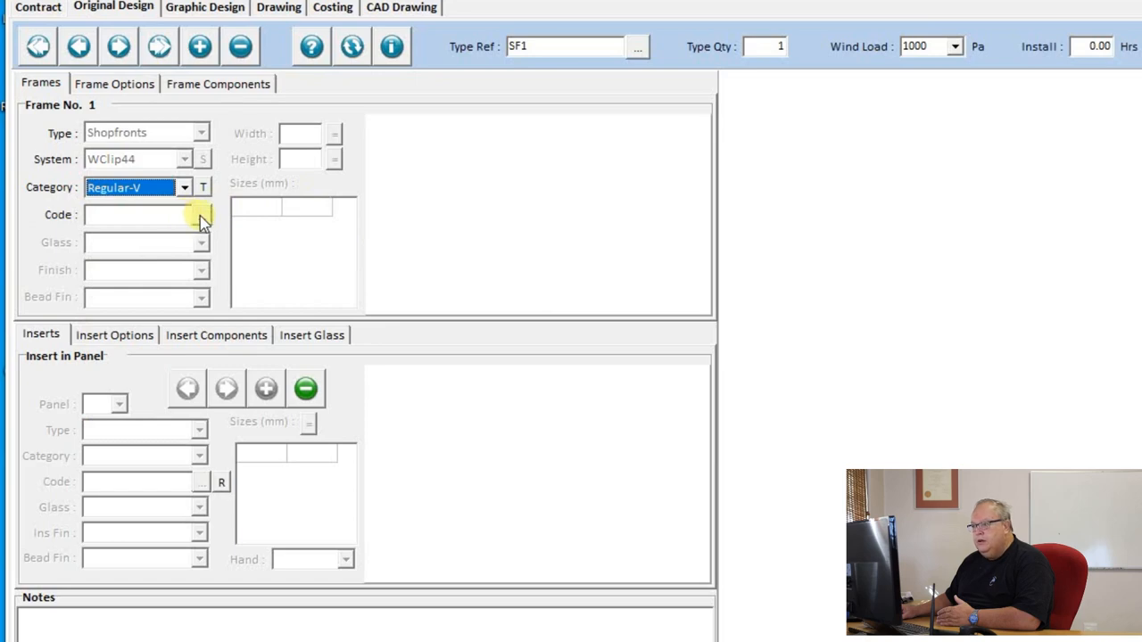
{"action": "left_click", "coordinate": [200, 214]}
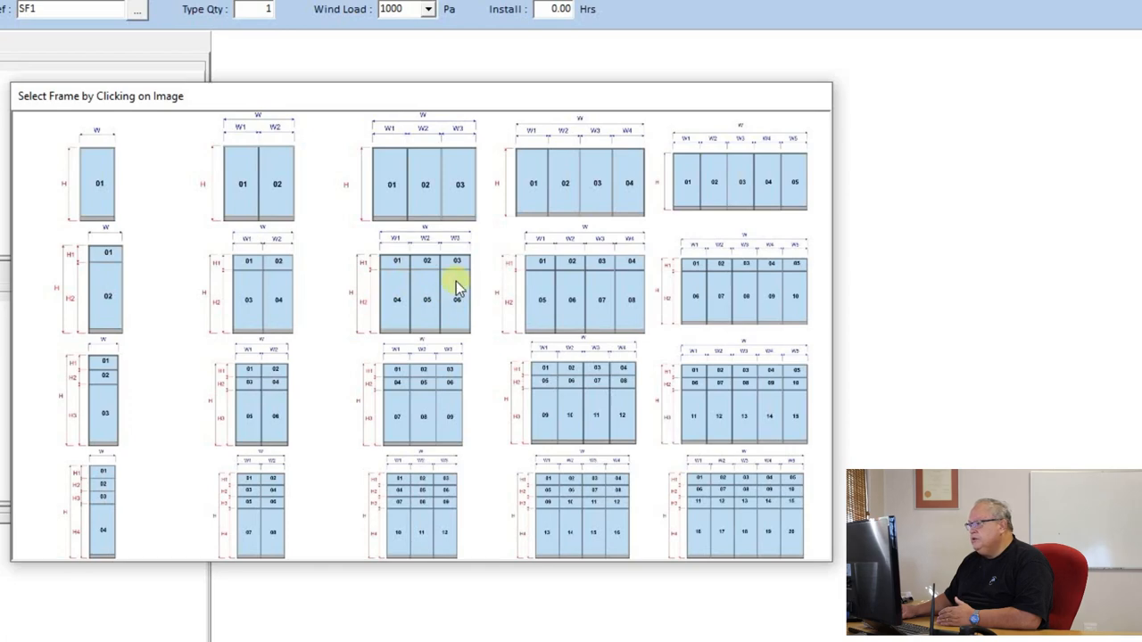
{"action": "mouse_move", "coordinate": [446, 330]}
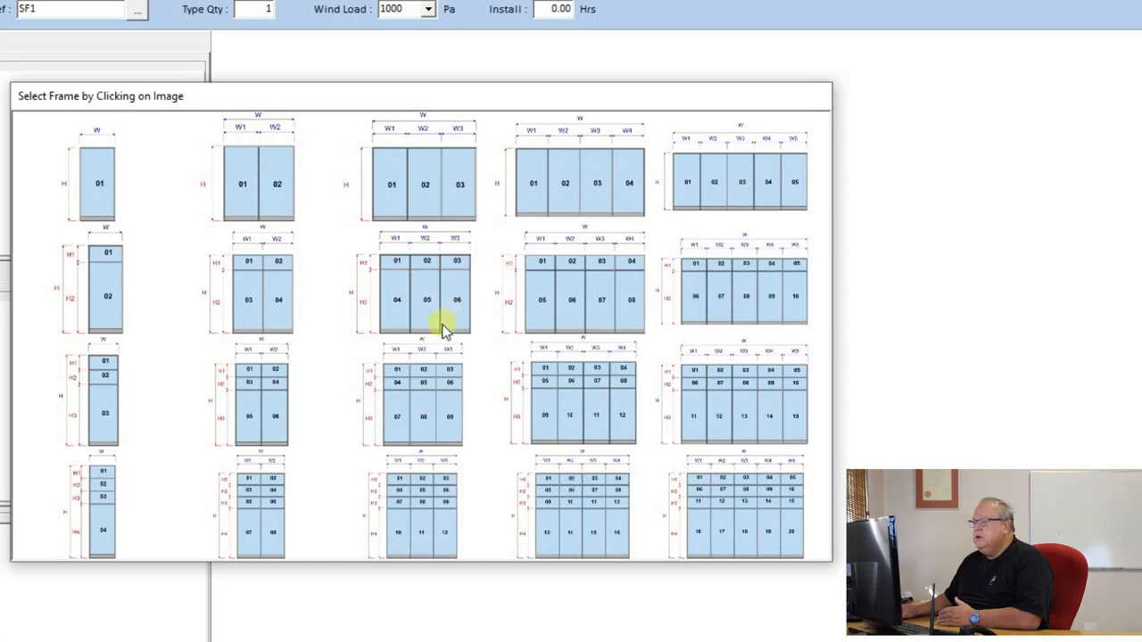
{"action": "mouse_move", "coordinate": [428, 294]}
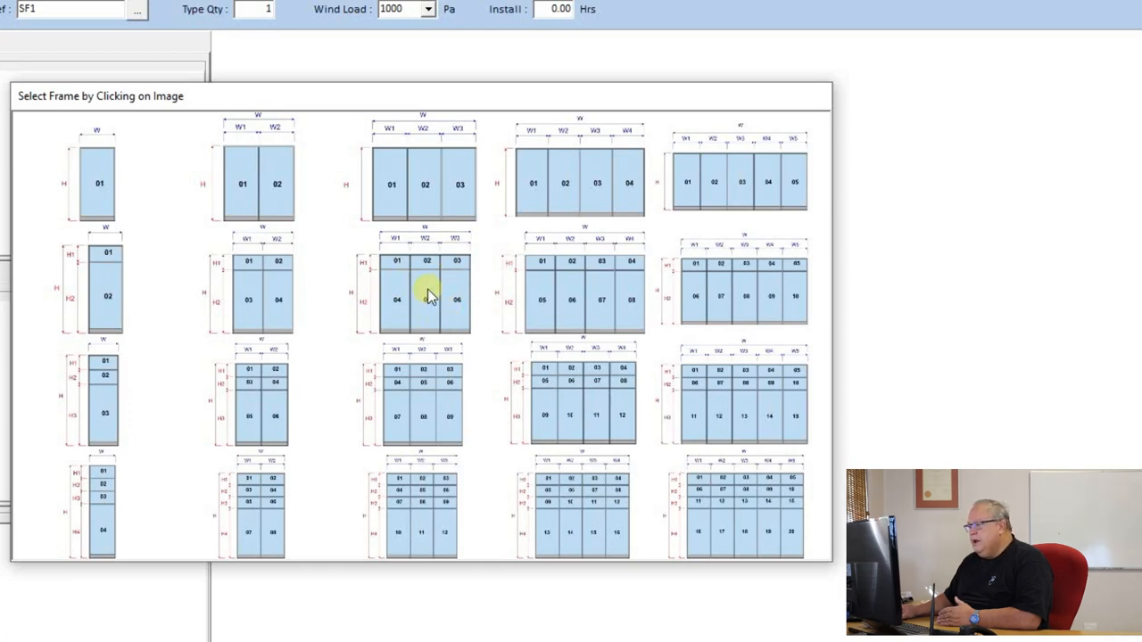
Choose the three-bay, two-row six-panel layout WSRV-32 for SF1
{"action": "left_click", "coordinate": [425, 287]}
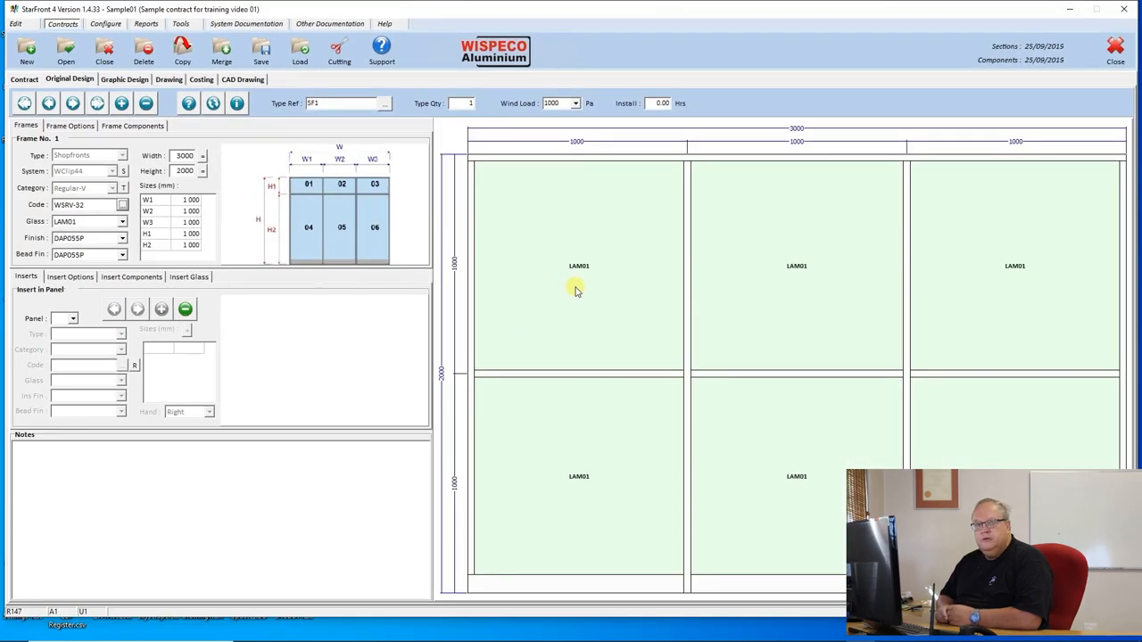
{"action": "mouse_move", "coordinate": [585, 291]}
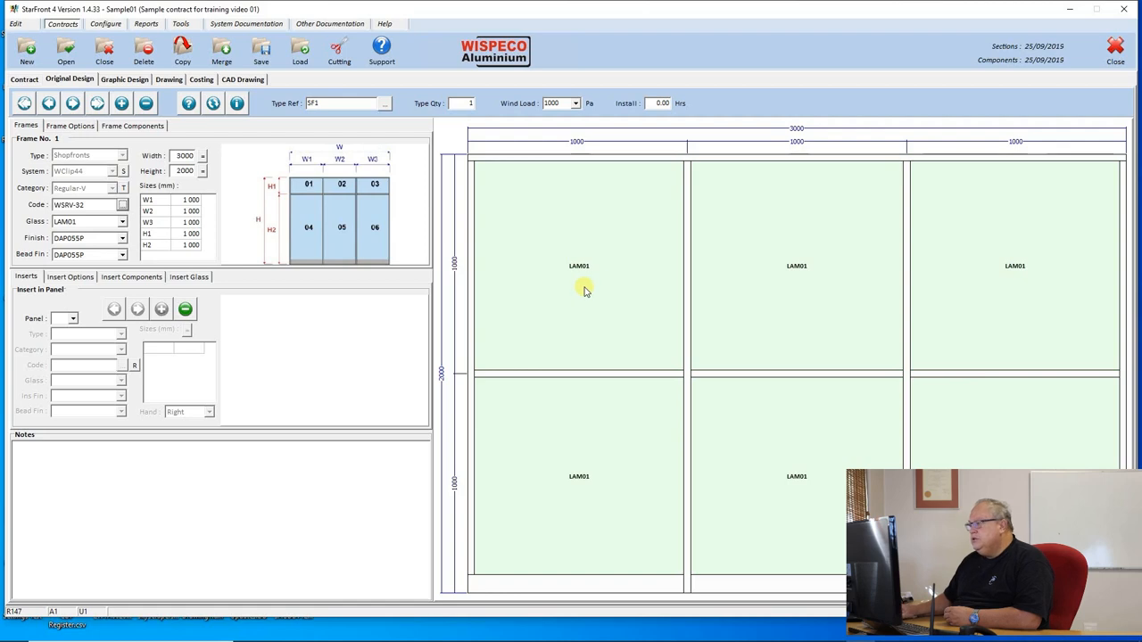
{"action": "mouse_move", "coordinate": [587, 257]}
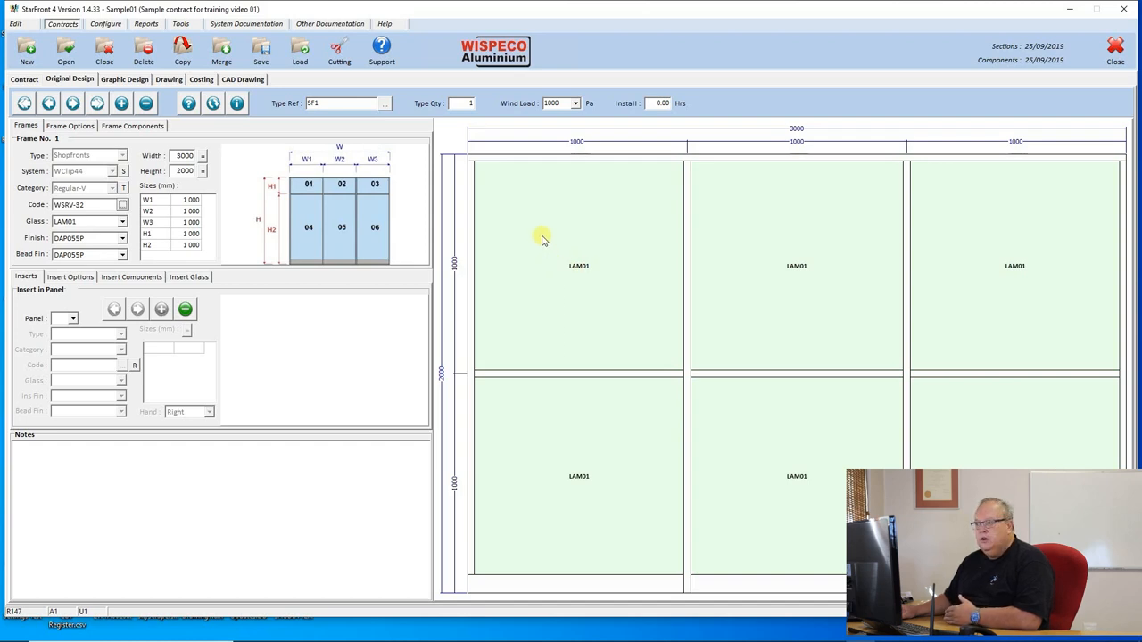
{"action": "mouse_move", "coordinate": [437, 275]}
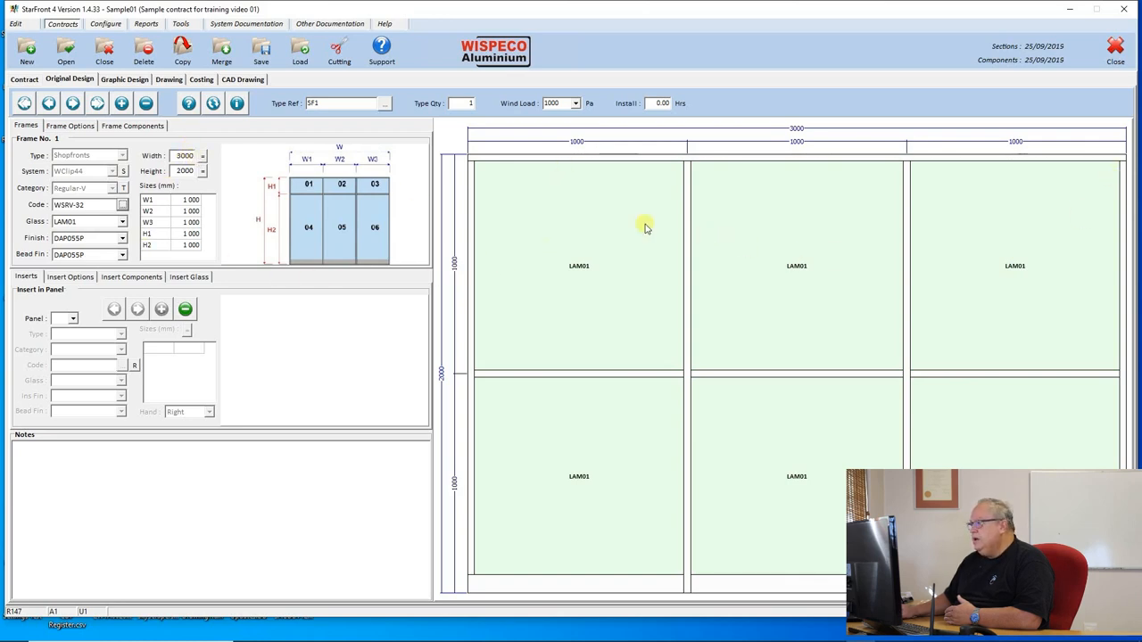
{"action": "mouse_move", "coordinate": [251, 245]}
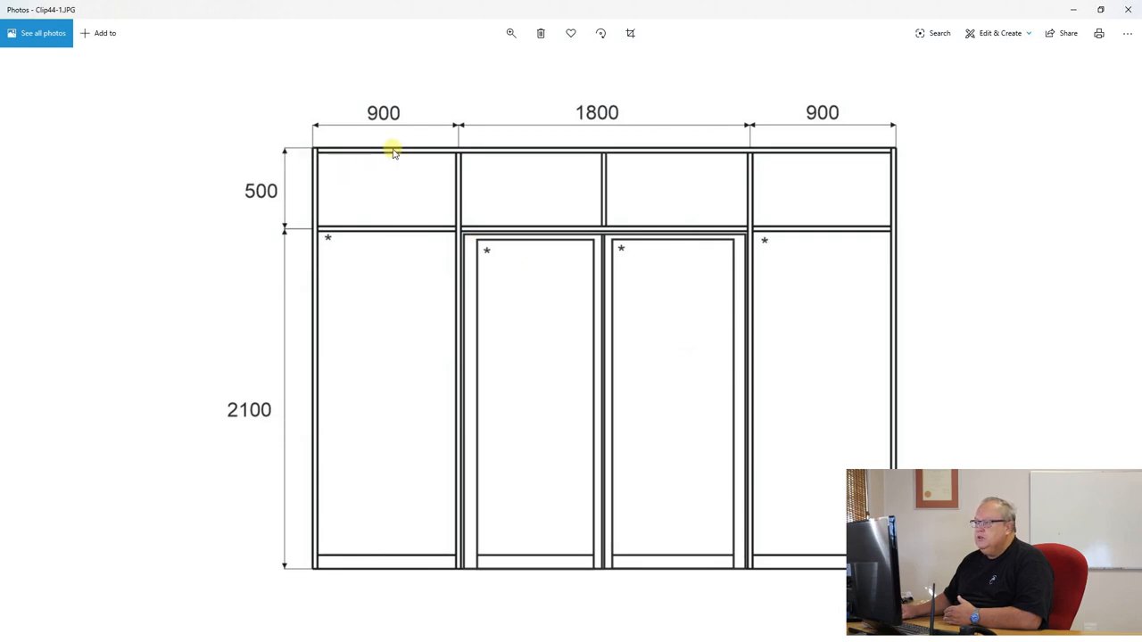
{"action": "mouse_move", "coordinate": [663, 137]}
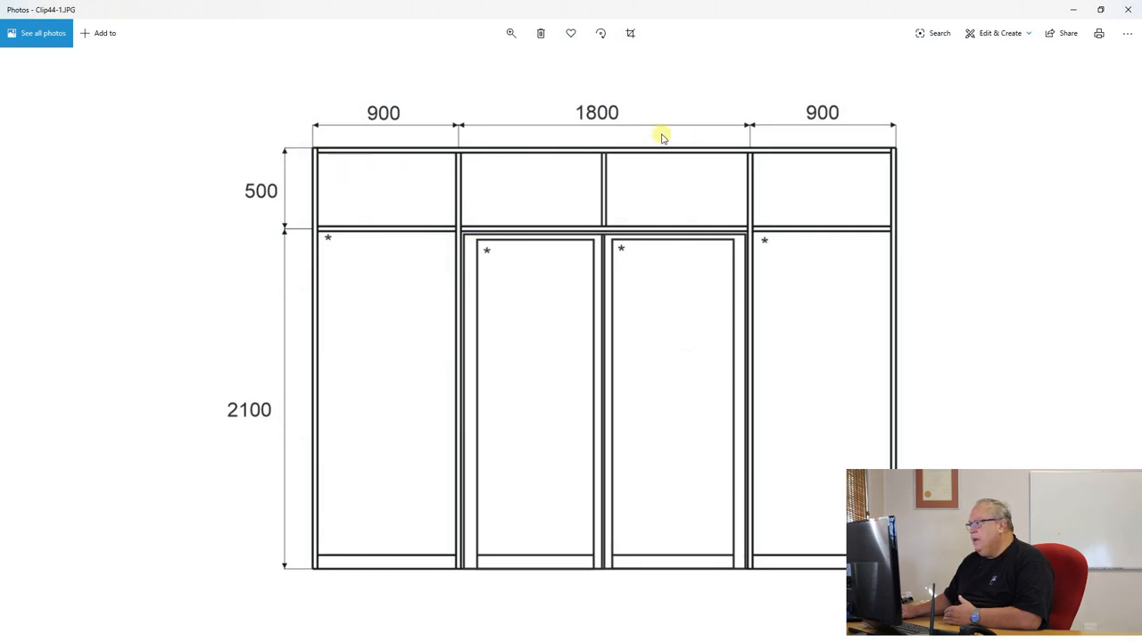
{"action": "mouse_move", "coordinate": [879, 131]}
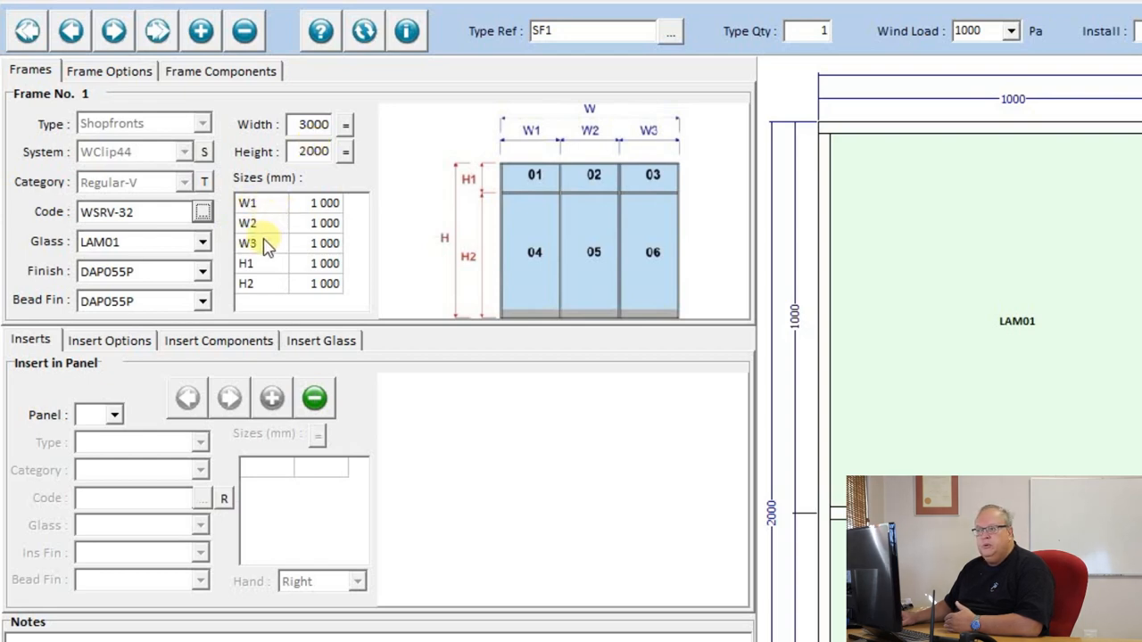
{"action": "mouse_move", "coordinate": [587, 143]}
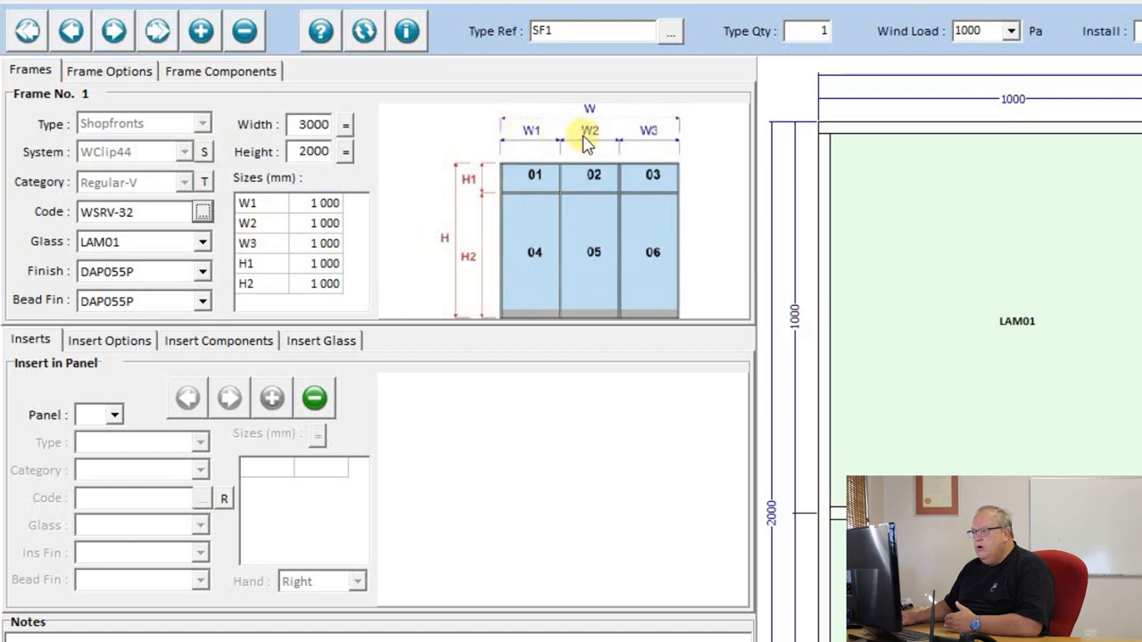
{"action": "mouse_move", "coordinate": [374, 236]}
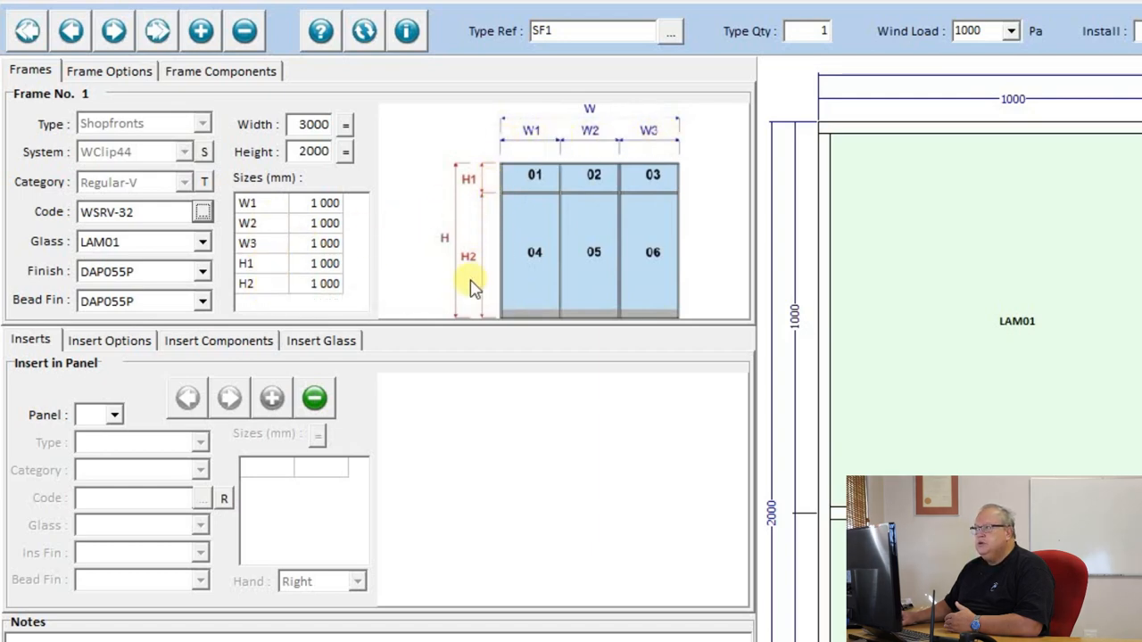
{"action": "mouse_move", "coordinate": [491, 222]}
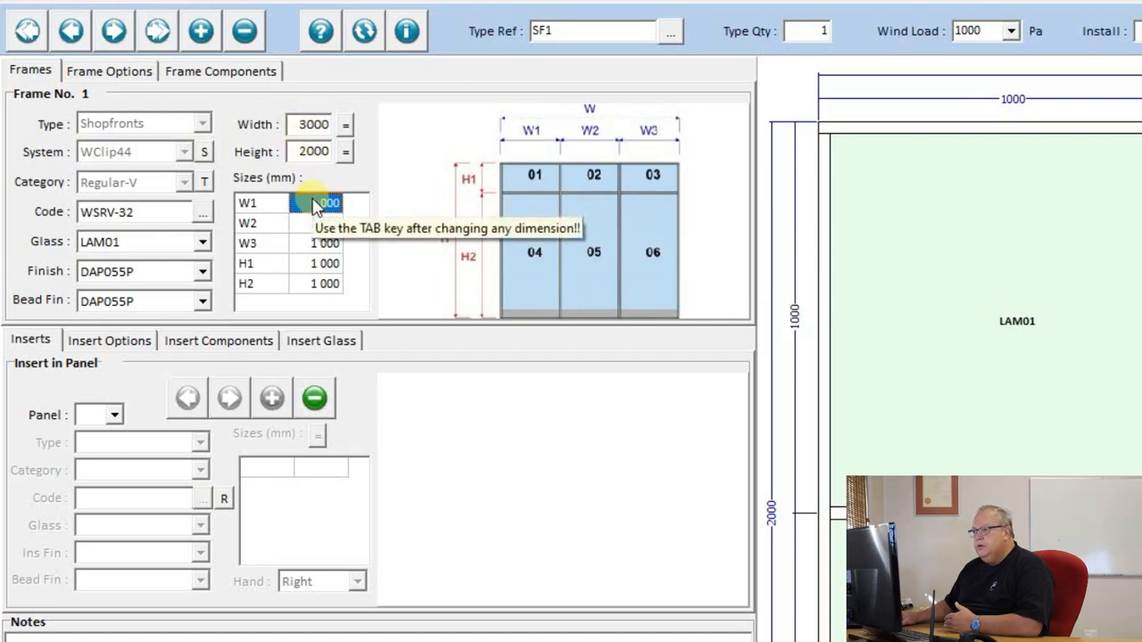
Enter 900 bay widths in the Frames Sizes grid
{"action": "type", "text": "900"}
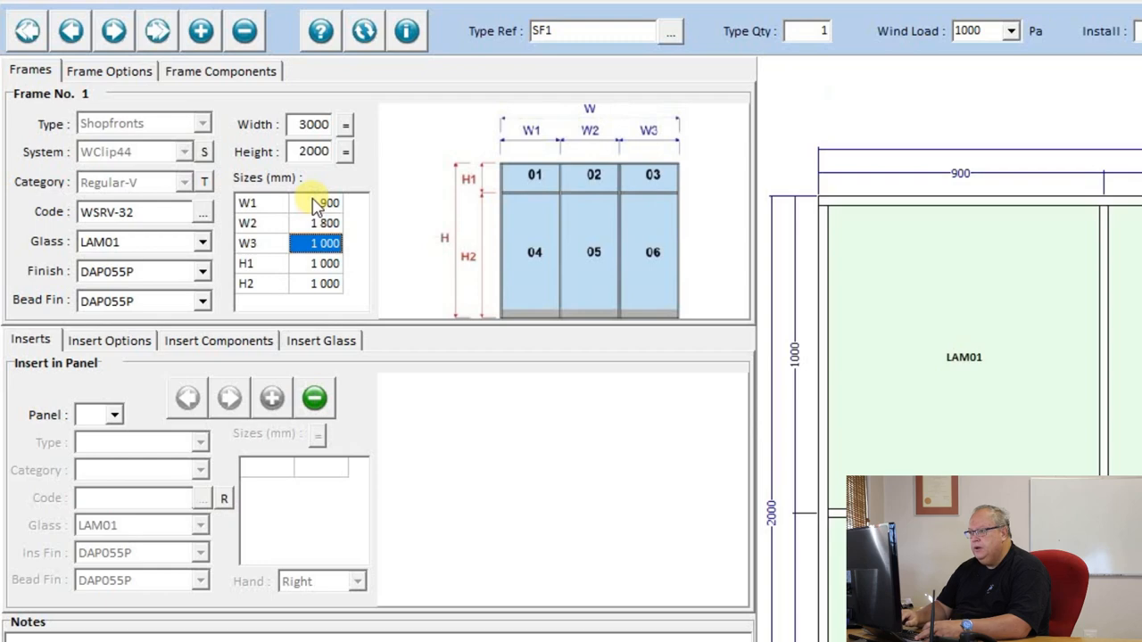
{"action": "type", "text": "900"}
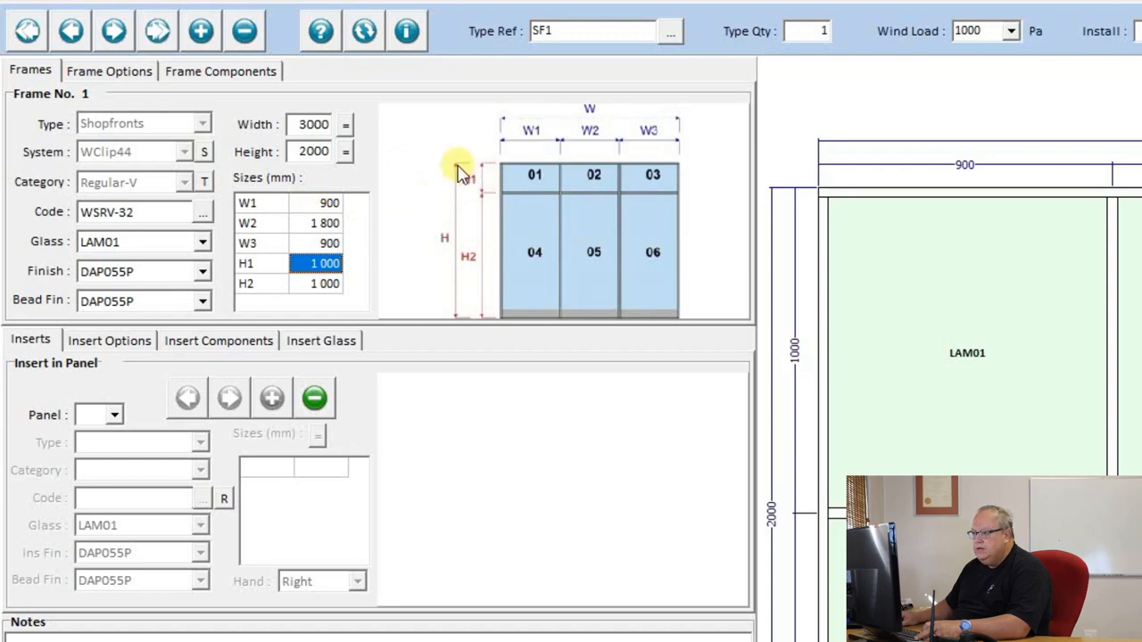
{"action": "mouse_move", "coordinate": [498, 197]}
{"action": "type", "text": "500"}
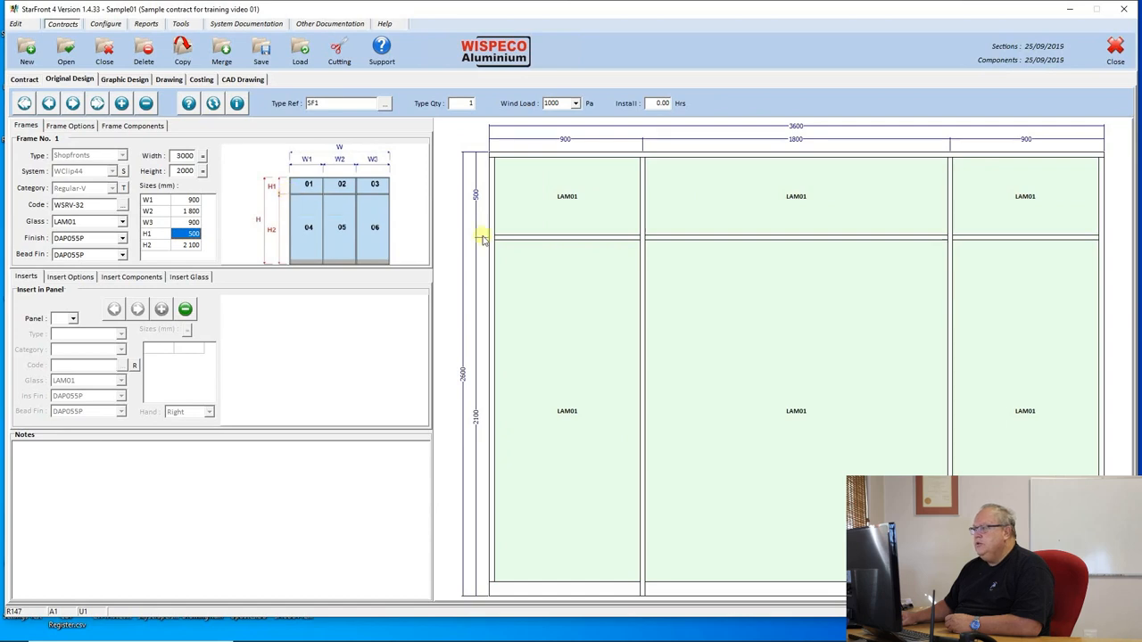
{"action": "mouse_move", "coordinate": [602, 243]}
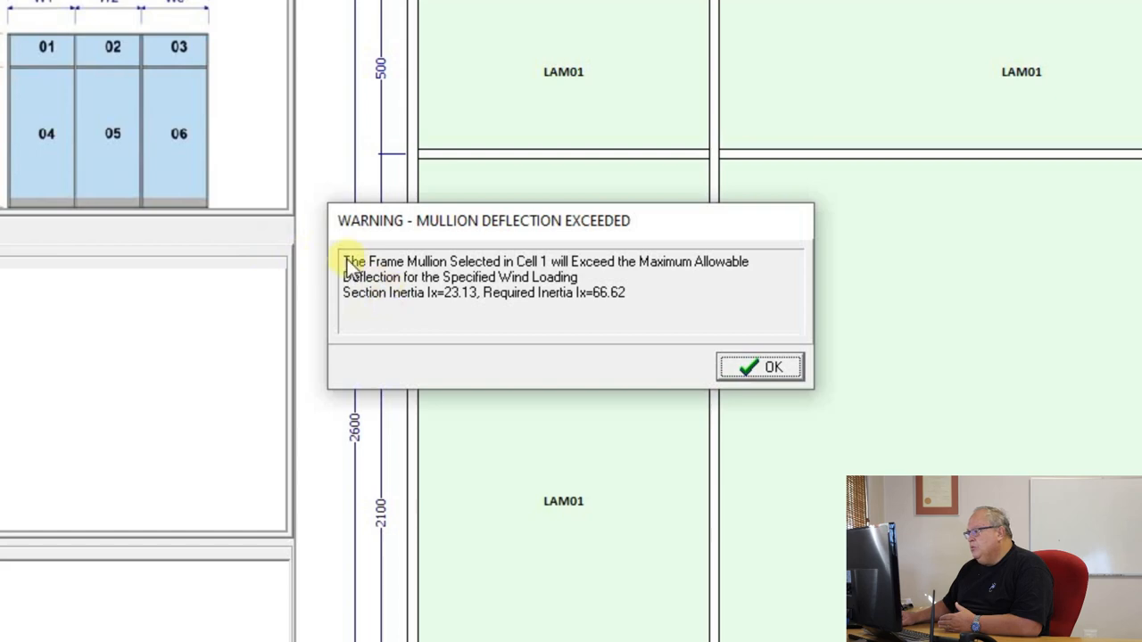
{"action": "mouse_move", "coordinate": [674, 274]}
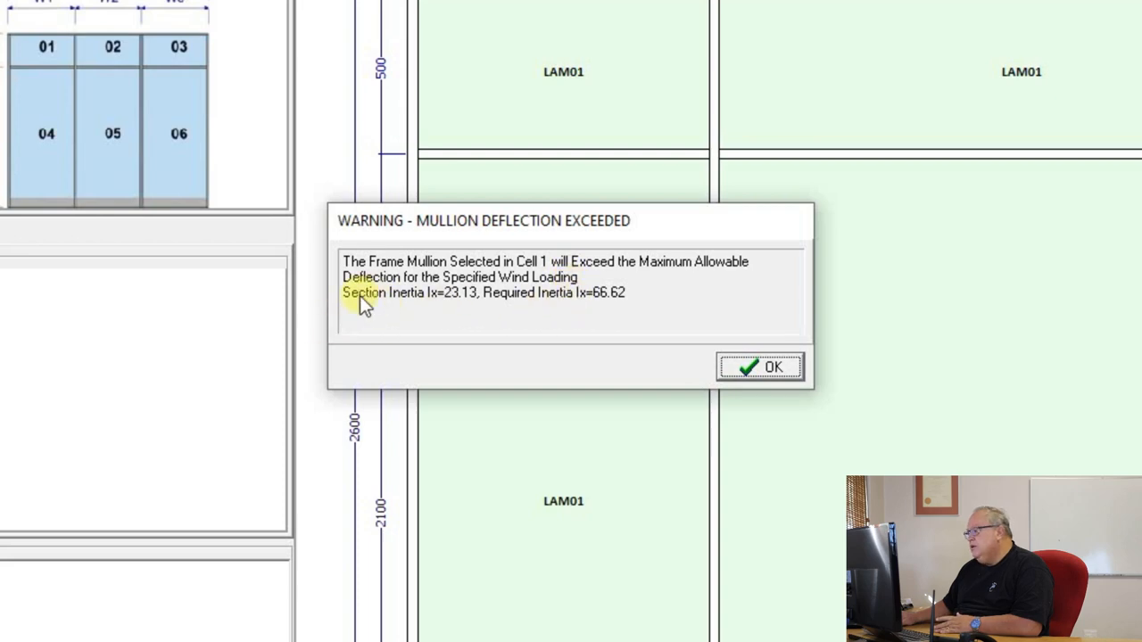
{"action": "mouse_move", "coordinate": [464, 303]}
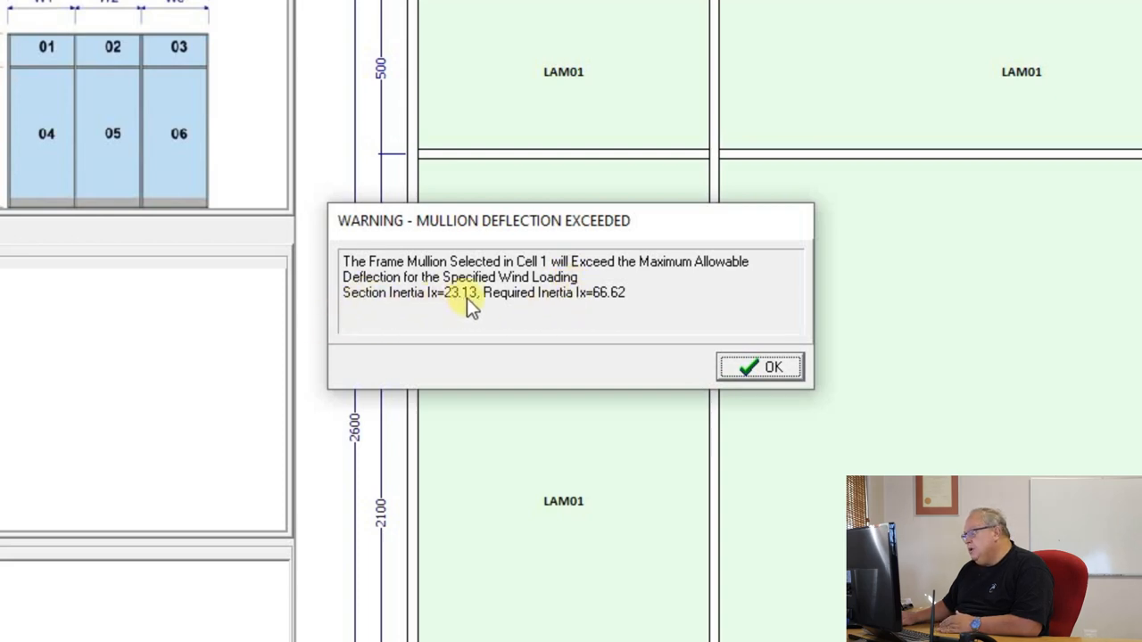
{"action": "mouse_move", "coordinate": [571, 302]}
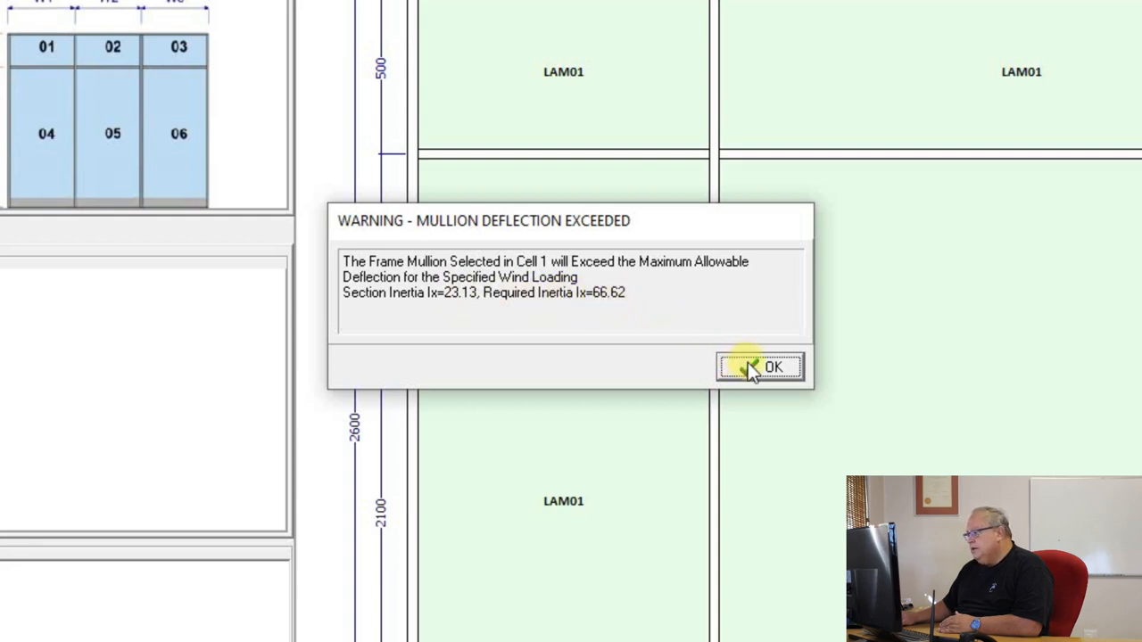
Acknowledge the mullion deflection warning and accept the automatic mullion correction
{"action": "left_click", "coordinate": [760, 367]}
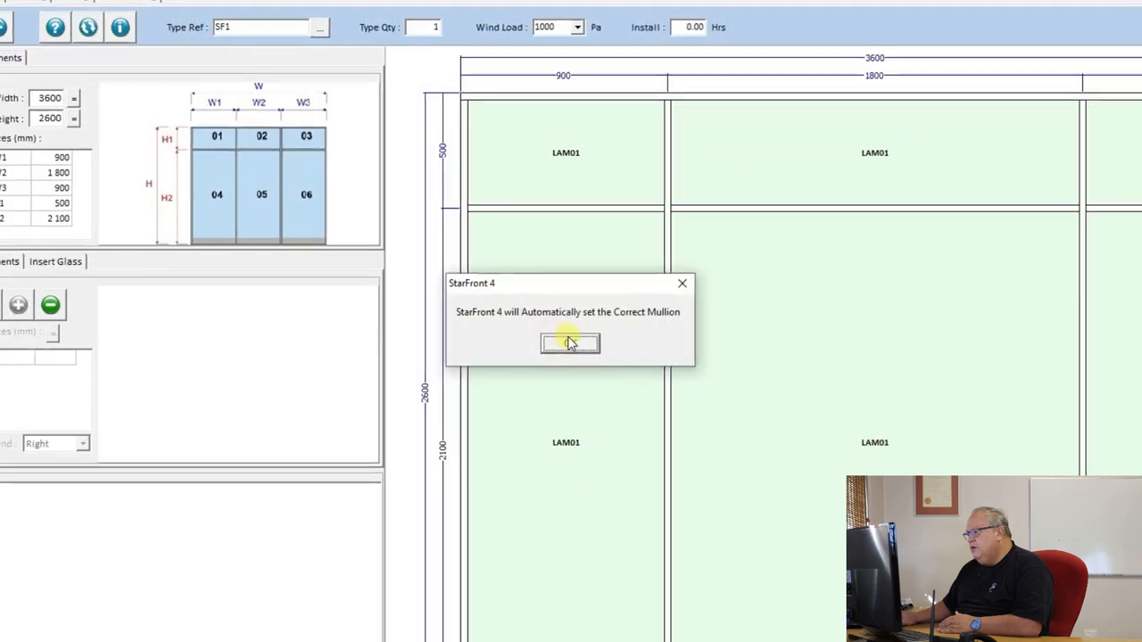
{"action": "left_click", "coordinate": [570, 344]}
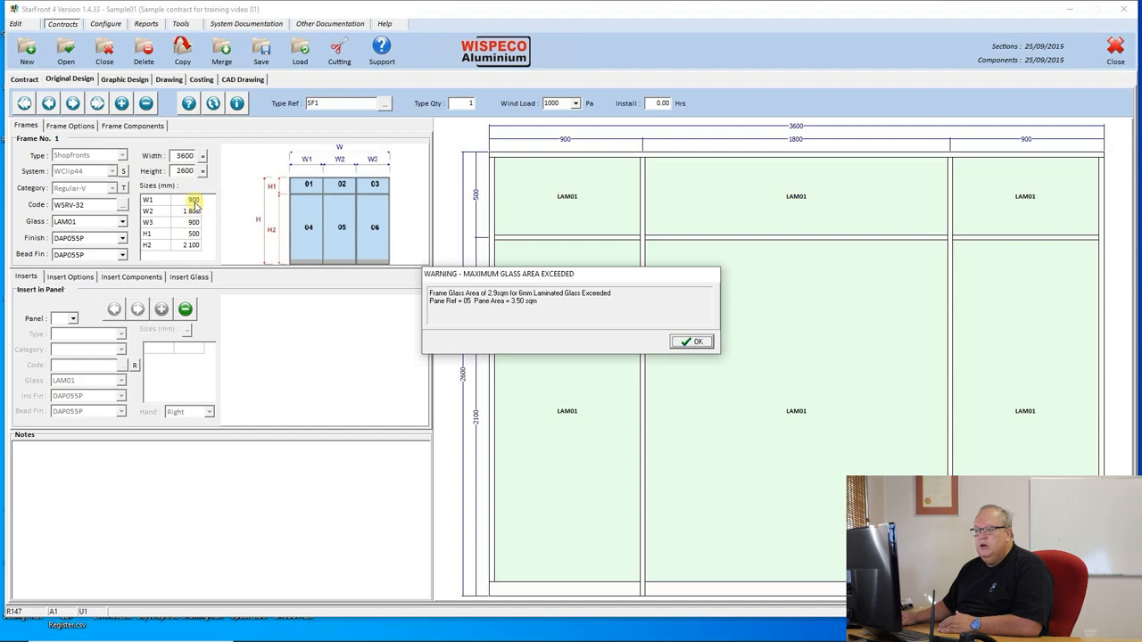
{"action": "left_click", "coordinate": [193, 234]}
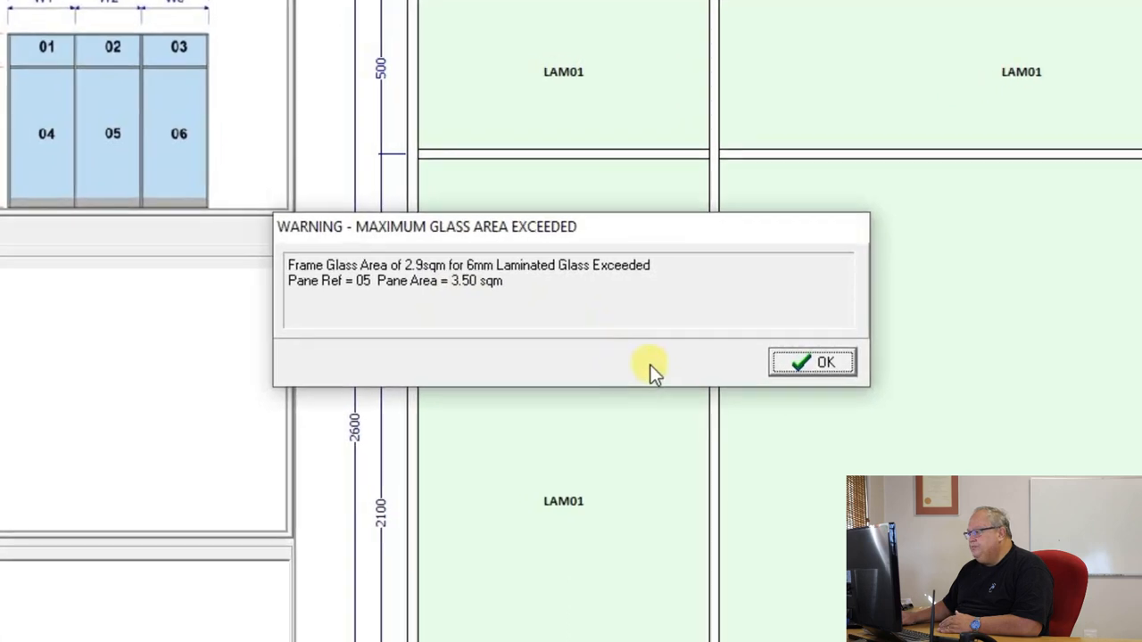
{"action": "mouse_move", "coordinate": [469, 234]}
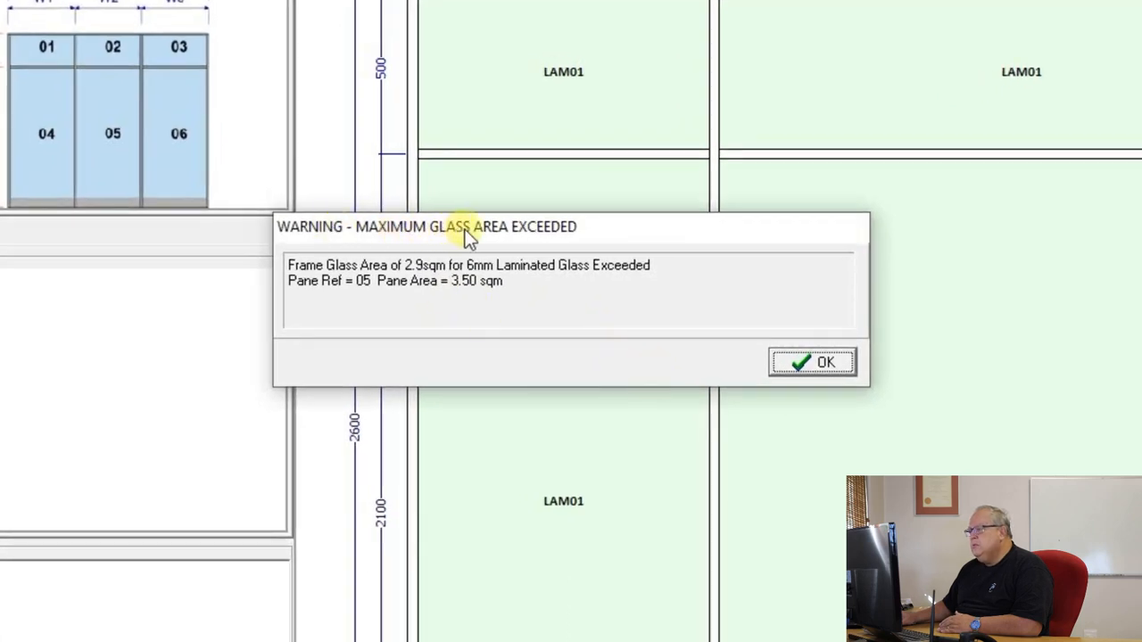
{"action": "mouse_move", "coordinate": [578, 270]}
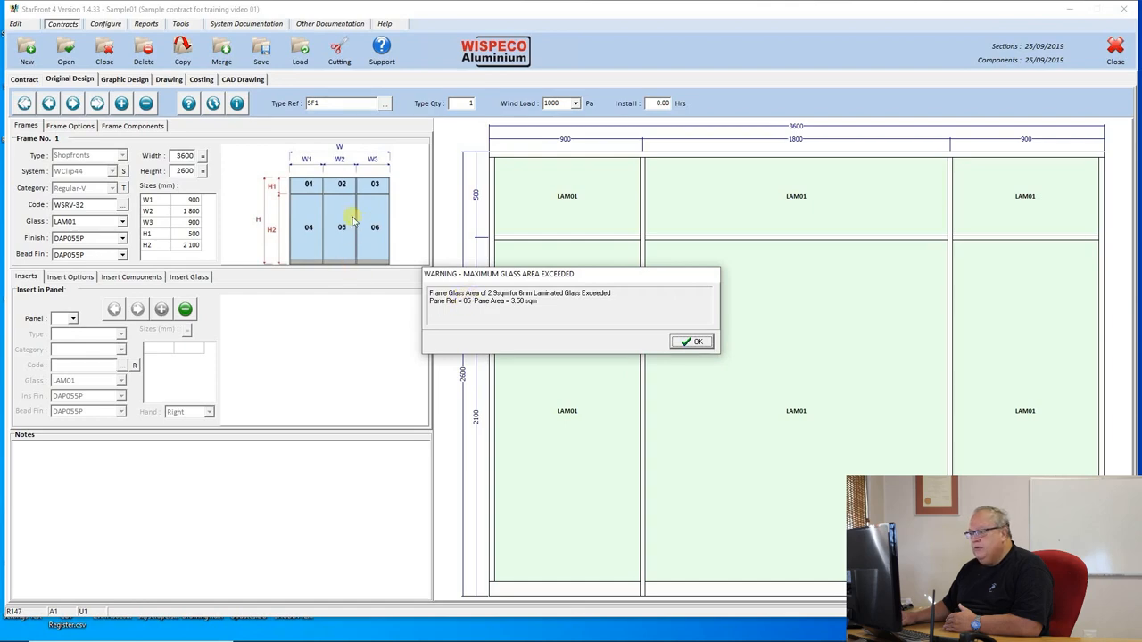
{"action": "mouse_move", "coordinate": [646, 396]}
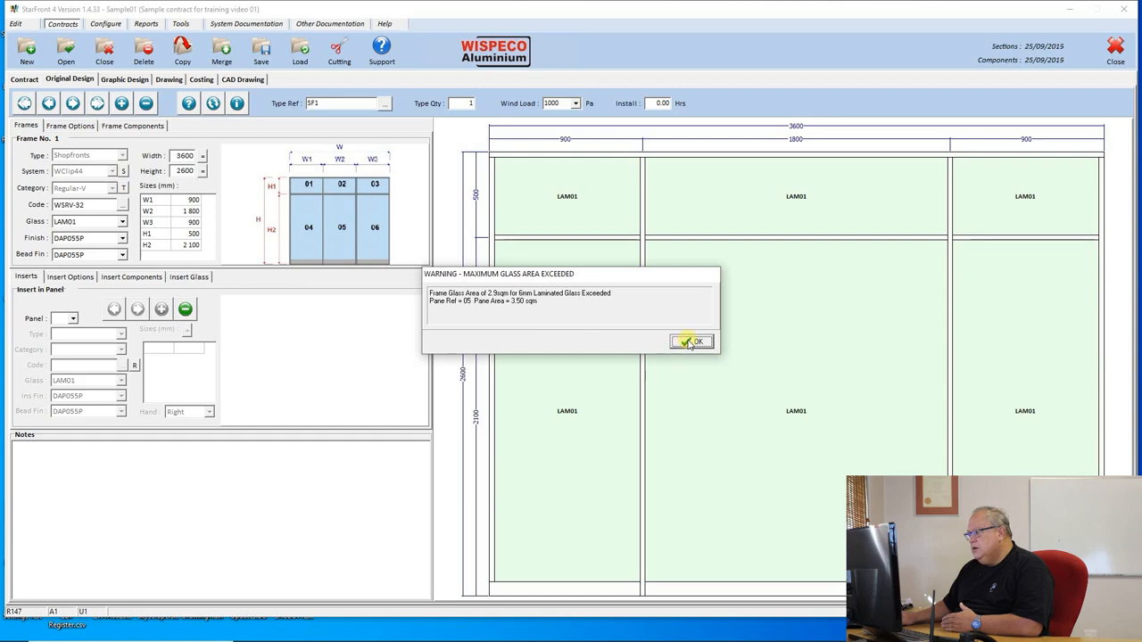
Dismiss the maximum glass area warning for pane 05
{"action": "left_click", "coordinate": [692, 342]}
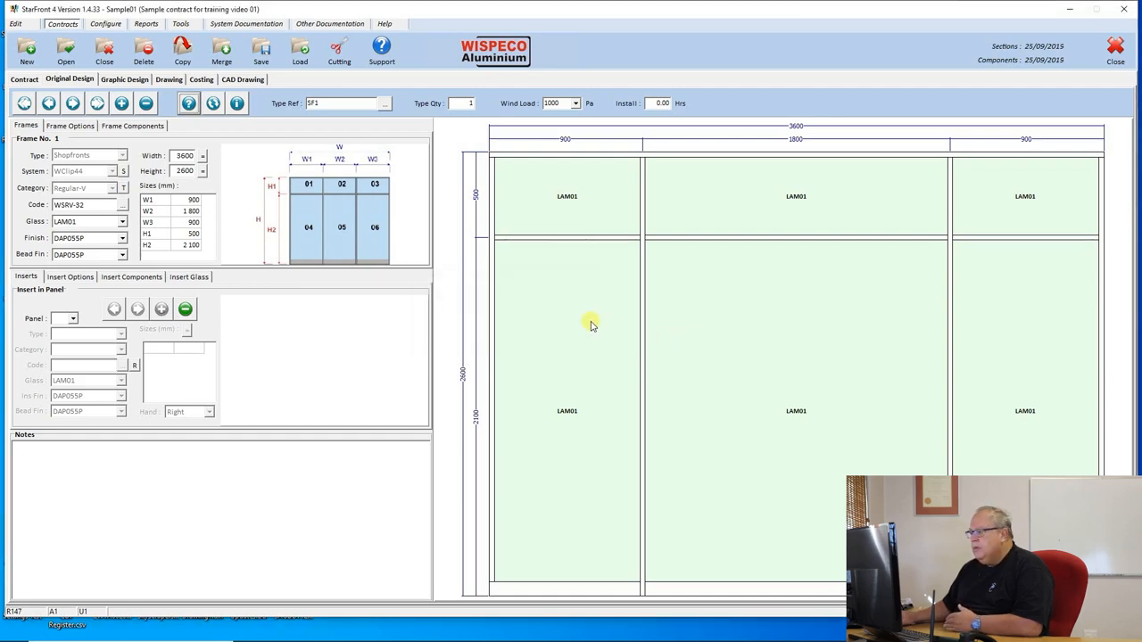
{"action": "mouse_move", "coordinate": [912, 438]}
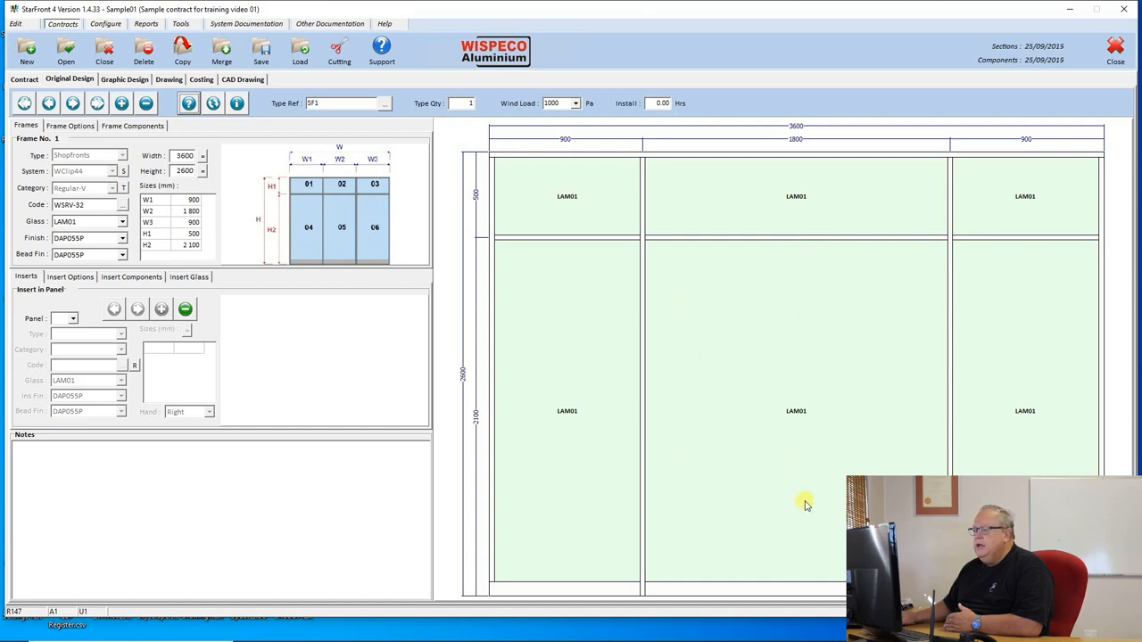
{"action": "mouse_move", "coordinate": [857, 341]}
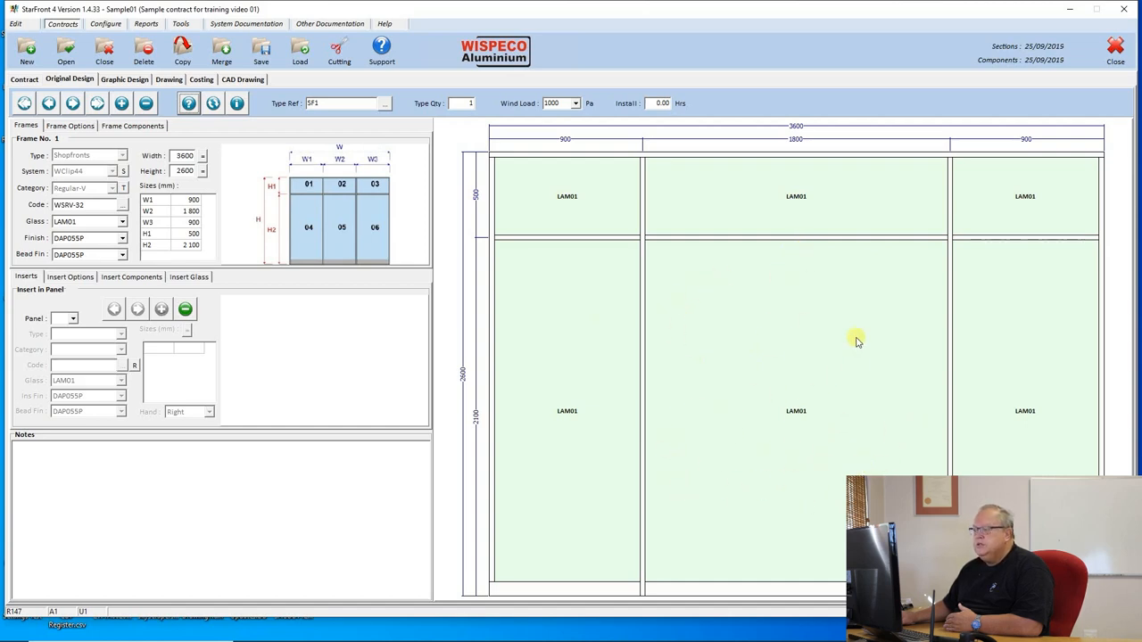
{"action": "mouse_move", "coordinate": [700, 383]}
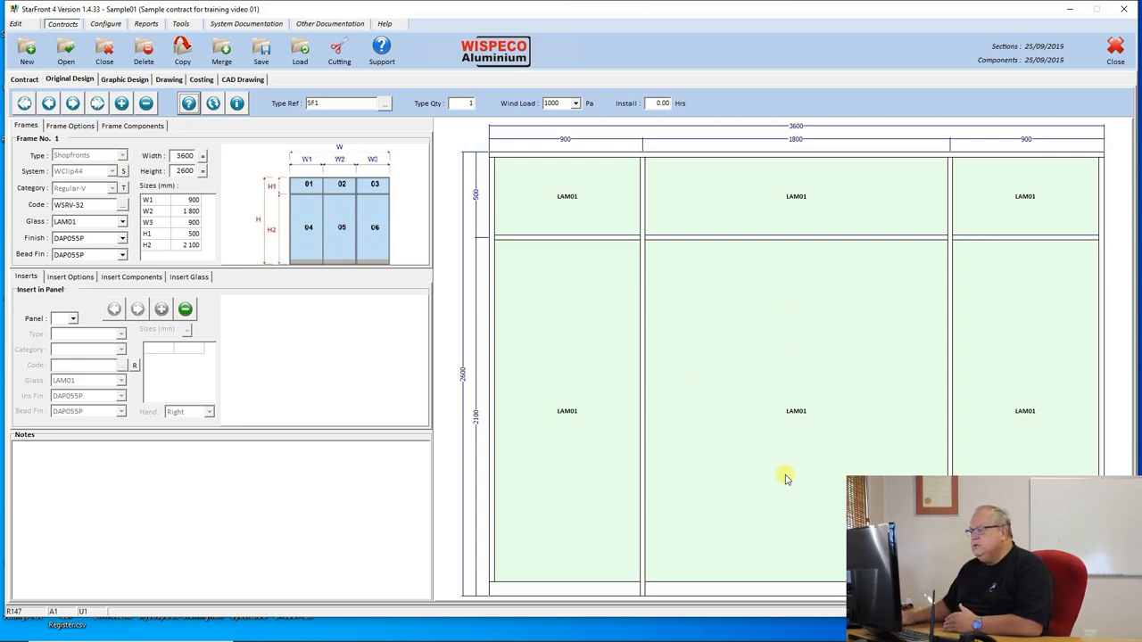
{"action": "mouse_move", "coordinate": [792, 471]}
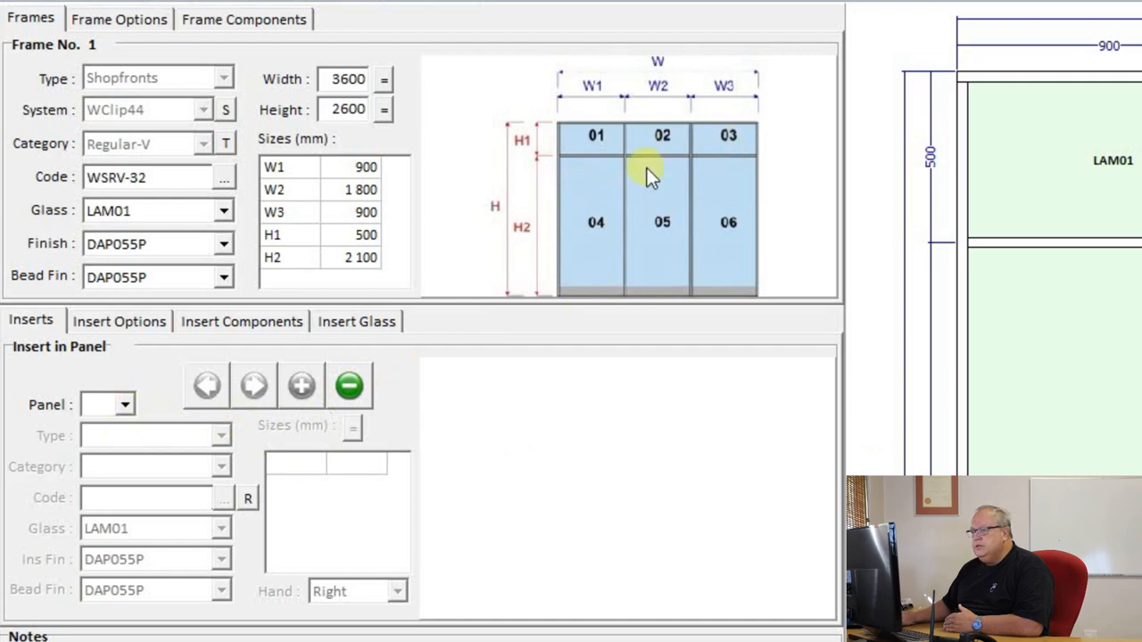
Start a new insert in panel 05 and make it a Hinged Door
{"action": "left_click", "coordinate": [124, 404]}
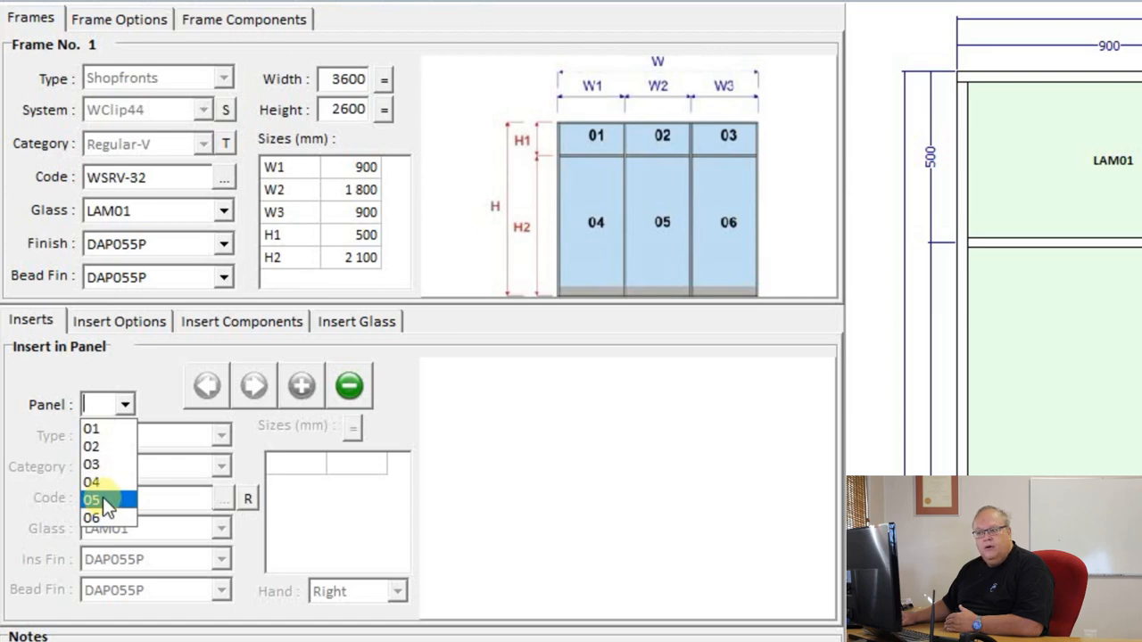
{"action": "left_click", "coordinate": [91, 500]}
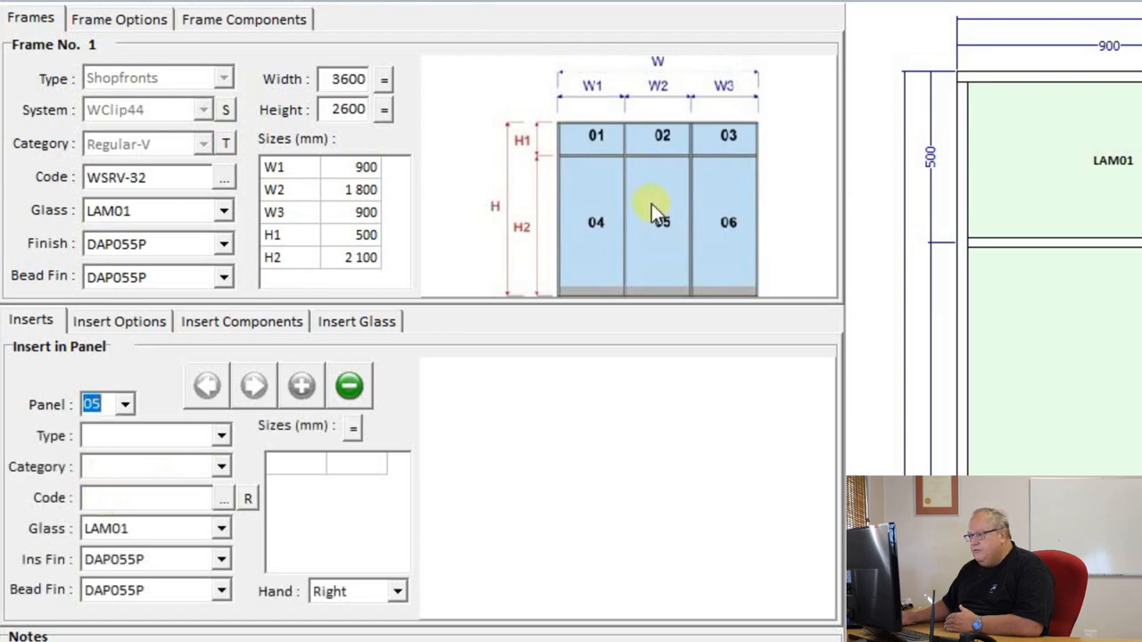
{"action": "mouse_move", "coordinate": [504, 321]}
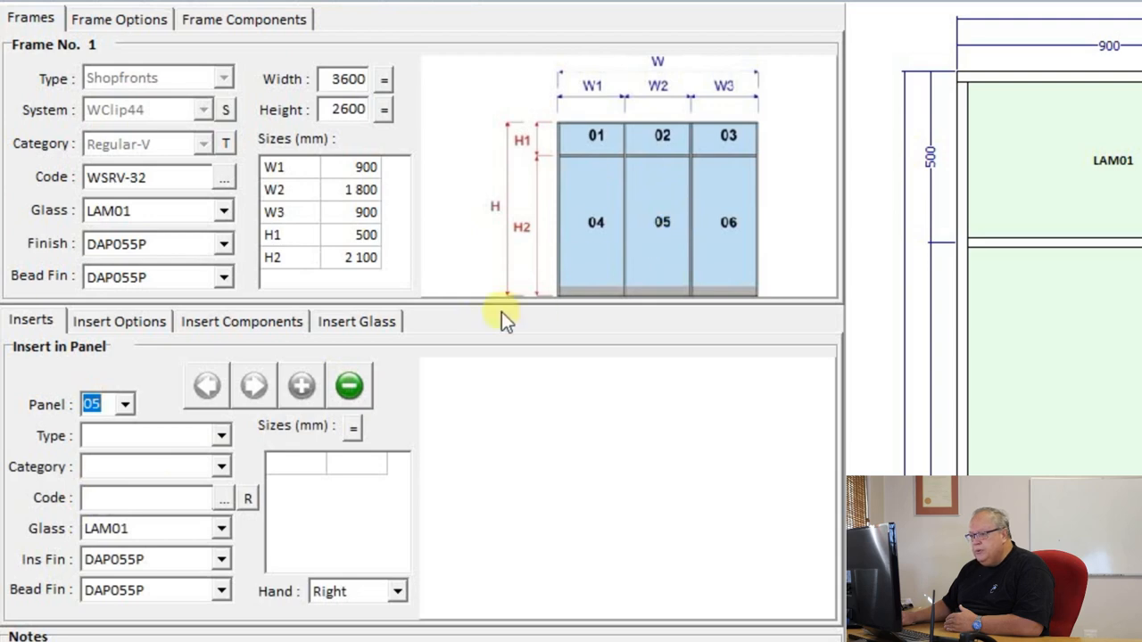
{"action": "left_click", "coordinate": [222, 435]}
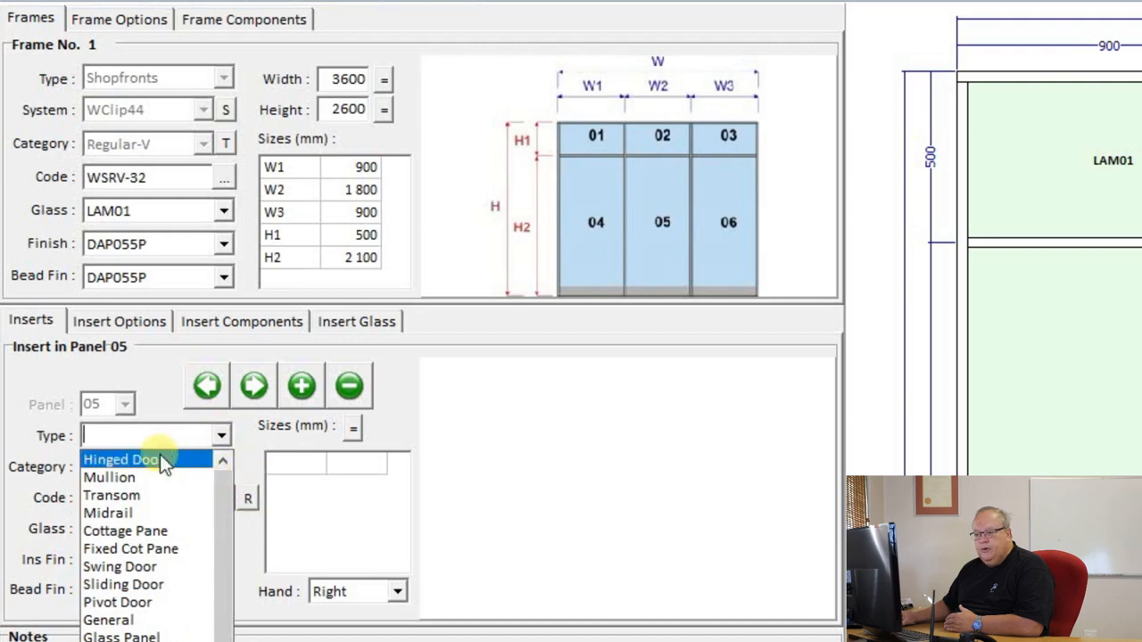
{"action": "mouse_move", "coordinate": [173, 549]}
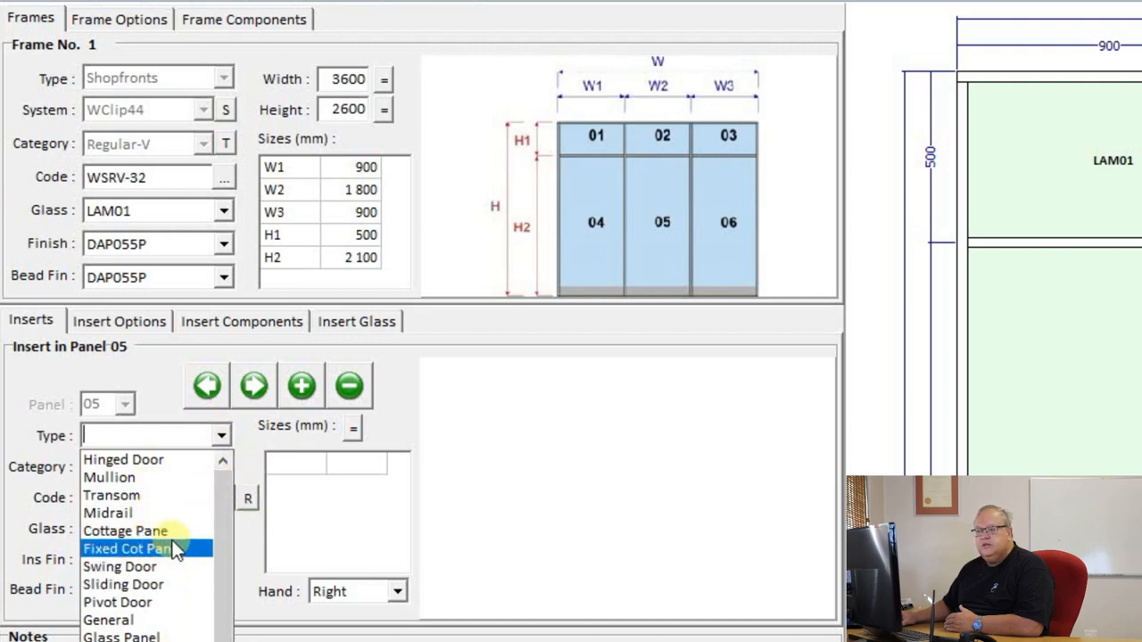
{"action": "mouse_move", "coordinate": [168, 477]}
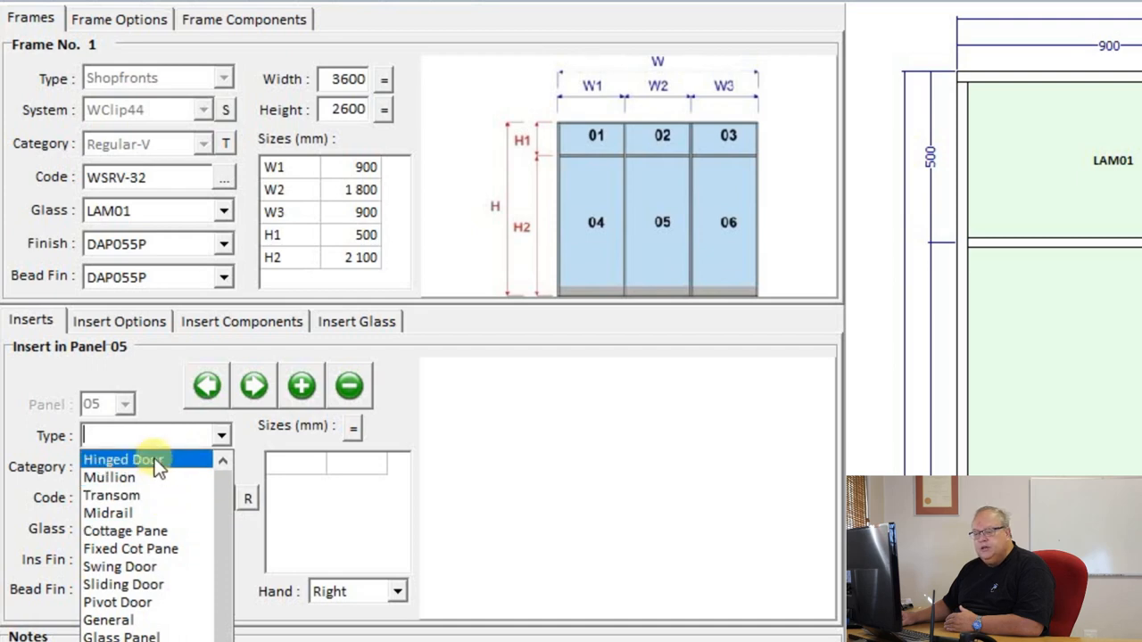
{"action": "left_click", "coordinate": [124, 458]}
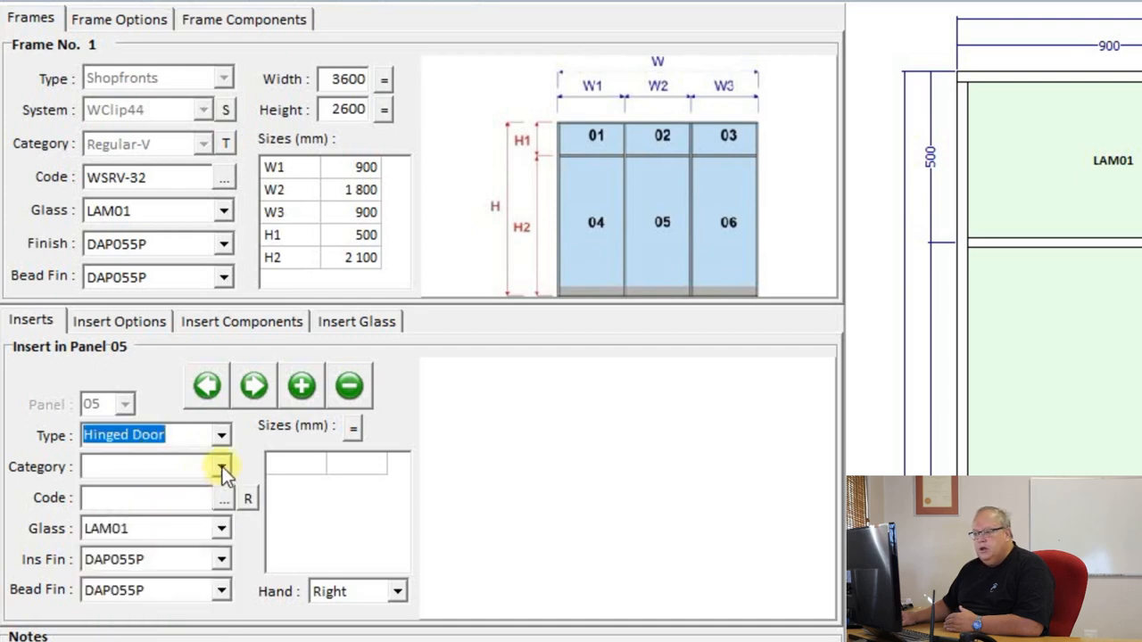
Choose Hinged-DO as the panel 05 door category
{"action": "left_click", "coordinate": [221, 466]}
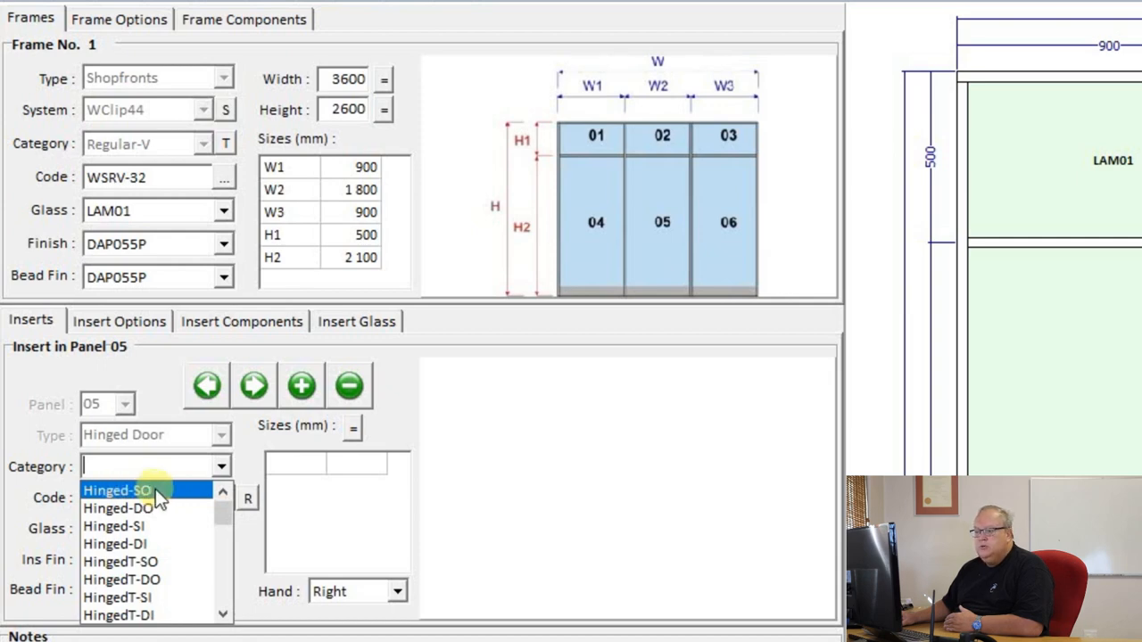
{"action": "mouse_move", "coordinate": [147, 508]}
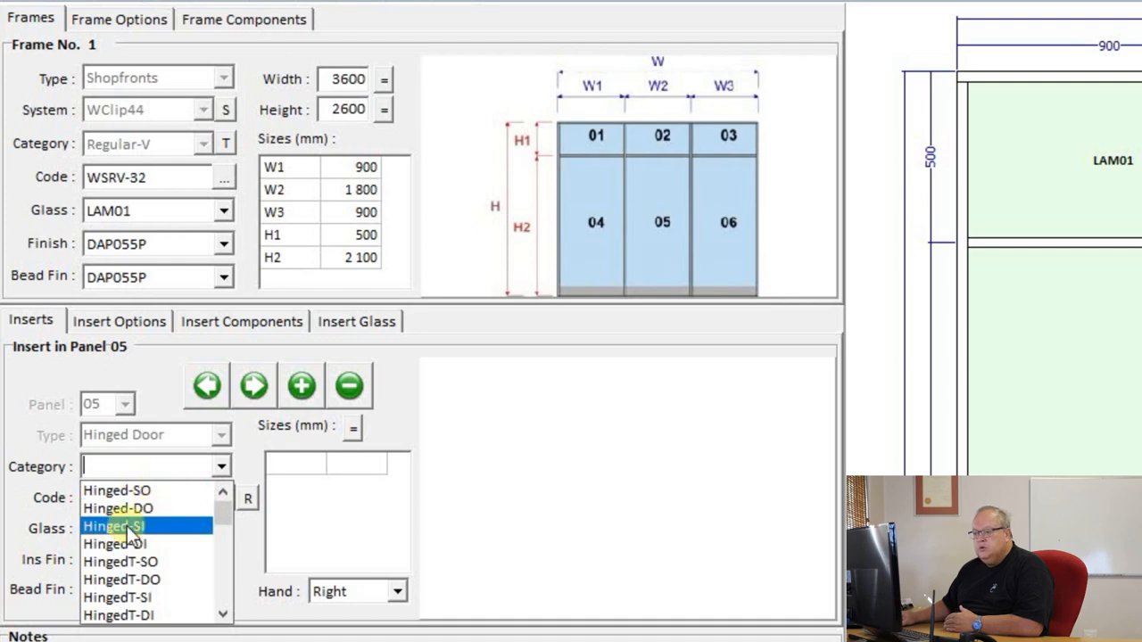
{"action": "mouse_move", "coordinate": [116, 544]}
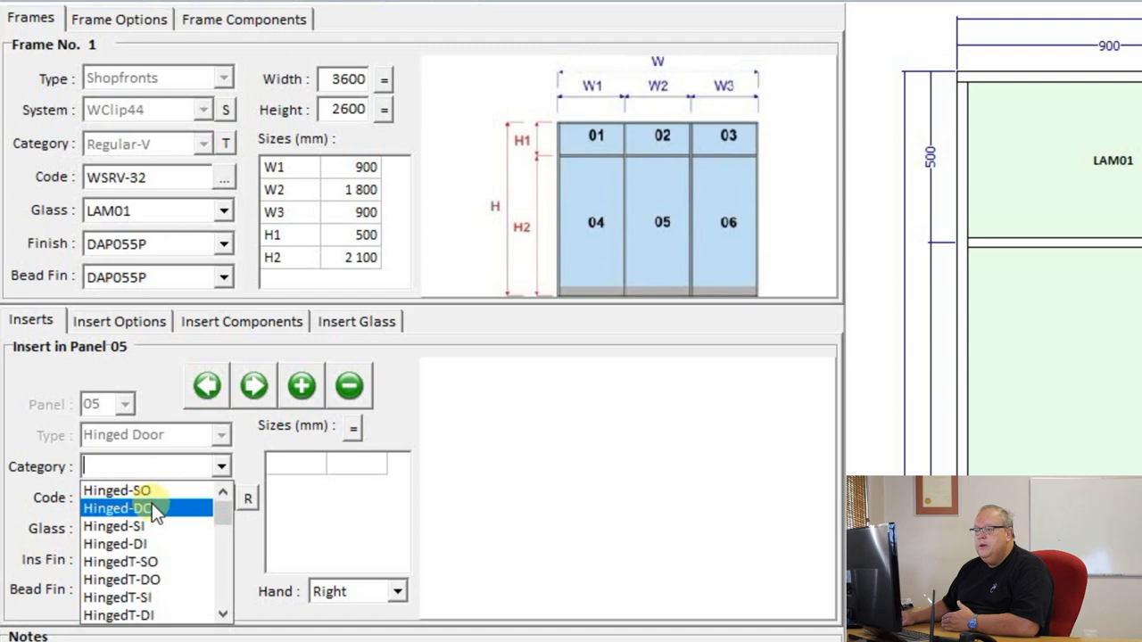
{"action": "left_click", "coordinate": [117, 508]}
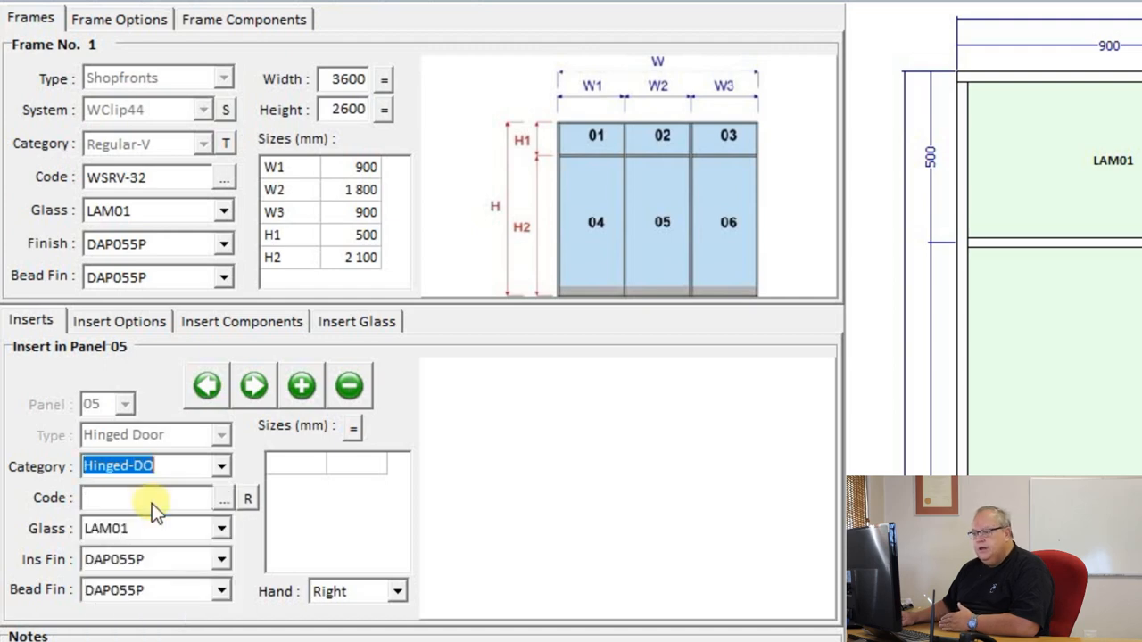
{"action": "mouse_move", "coordinate": [223, 509]}
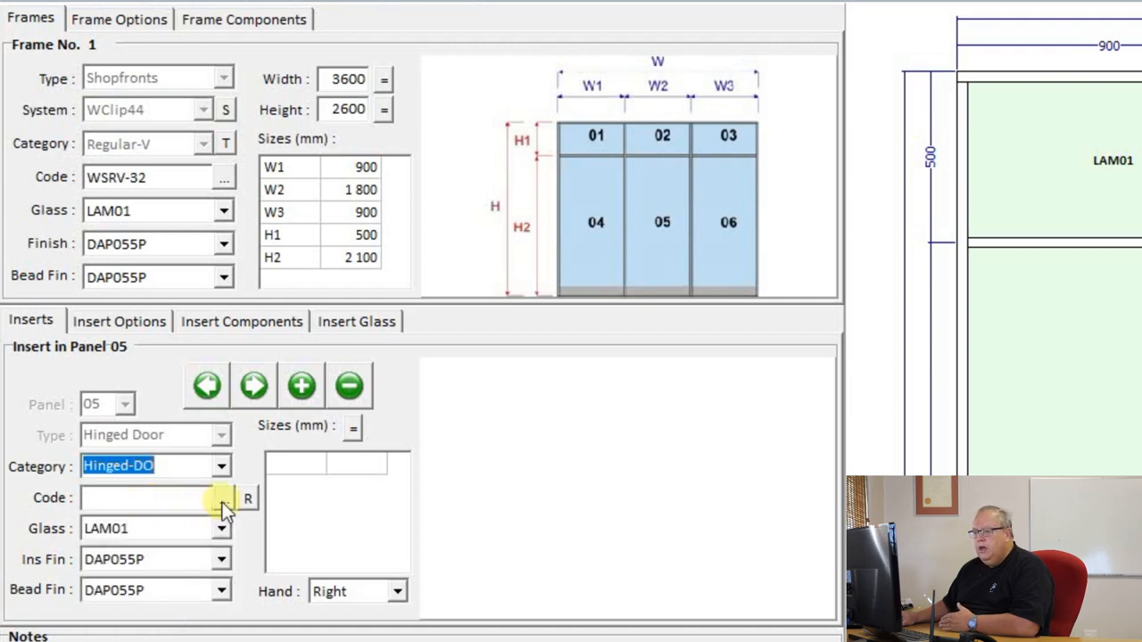
Bring up the picture picker of hinged door insert layouts via Code browse
{"action": "left_click", "coordinate": [247, 498]}
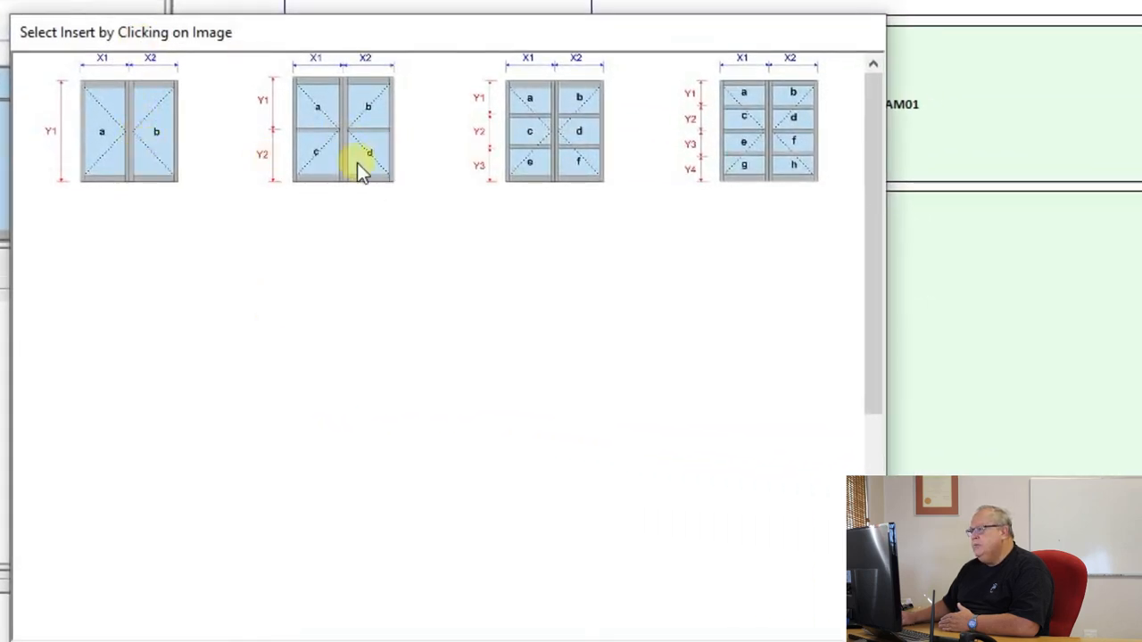
{"action": "mouse_move", "coordinate": [789, 147]}
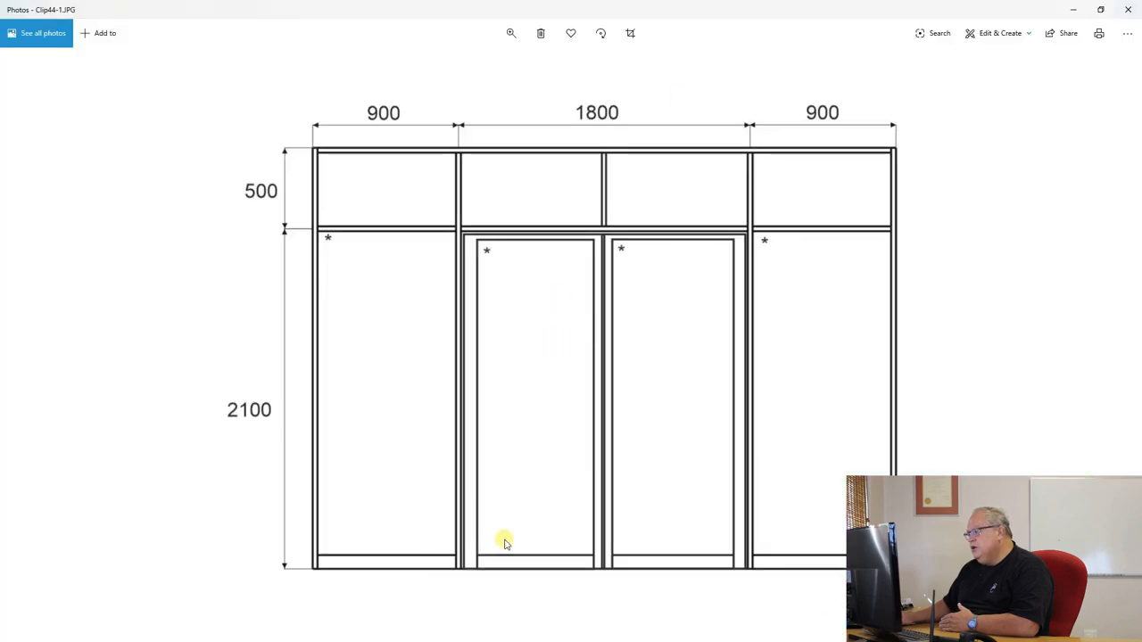
{"action": "mouse_move", "coordinate": [1070, 72]}
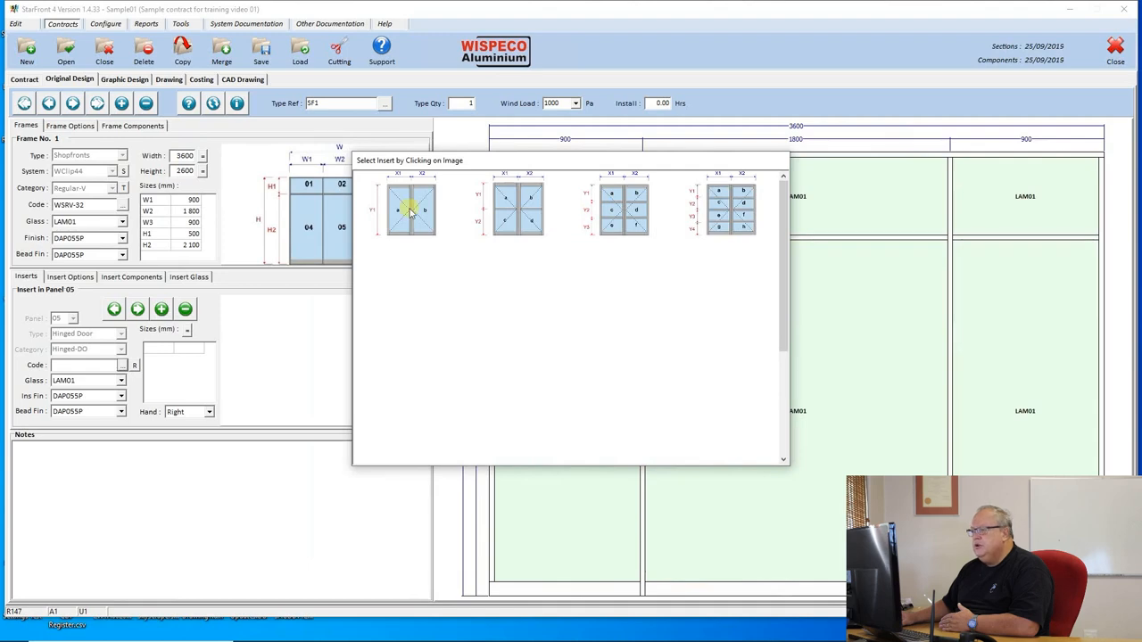
Choose the two-leaf double door layout WHOD-104 for the centre bay
{"action": "left_click", "coordinate": [411, 209]}
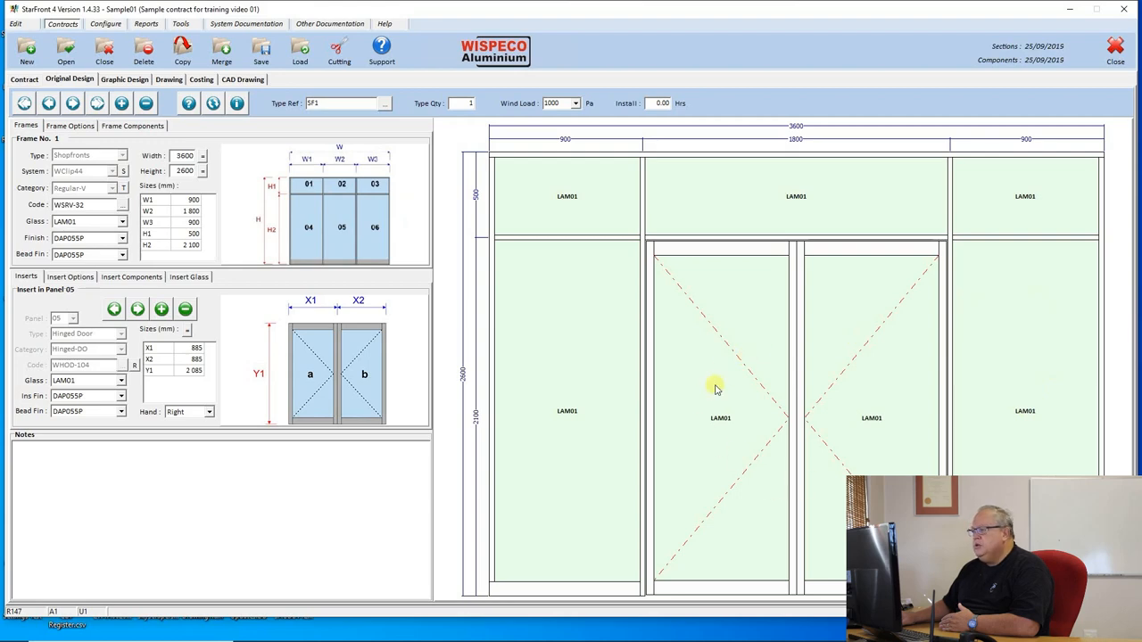
{"action": "mouse_move", "coordinate": [825, 432]}
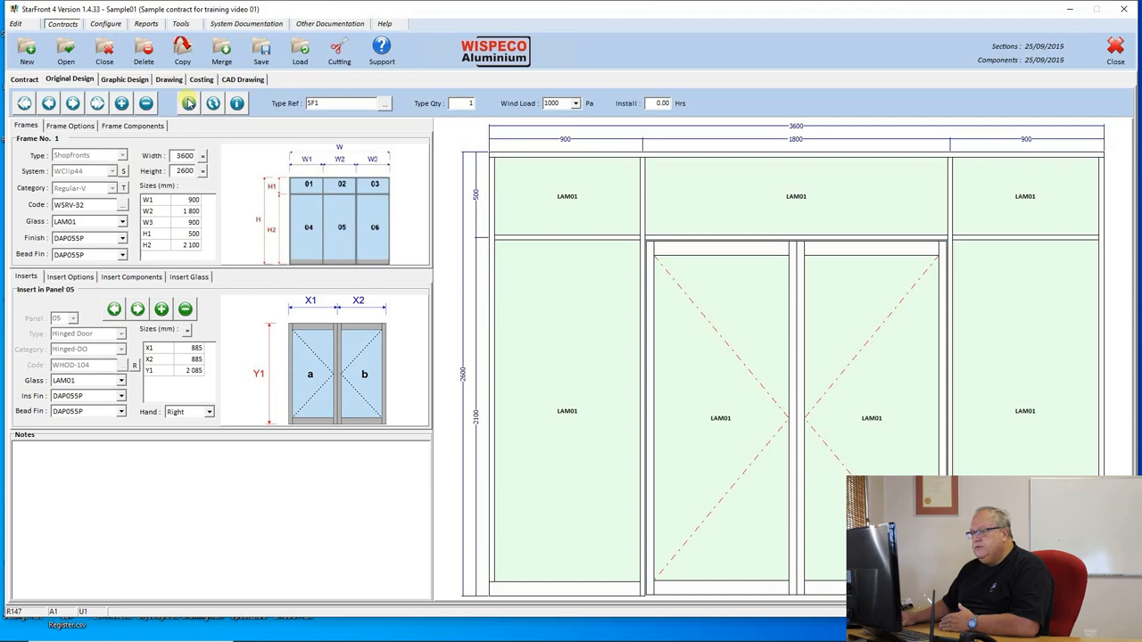
Run the wind-load check and acknowledge the Insert Deflection Exceeded warning
{"action": "left_click", "coordinate": [189, 103]}
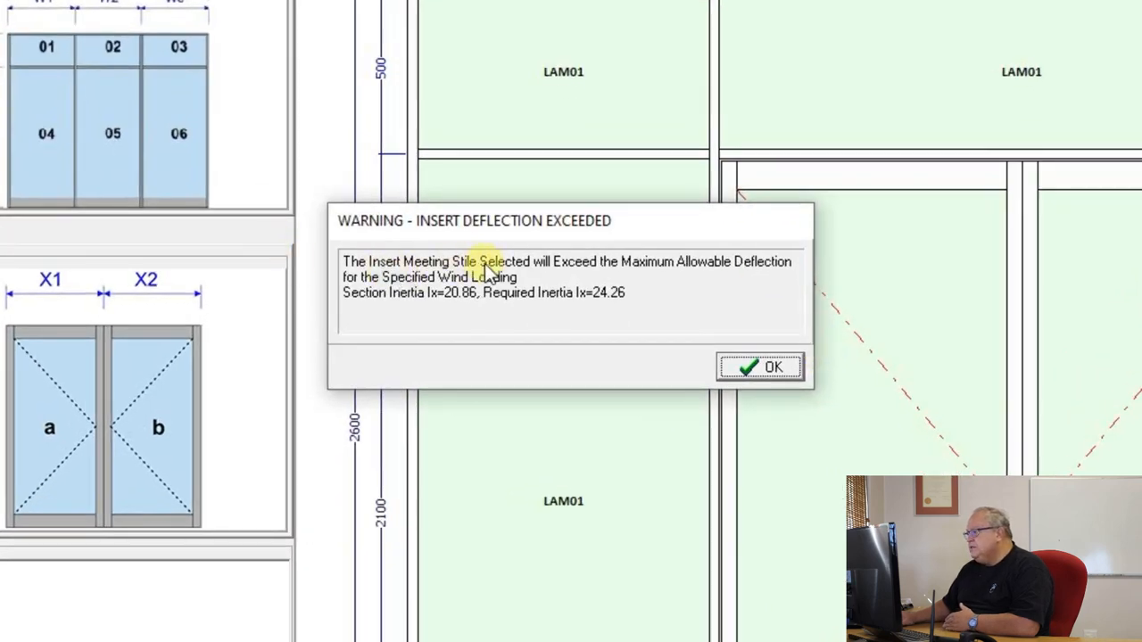
{"action": "mouse_move", "coordinate": [1026, 268]}
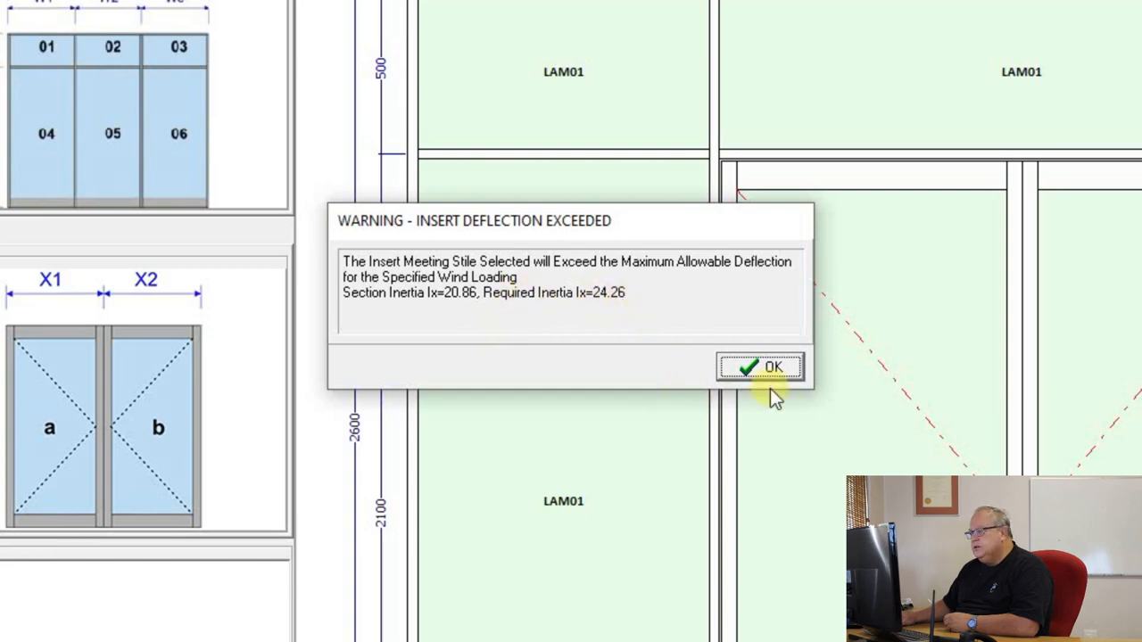
{"action": "left_click", "coordinate": [760, 367]}
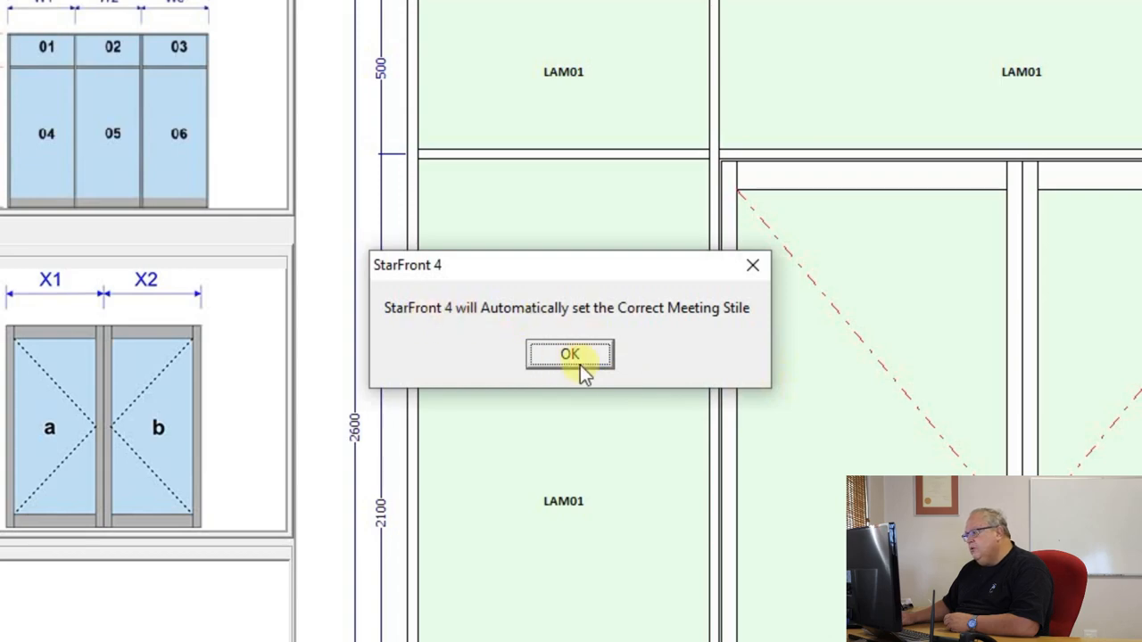
Accept StarFront 4 automatically fitting the correct meeting stile to the door
{"action": "left_click", "coordinate": [570, 354]}
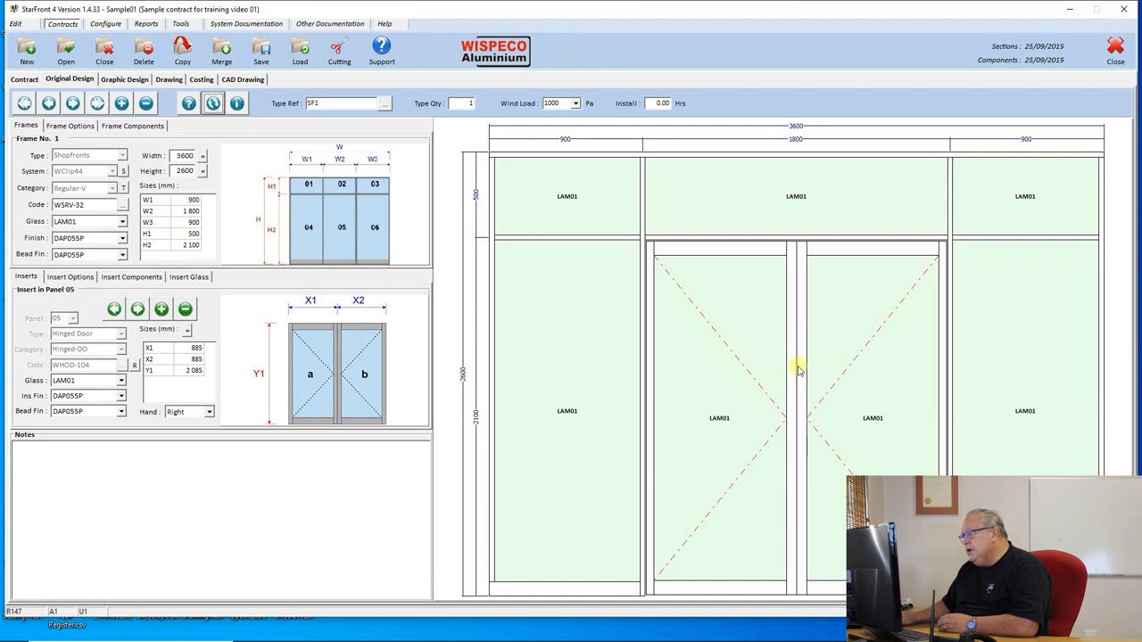
{"action": "mouse_move", "coordinate": [788, 370]}
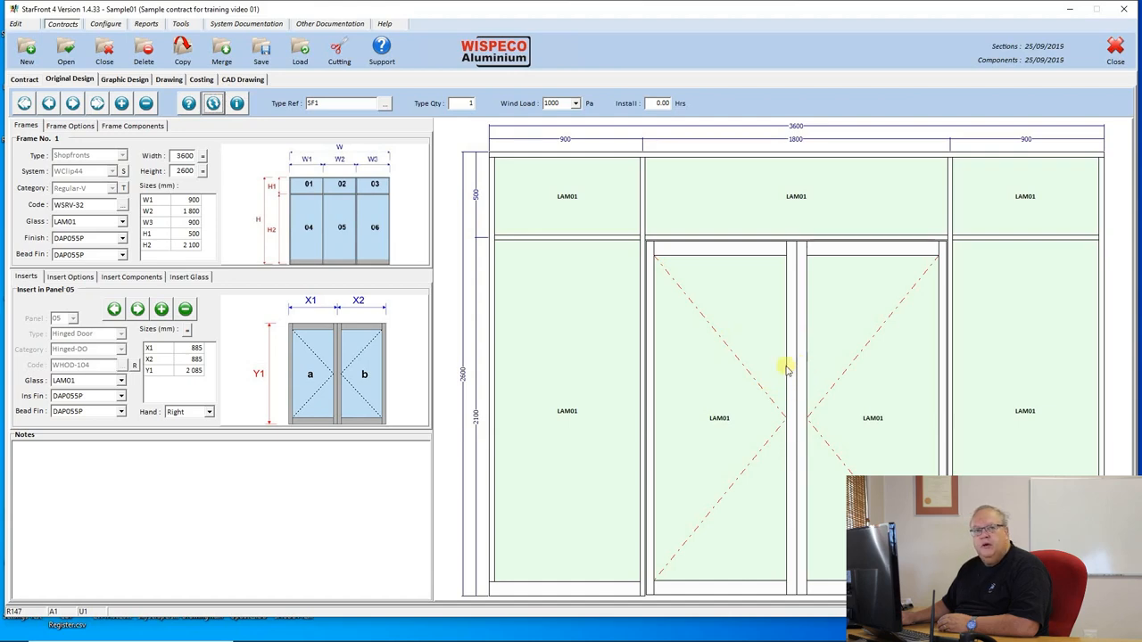
{"action": "mouse_move", "coordinate": [799, 386]}
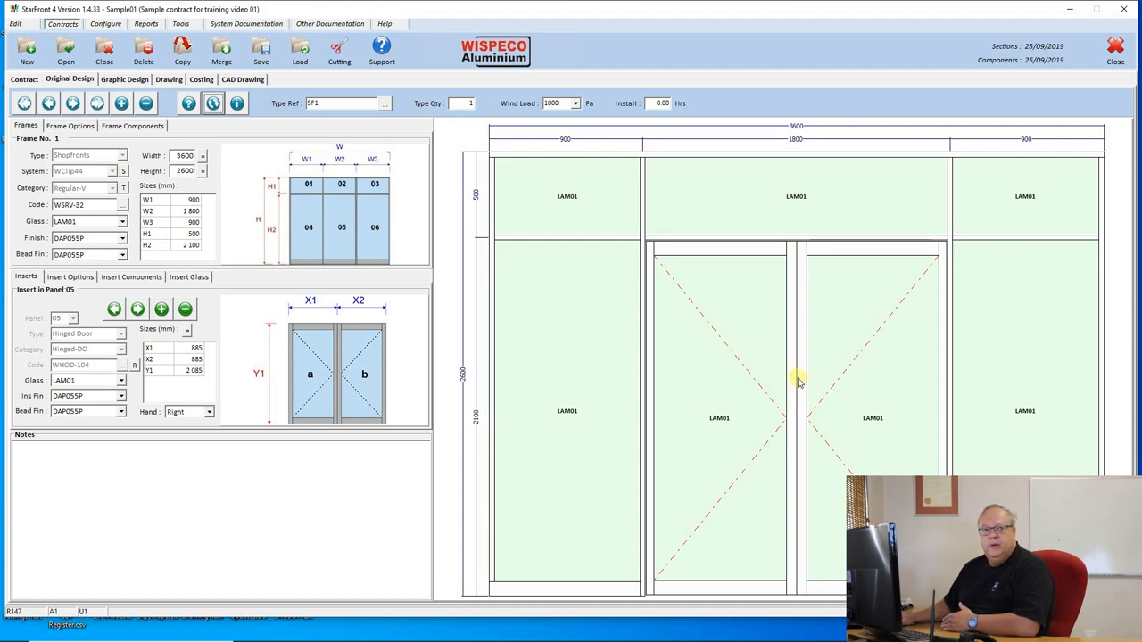
{"action": "mouse_move", "coordinate": [851, 310]}
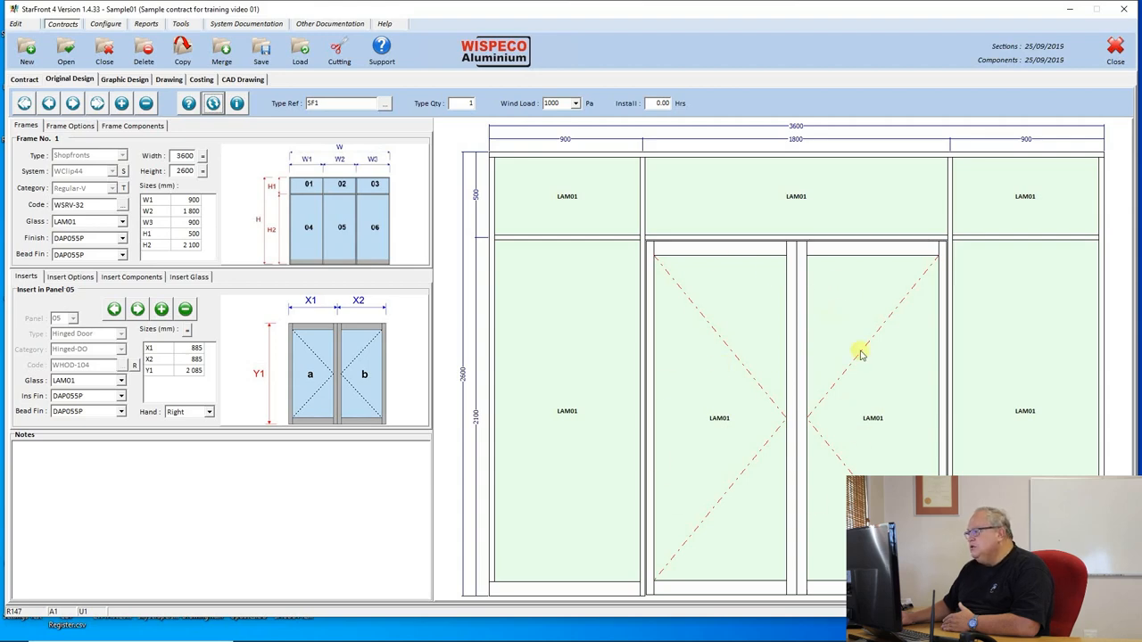
{"action": "mouse_move", "coordinate": [704, 361]}
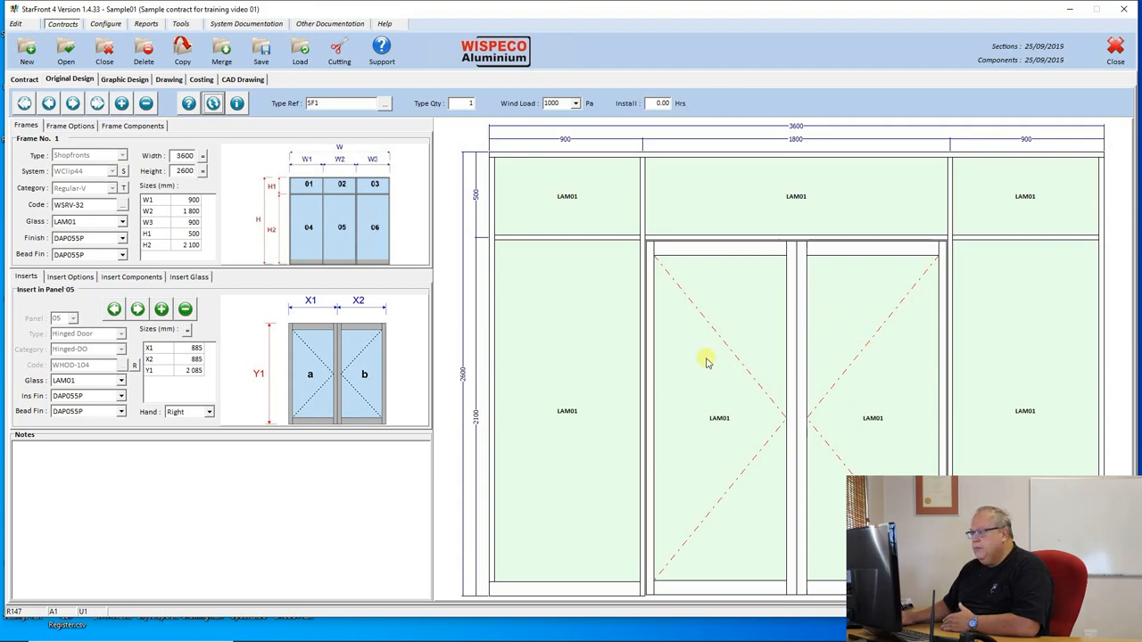
{"action": "mouse_move", "coordinate": [702, 359]}
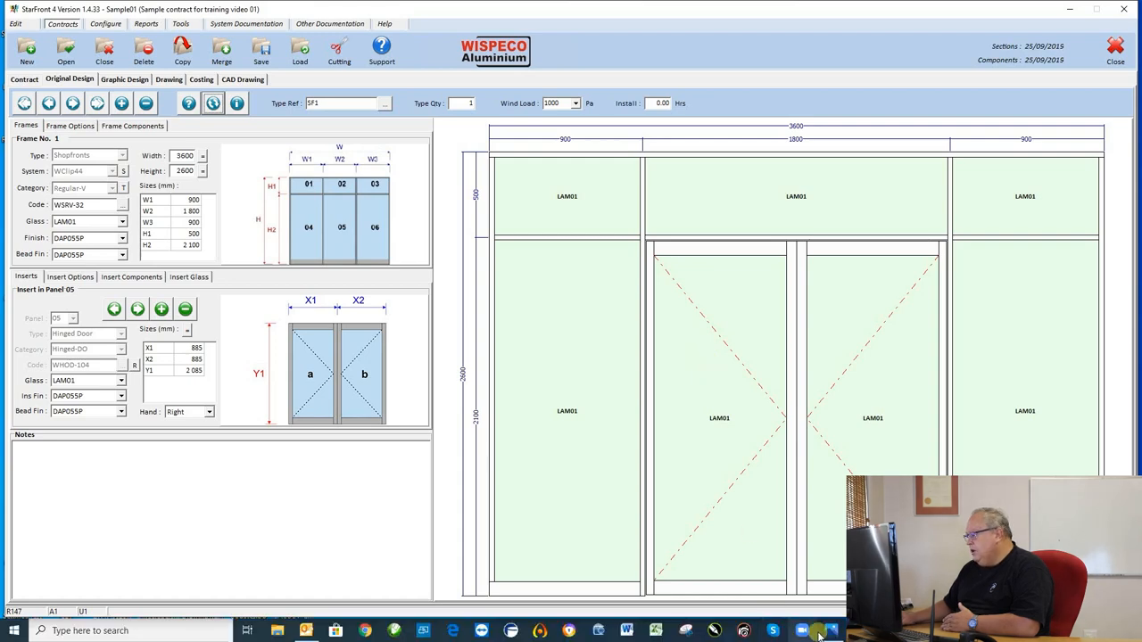
{"action": "left_click", "coordinate": [802, 631]}
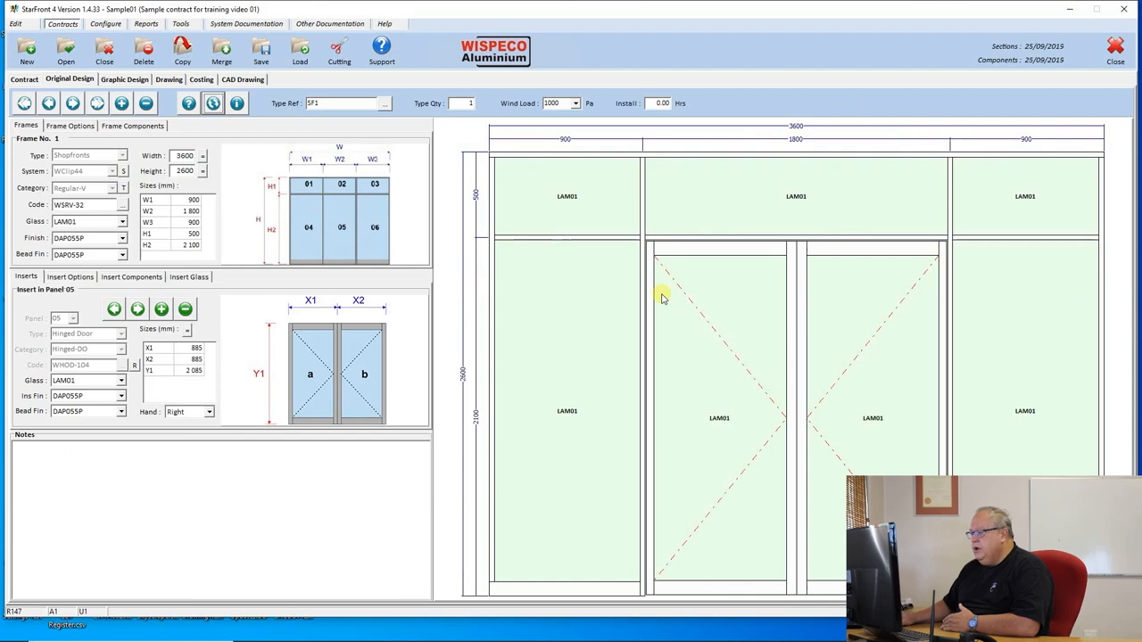
{"action": "mouse_move", "coordinate": [864, 211]}
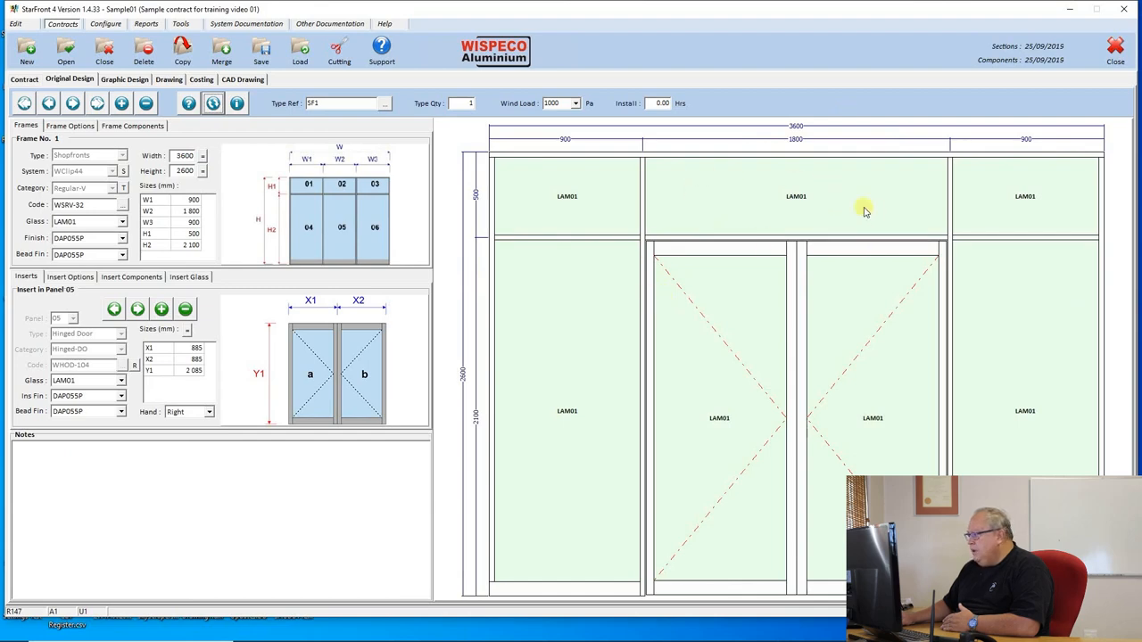
{"action": "left_click", "coordinate": [342, 184]}
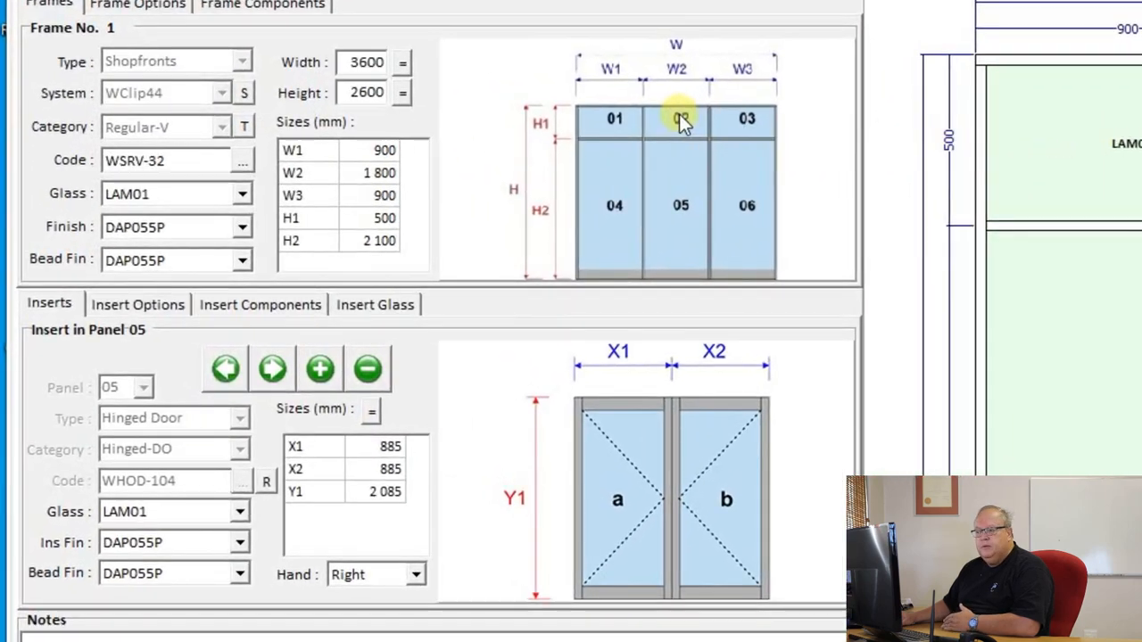
Add a Mullion insert to panel 02, the top light above the doors
{"action": "left_click", "coordinate": [319, 368]}
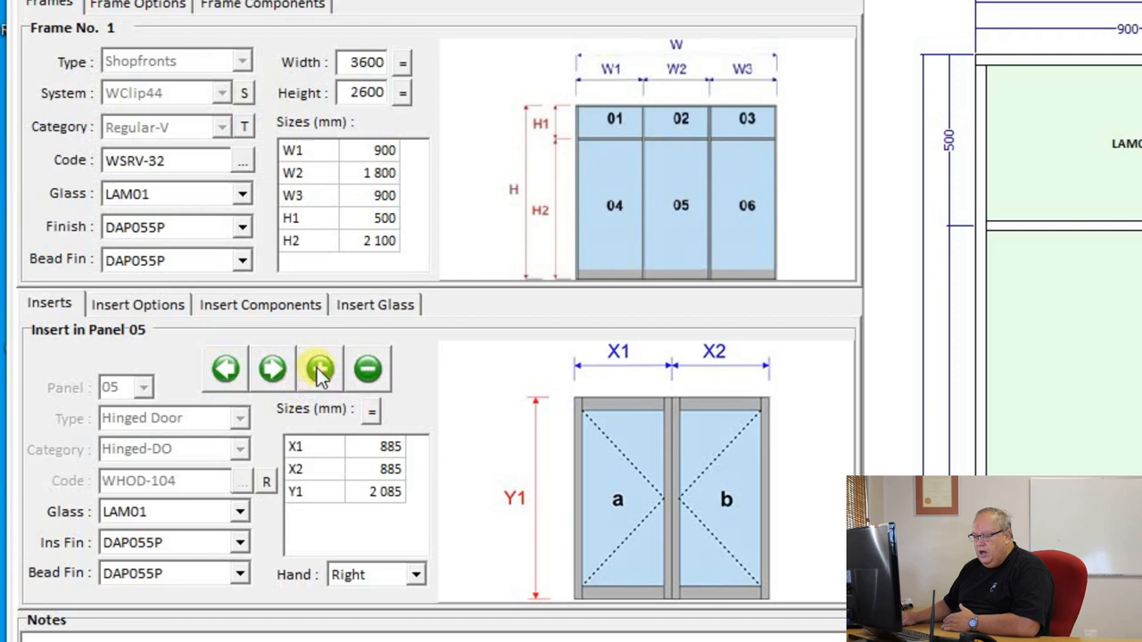
{"action": "mouse_move", "coordinate": [318, 368]}
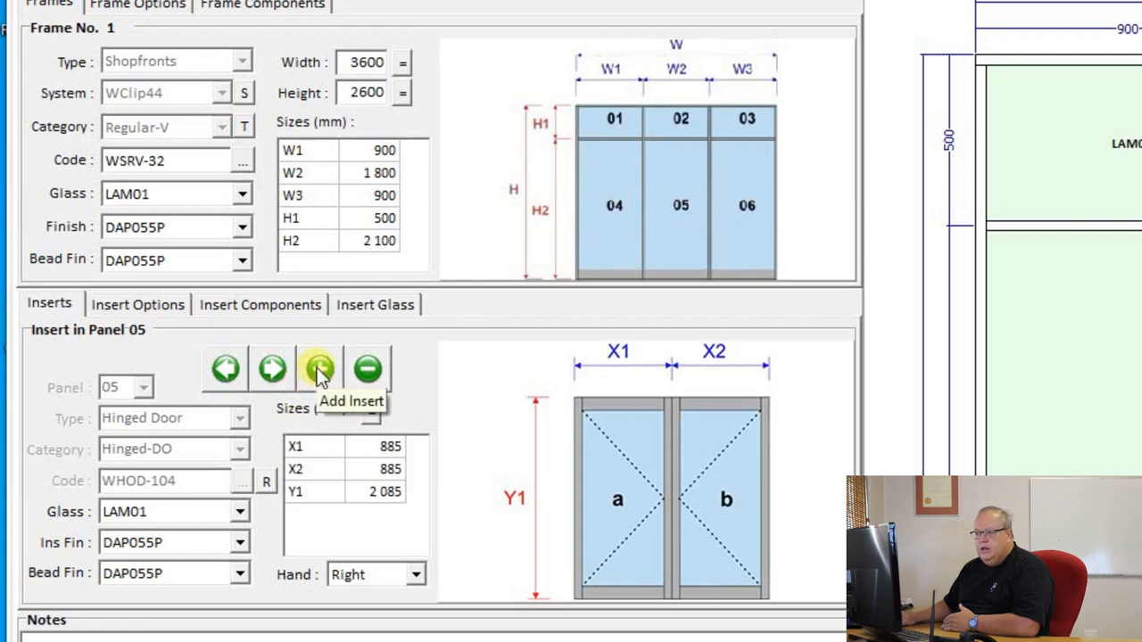
{"action": "left_click", "coordinate": [368, 369]}
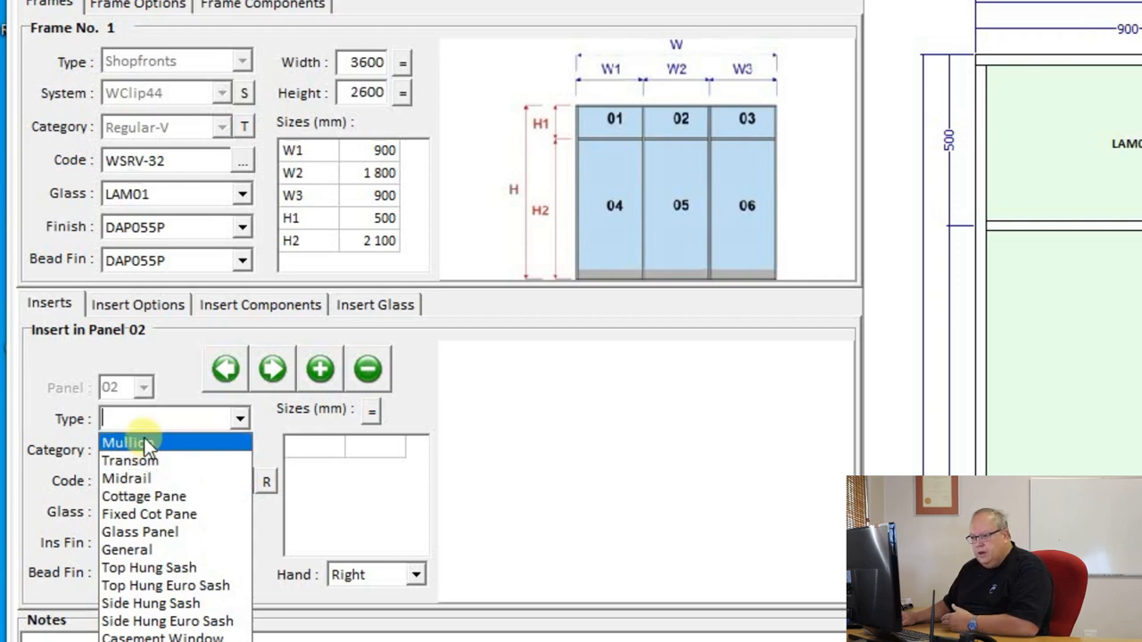
{"action": "left_click", "coordinate": [124, 442]}
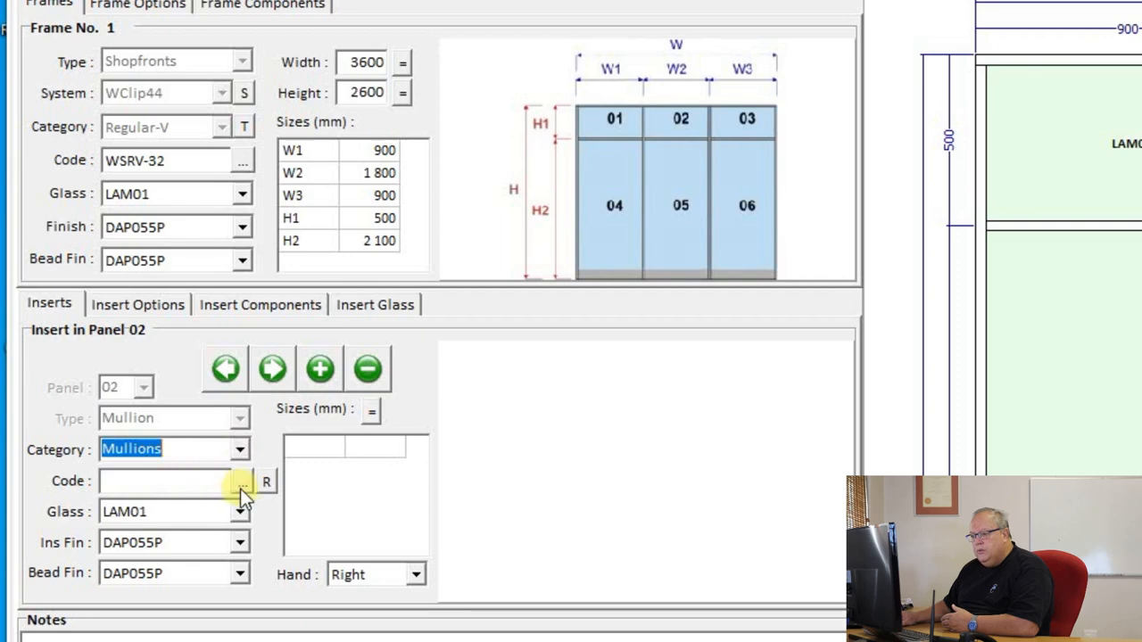
{"action": "left_click", "coordinate": [243, 481]}
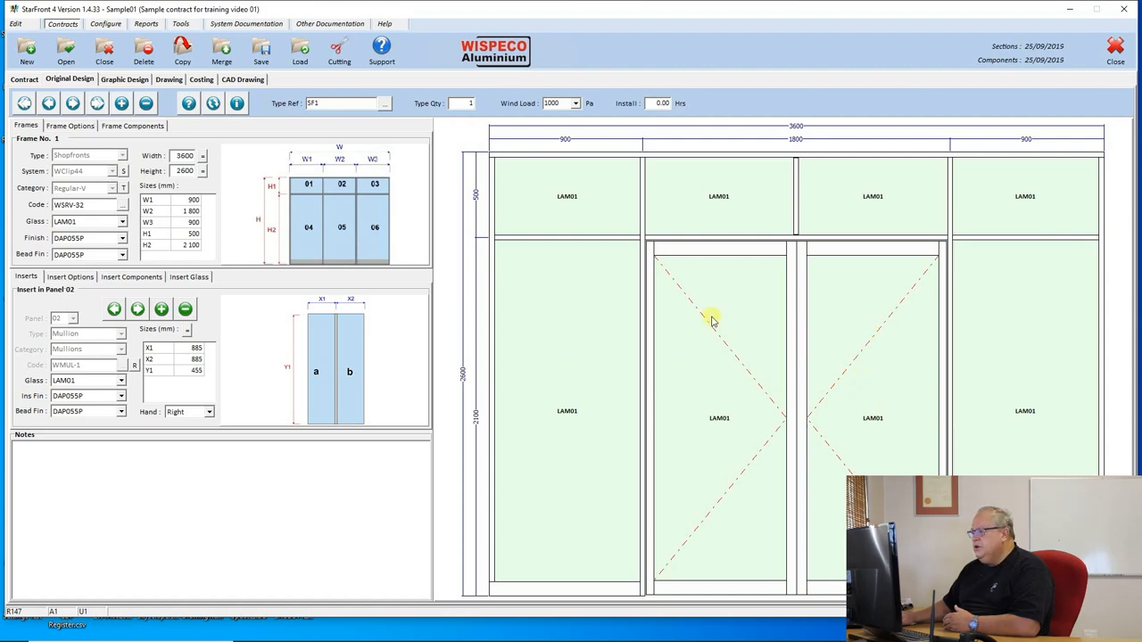
{"action": "mouse_move", "coordinate": [527, 473]}
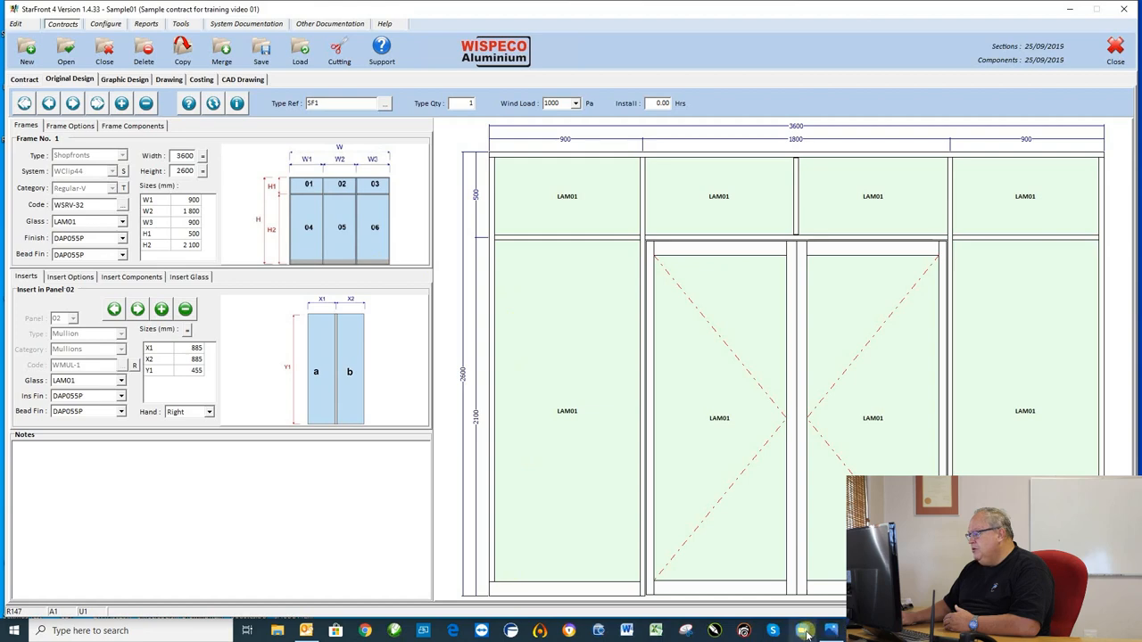
{"action": "left_click", "coordinate": [804, 630]}
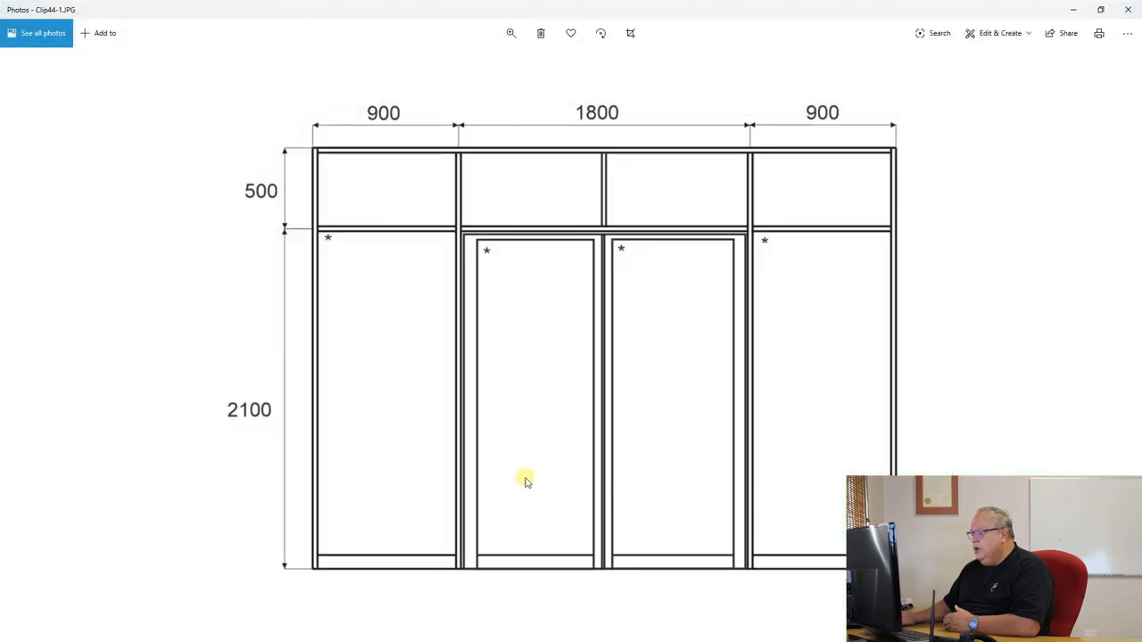
{"action": "mouse_move", "coordinate": [513, 255]}
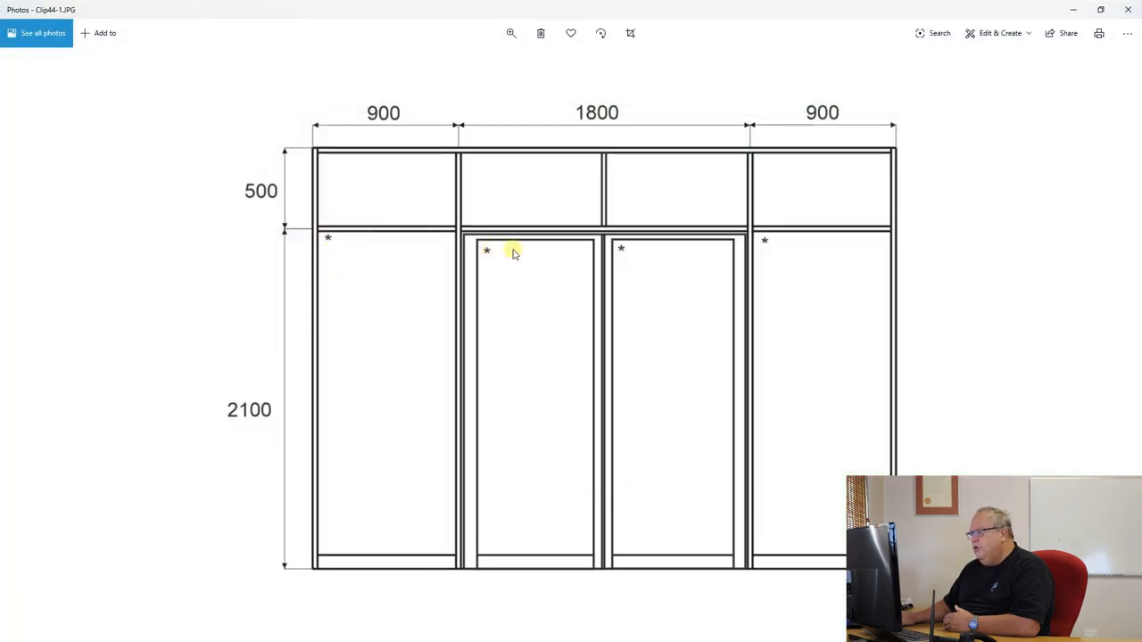
{"action": "mouse_move", "coordinate": [637, 256]}
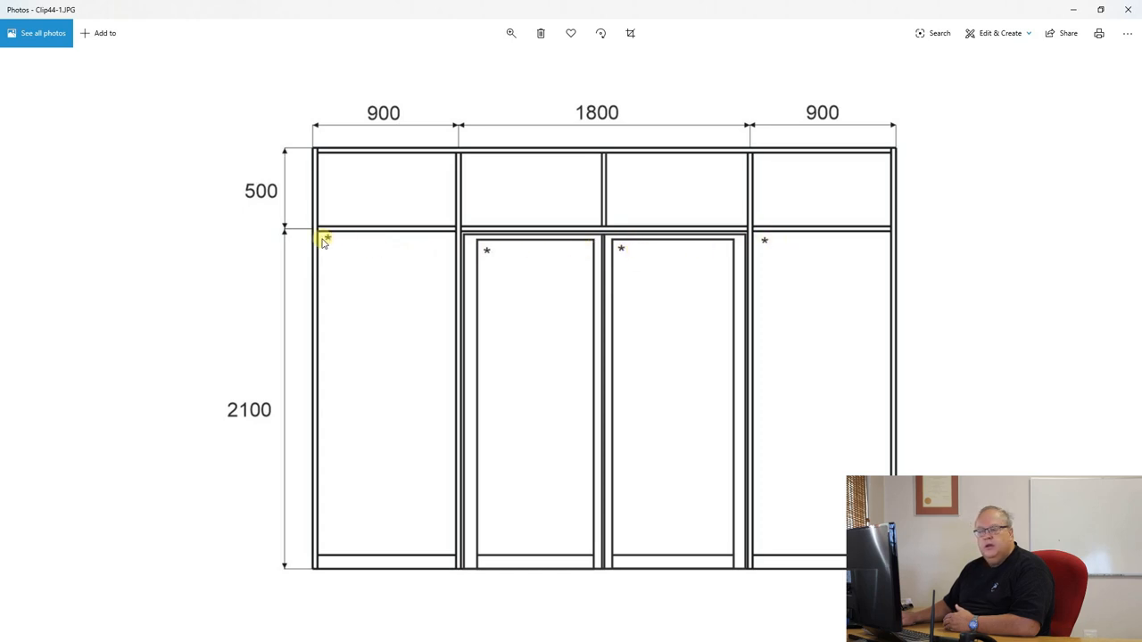
{"action": "mouse_move", "coordinate": [700, 304]}
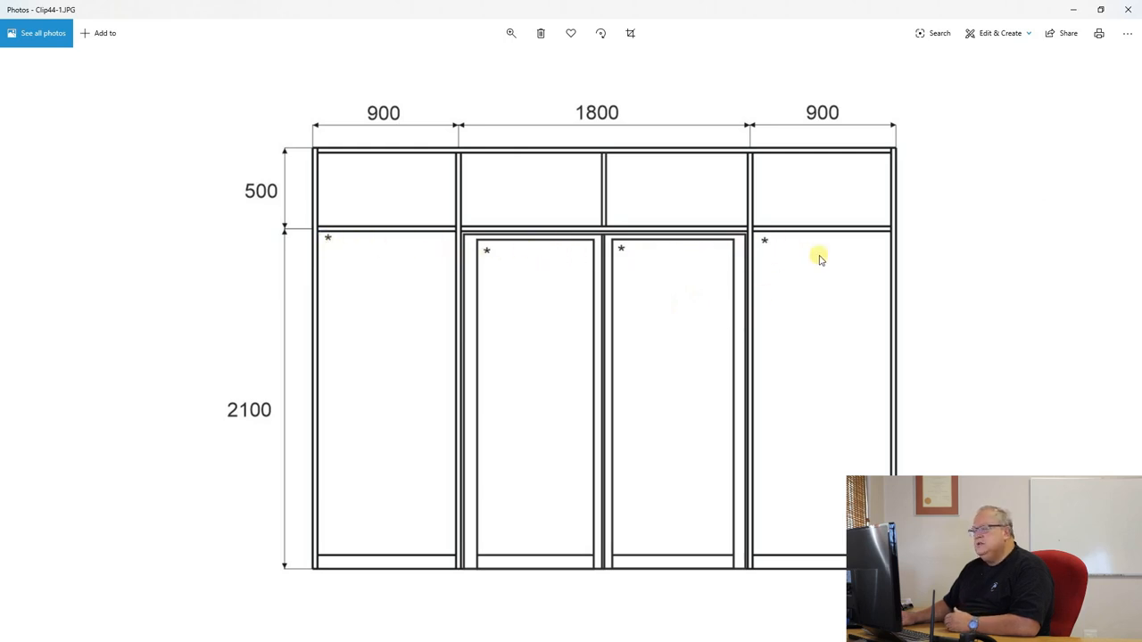
{"action": "mouse_move", "coordinate": [609, 314]}
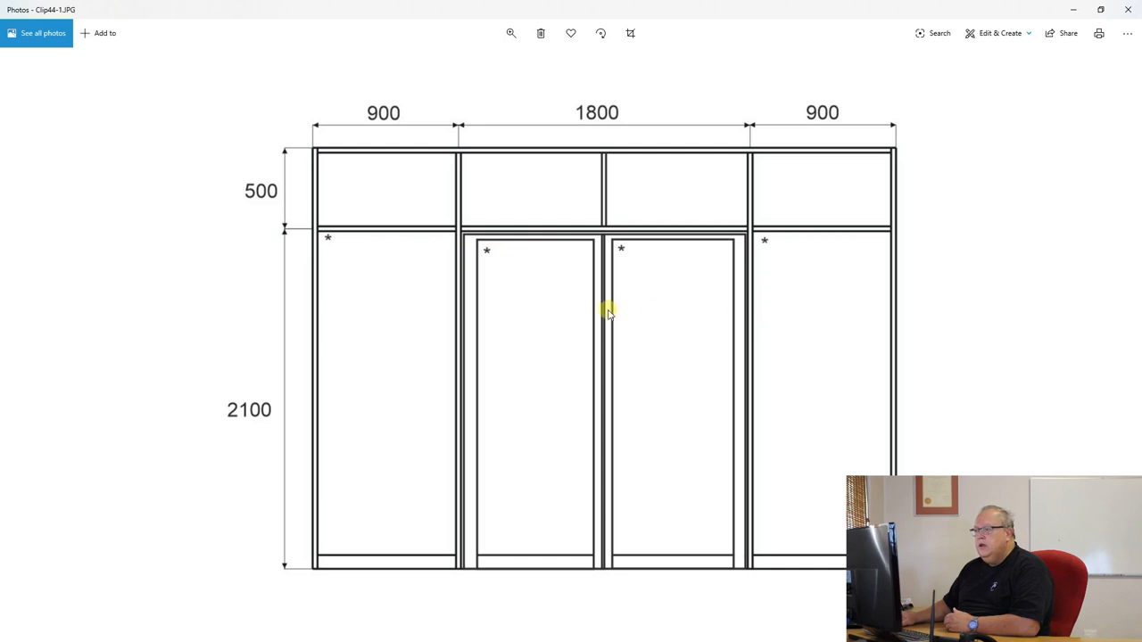
{"action": "mouse_move", "coordinate": [666, 171]}
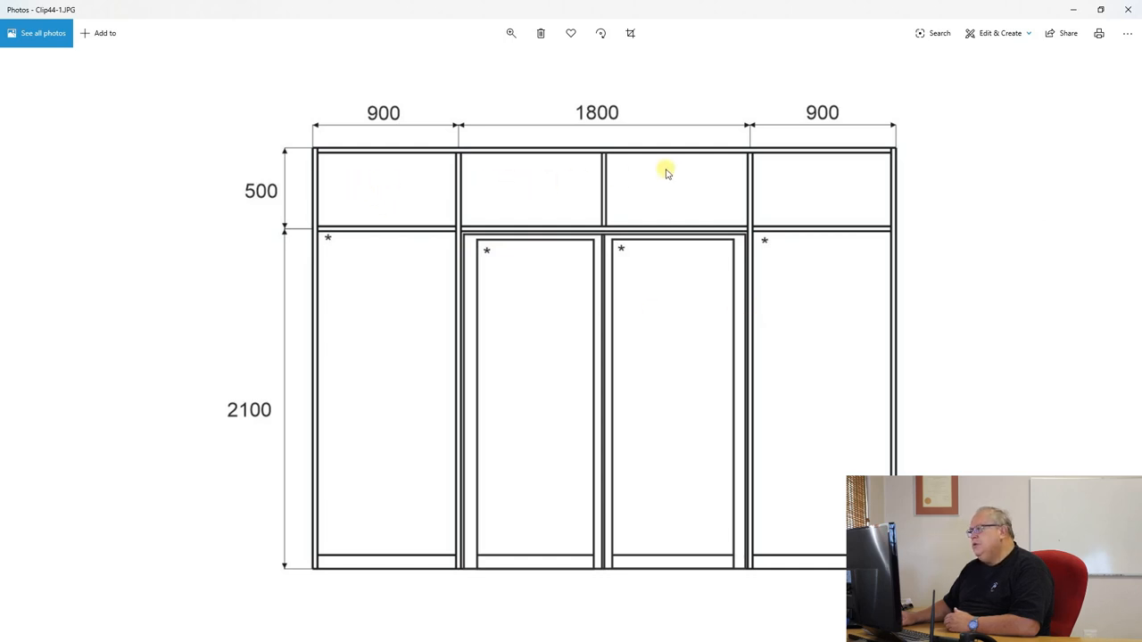
{"action": "mouse_move", "coordinate": [379, 181]}
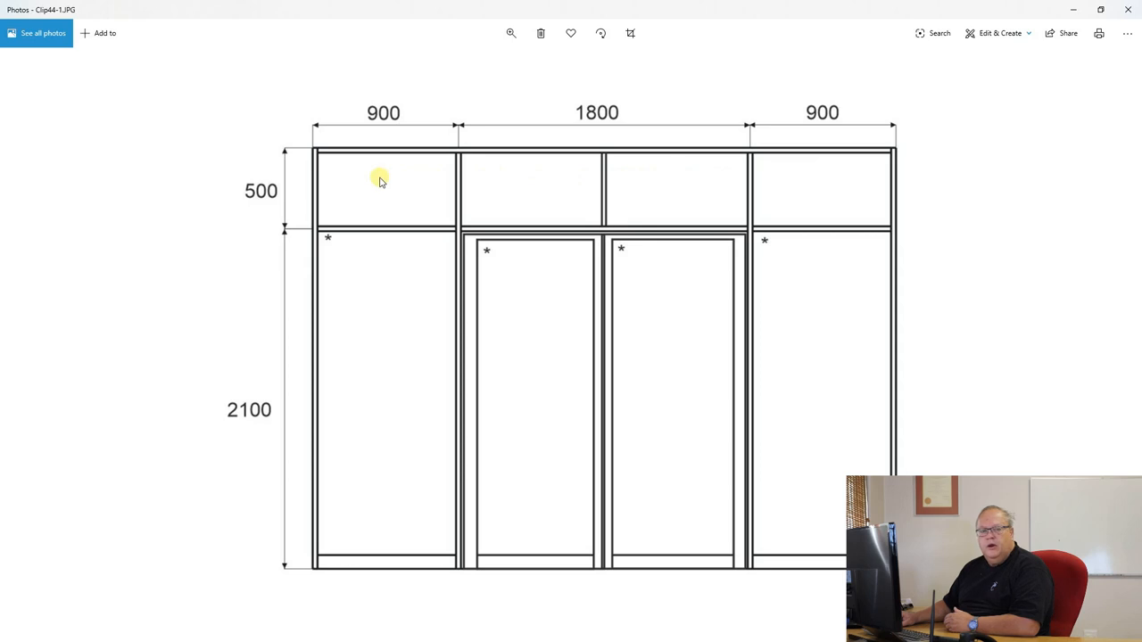
{"action": "mouse_move", "coordinate": [857, 174]}
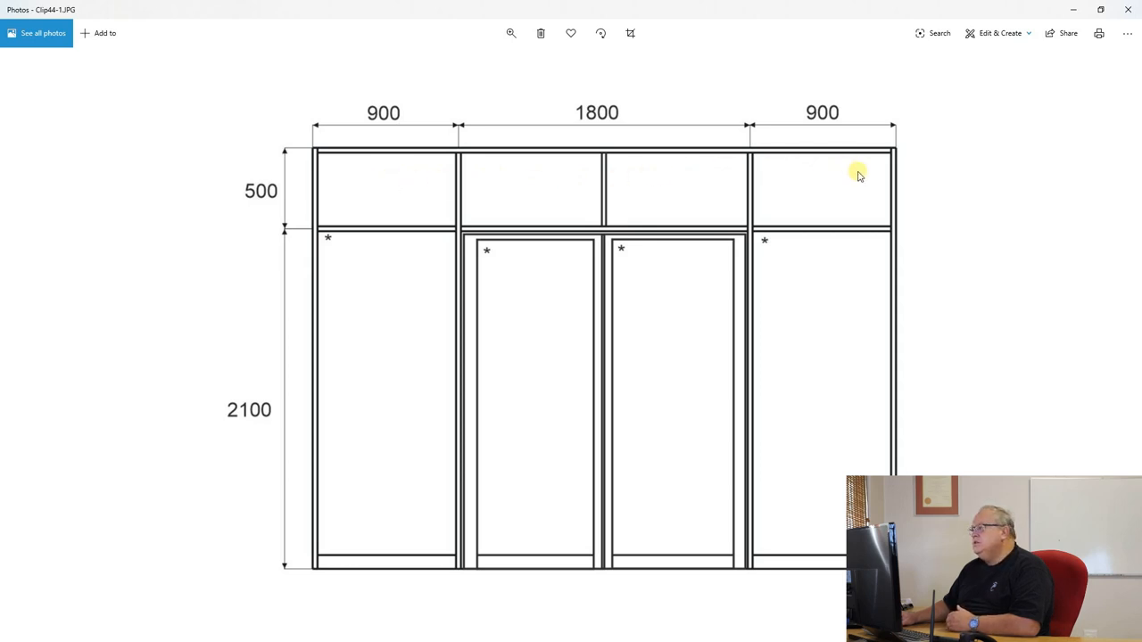
{"action": "mouse_move", "coordinate": [587, 195]}
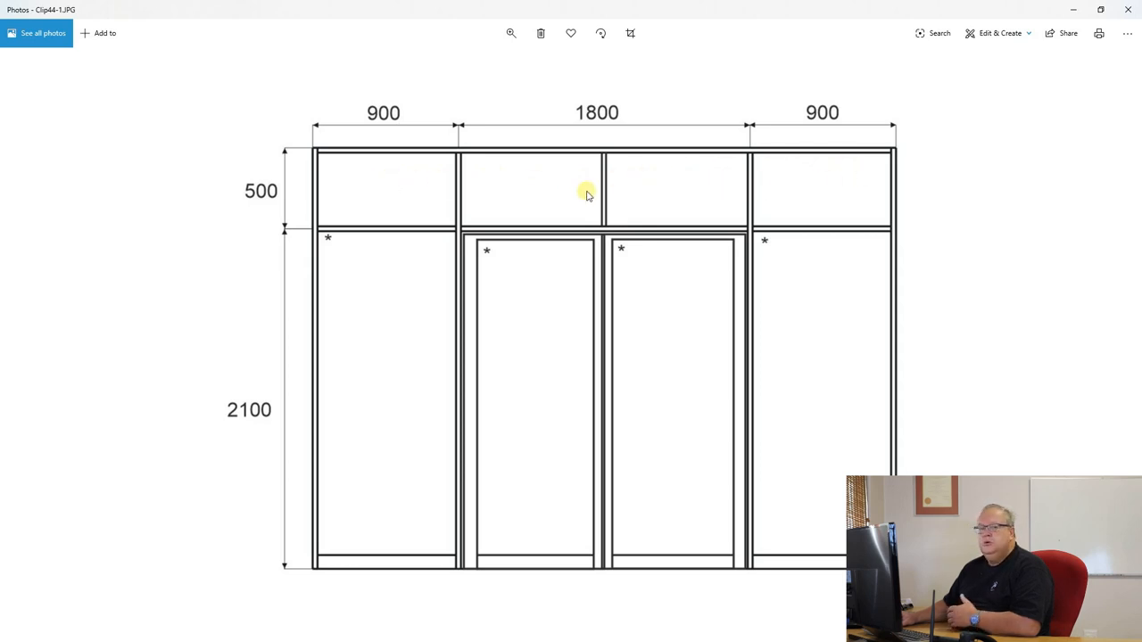
{"action": "mouse_move", "coordinate": [1035, 57]}
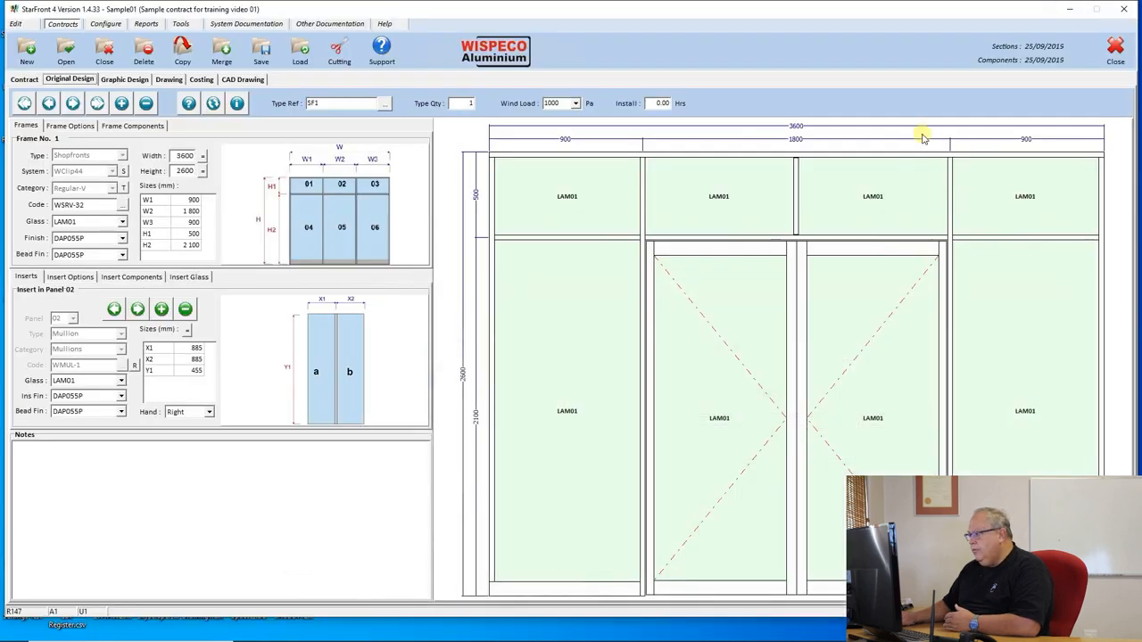
{"action": "mouse_move", "coordinate": [620, 315]}
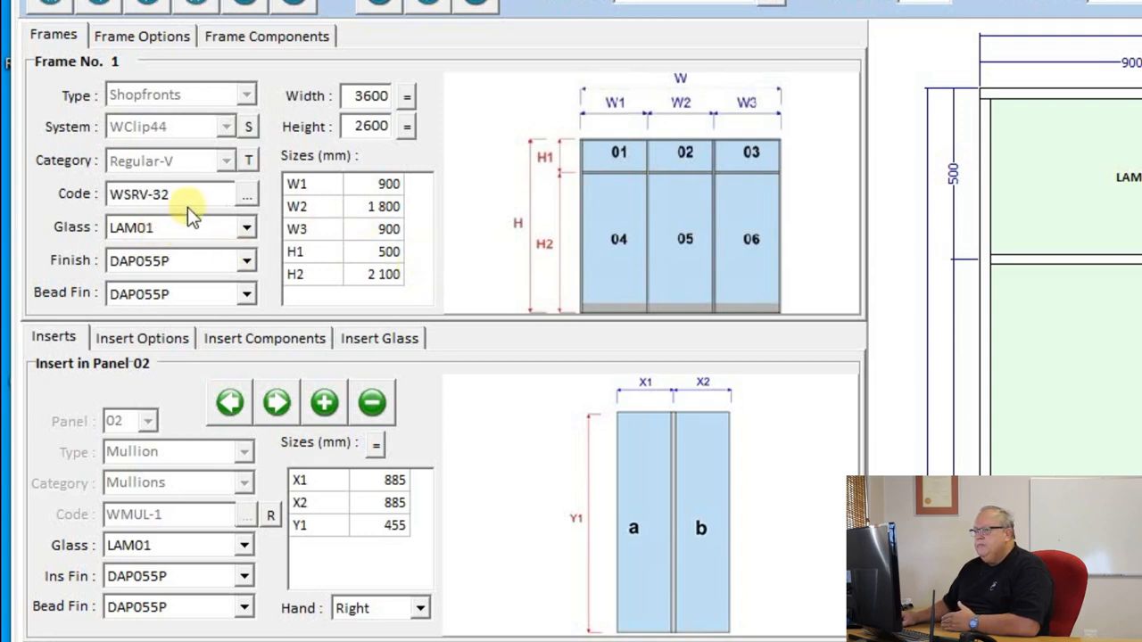
{"action": "mouse_move", "coordinate": [207, 232]}
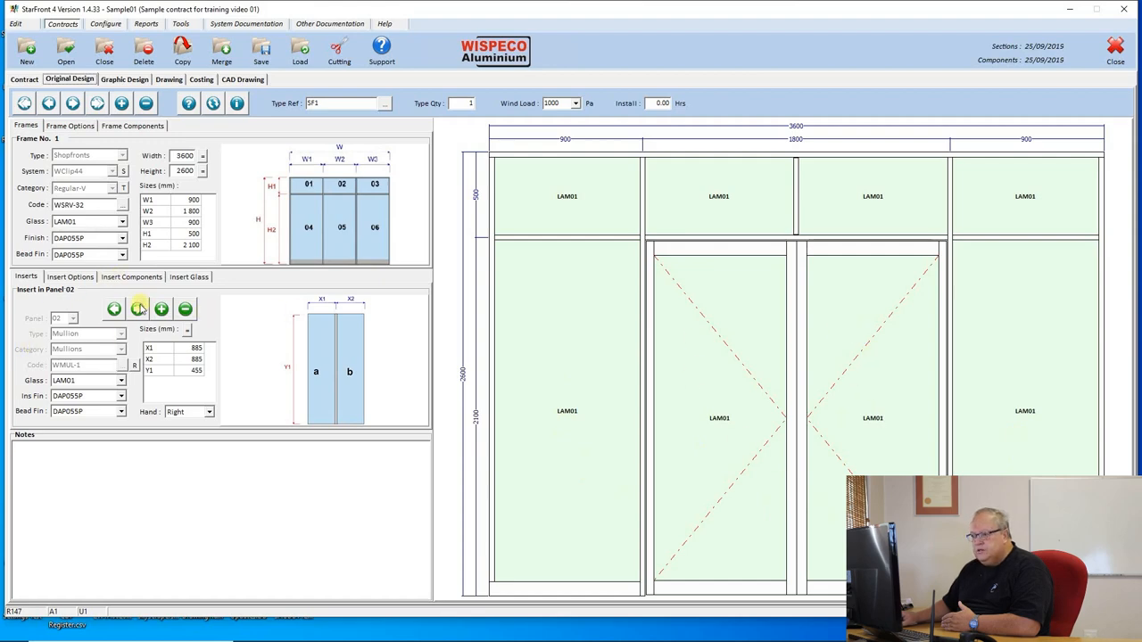
Step forward to panel 05's WHOD-104 double-door insert
{"action": "left_click", "coordinate": [136, 309]}
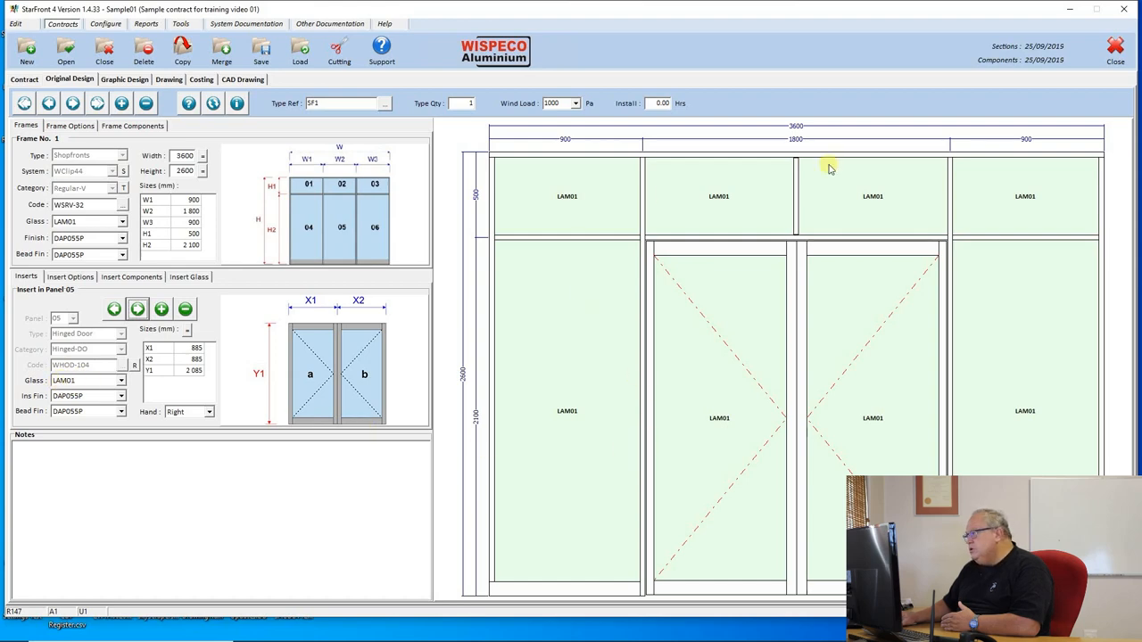
{"action": "mouse_move", "coordinate": [382, 235]}
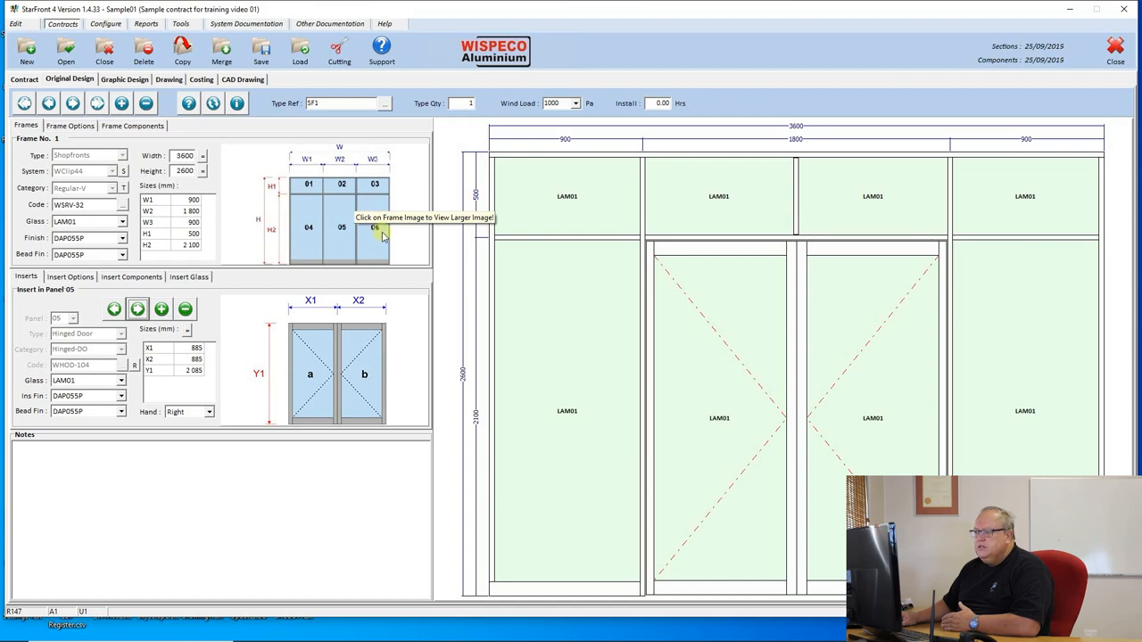
{"action": "mouse_move", "coordinate": [1039, 375]}
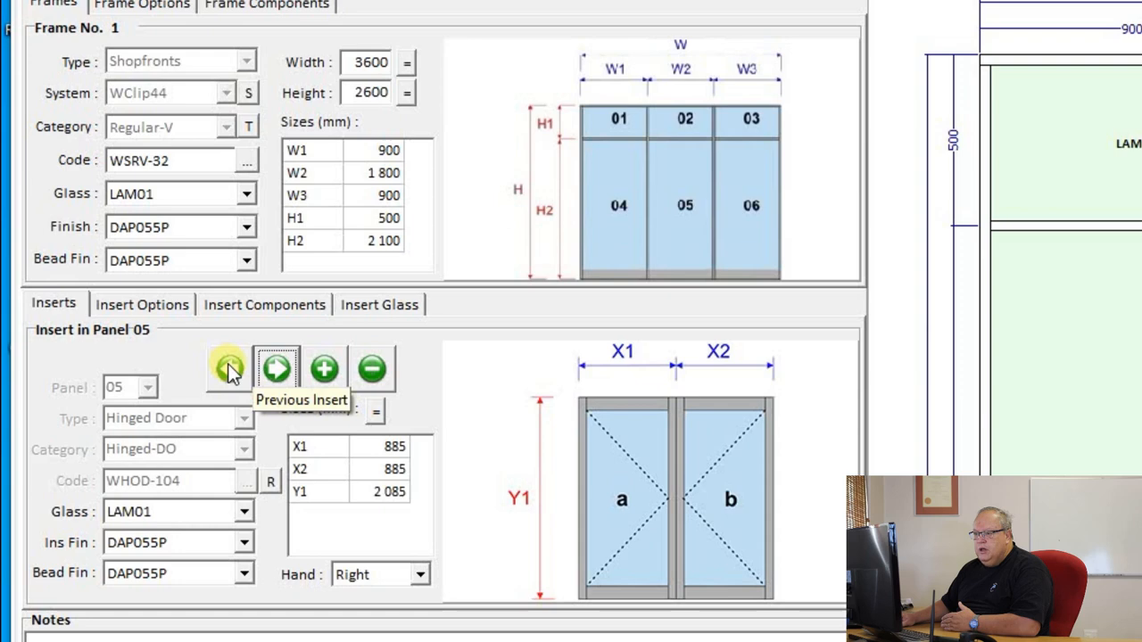
Return to panel 02's mullion insert and set its glass to CF04 clear float
{"action": "left_click", "coordinate": [277, 368]}
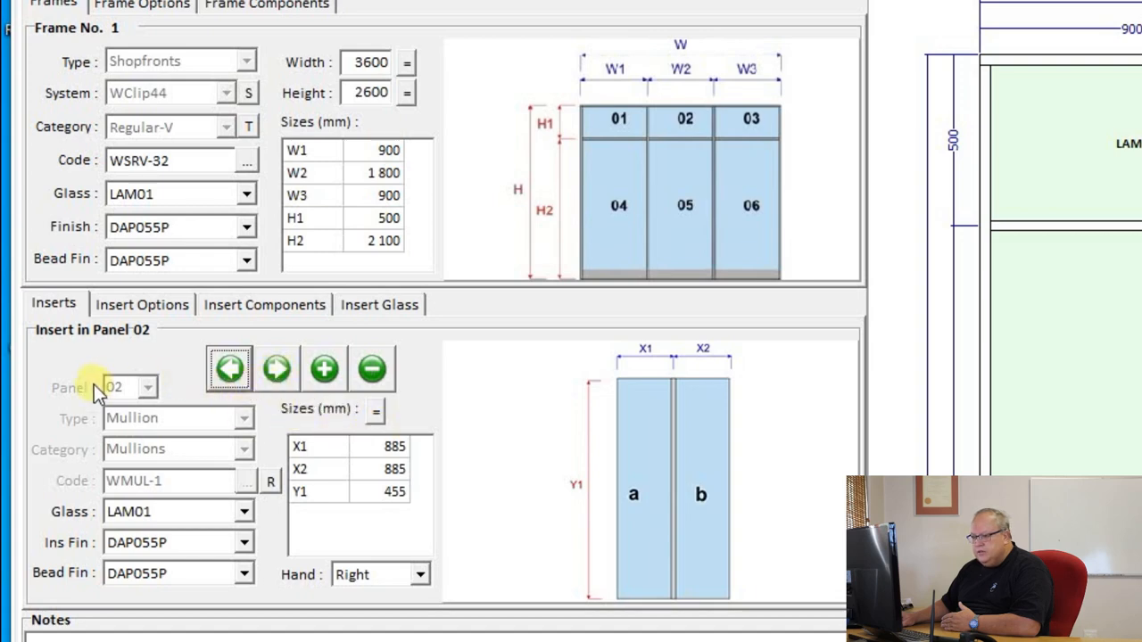
{"action": "mouse_move", "coordinate": [362, 348]}
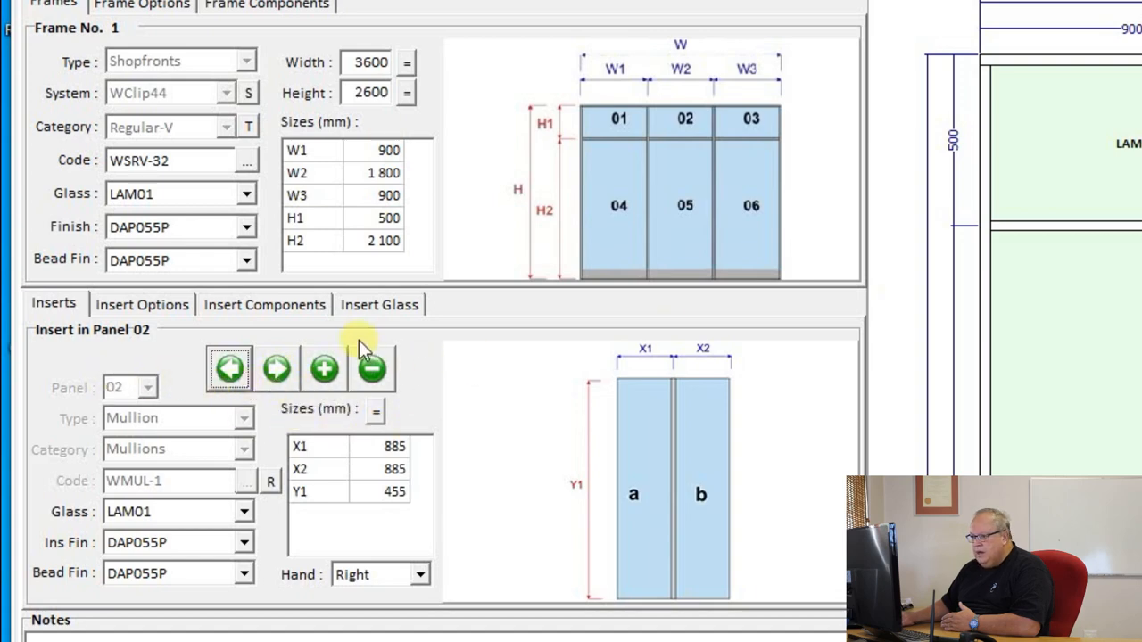
{"action": "left_click", "coordinate": [277, 368]}
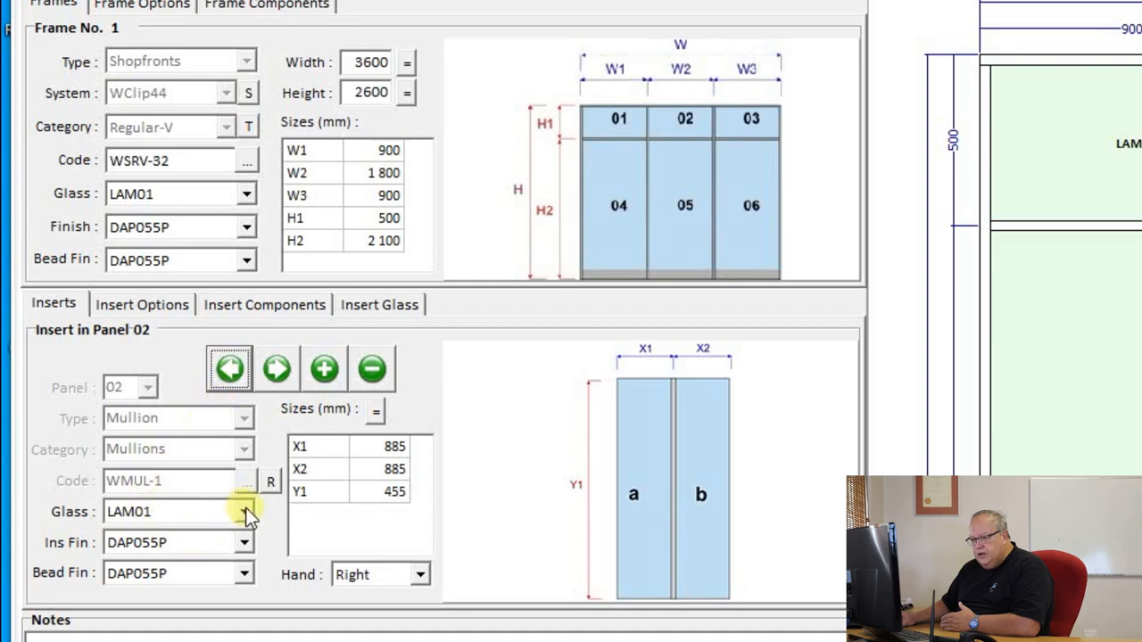
{"action": "left_click", "coordinate": [246, 511]}
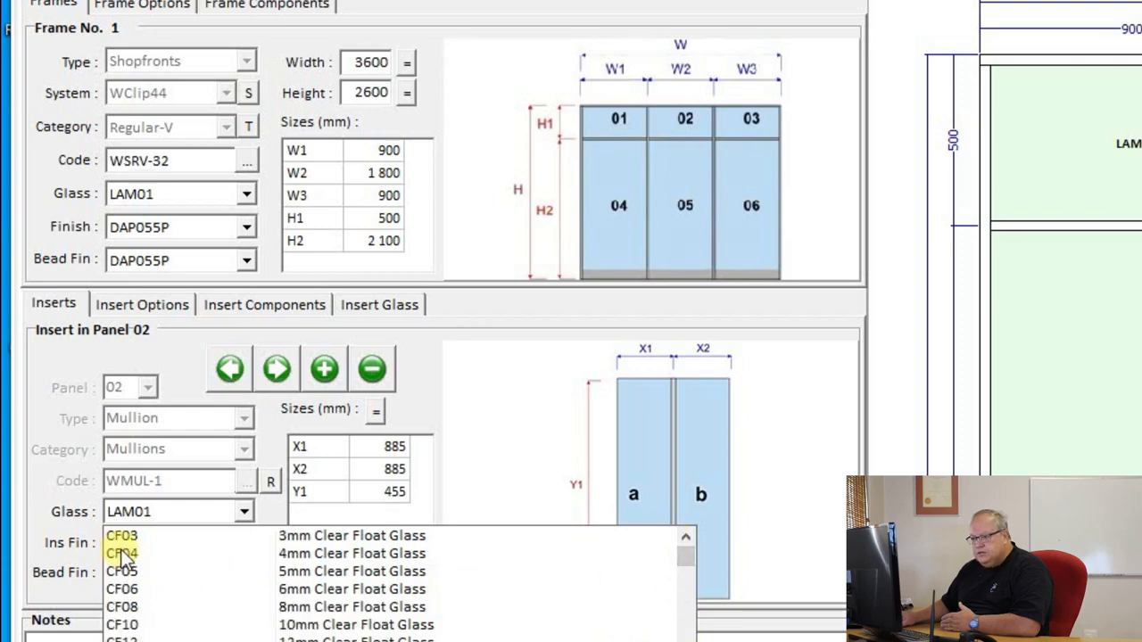
{"action": "left_click", "coordinate": [121, 553]}
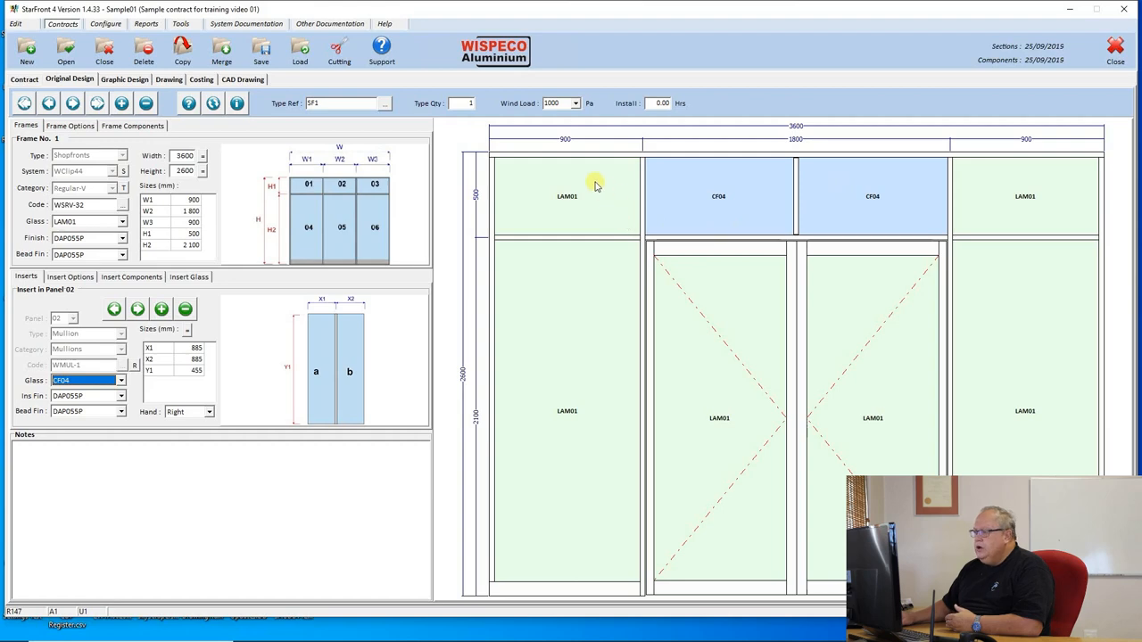
{"action": "mouse_move", "coordinate": [531, 208]}
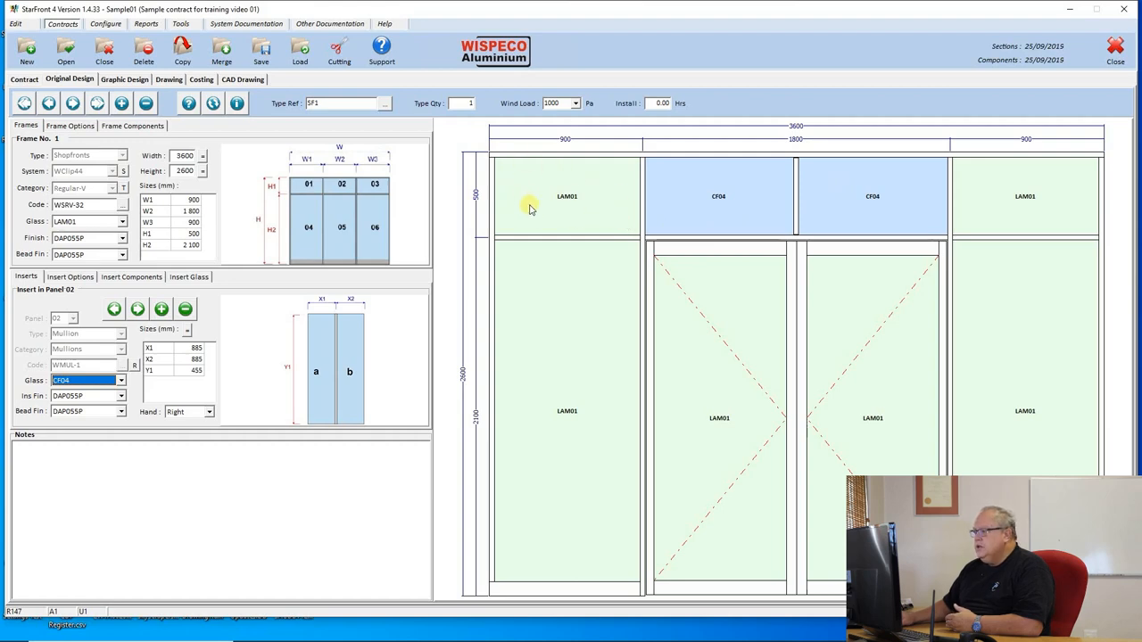
{"action": "mouse_move", "coordinate": [1044, 202]}
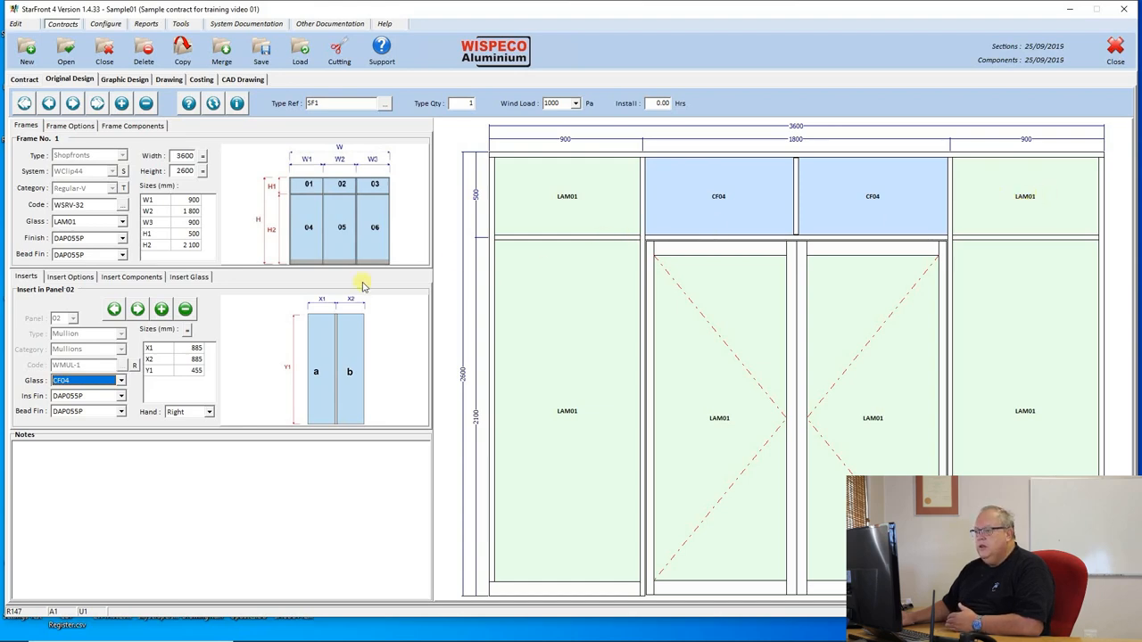
{"action": "mouse_move", "coordinate": [18, 338]}
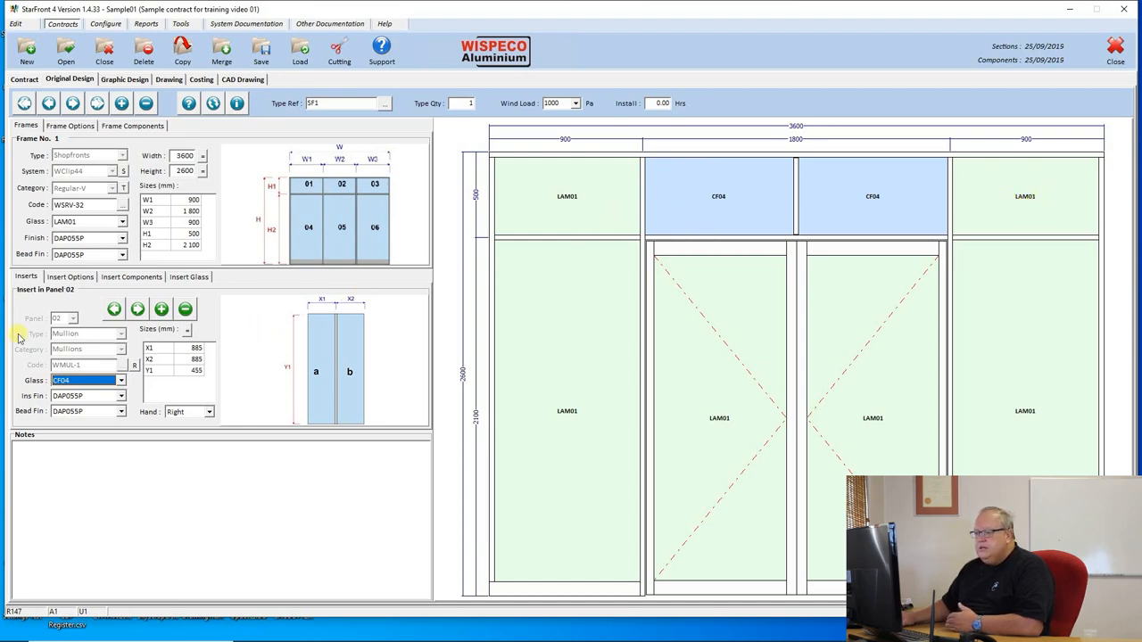
Add a single-pane Glass Panel insert to panel 01 and choose its glass
{"action": "left_click", "coordinate": [137, 309]}
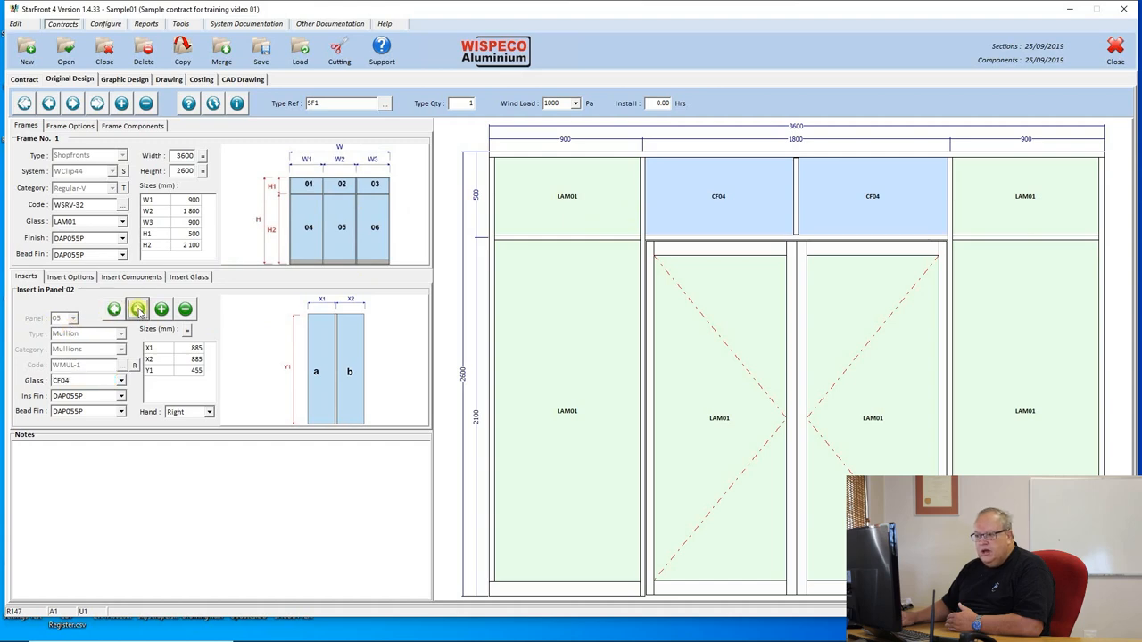
{"action": "left_click", "coordinate": [114, 309]}
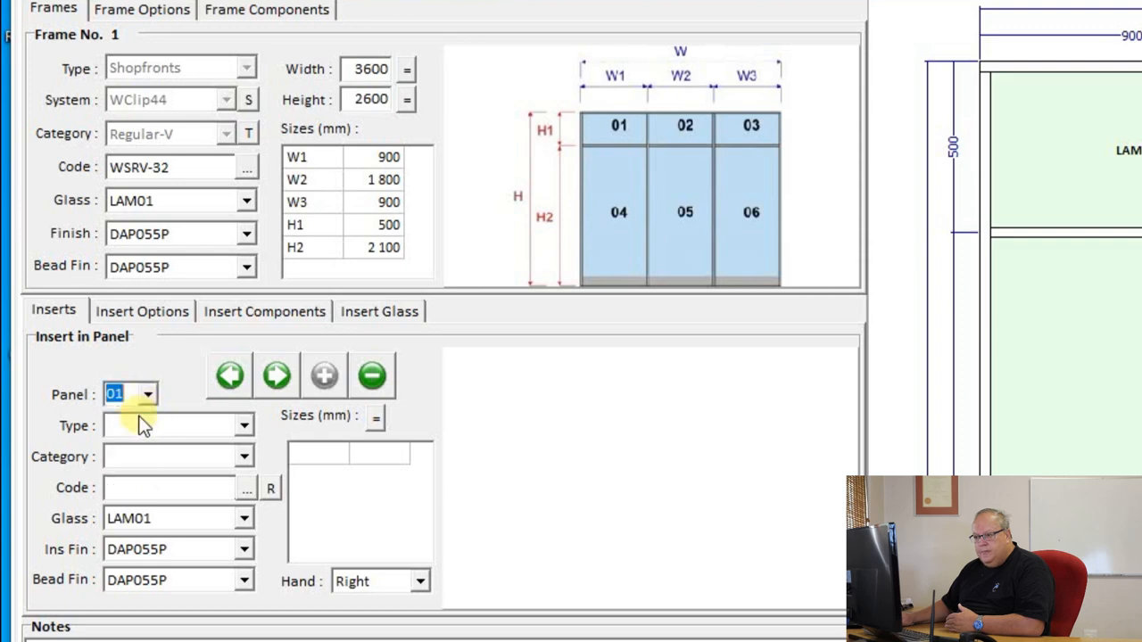
{"action": "left_click", "coordinate": [244, 426]}
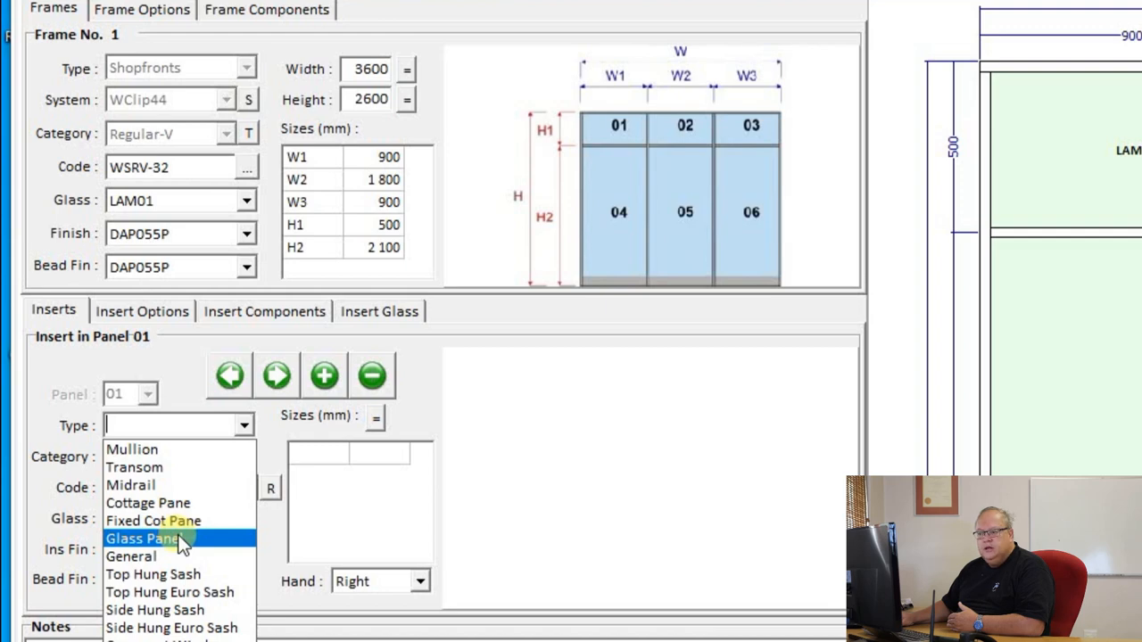
{"action": "left_click", "coordinate": [142, 538]}
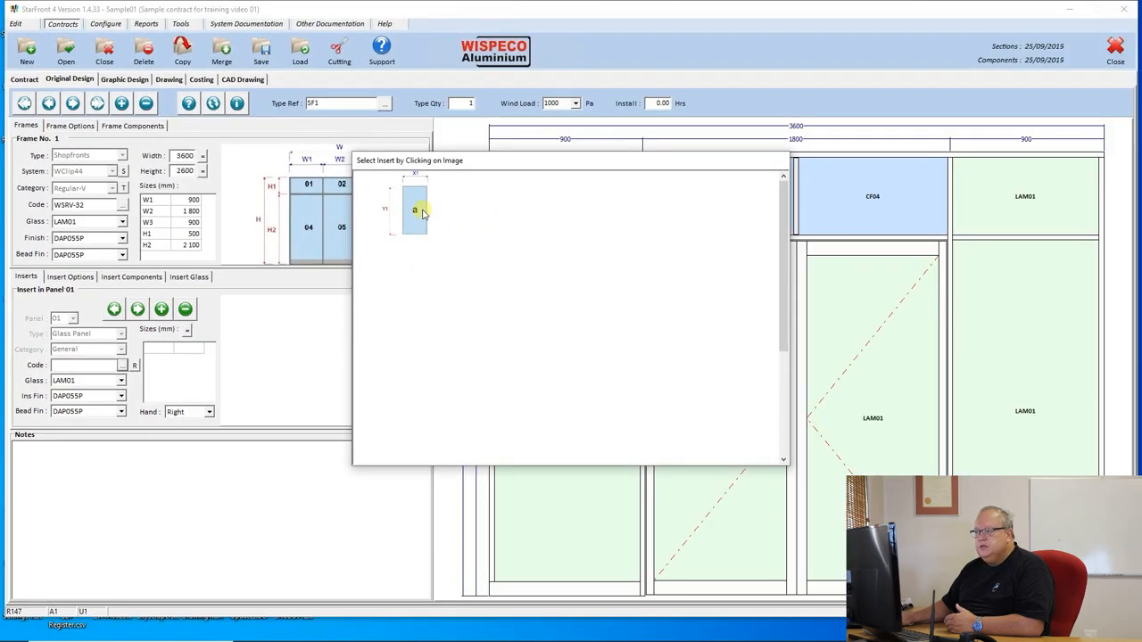
{"action": "left_click", "coordinate": [415, 209]}
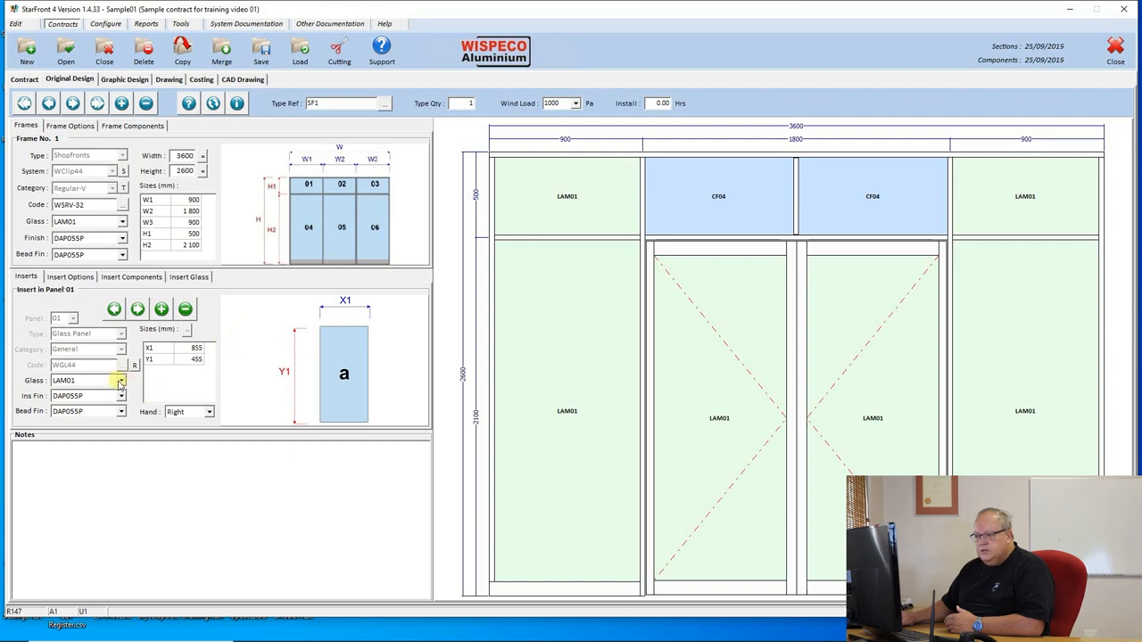
{"action": "left_click", "coordinate": [120, 380]}
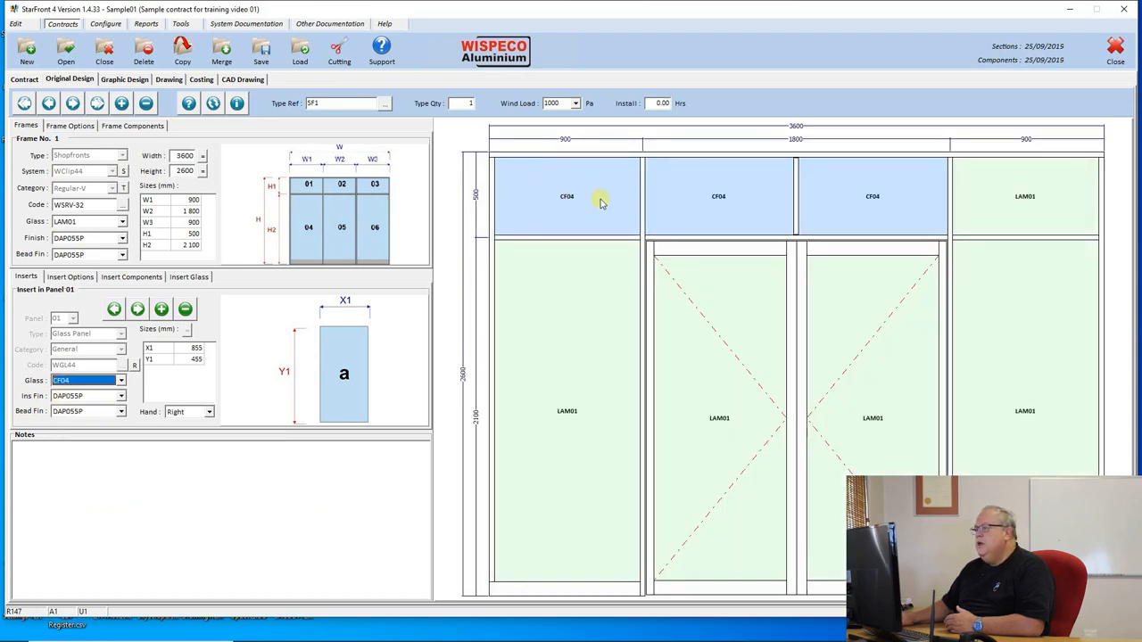
{"action": "mouse_move", "coordinate": [589, 197]}
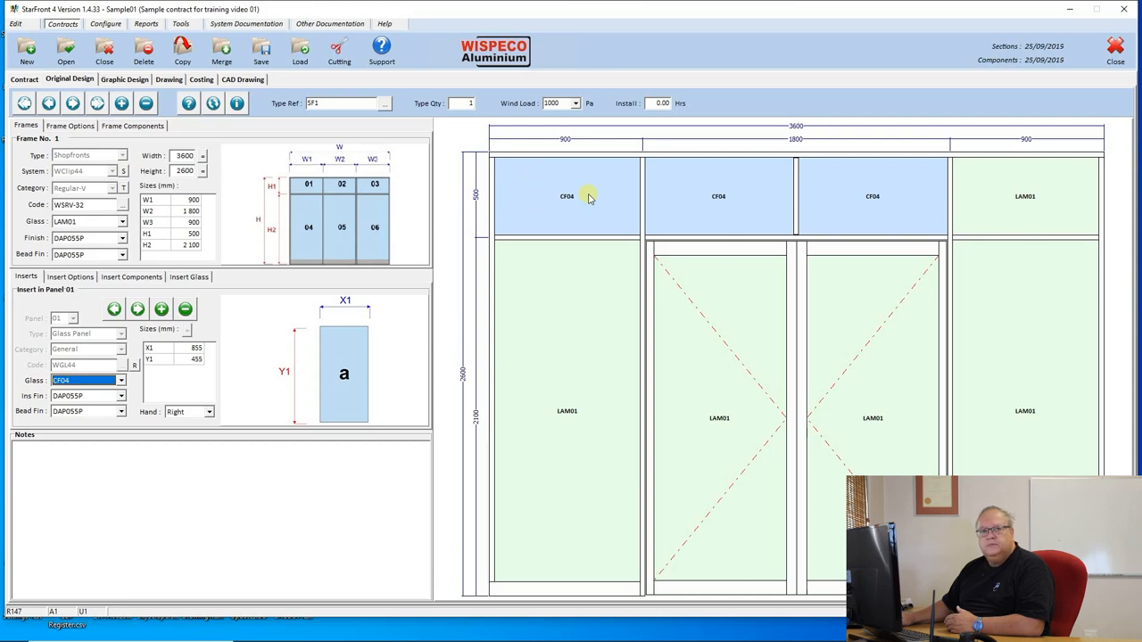
{"action": "mouse_move", "coordinate": [577, 212]}
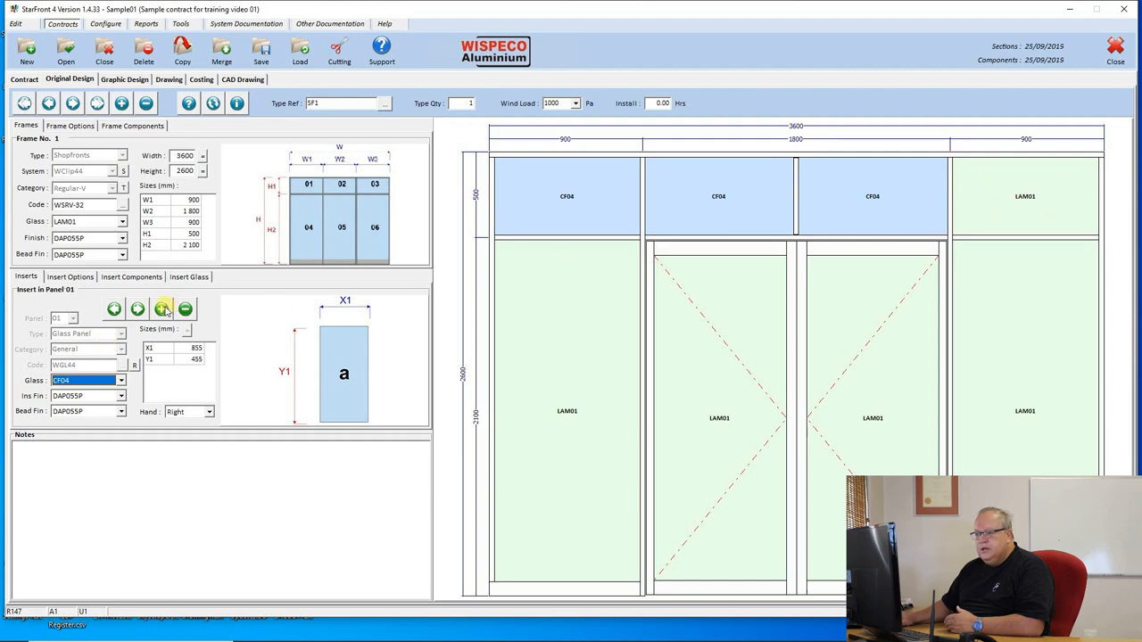
Add a Glass Panel insert to panel 03 so its top light takes CF04 glass
{"action": "left_click", "coordinate": [185, 308]}
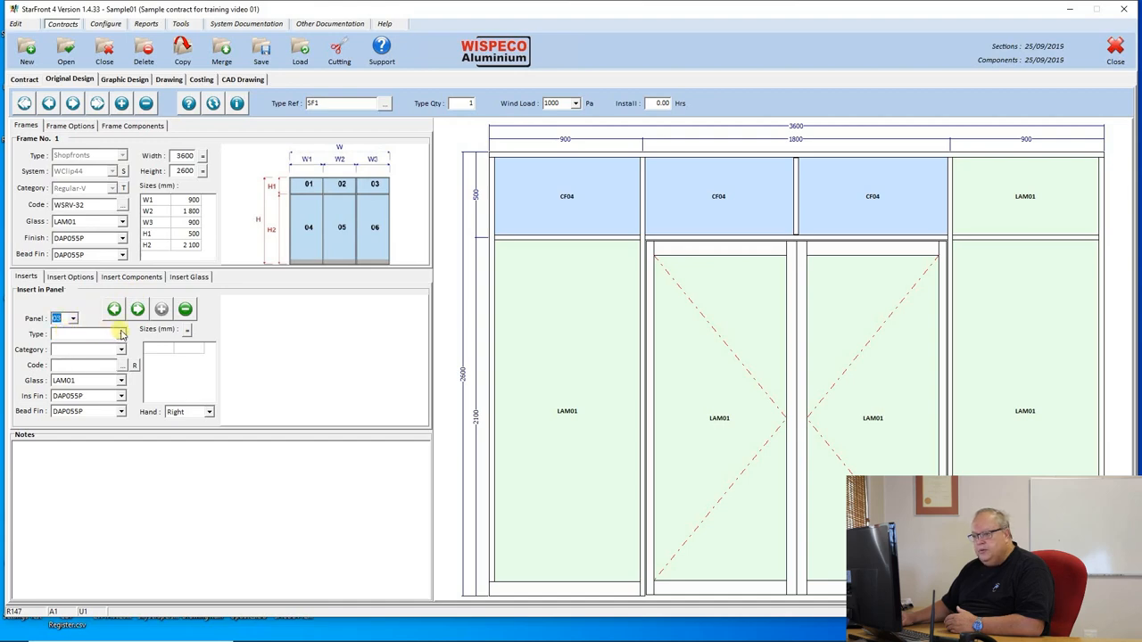
{"action": "left_click", "coordinate": [121, 334]}
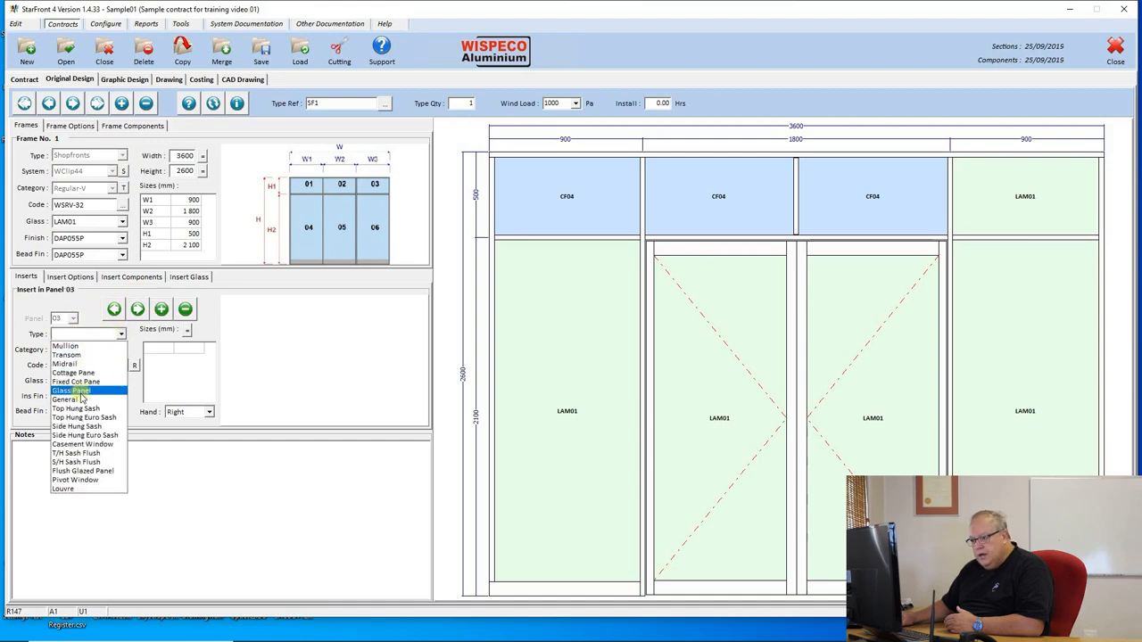
{"action": "left_click", "coordinate": [71, 391]}
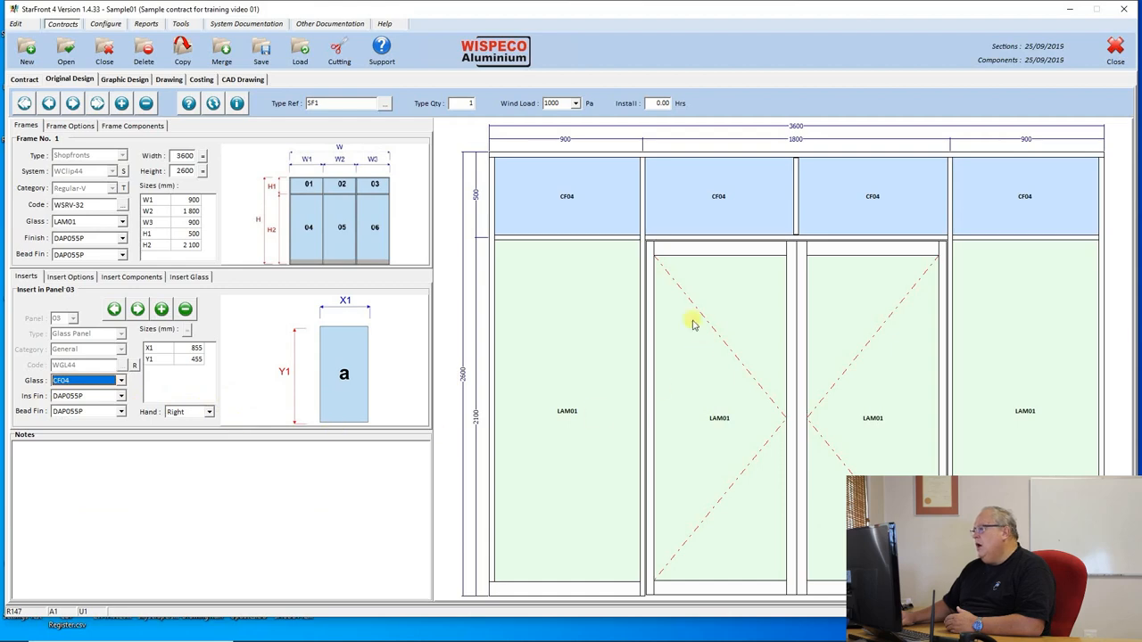
{"action": "mouse_move", "coordinate": [561, 197]}
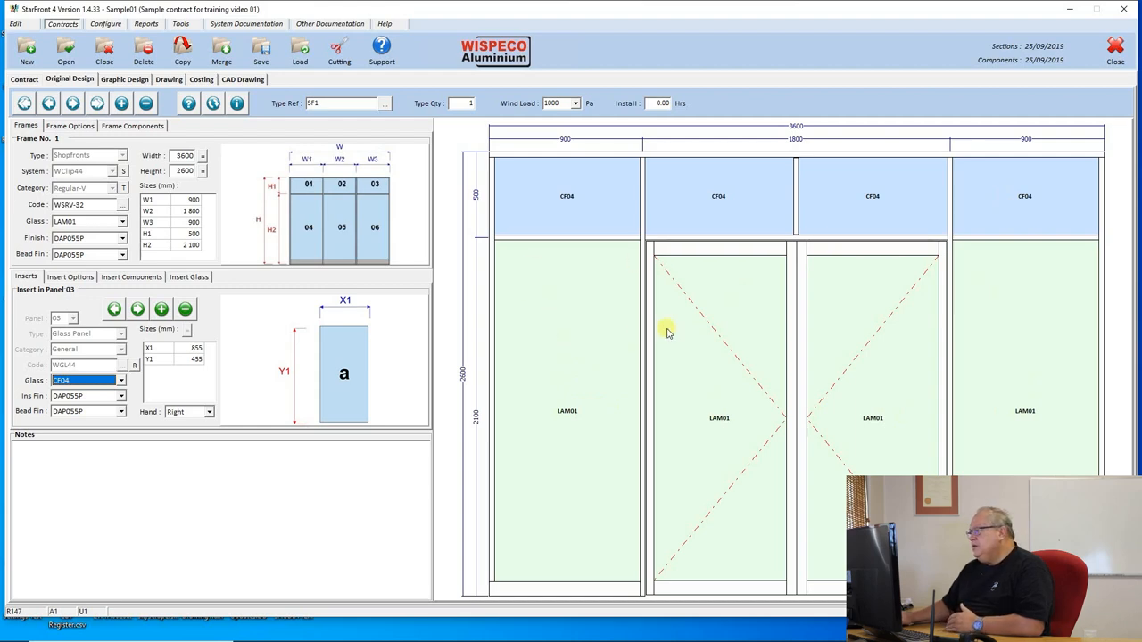
{"action": "mouse_move", "coordinate": [547, 287]}
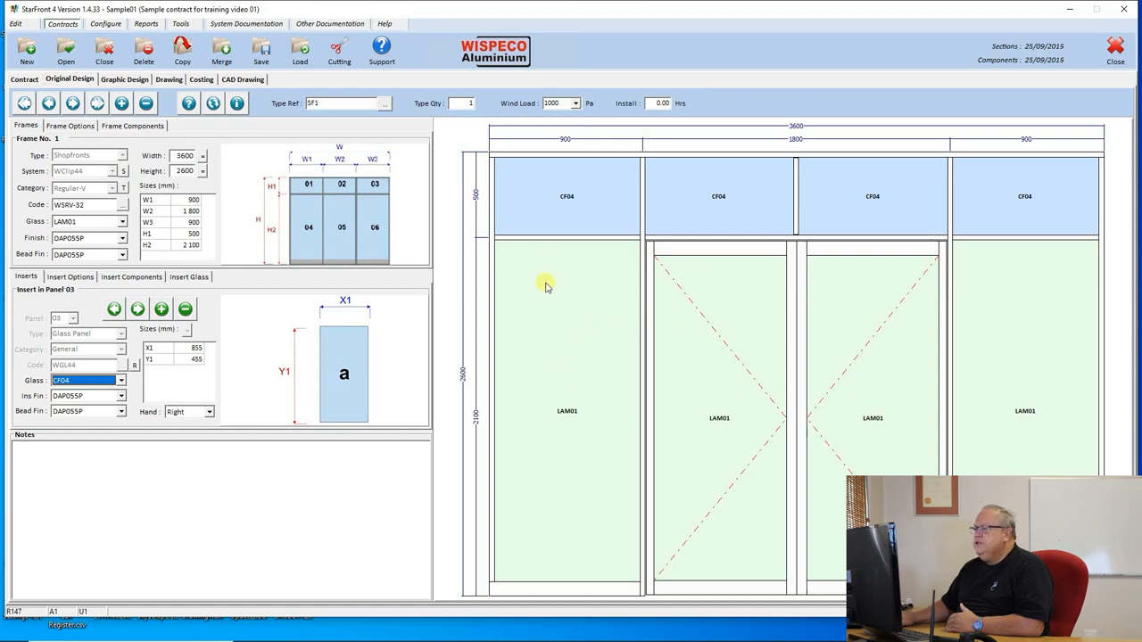
{"action": "mouse_move", "coordinate": [722, 300]}
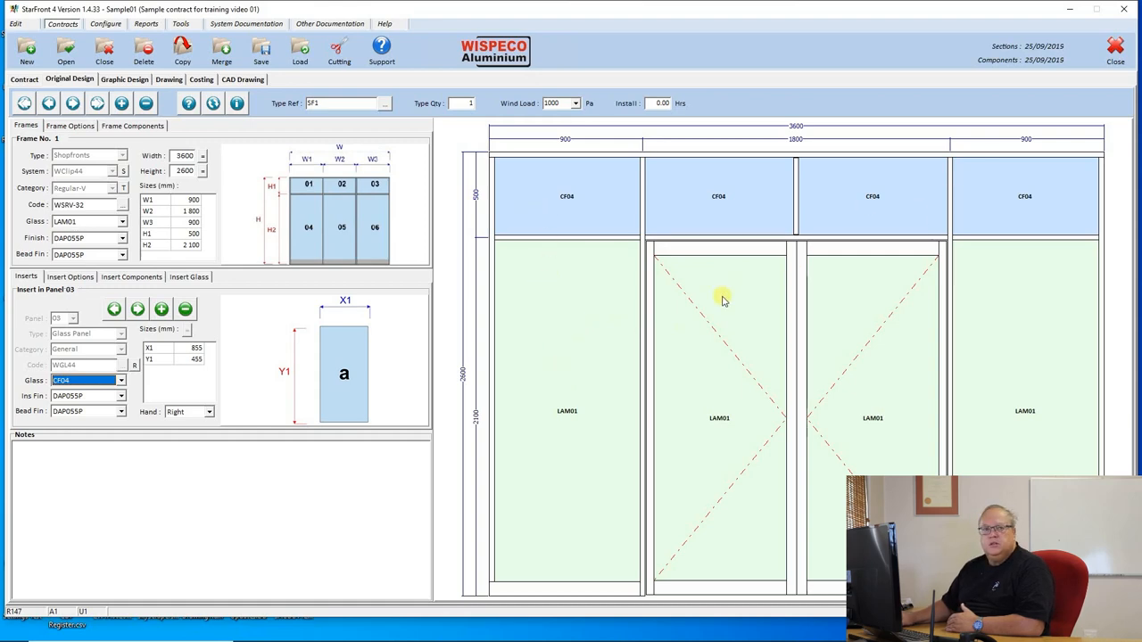
{"action": "mouse_move", "coordinate": [727, 297]}
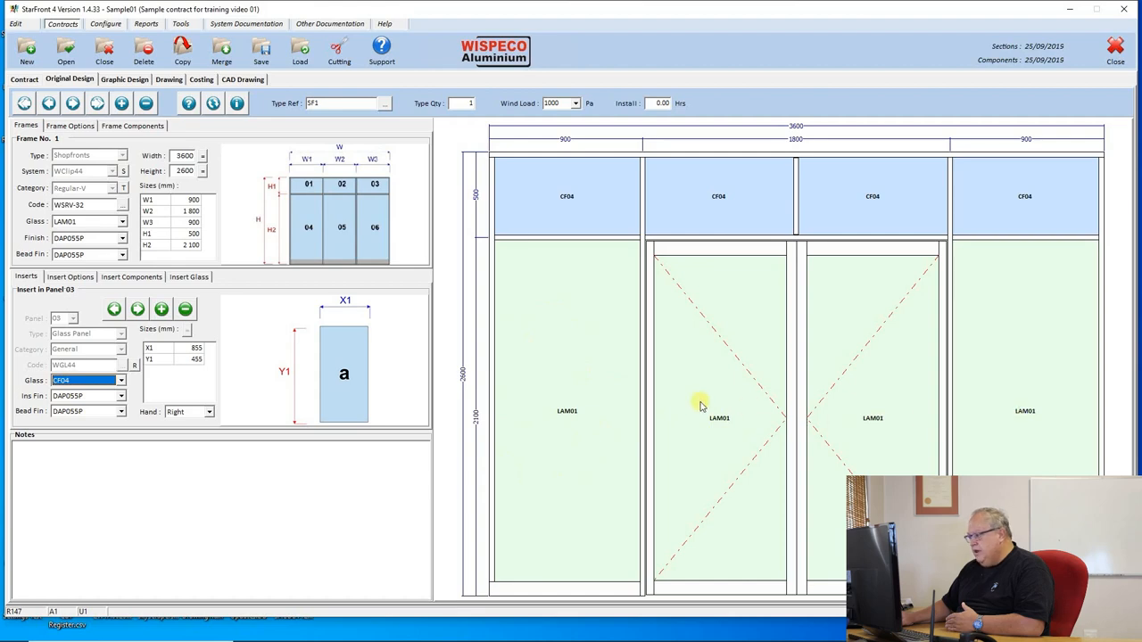
{"action": "mouse_move", "coordinate": [568, 185]}
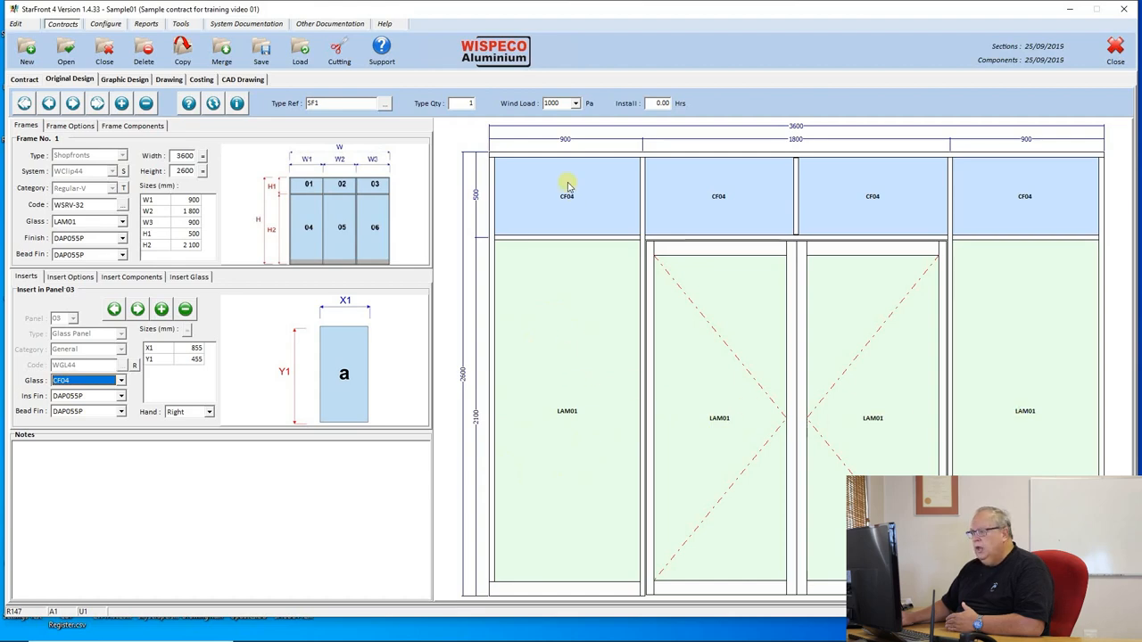
{"action": "mouse_move", "coordinate": [1042, 192]}
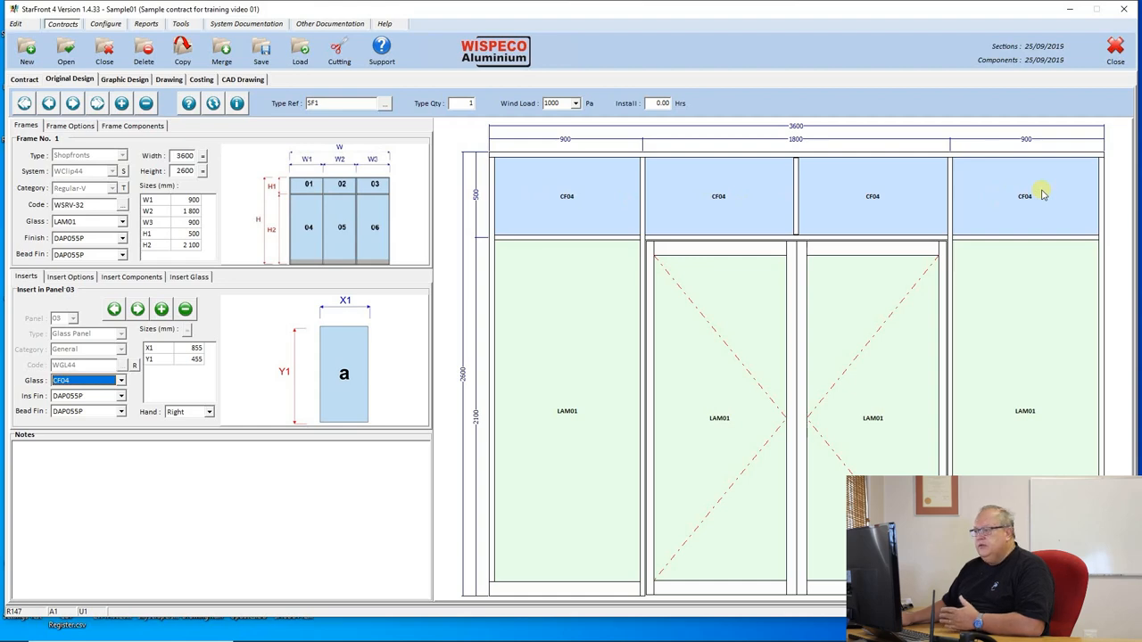
{"action": "mouse_move", "coordinate": [729, 276]}
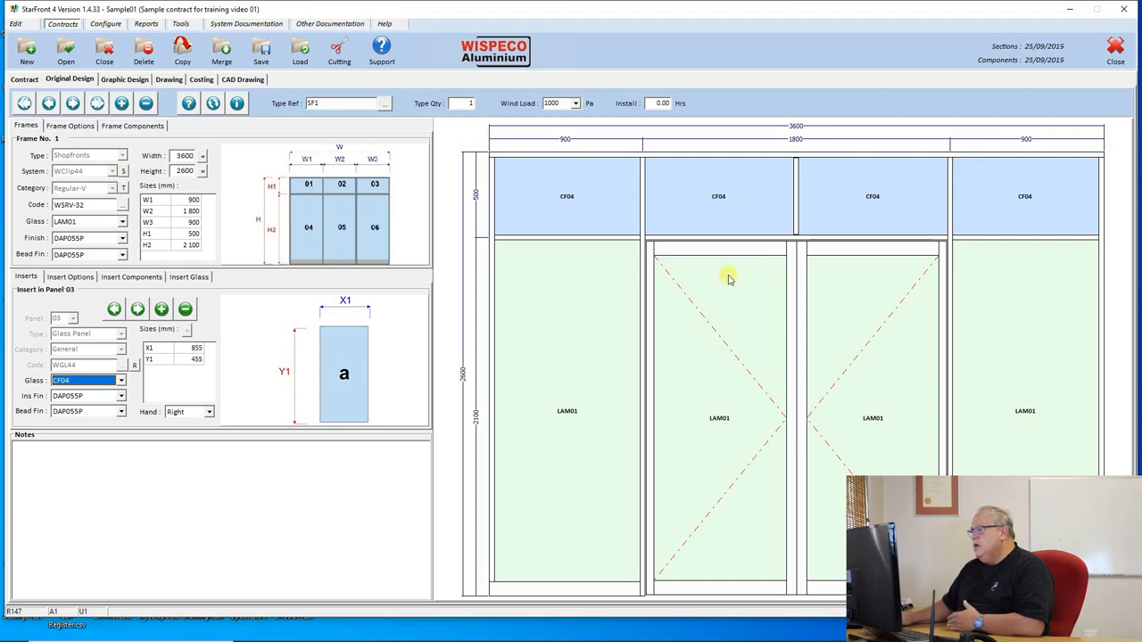
{"action": "mouse_move", "coordinate": [797, 393]}
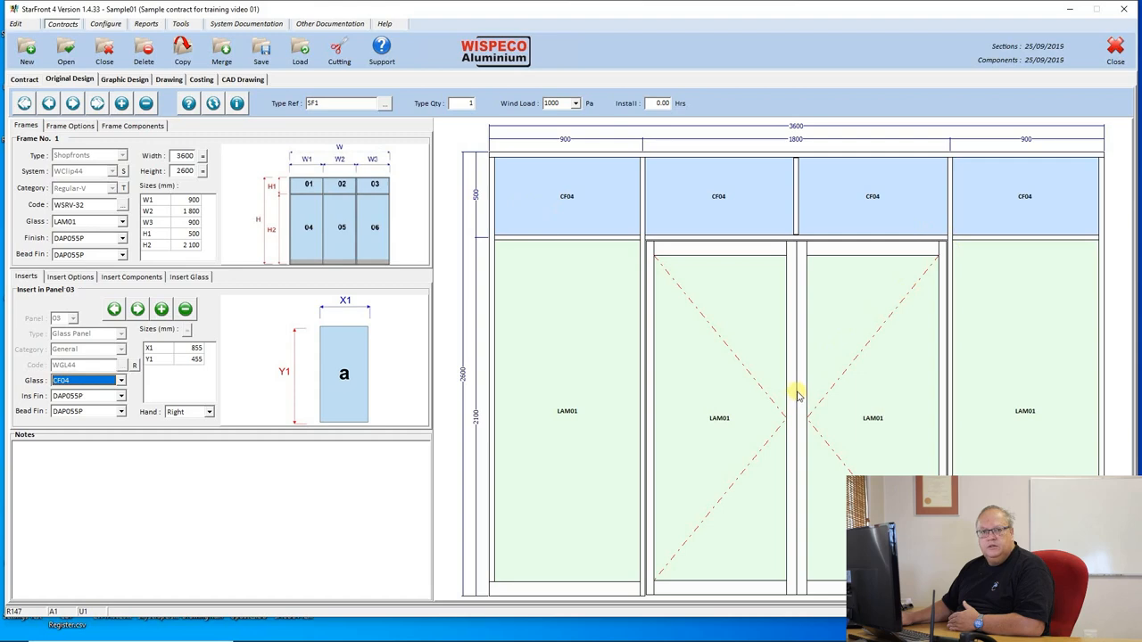
{"action": "mouse_move", "coordinate": [801, 391]}
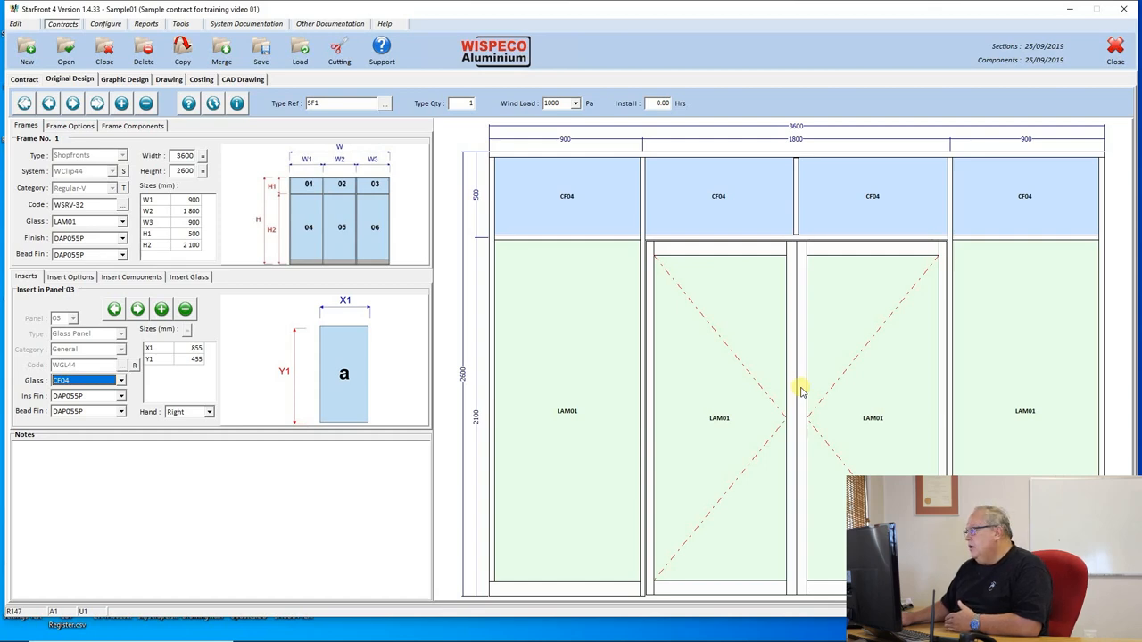
{"action": "mouse_move", "coordinate": [482, 270]}
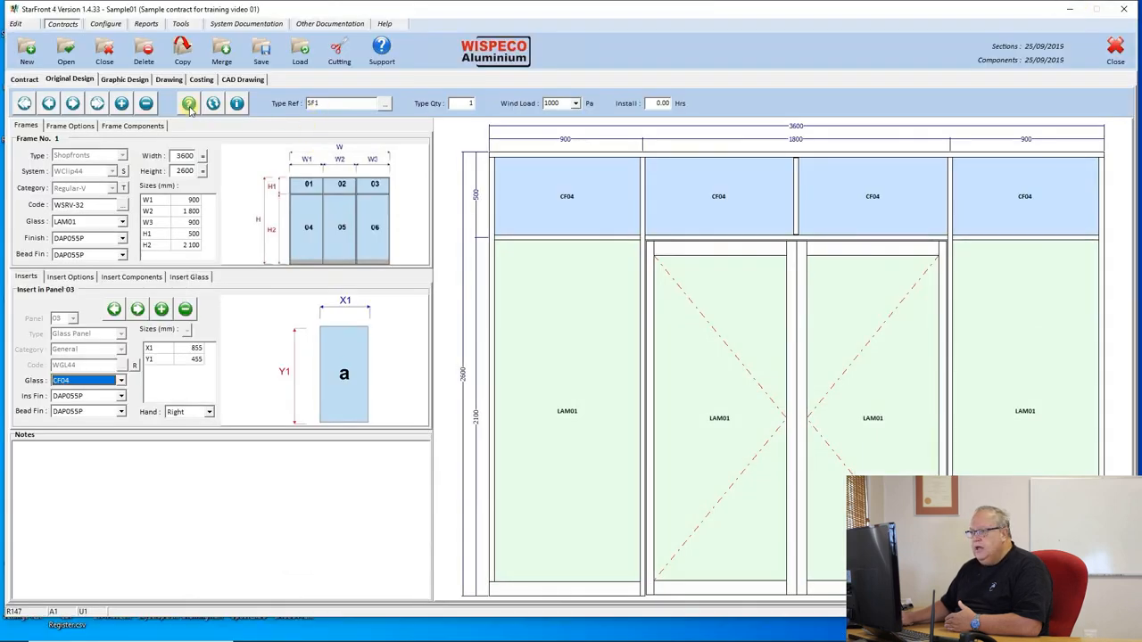
Show SF1's Frame Options and select the Corners option
{"action": "left_click", "coordinate": [189, 104]}
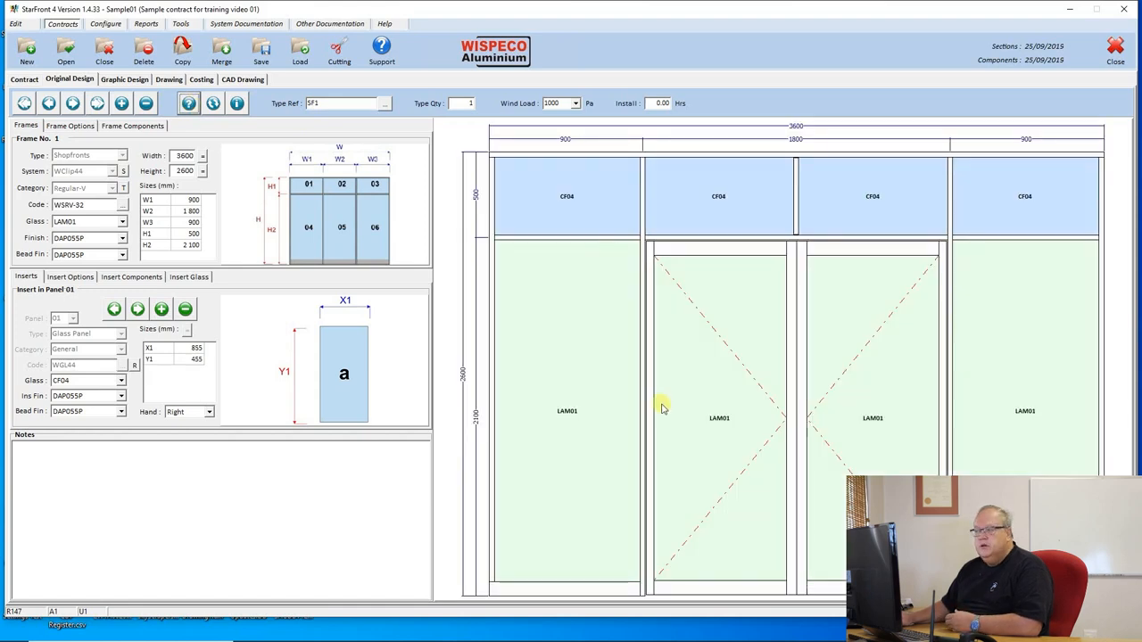
{"action": "mouse_move", "coordinate": [688, 322]}
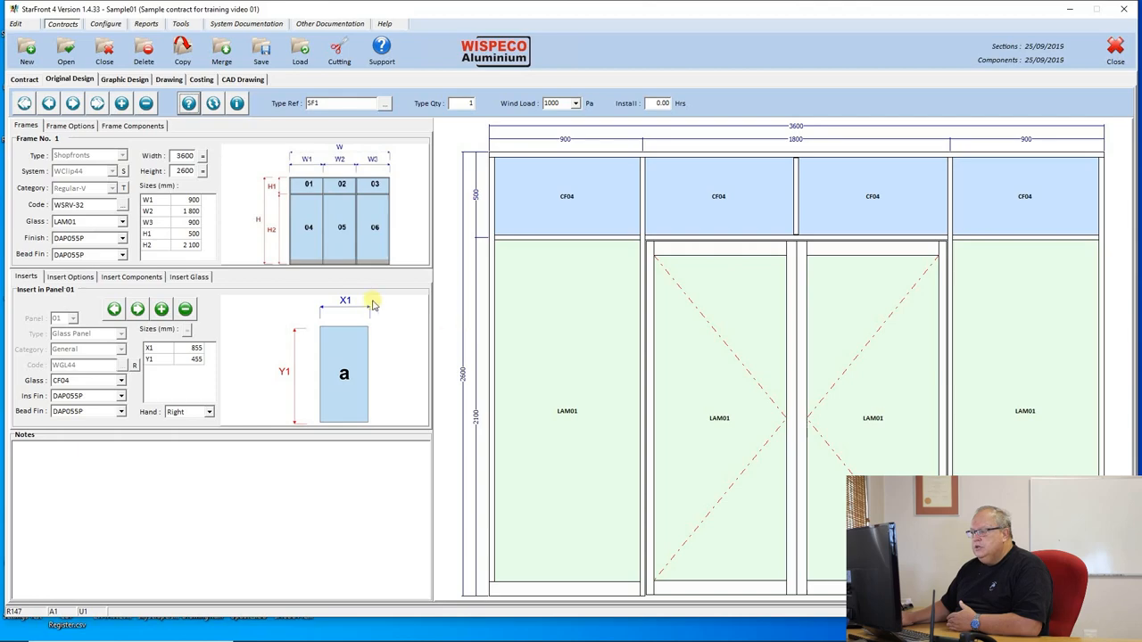
{"action": "mouse_move", "coordinate": [159, 212]}
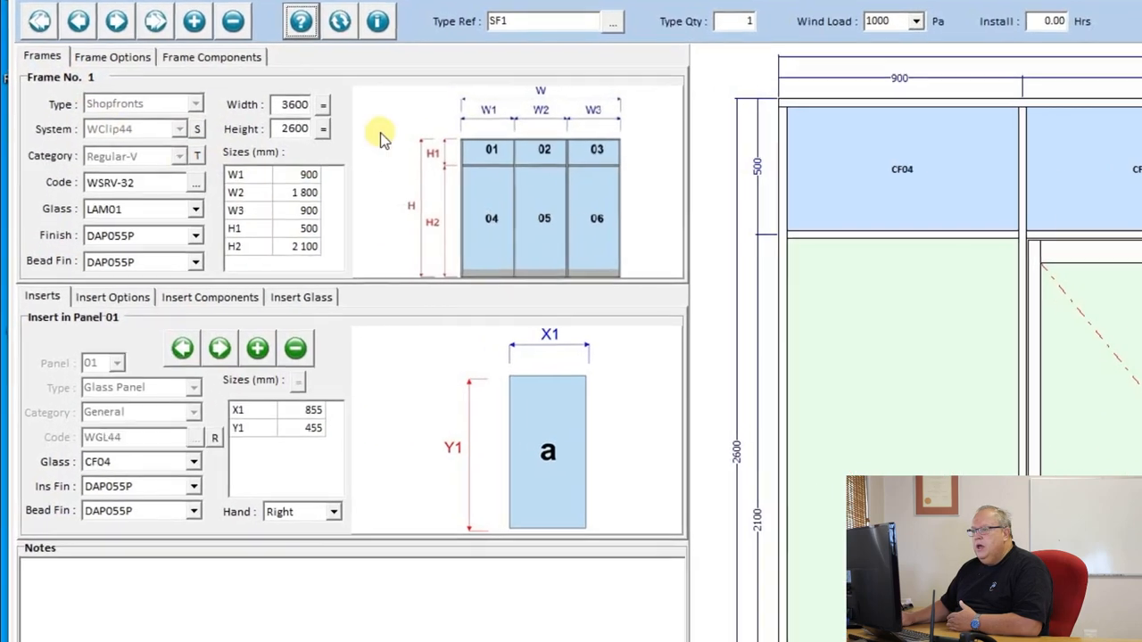
{"action": "left_click", "coordinate": [113, 56]}
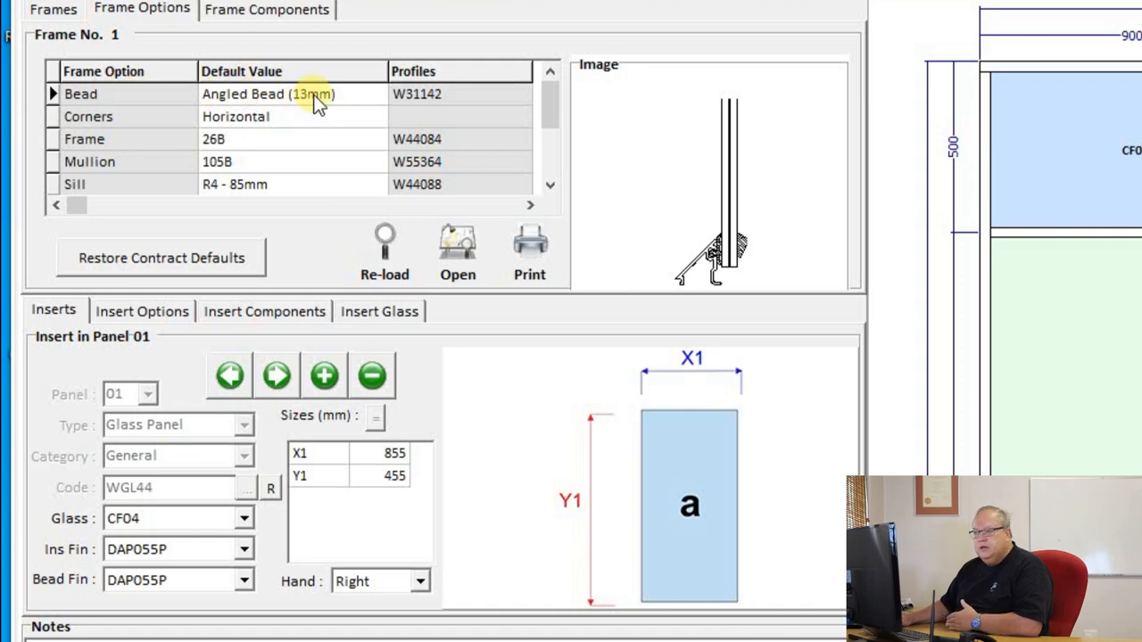
{"action": "left_click", "coordinate": [89, 116]}
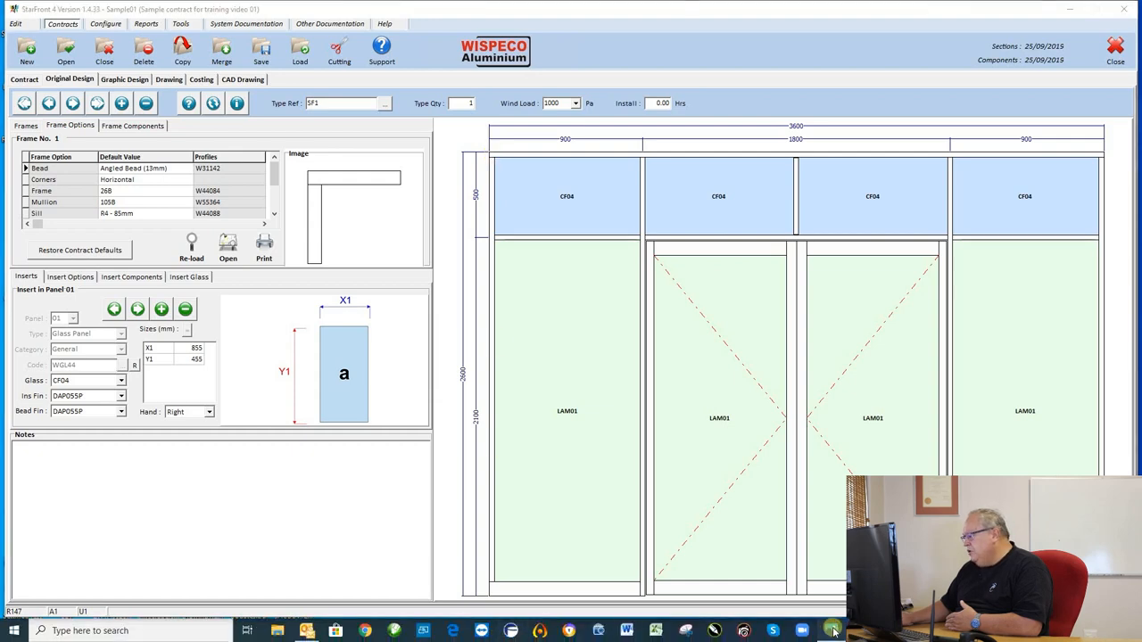
{"action": "left_click", "coordinate": [832, 631]}
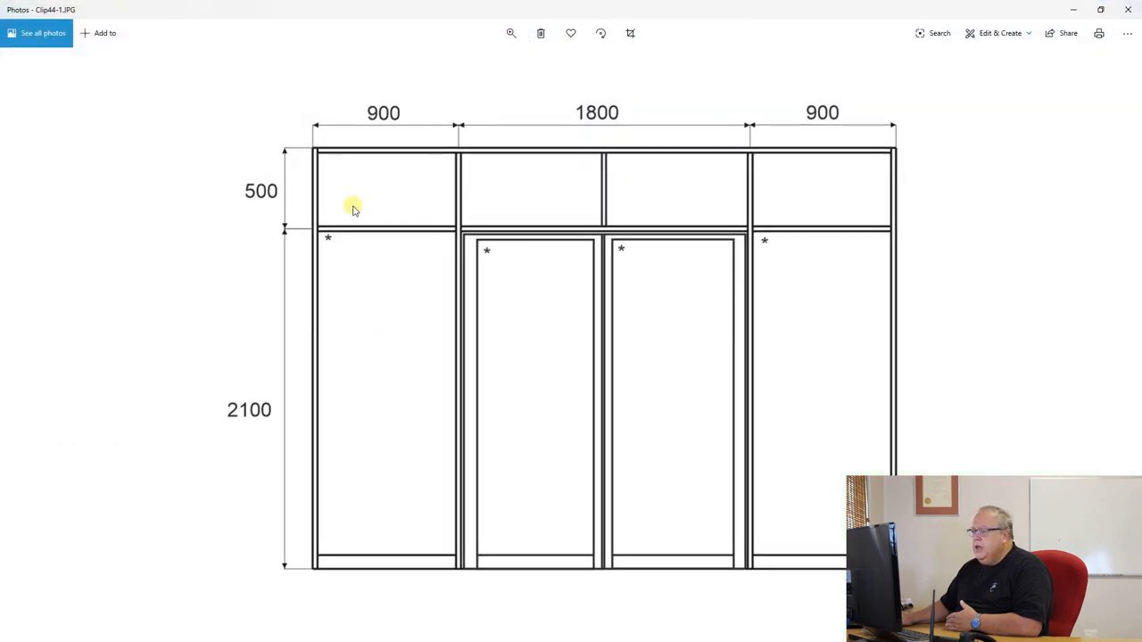
{"action": "mouse_move", "coordinate": [314, 150]}
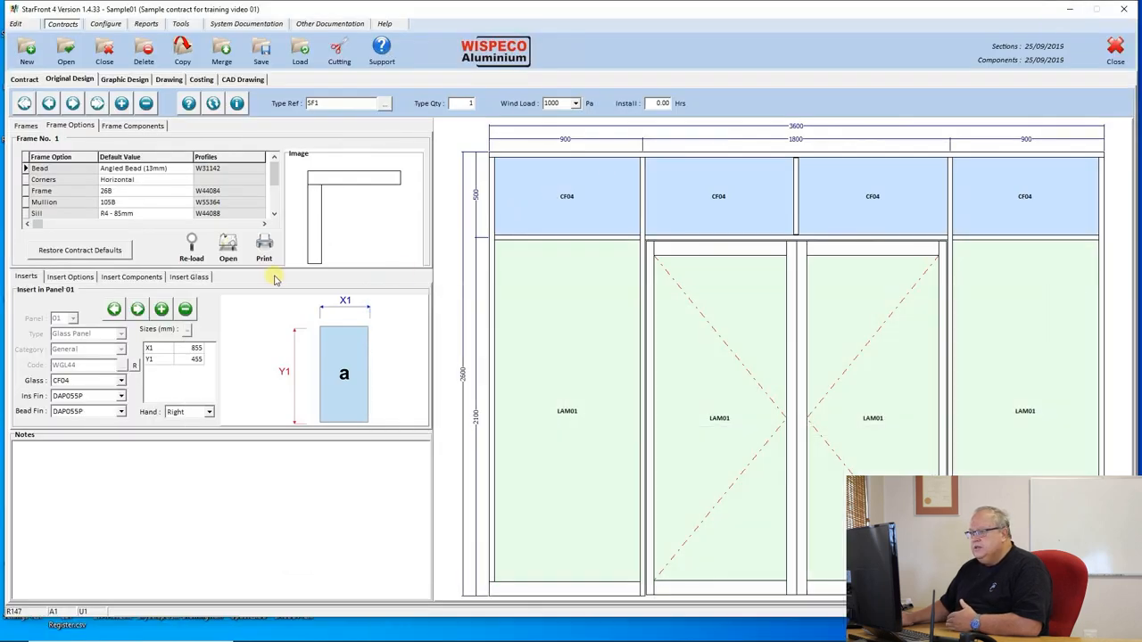
Set the frame corners to Vertical and redraw the frame
{"action": "left_click", "coordinate": [187, 180]}
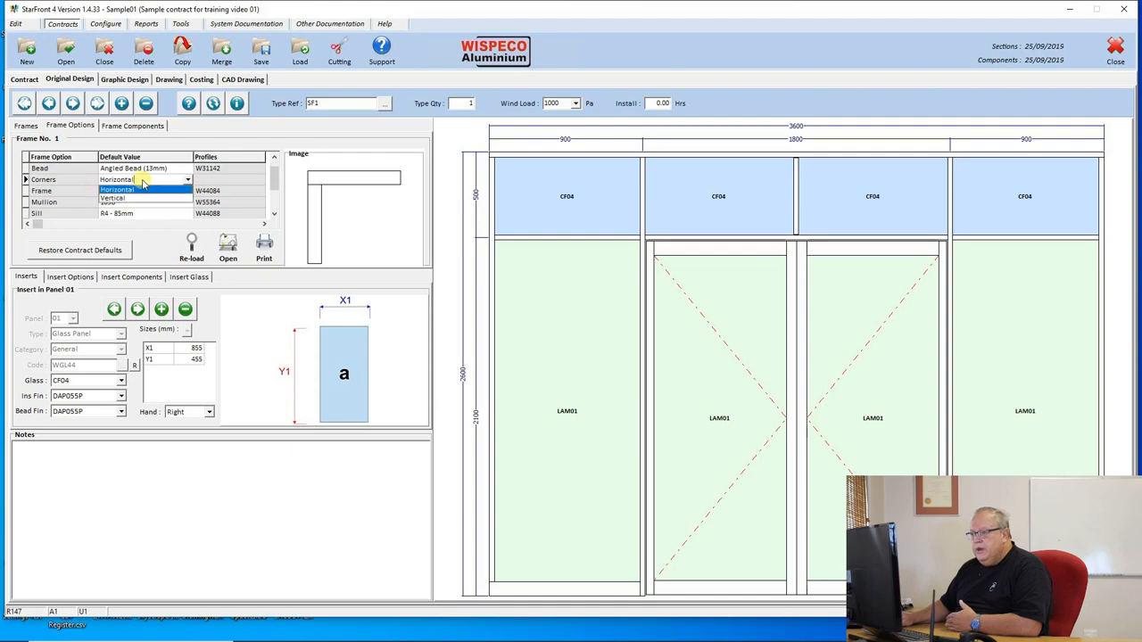
{"action": "left_click", "coordinate": [111, 196]}
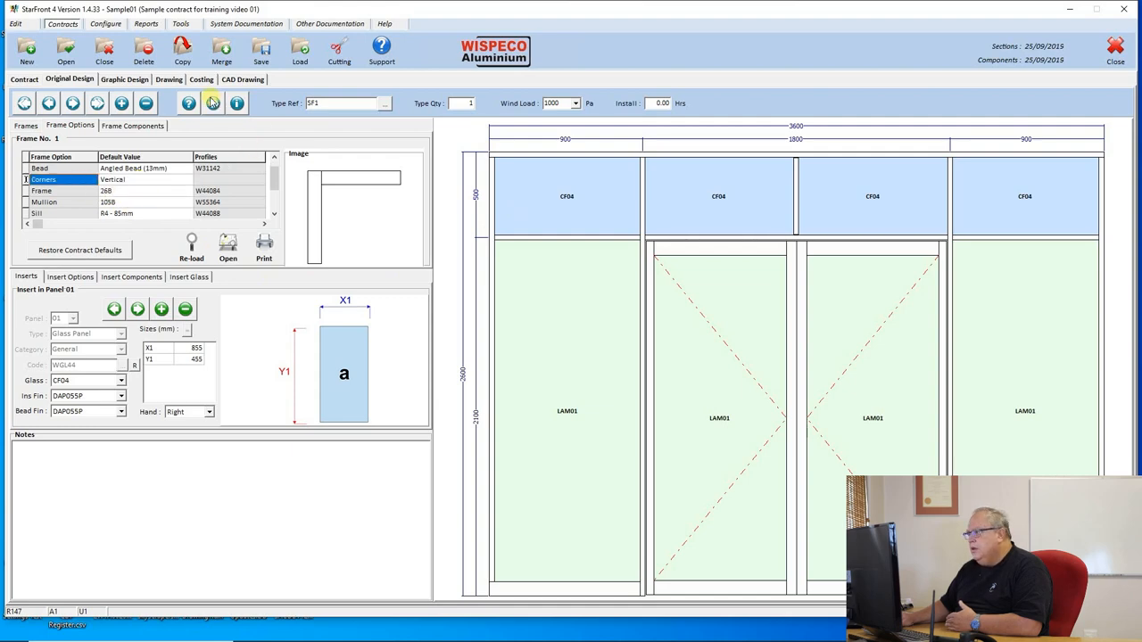
{"action": "left_click", "coordinate": [26, 125]}
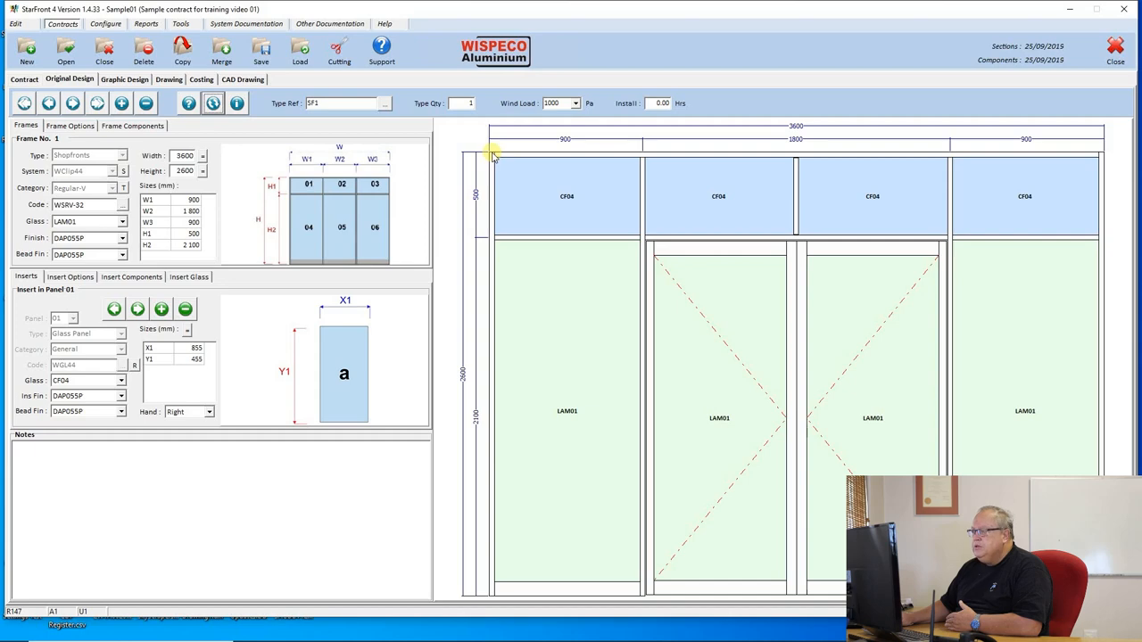
{"action": "mouse_move", "coordinate": [531, 159]}
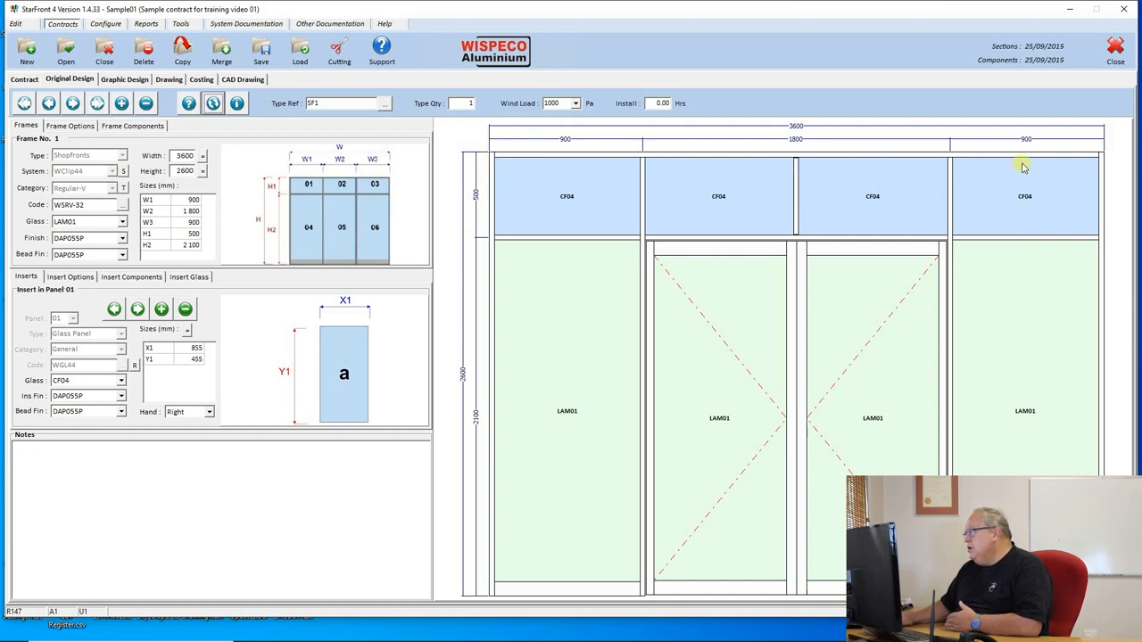
{"action": "mouse_move", "coordinate": [890, 190]}
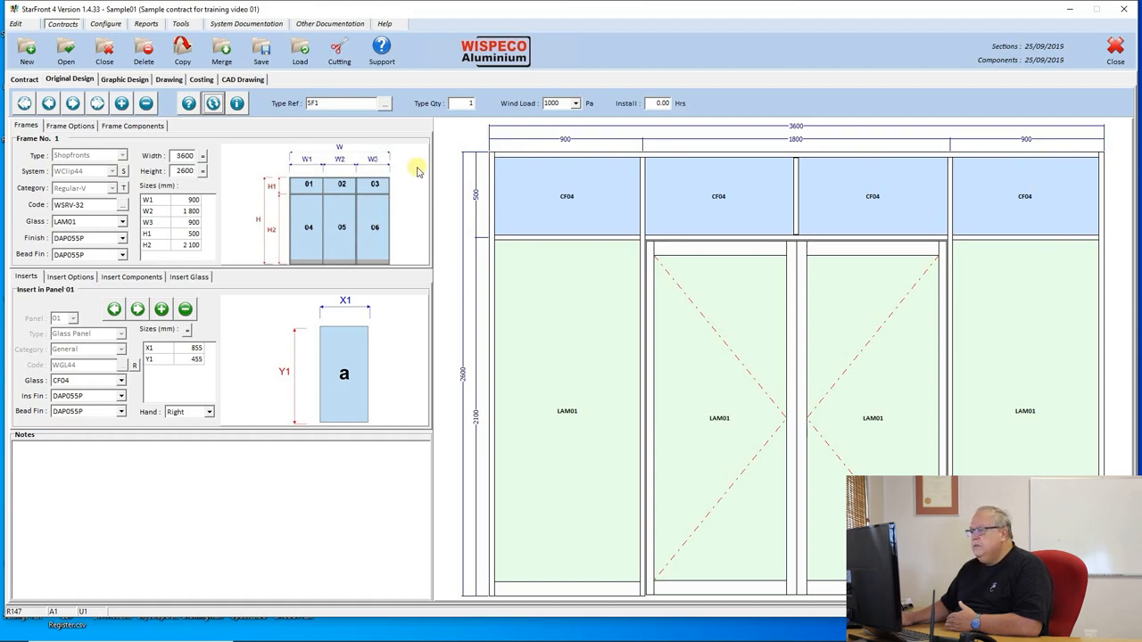
{"action": "mouse_move", "coordinate": [492, 150]}
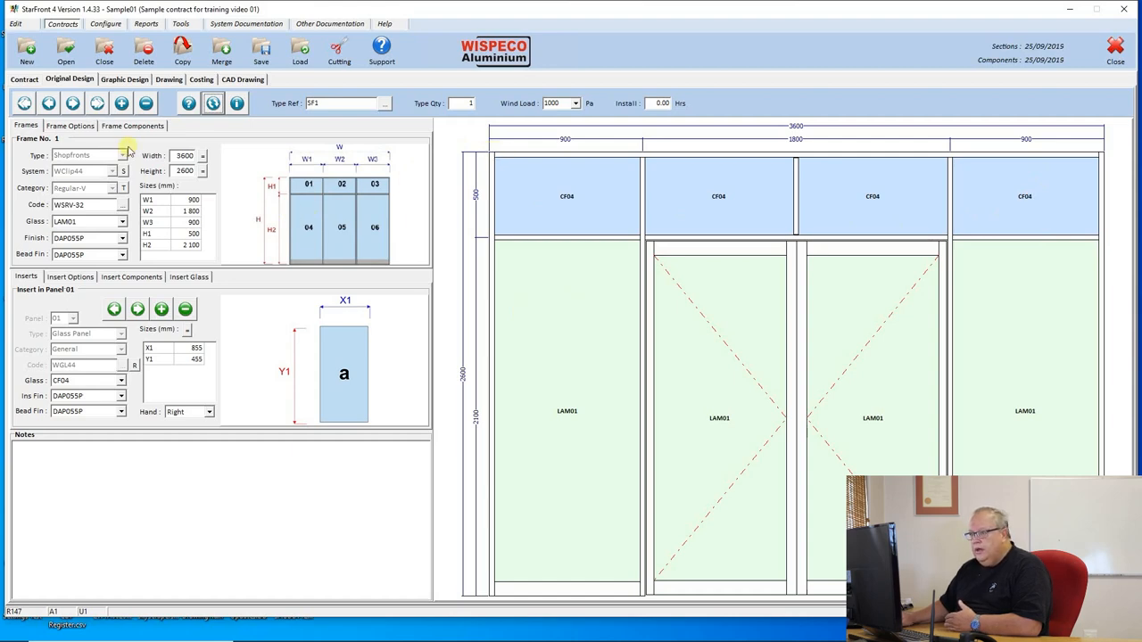
{"action": "left_click", "coordinate": [69, 126]}
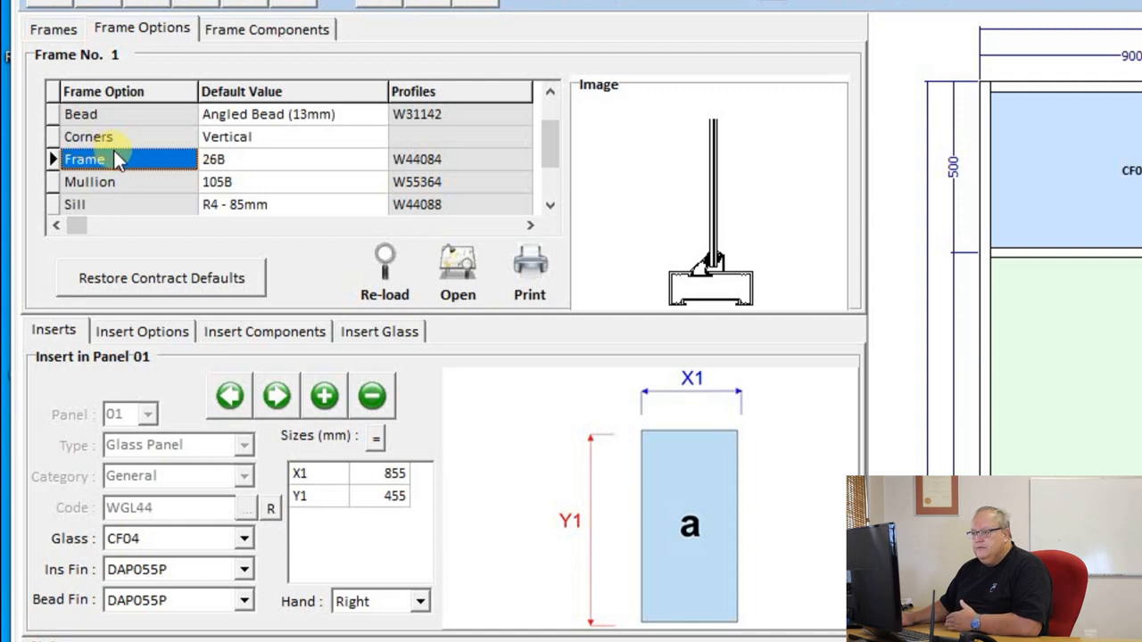
{"action": "left_click", "coordinate": [90, 181]}
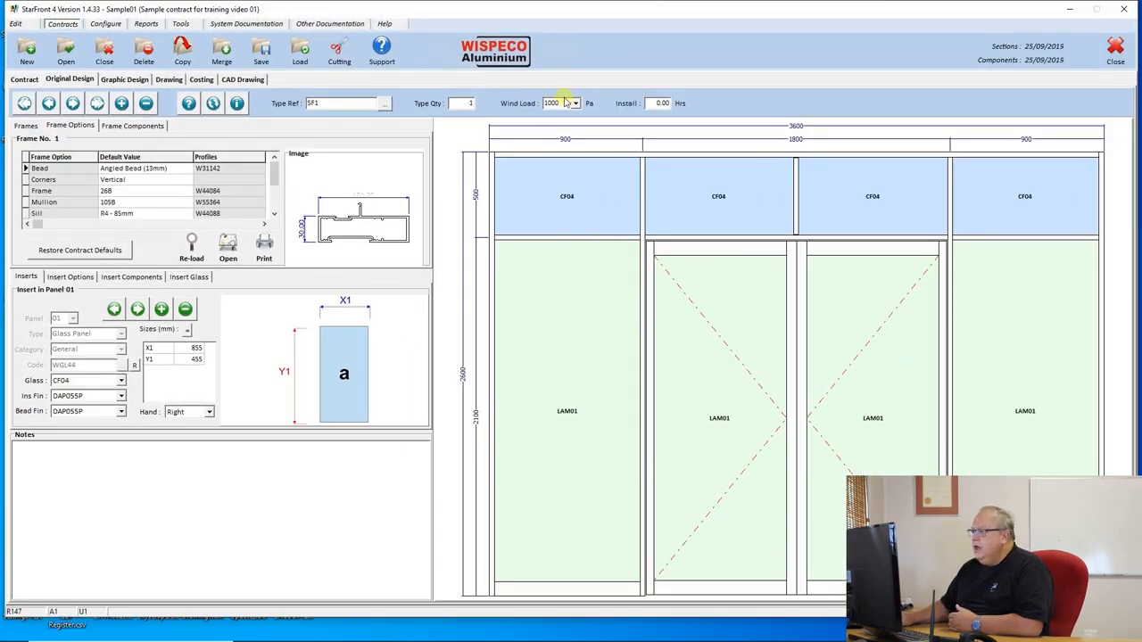
{"action": "left_click", "coordinate": [558, 103]}
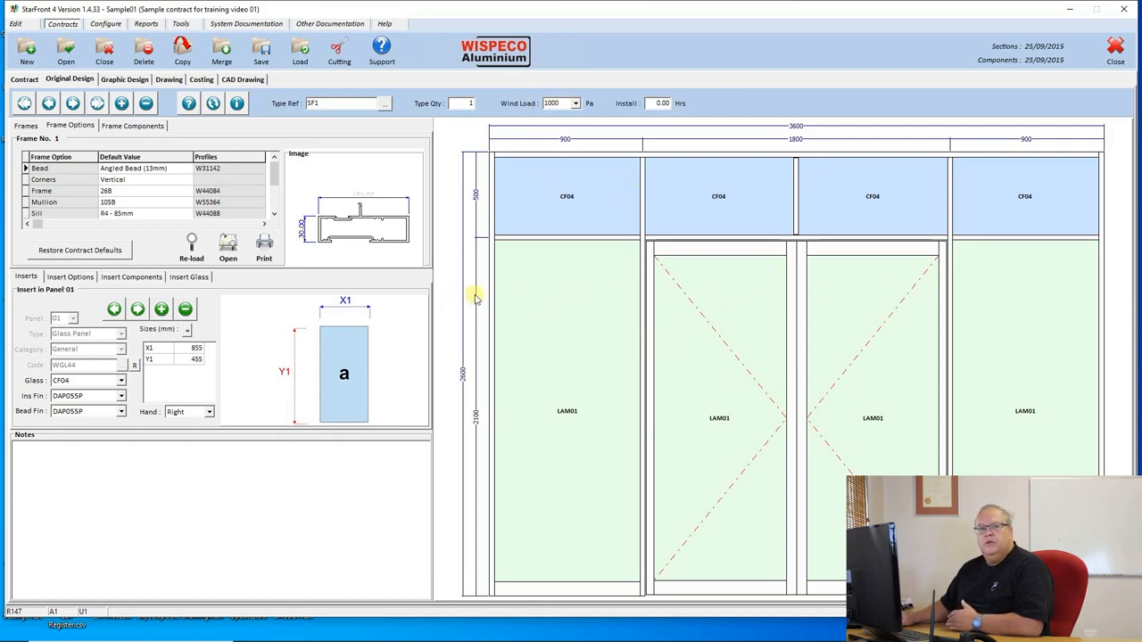
{"action": "mouse_move", "coordinate": [547, 267]}
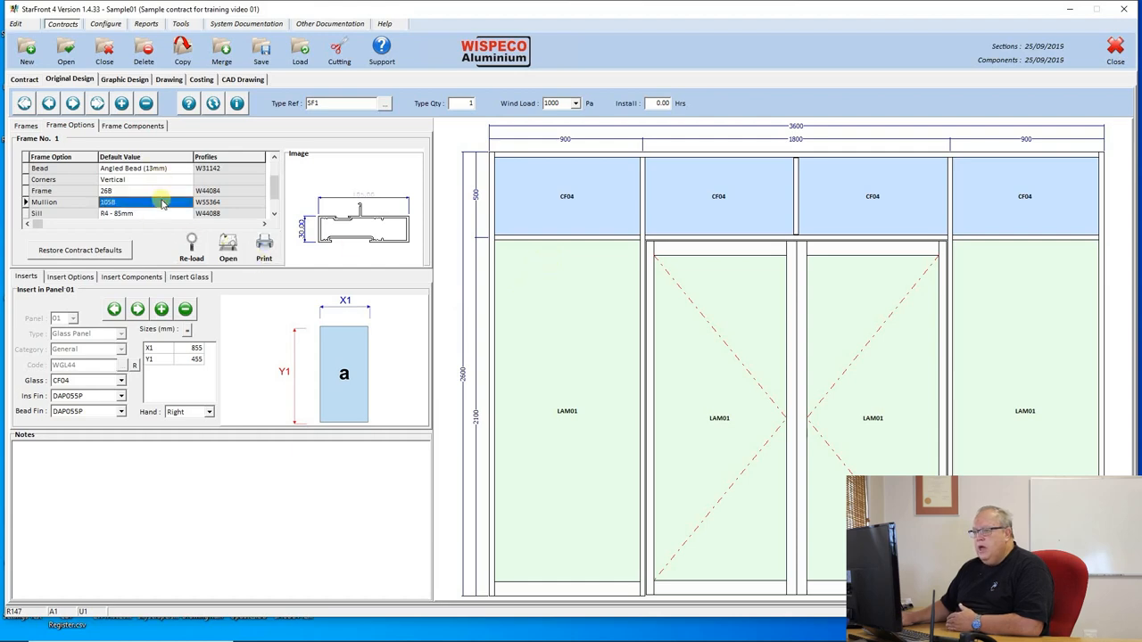
{"action": "left_click", "coordinate": [188, 202]}
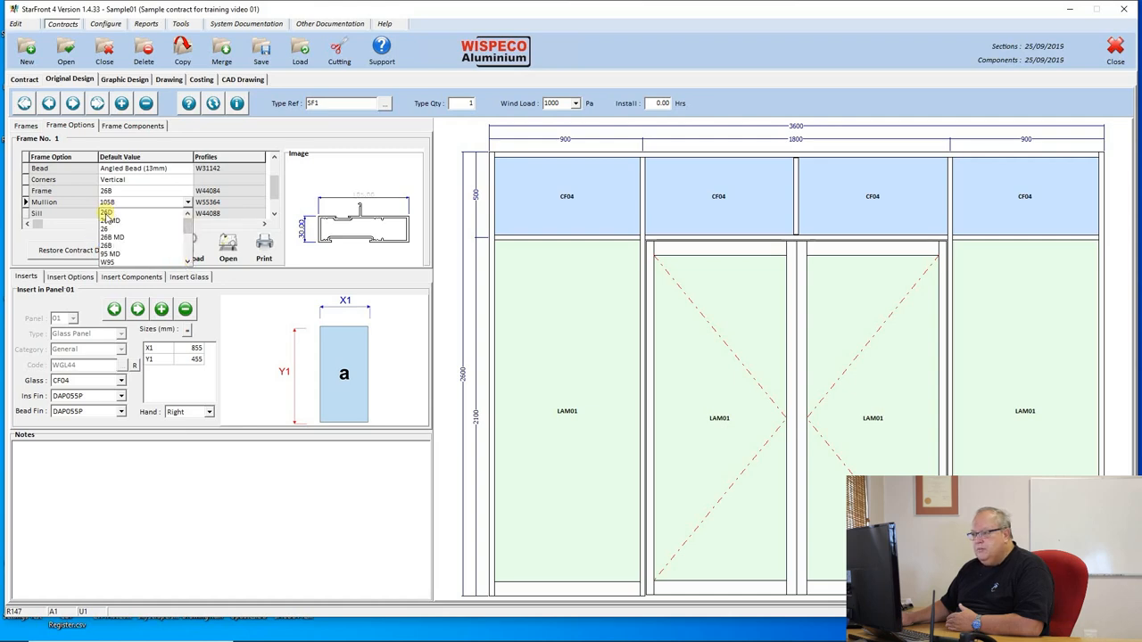
{"action": "left_click", "coordinate": [116, 213]}
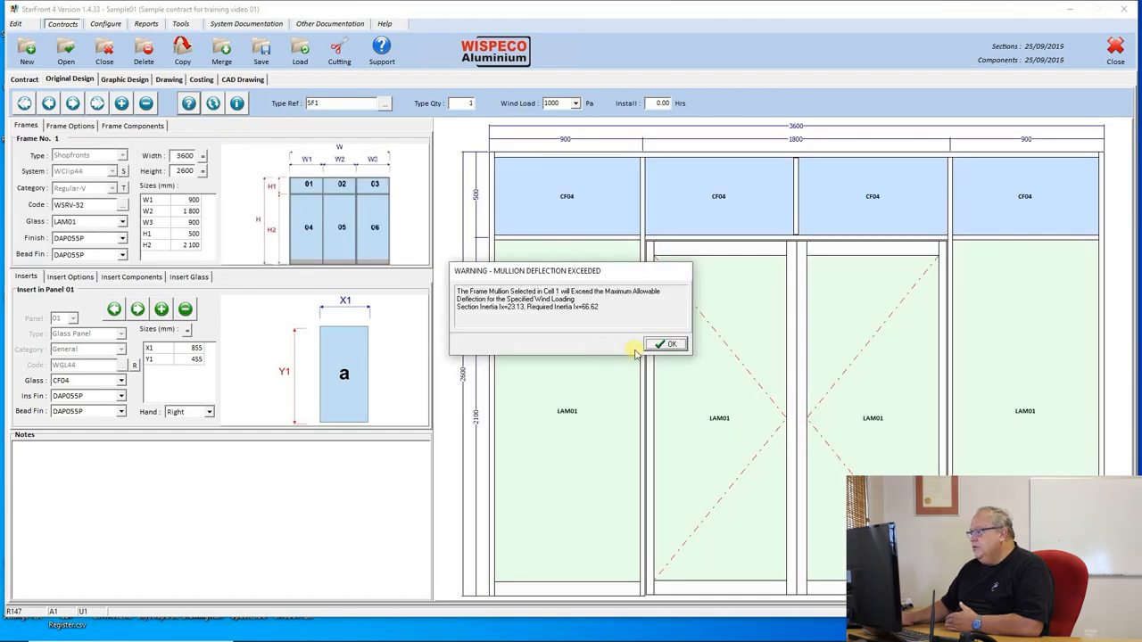
{"action": "left_click", "coordinate": [664, 344]}
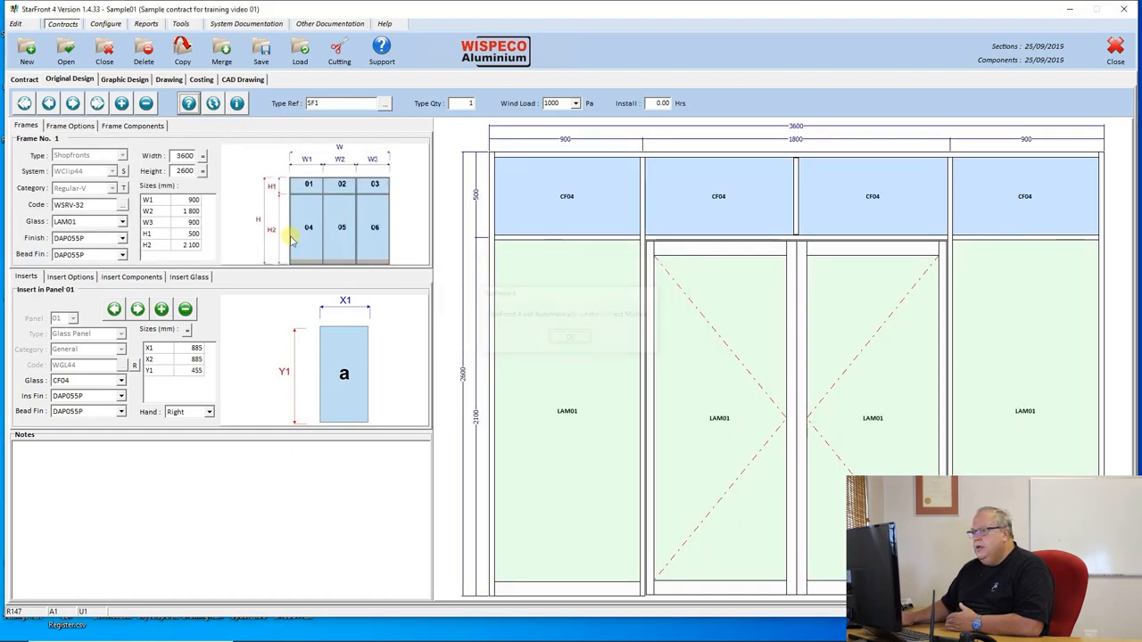
{"action": "left_click", "coordinate": [69, 125]}
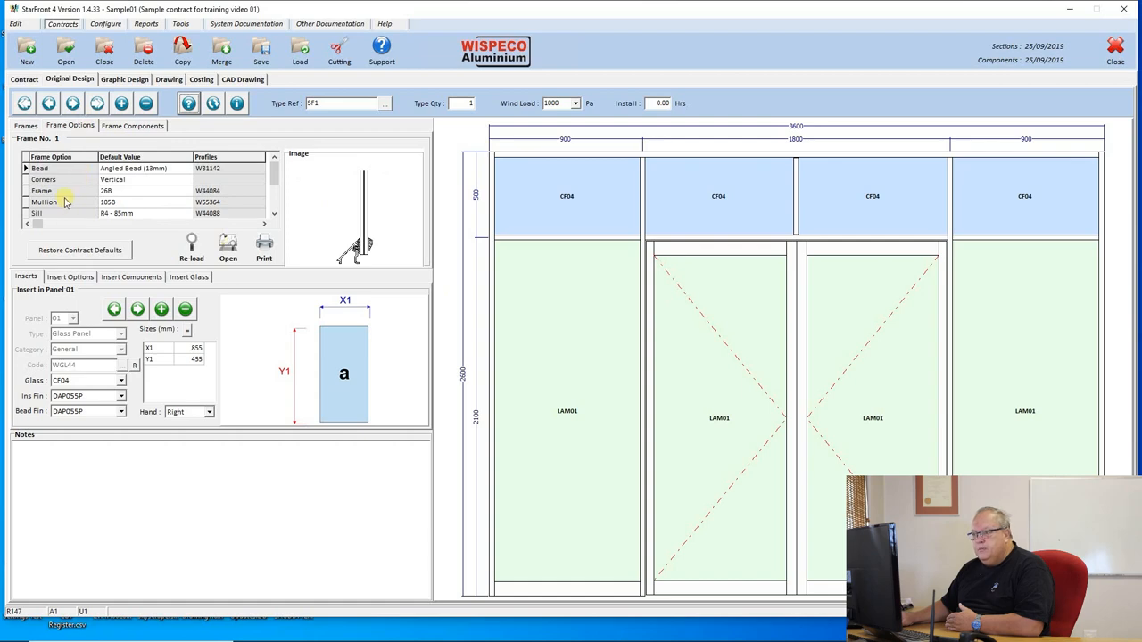
Set the Transom option to 105B to match the mullion
{"action": "left_click", "coordinate": [44, 202]}
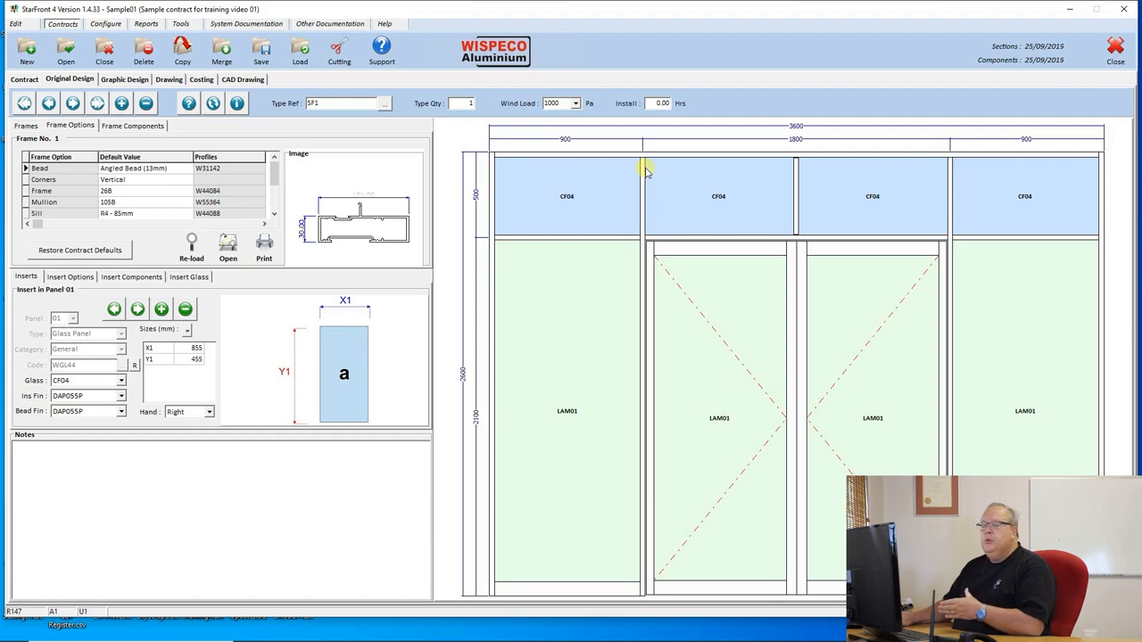
{"action": "mouse_move", "coordinate": [571, 239]}
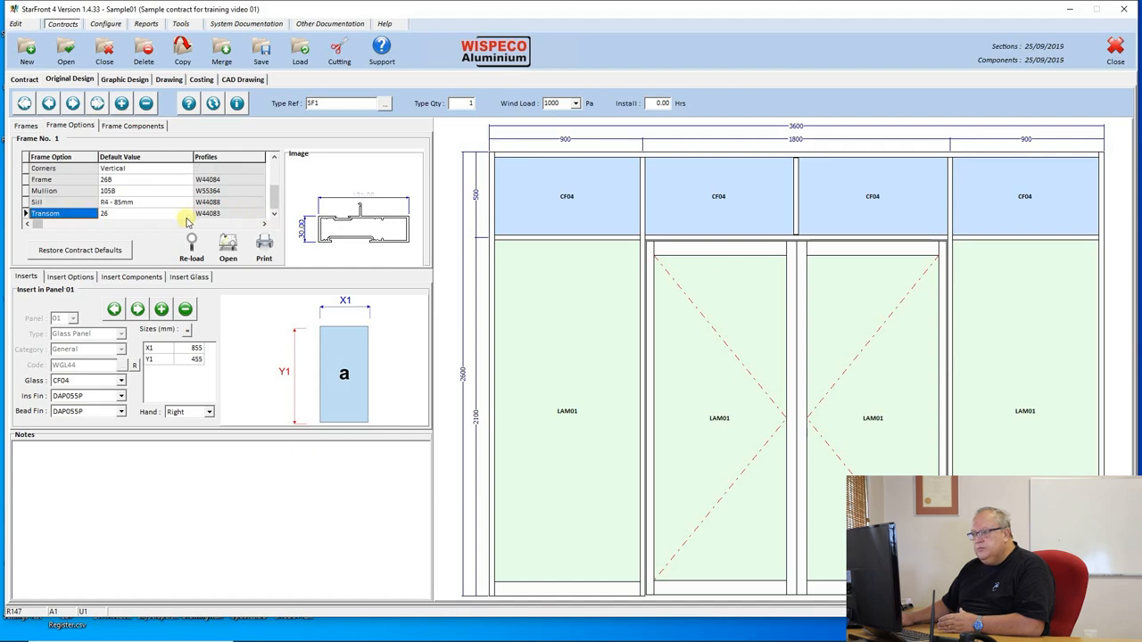
{"action": "left_click", "coordinate": [187, 213]}
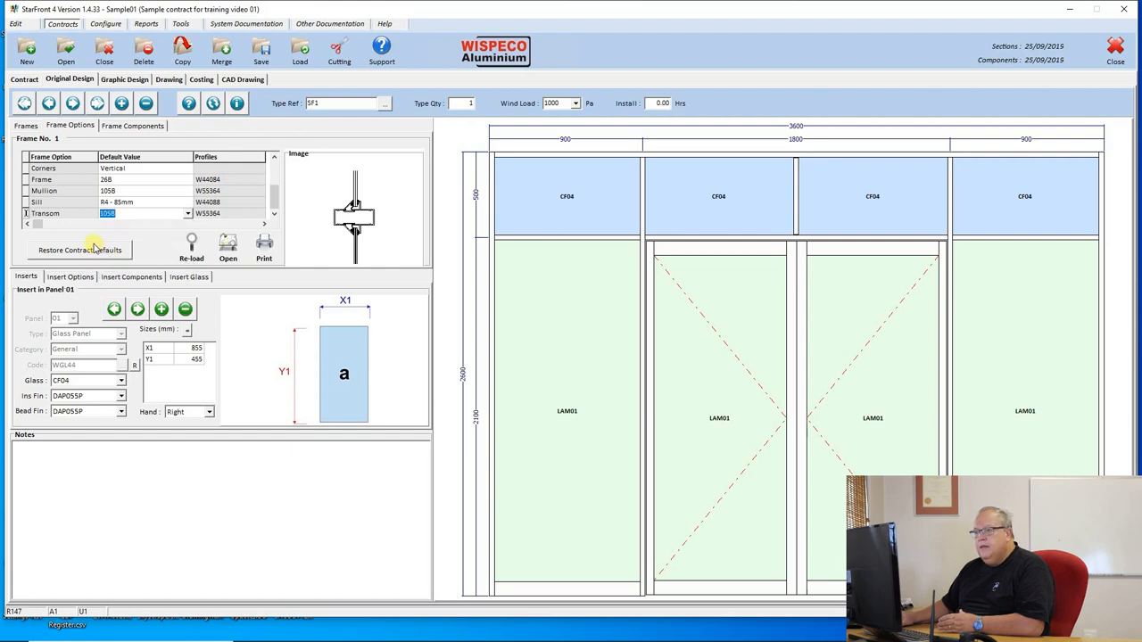
{"action": "left_click", "coordinate": [46, 213]}
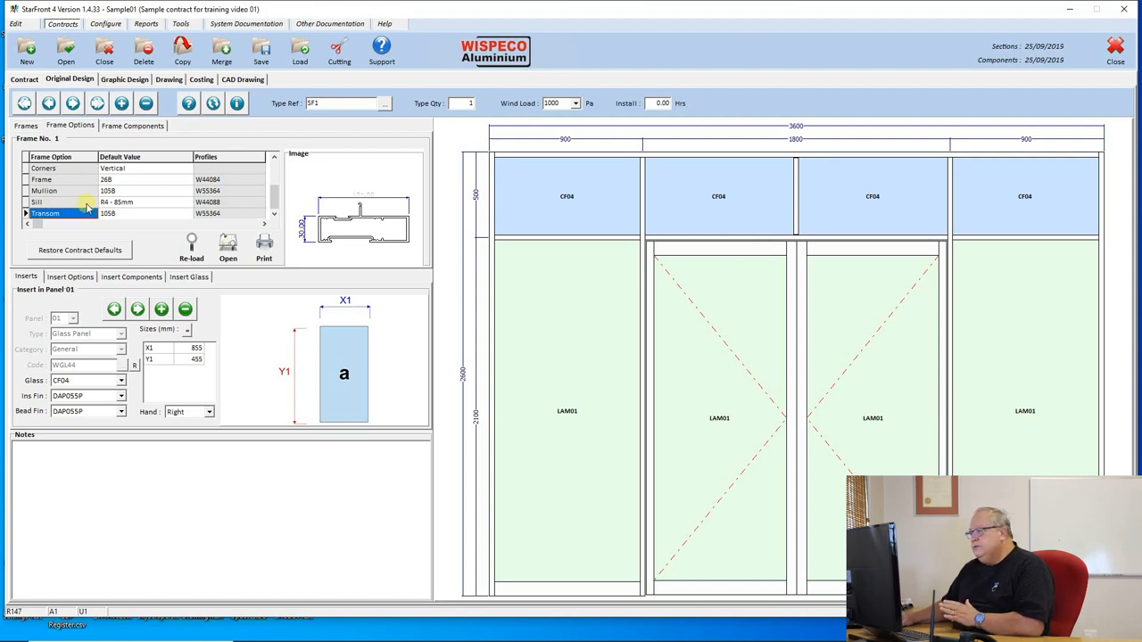
{"action": "mouse_move", "coordinate": [106, 233]}
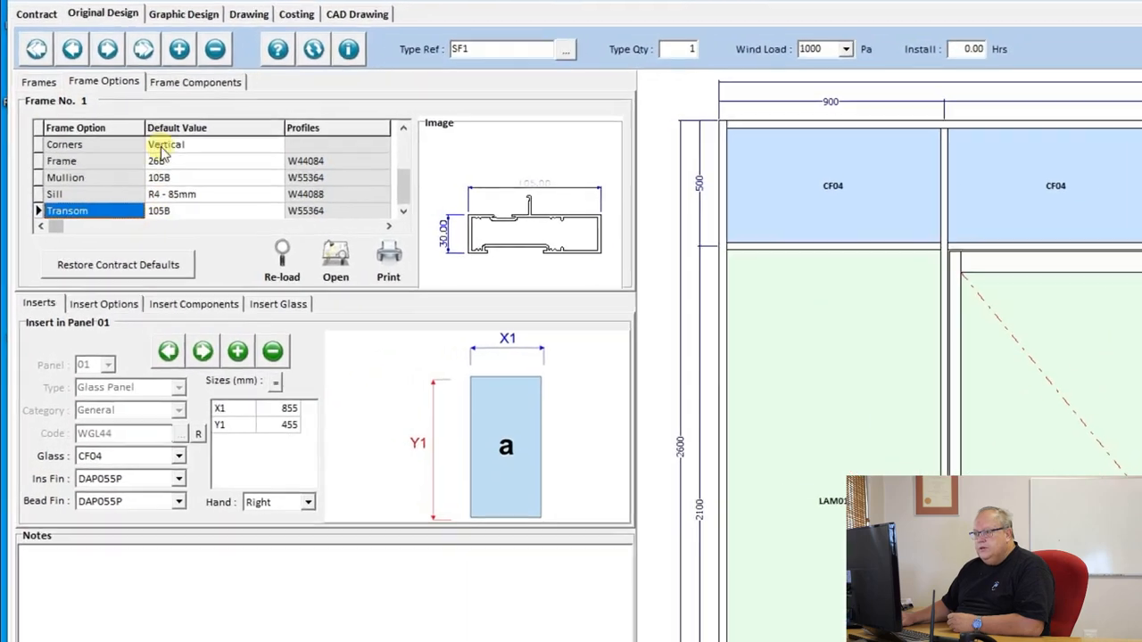
Preview the frame screw, glass setting block, pop rivet and wedge components, then return to frame sizes
{"action": "left_click", "coordinate": [195, 81]}
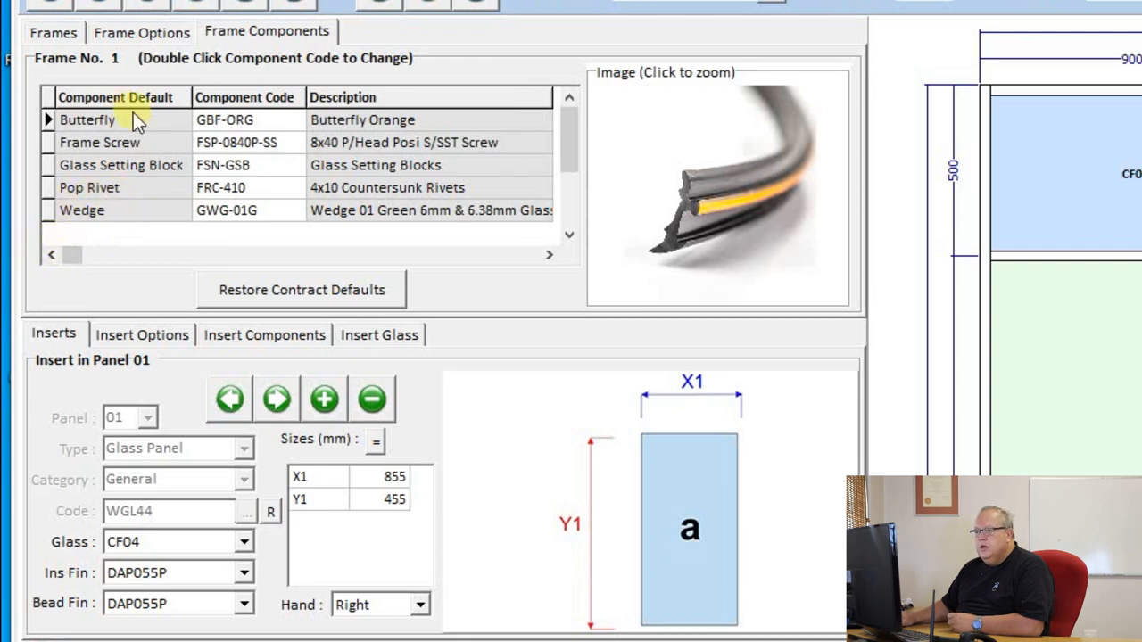
{"action": "left_click", "coordinate": [100, 142]}
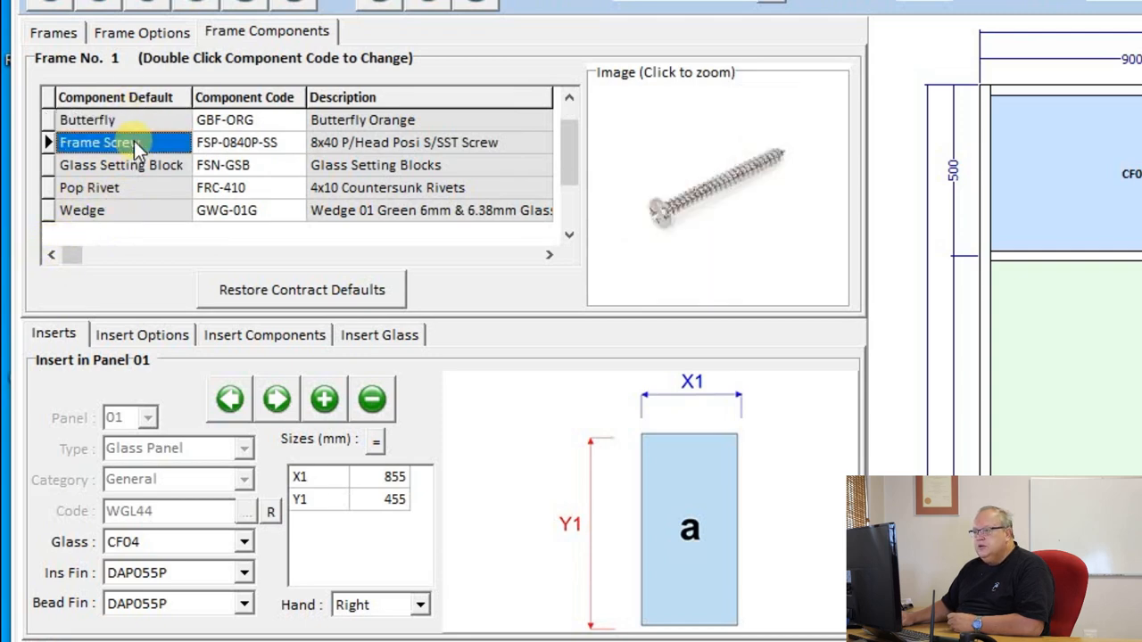
{"action": "left_click", "coordinate": [121, 165]}
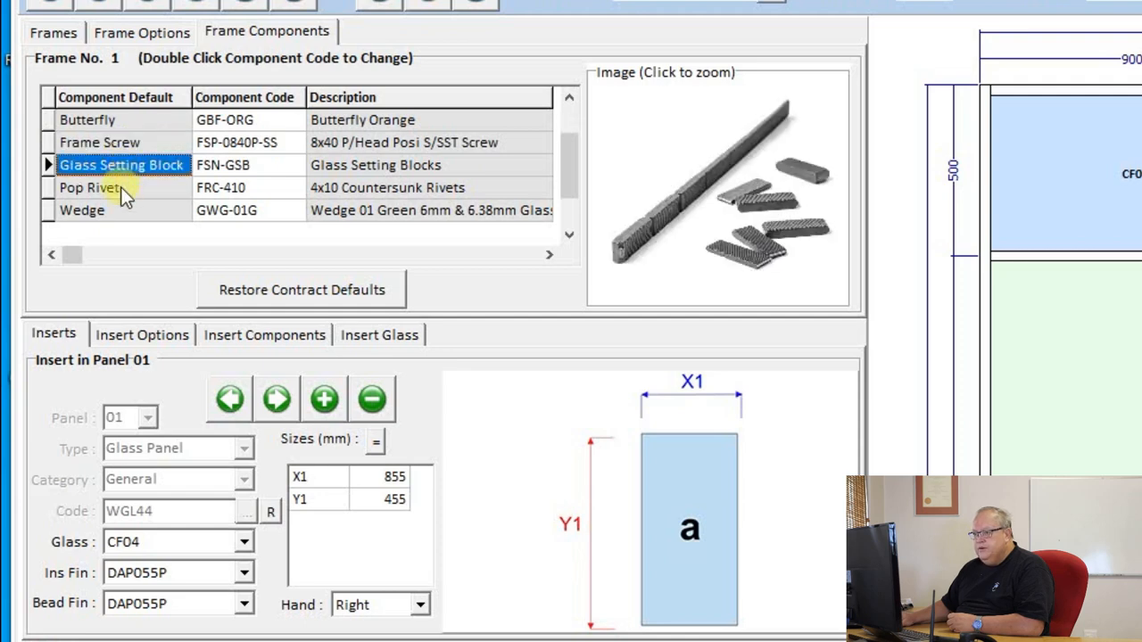
{"action": "left_click", "coordinate": [89, 188]}
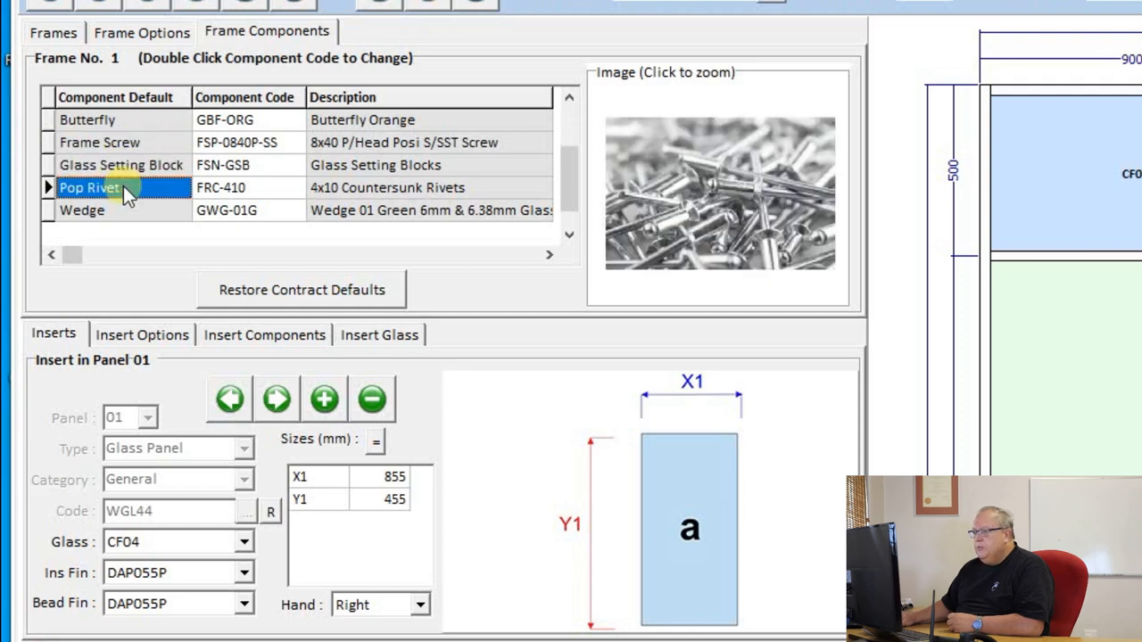
{"action": "left_click", "coordinate": [82, 210]}
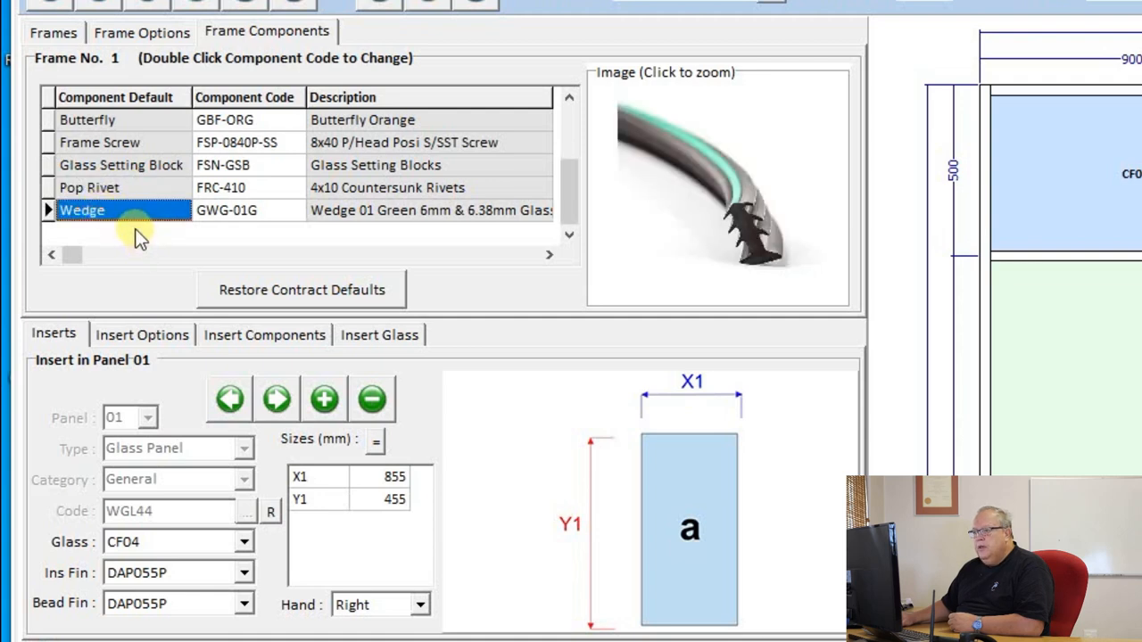
{"action": "mouse_move", "coordinate": [299, 143]}
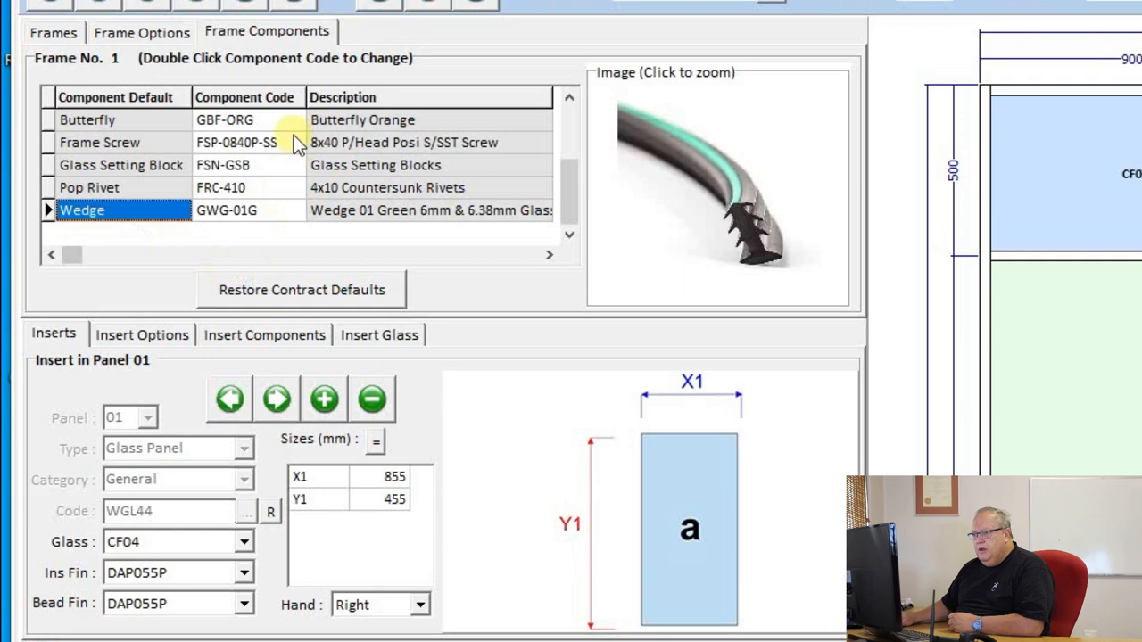
{"action": "left_click", "coordinate": [52, 32]}
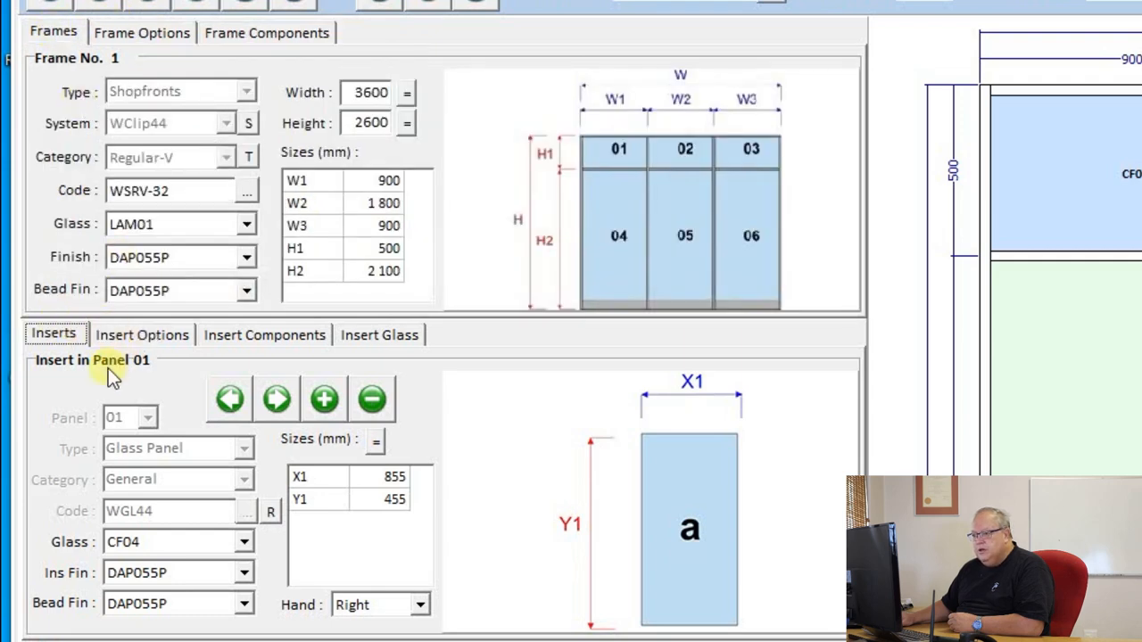
Step to the panel 05 door insert and preview its Jamb and Meet profile options
{"action": "left_click", "coordinate": [275, 399]}
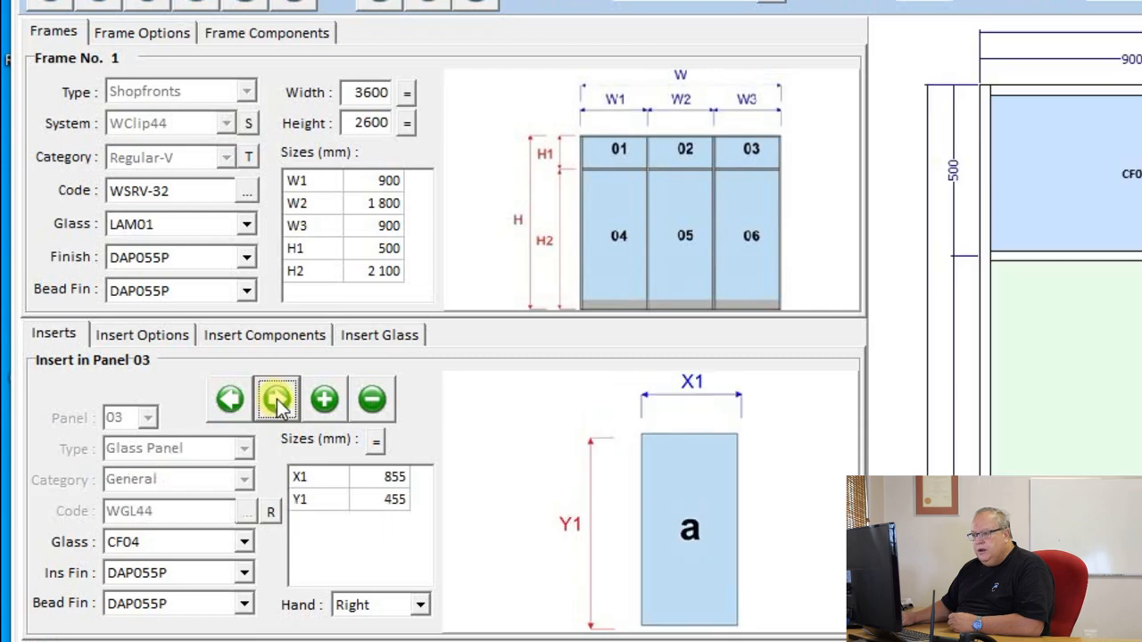
{"action": "left_click", "coordinate": [276, 398]}
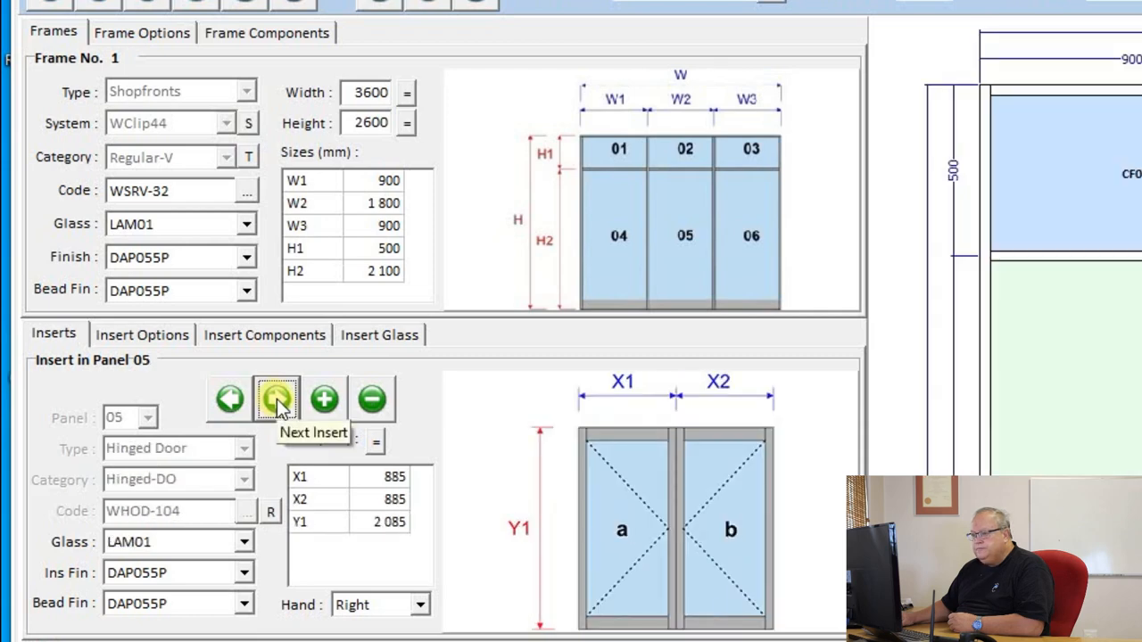
{"action": "left_click", "coordinate": [142, 335]}
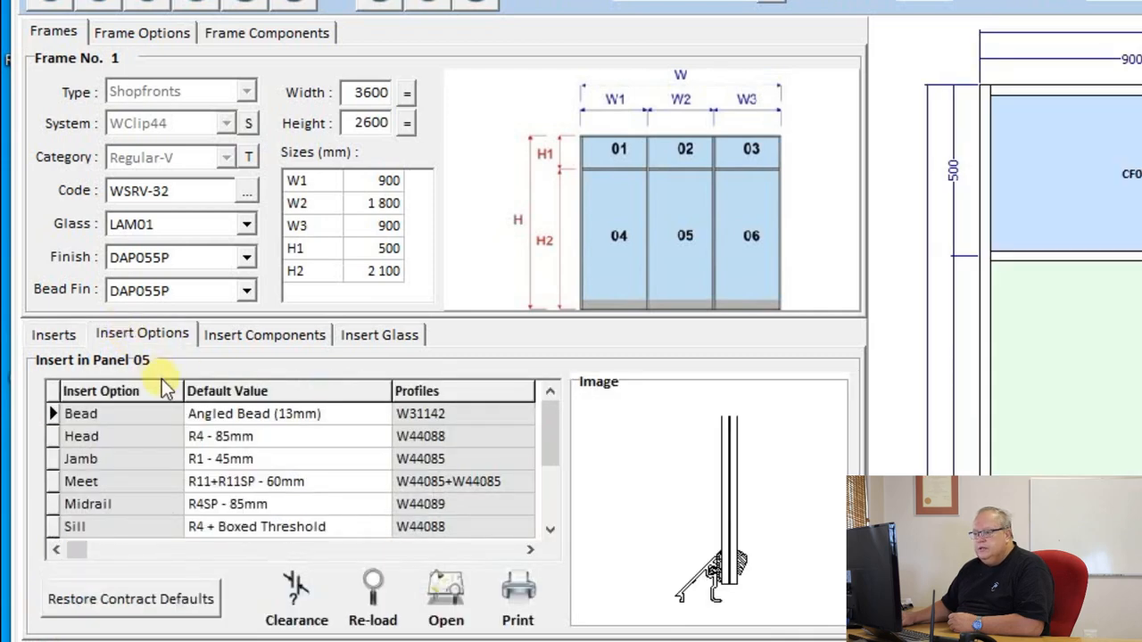
{"action": "mouse_move", "coordinate": [348, 411]}
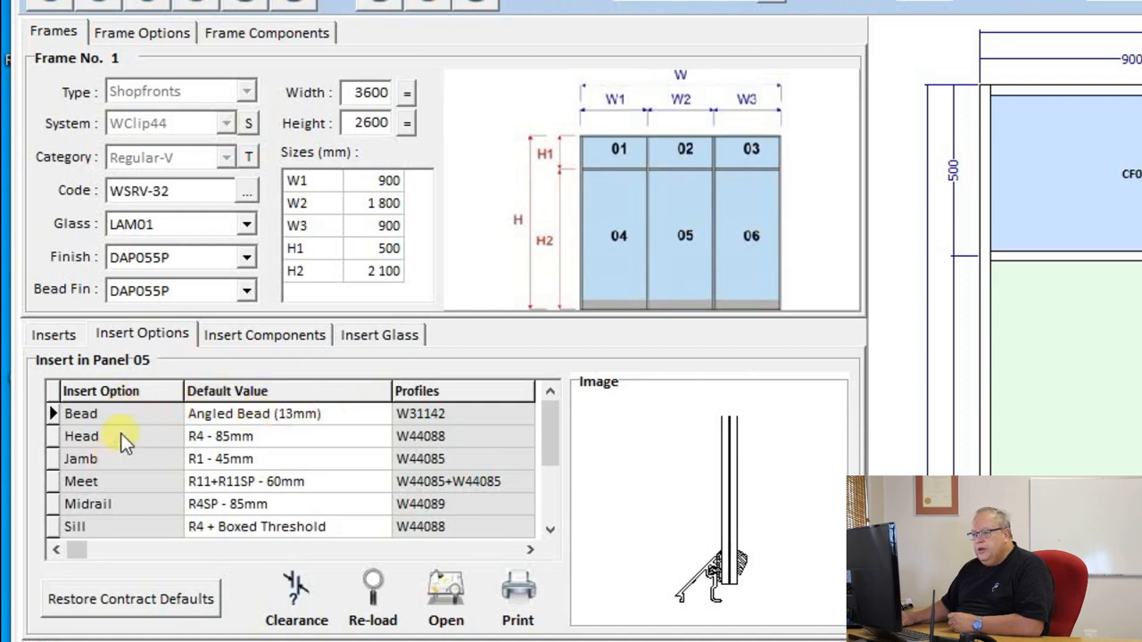
{"action": "left_click", "coordinate": [81, 435]}
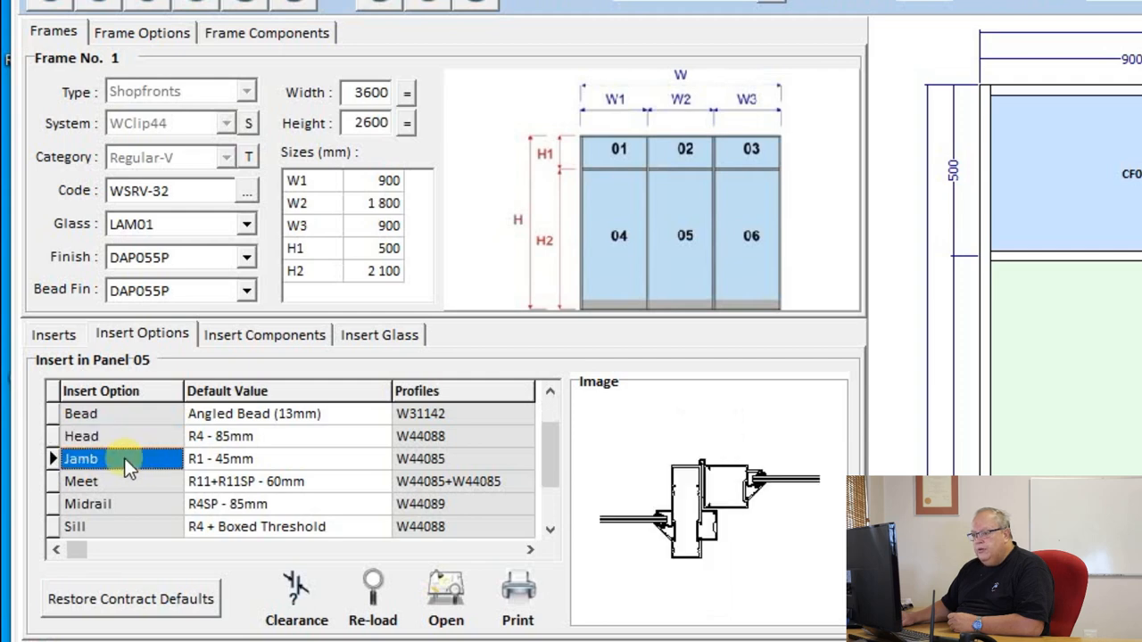
{"action": "left_click", "coordinate": [81, 481]}
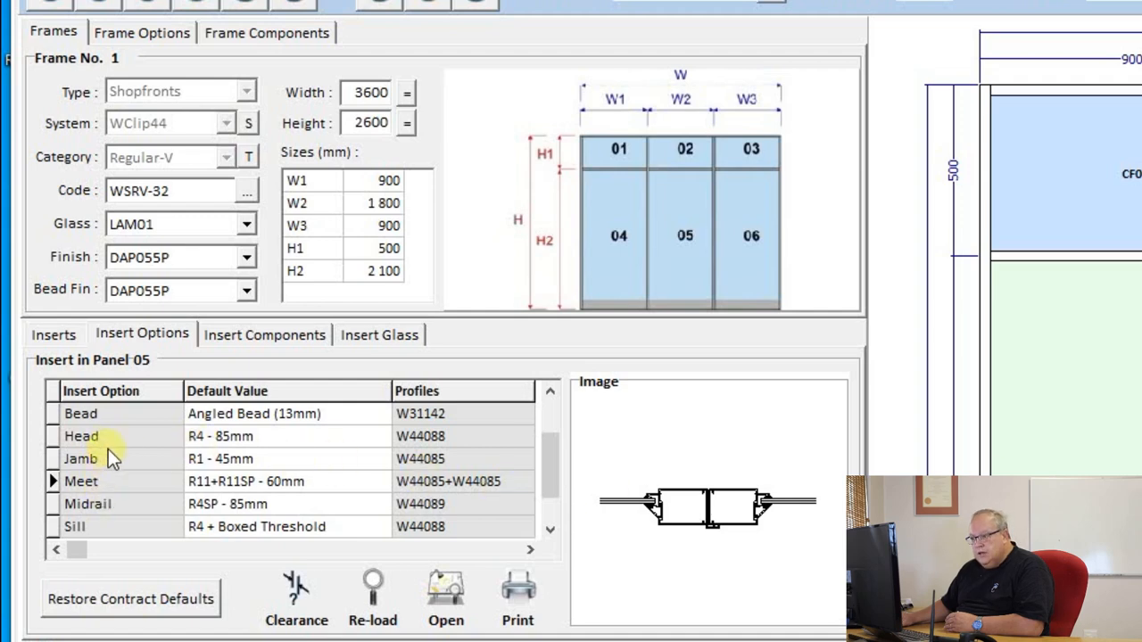
{"action": "mouse_move", "coordinate": [249, 464]}
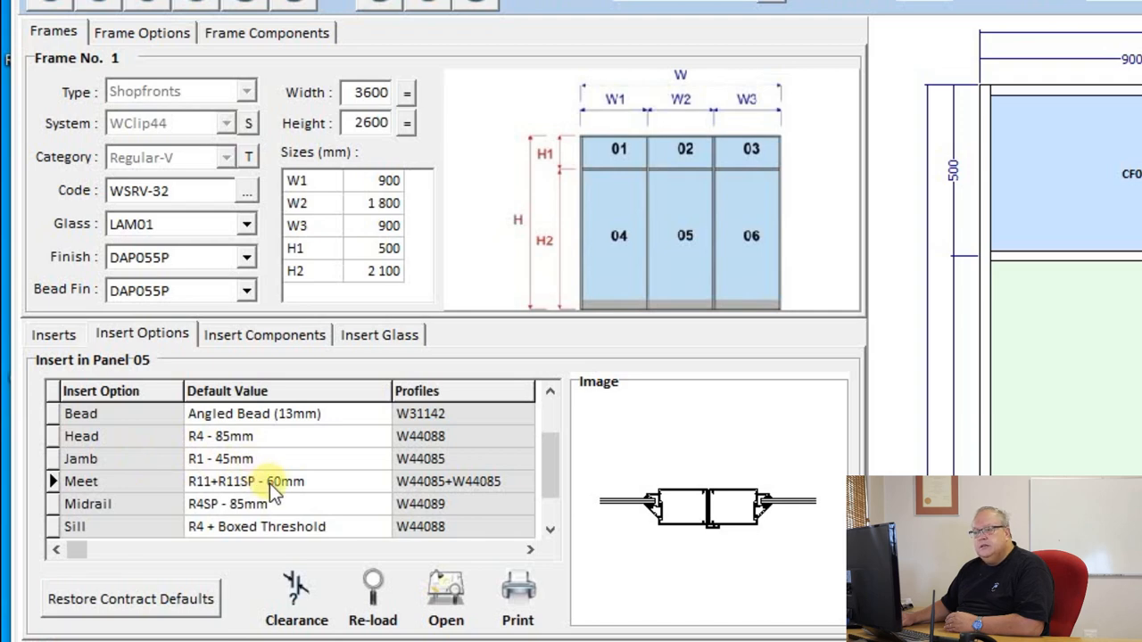
Set the door jamb to R11 - 60mm and confirm it in the insert's profile options
{"action": "left_click", "coordinate": [380, 459]}
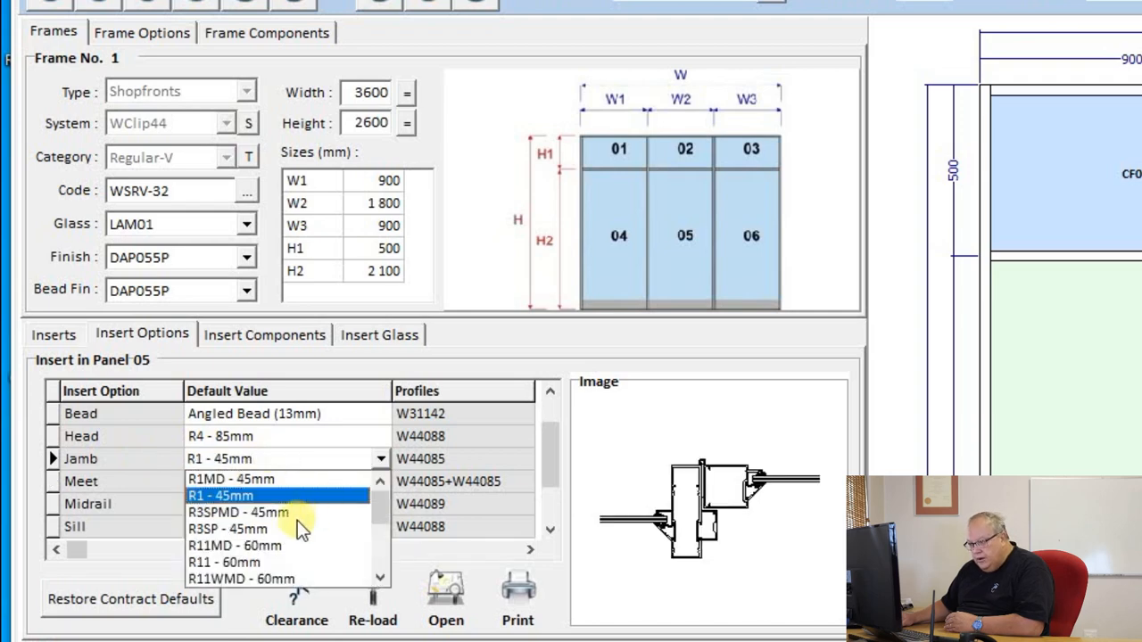
{"action": "mouse_move", "coordinate": [270, 576]}
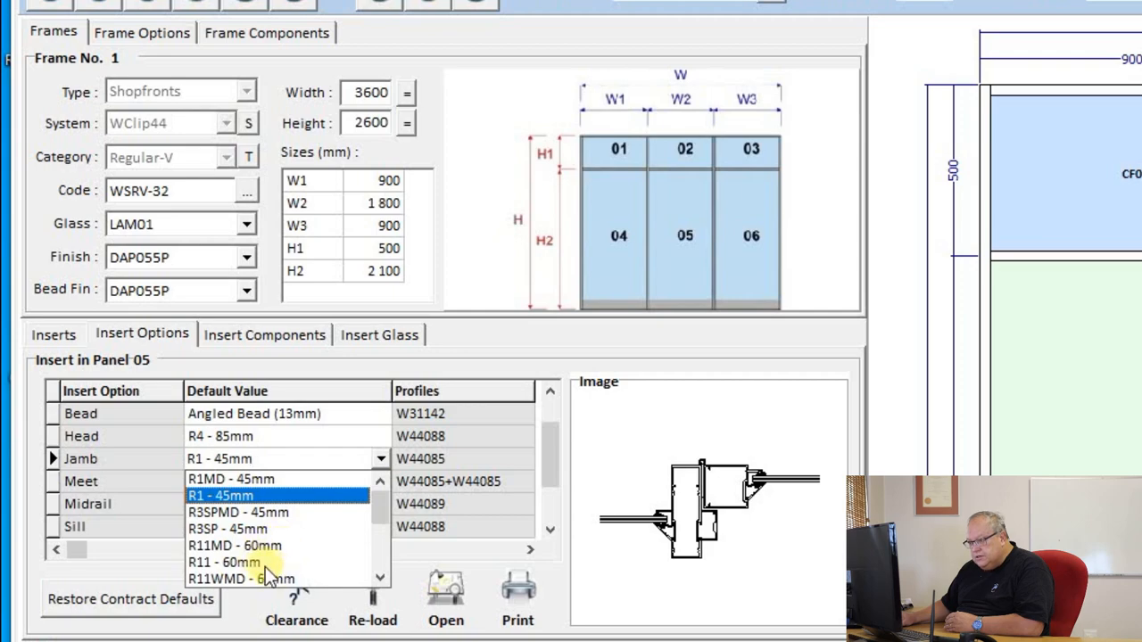
{"action": "left_click", "coordinate": [224, 562]}
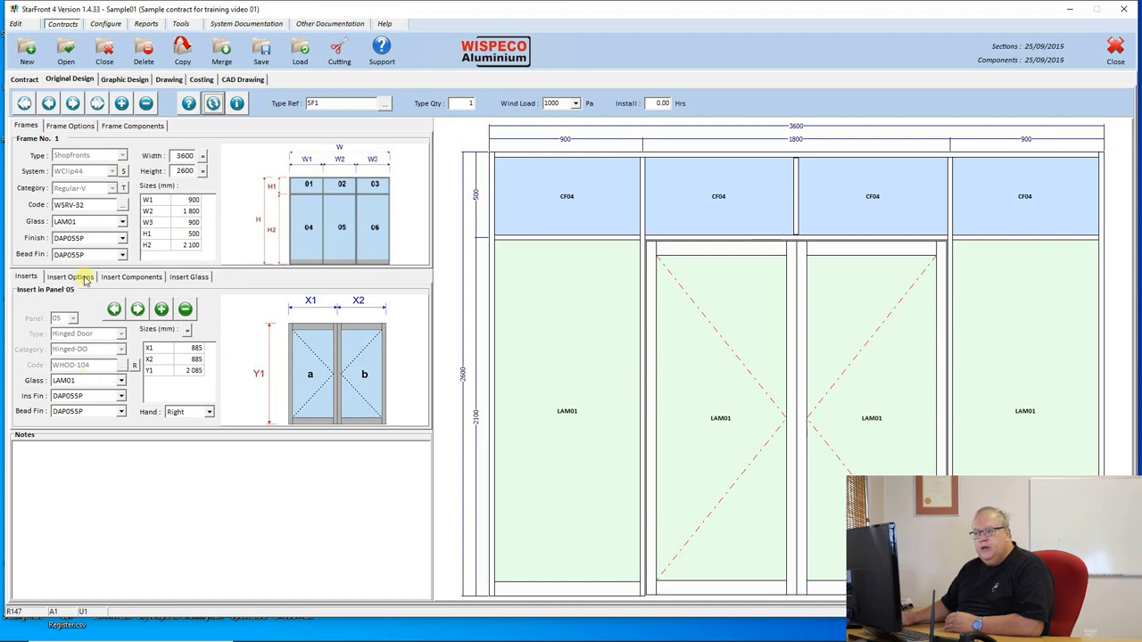
{"action": "left_click", "coordinate": [69, 276]}
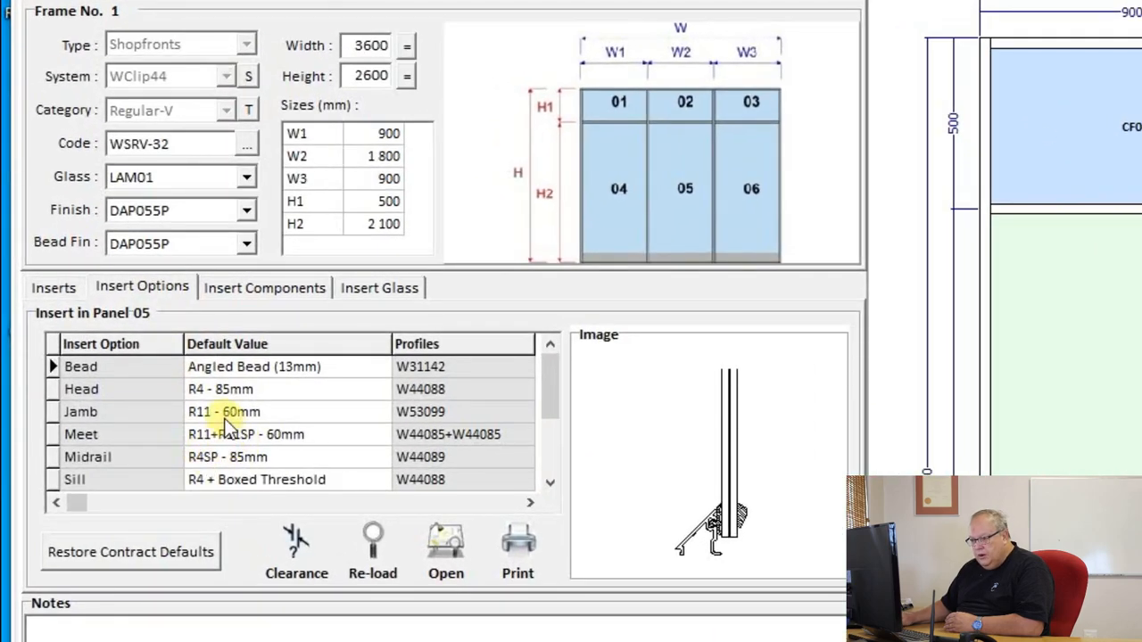
{"action": "left_click", "coordinate": [237, 434]}
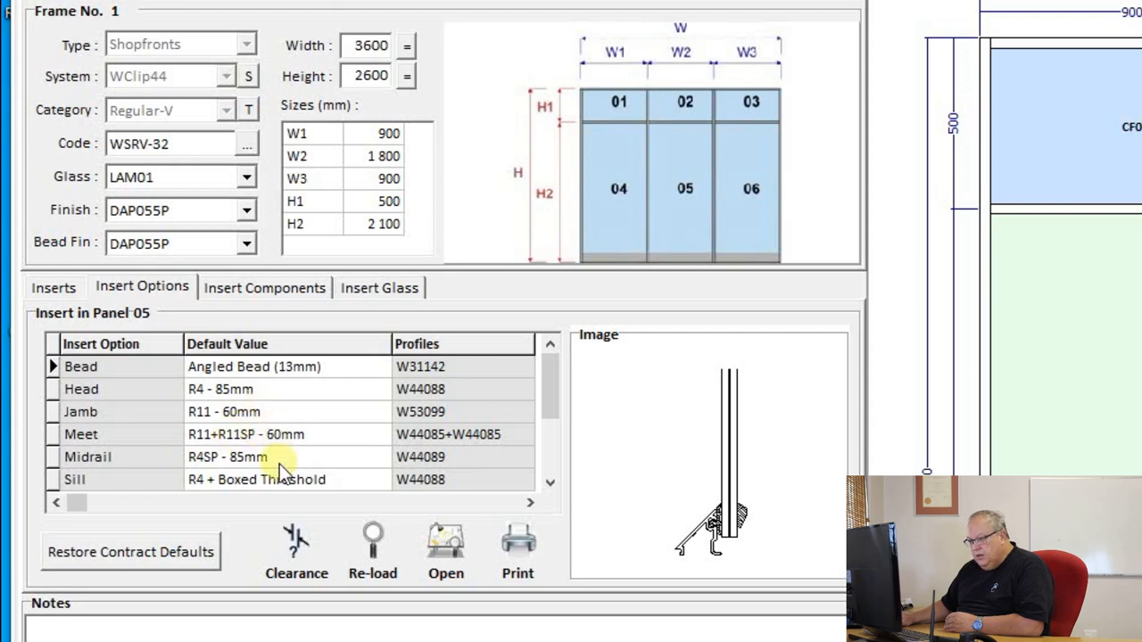
{"action": "left_click", "coordinate": [550, 483]}
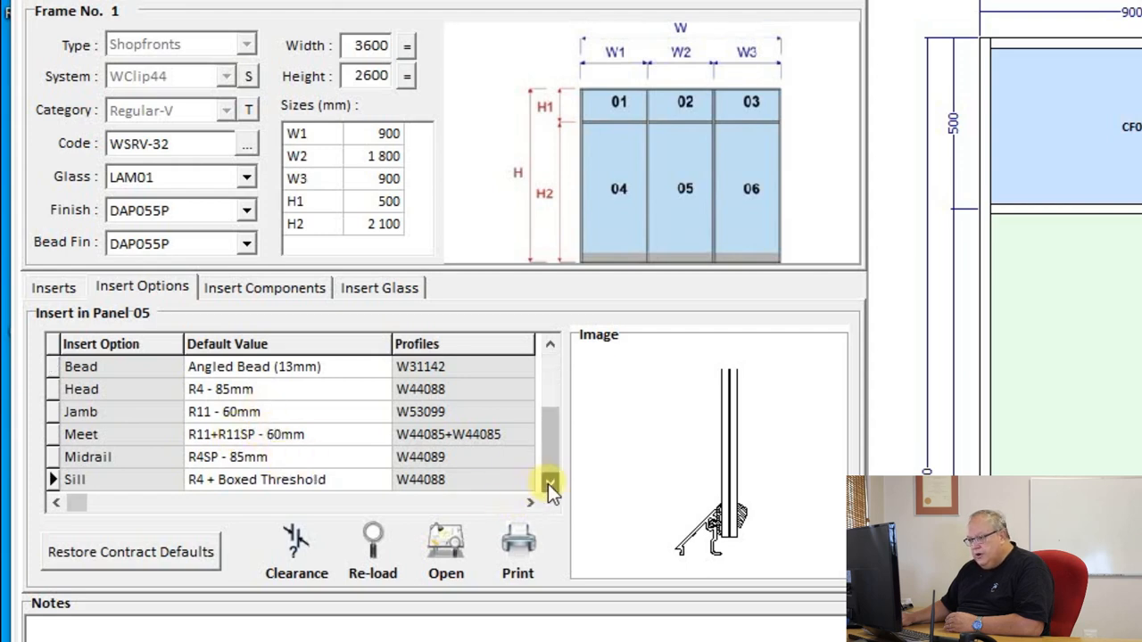
Keep the sill profile as R4 + Boxed Threshold and reload its profile image
{"action": "left_click", "coordinate": [75, 479]}
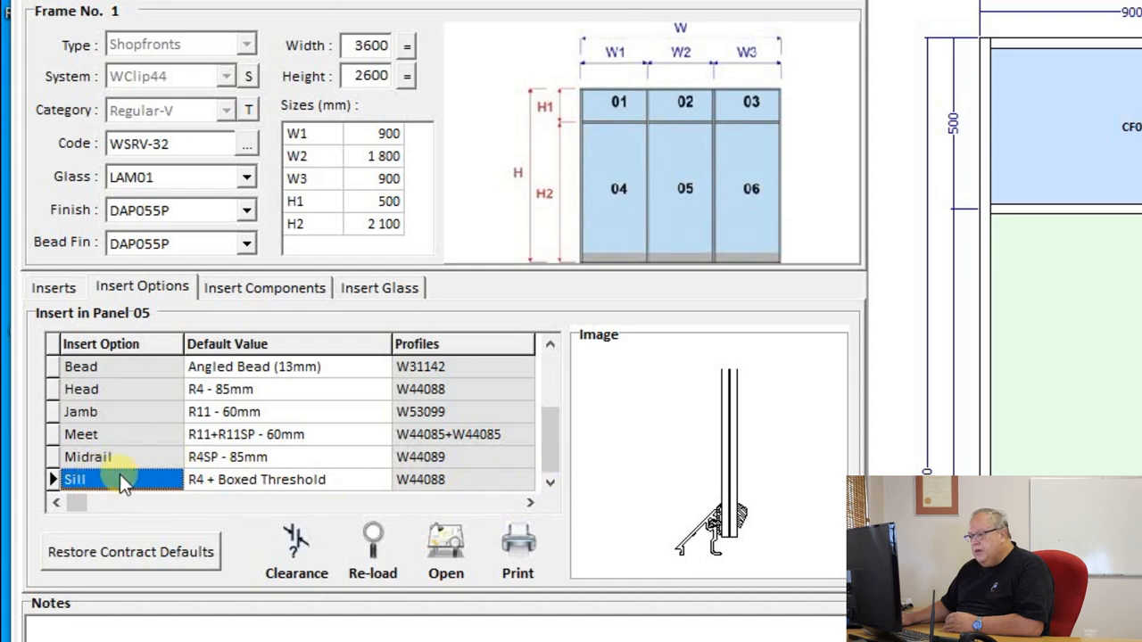
{"action": "double_click", "coordinate": [75, 479]}
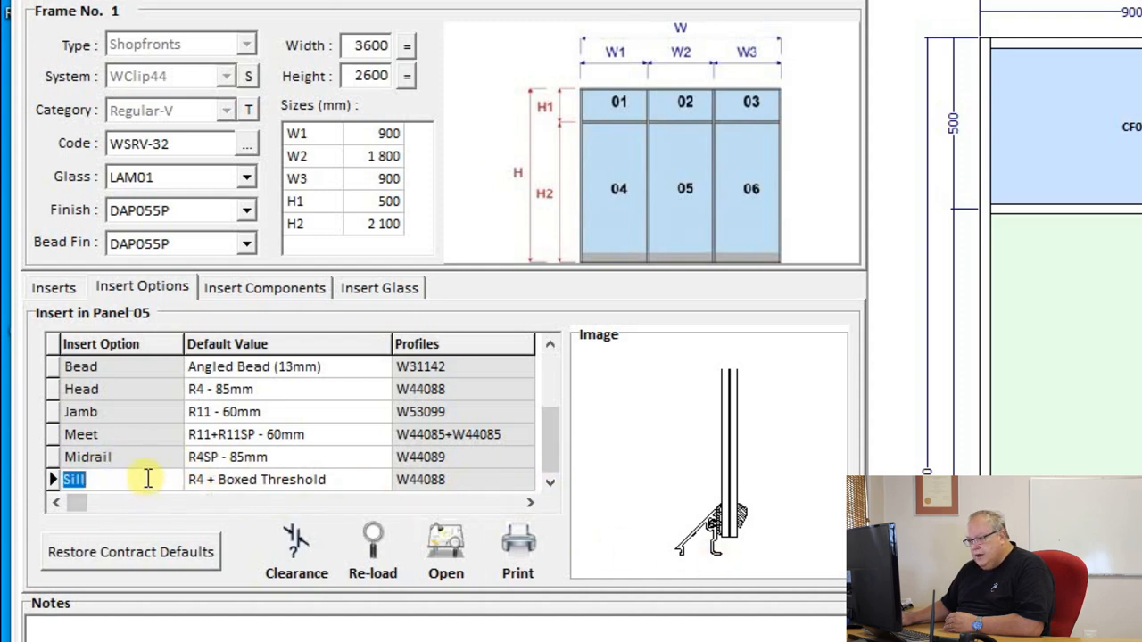
{"action": "left_click", "coordinate": [74, 479]}
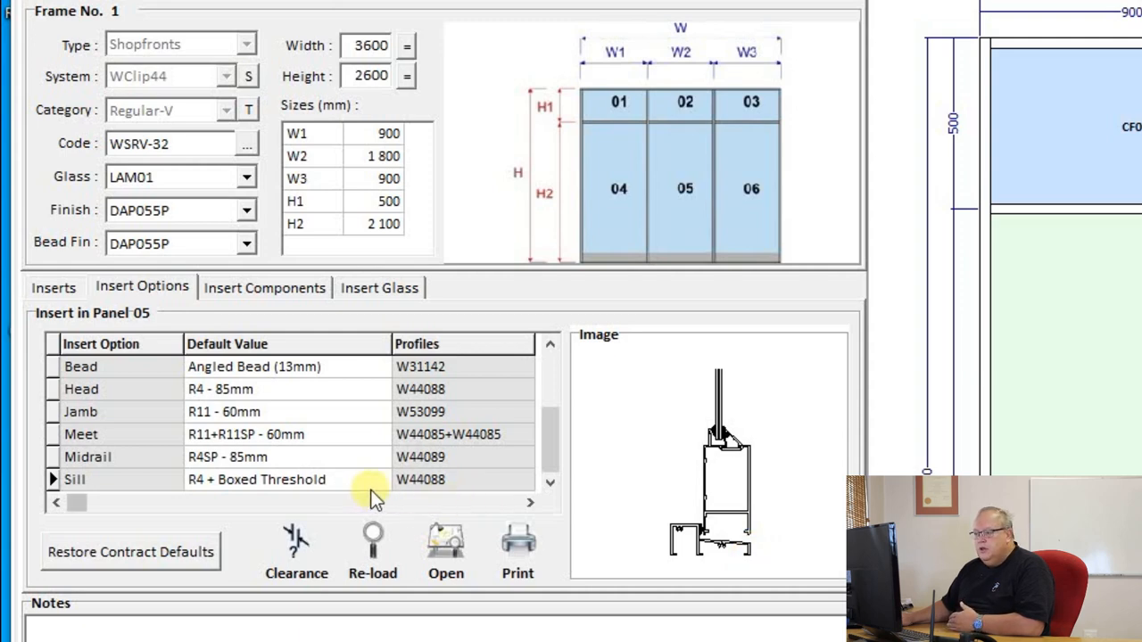
{"action": "left_click", "coordinate": [380, 479]}
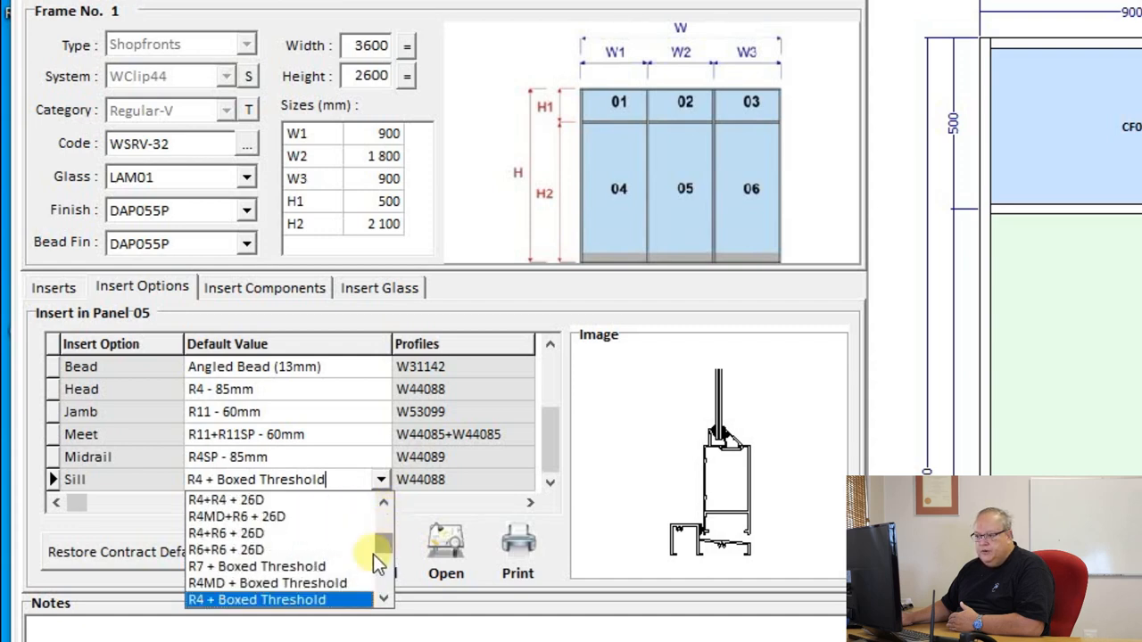
{"action": "left_click", "coordinate": [256, 599]}
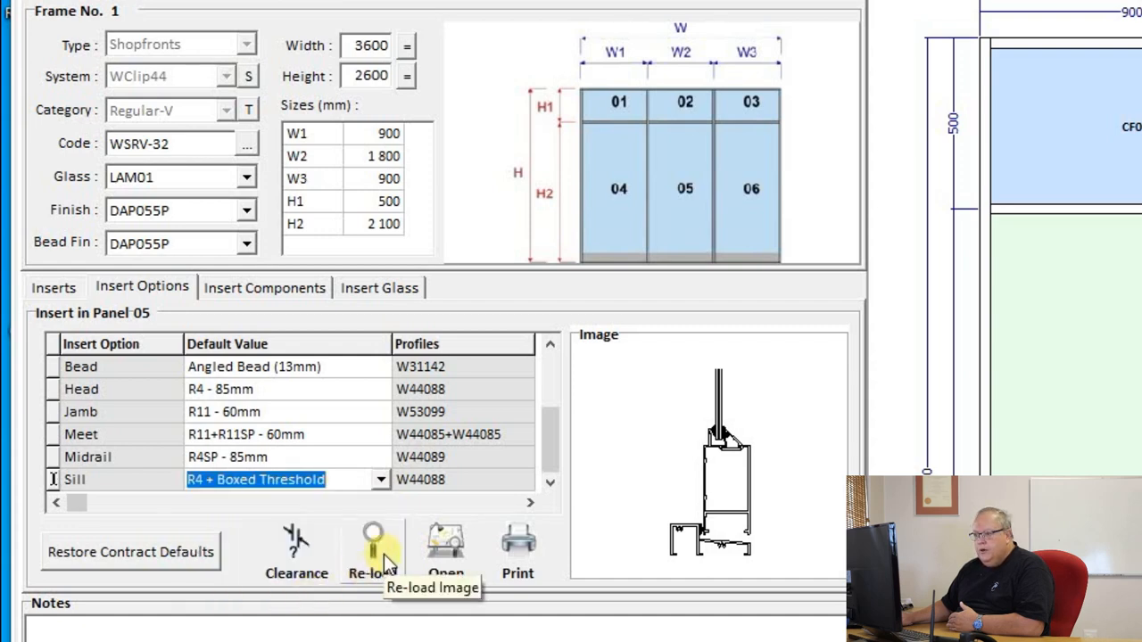
{"action": "left_click", "coordinate": [264, 287]}
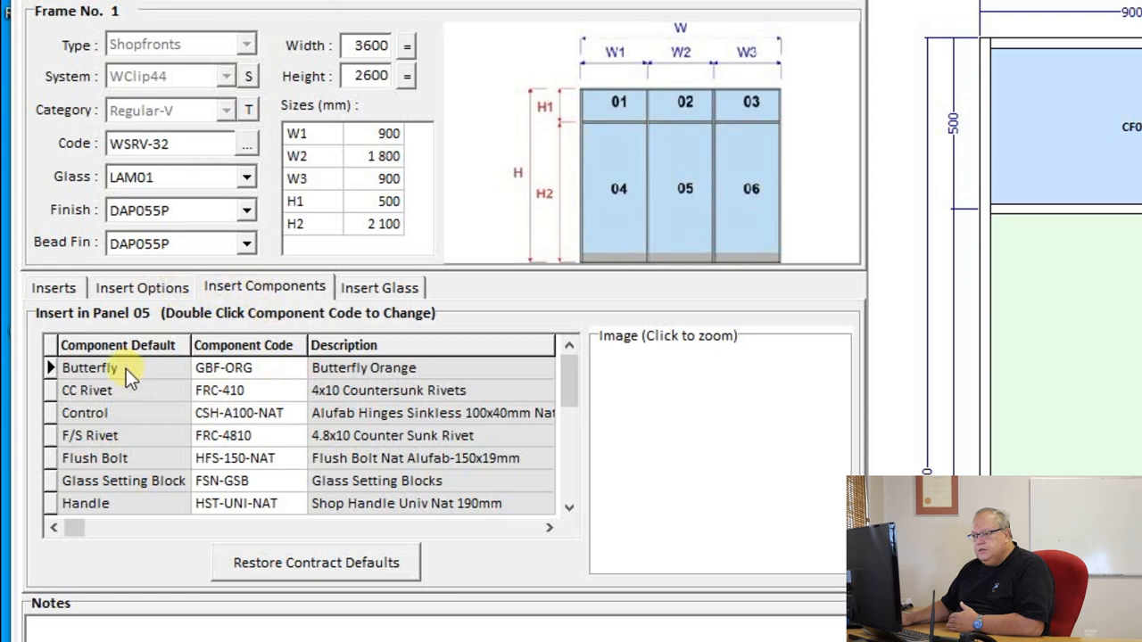
{"action": "left_click", "coordinate": [87, 390]}
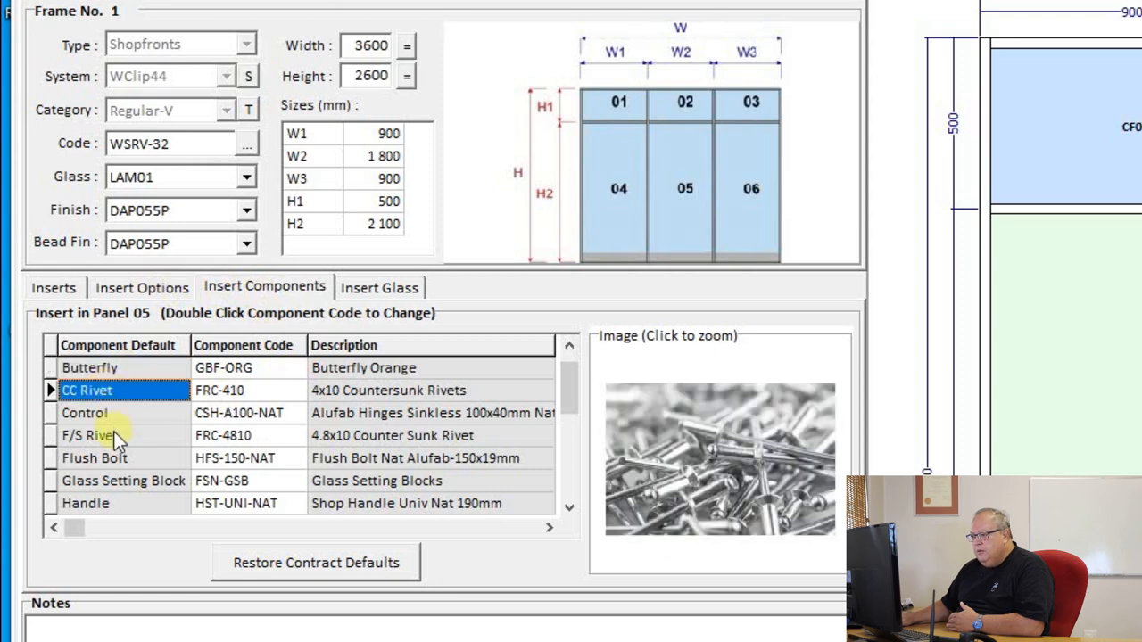
{"action": "left_click", "coordinate": [85, 412]}
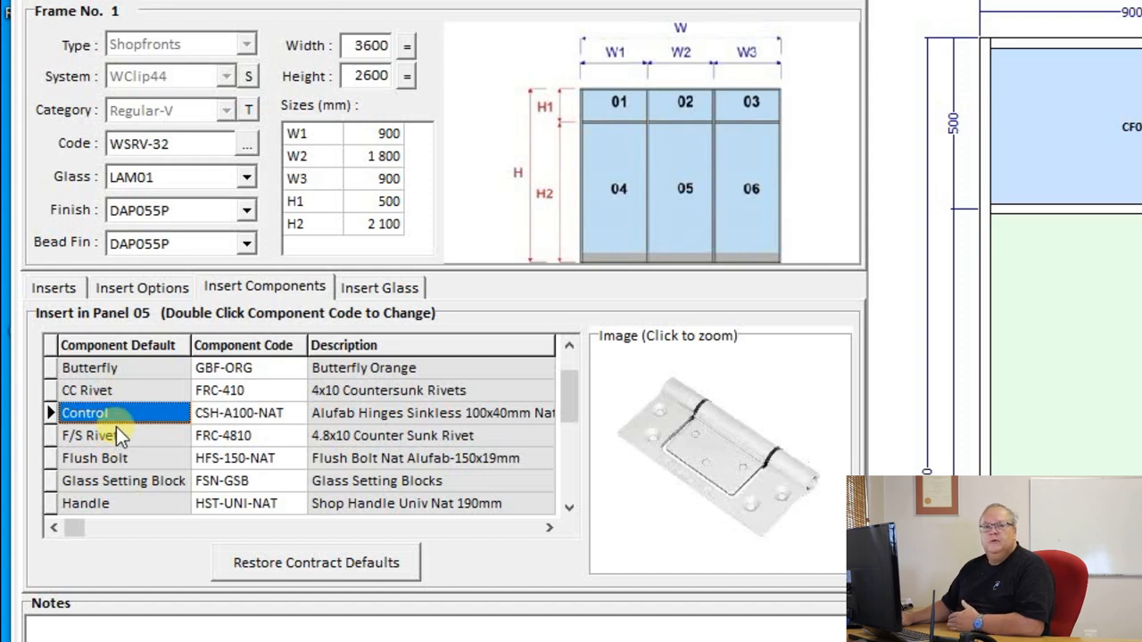
{"action": "mouse_move", "coordinate": [602, 406]}
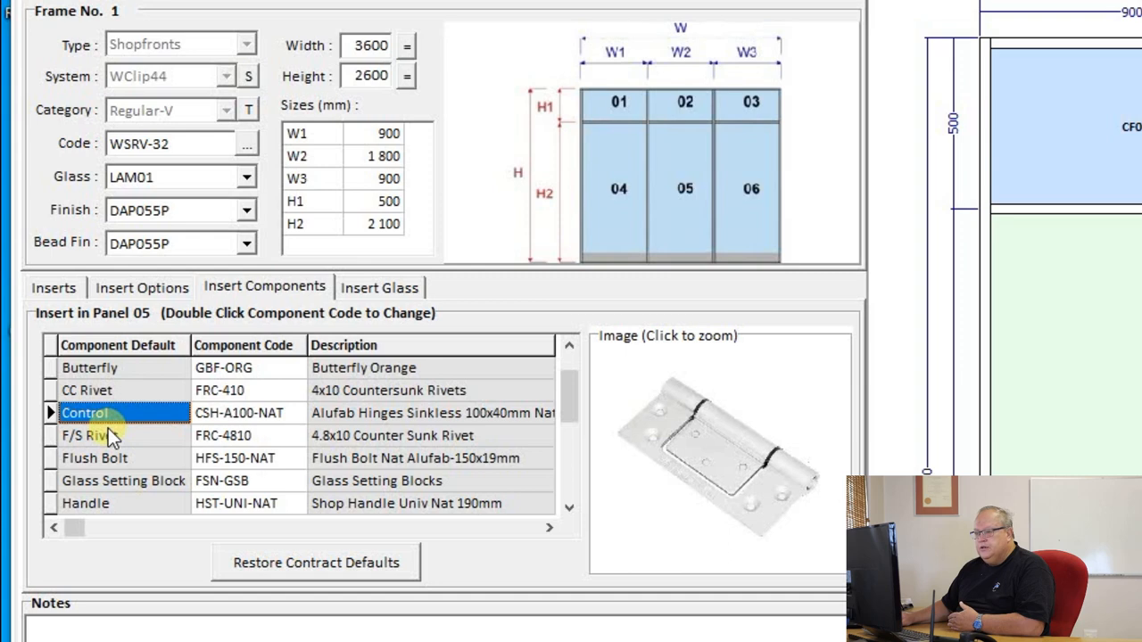
{"action": "left_click", "coordinate": [90, 435]}
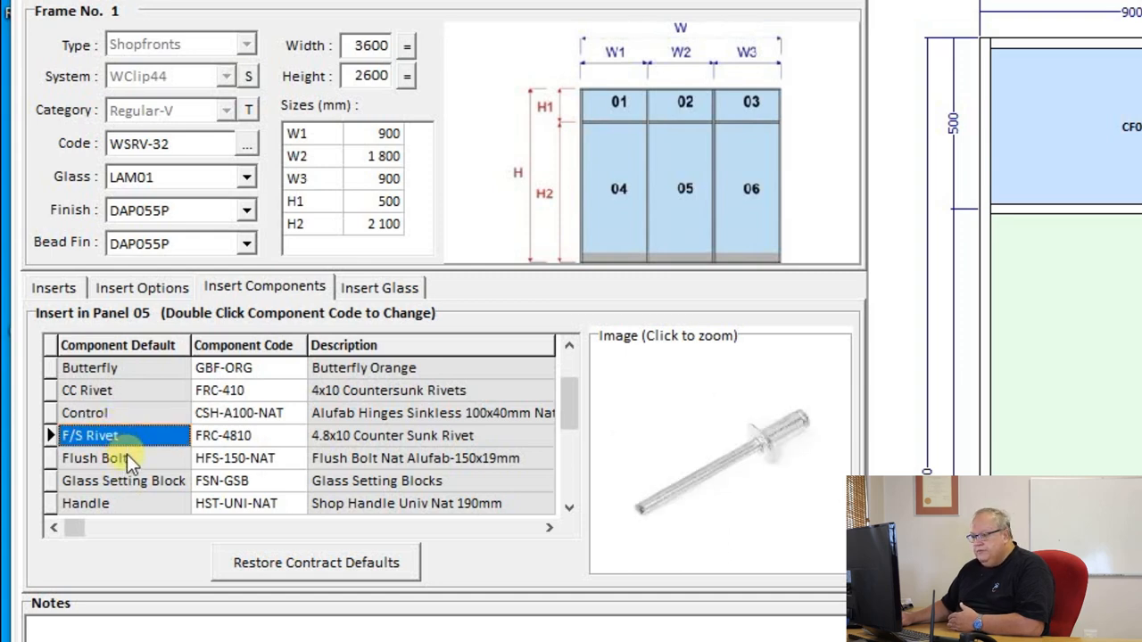
{"action": "left_click", "coordinate": [95, 458]}
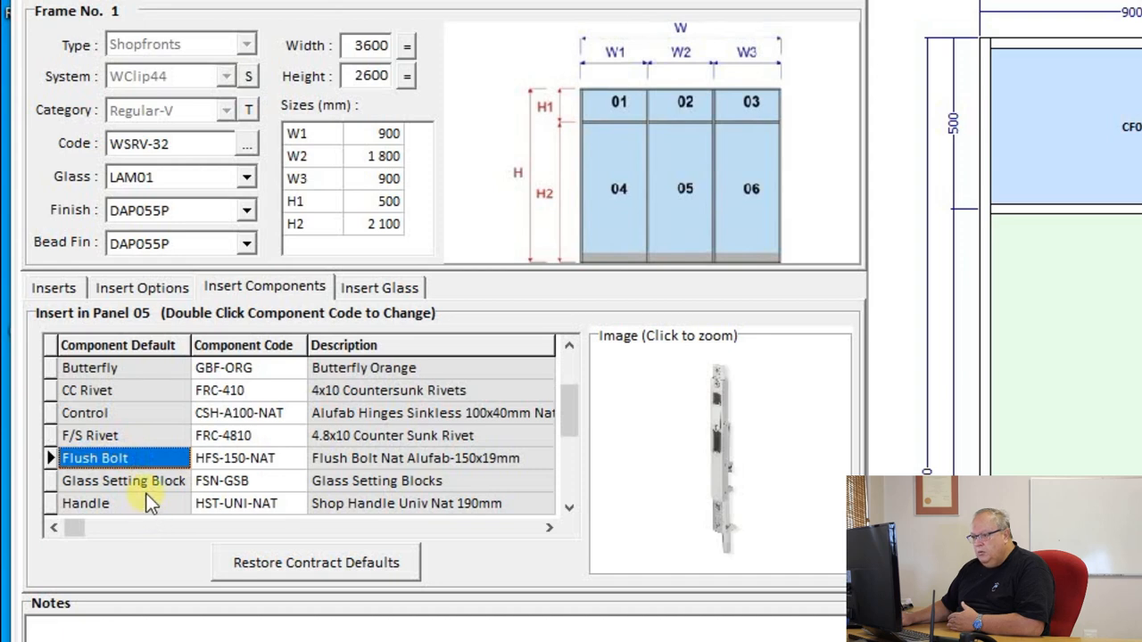
{"action": "left_click", "coordinate": [123, 480]}
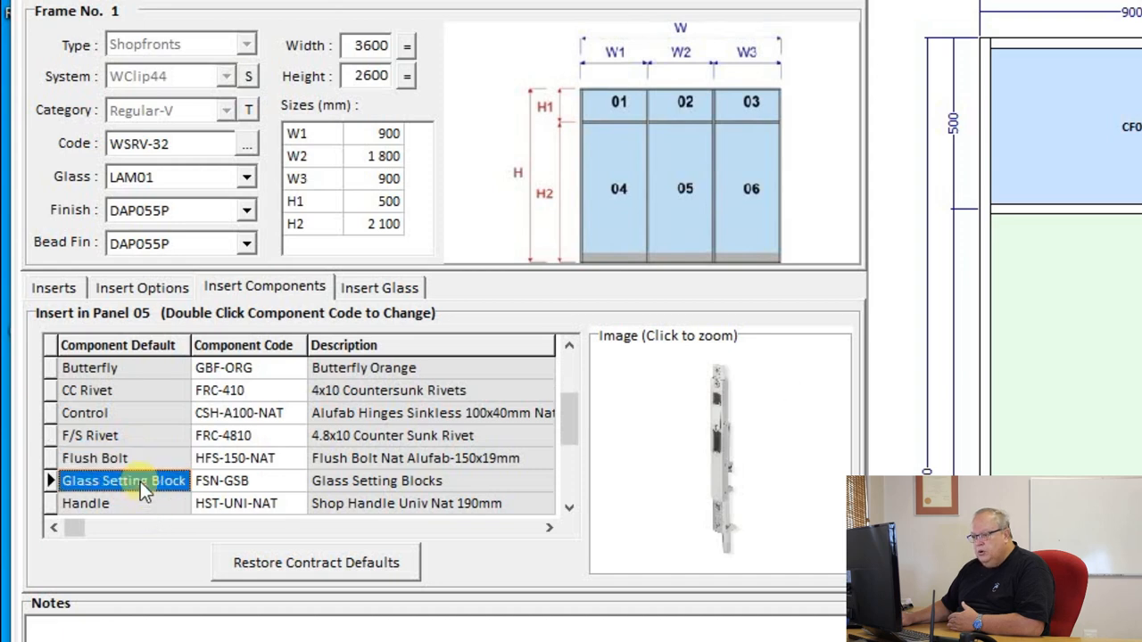
{"action": "left_click", "coordinate": [85, 503]}
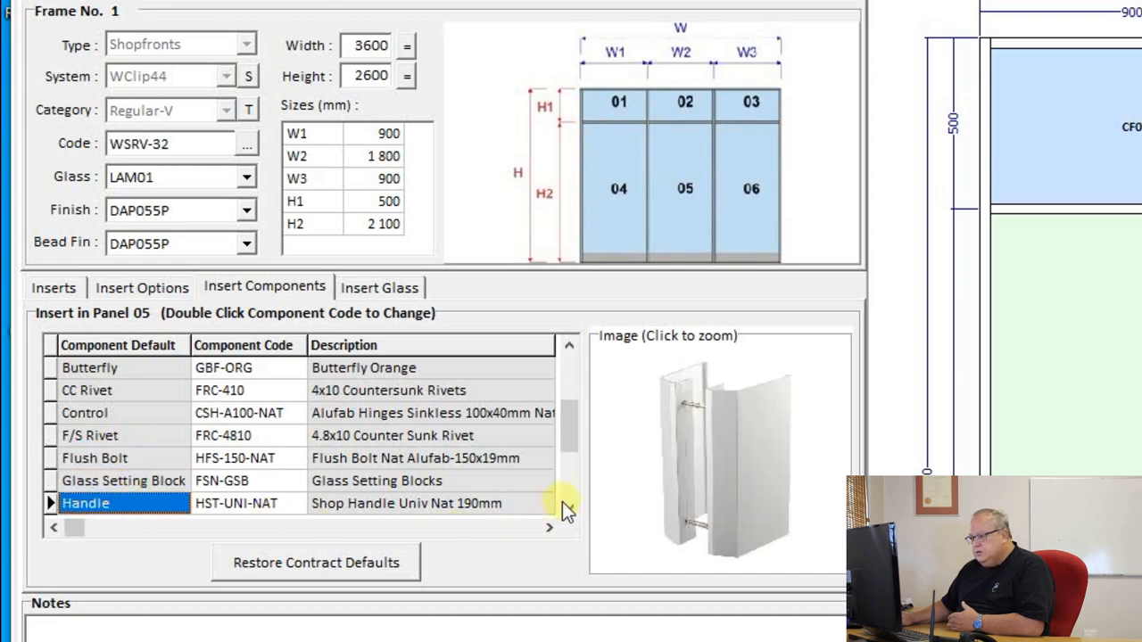
{"action": "scroll", "scroll_direction": "down", "scroll_amount": 3}
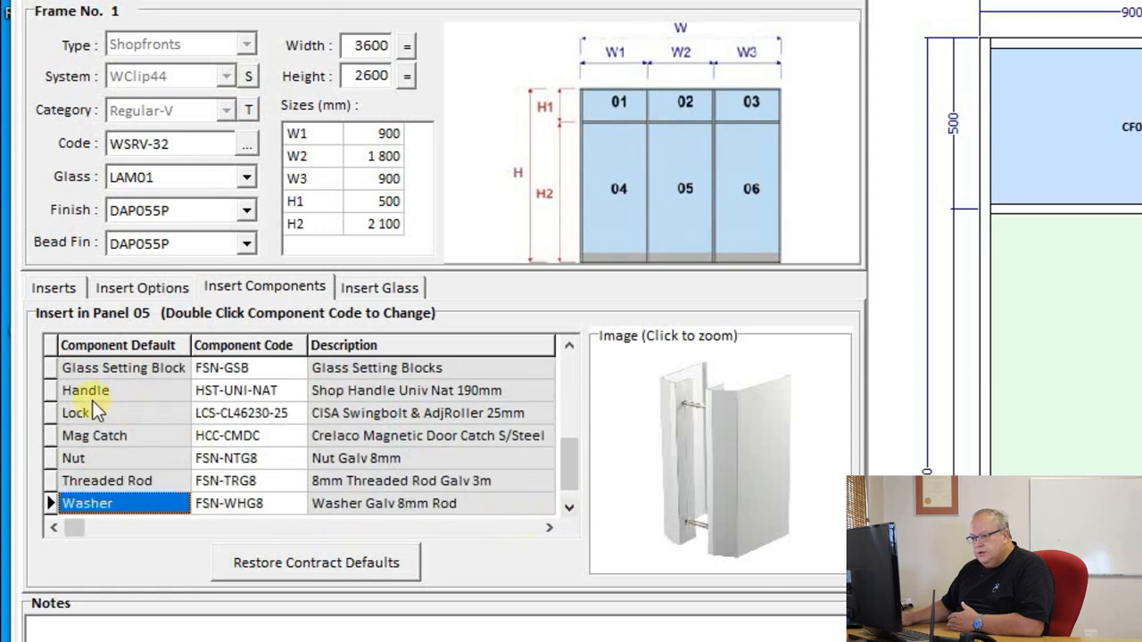
{"action": "left_click", "coordinate": [84, 390]}
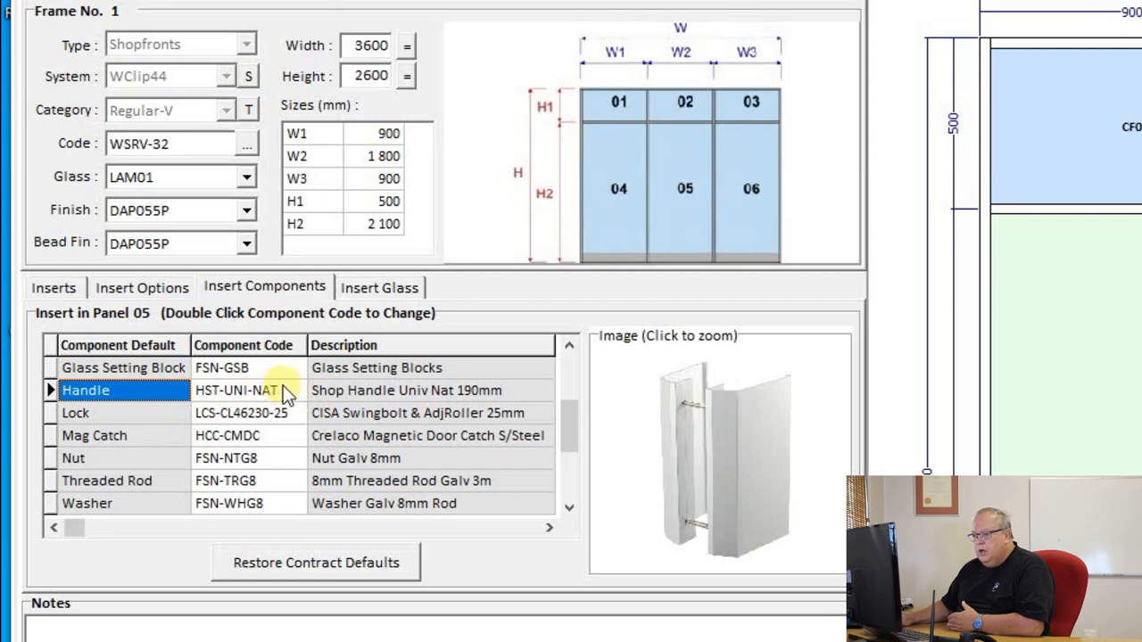
Search 'slim' and replace the shop handle with the white Cisa slimline HLS-C-WHT
{"action": "double_click", "coordinate": [236, 389]}
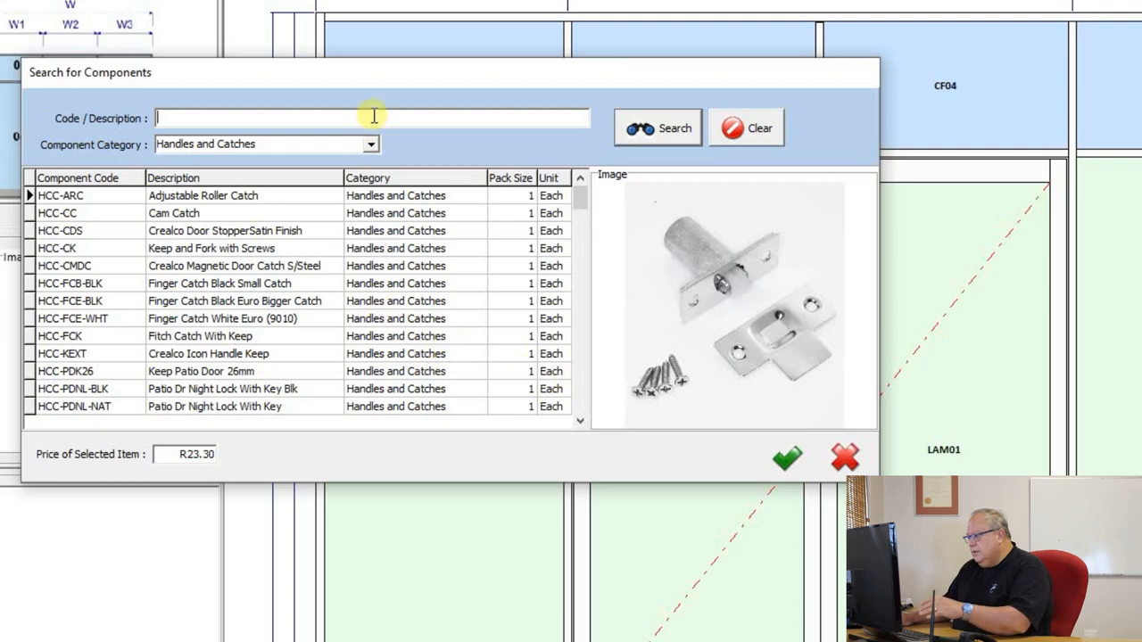
{"action": "type", "text": "slimline"}
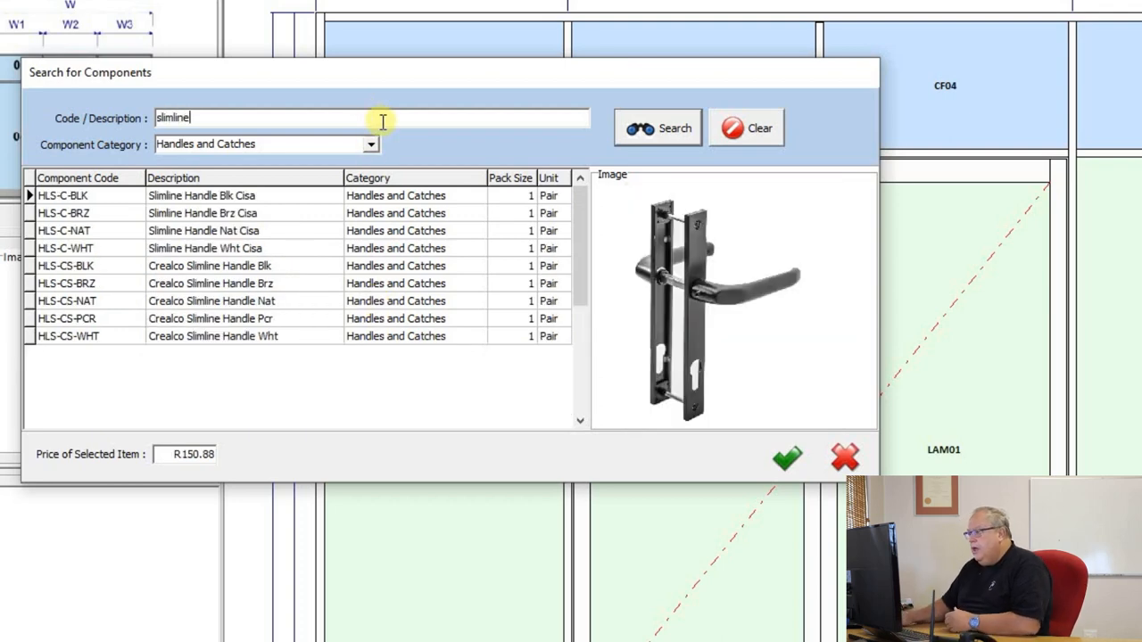
{"action": "left_click", "coordinate": [204, 230]}
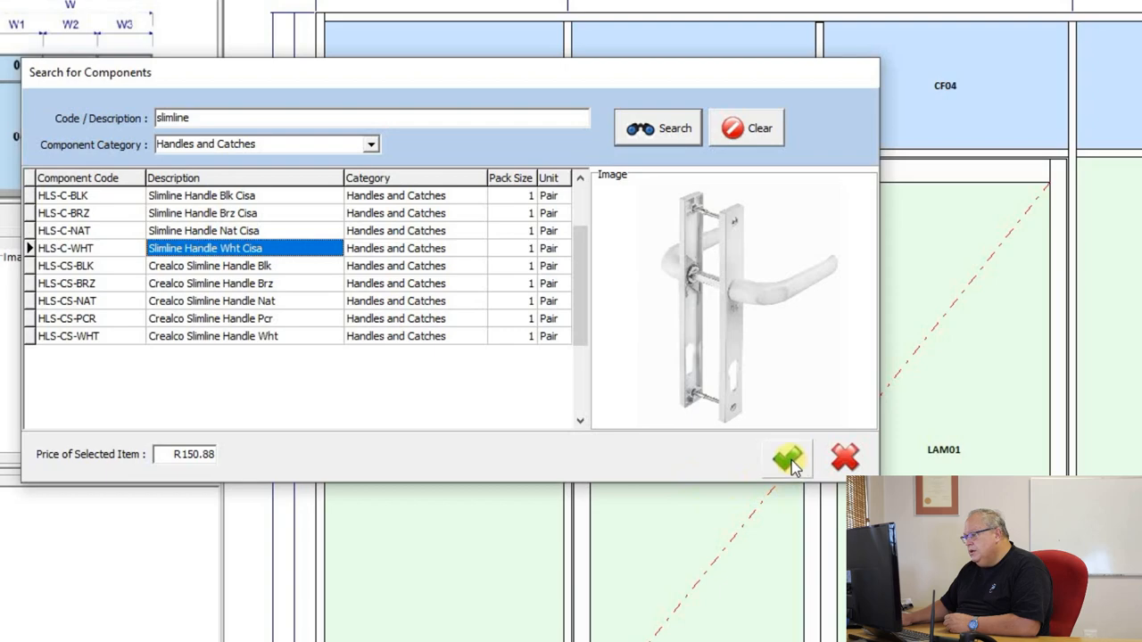
{"action": "left_click", "coordinate": [786, 458]}
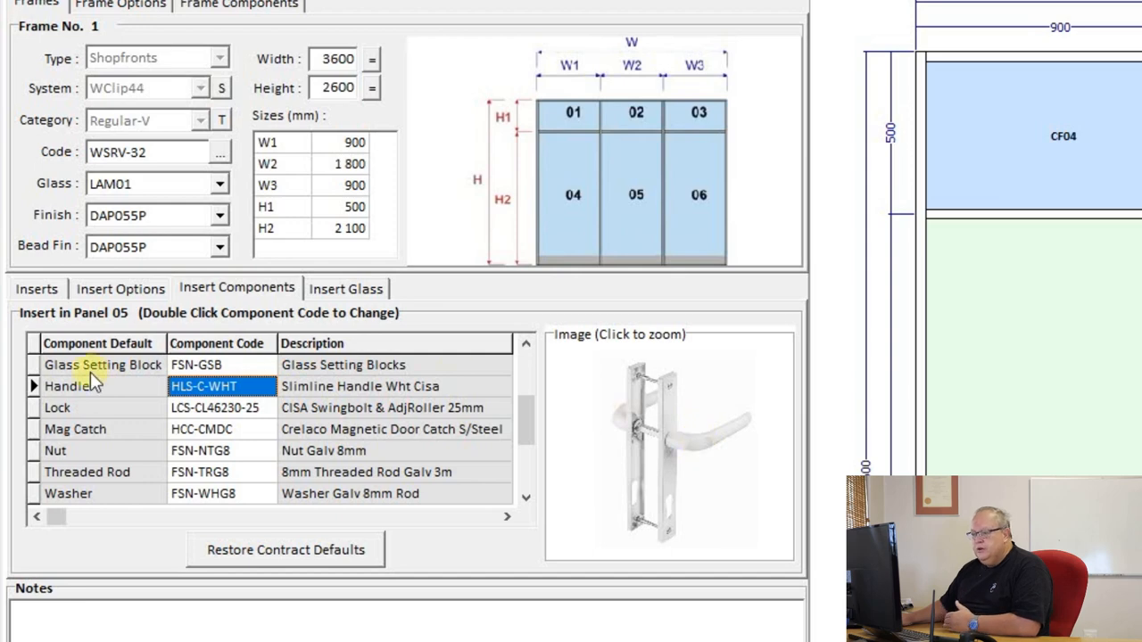
View the lock, mag catch, nut and threaded rod components, then return to the insert's main settings
{"action": "left_click", "coordinate": [58, 408]}
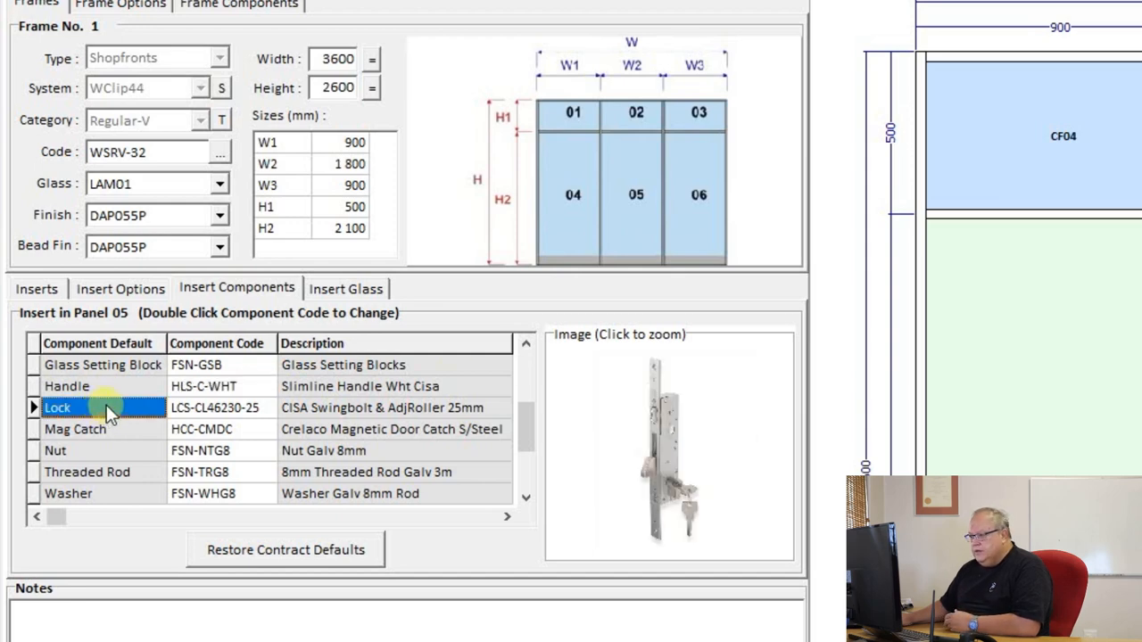
{"action": "left_click", "coordinate": [75, 430]}
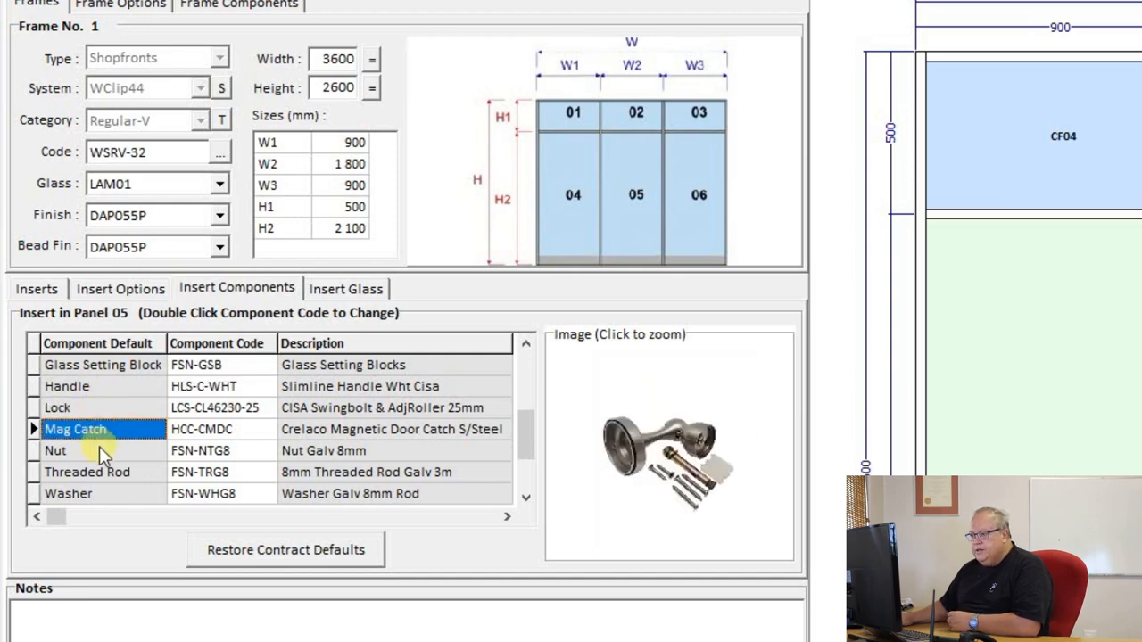
{"action": "left_click", "coordinate": [88, 472]}
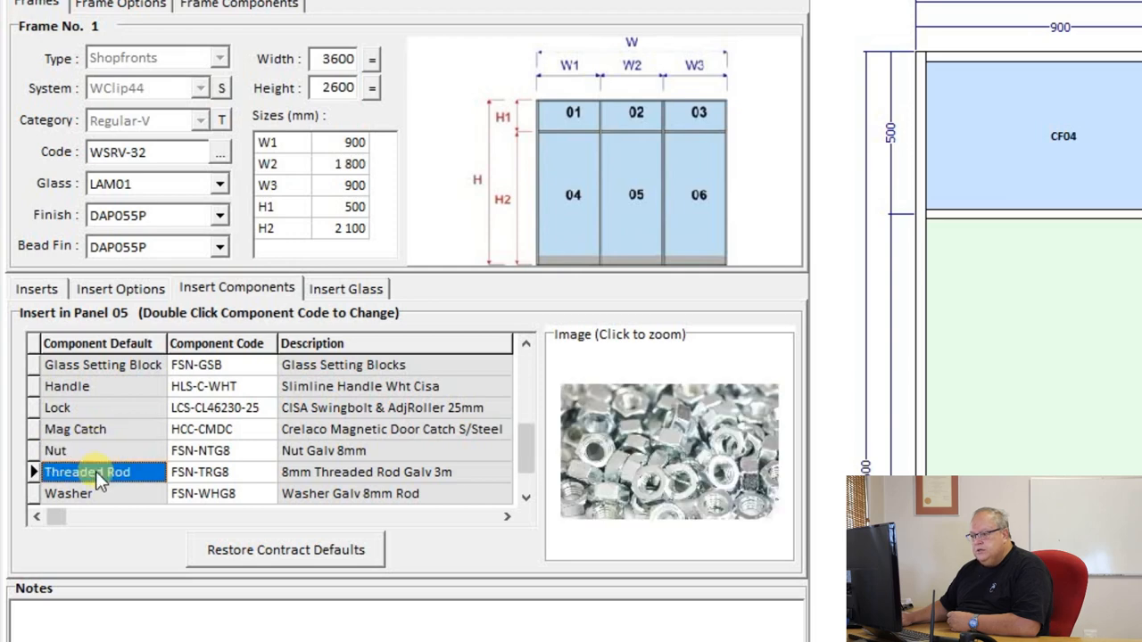
{"action": "left_click", "coordinate": [69, 494]}
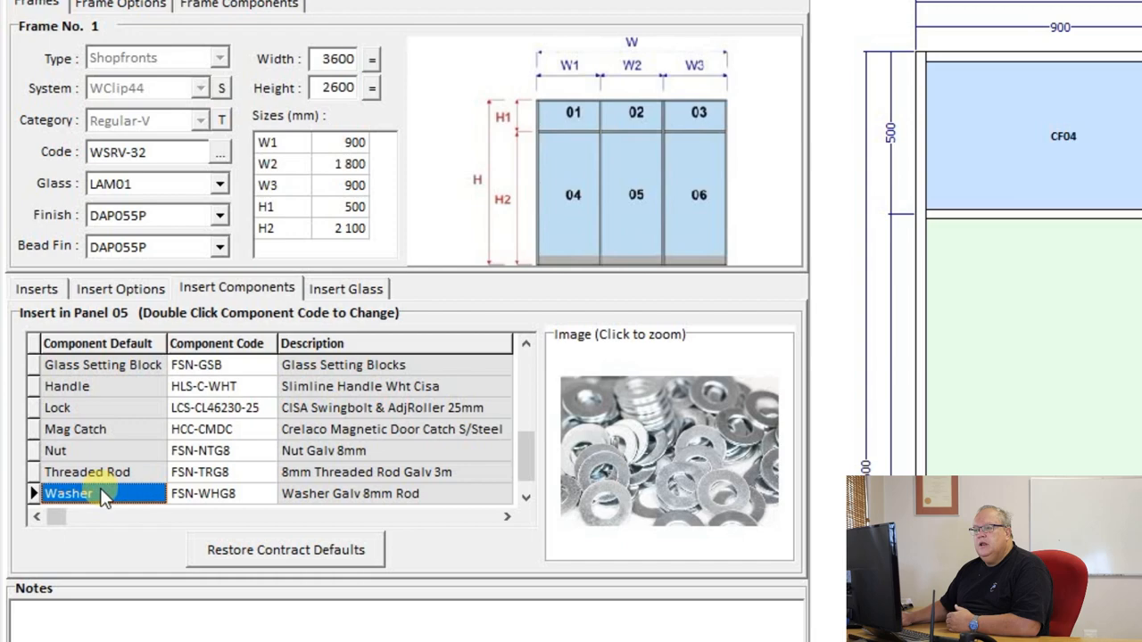
{"action": "left_click", "coordinate": [36, 288]}
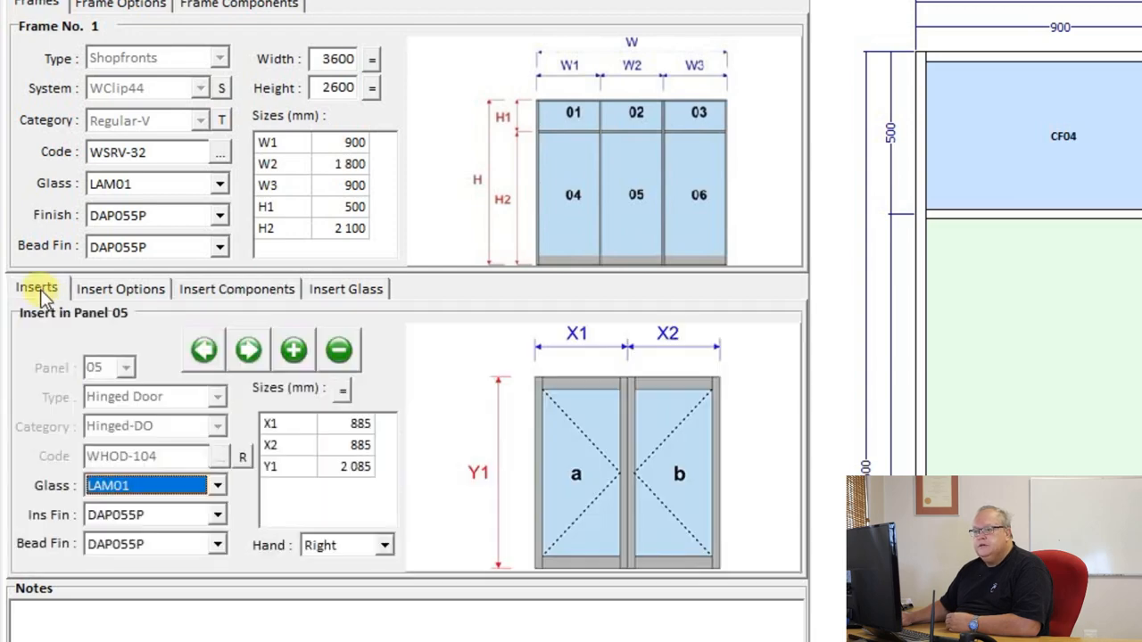